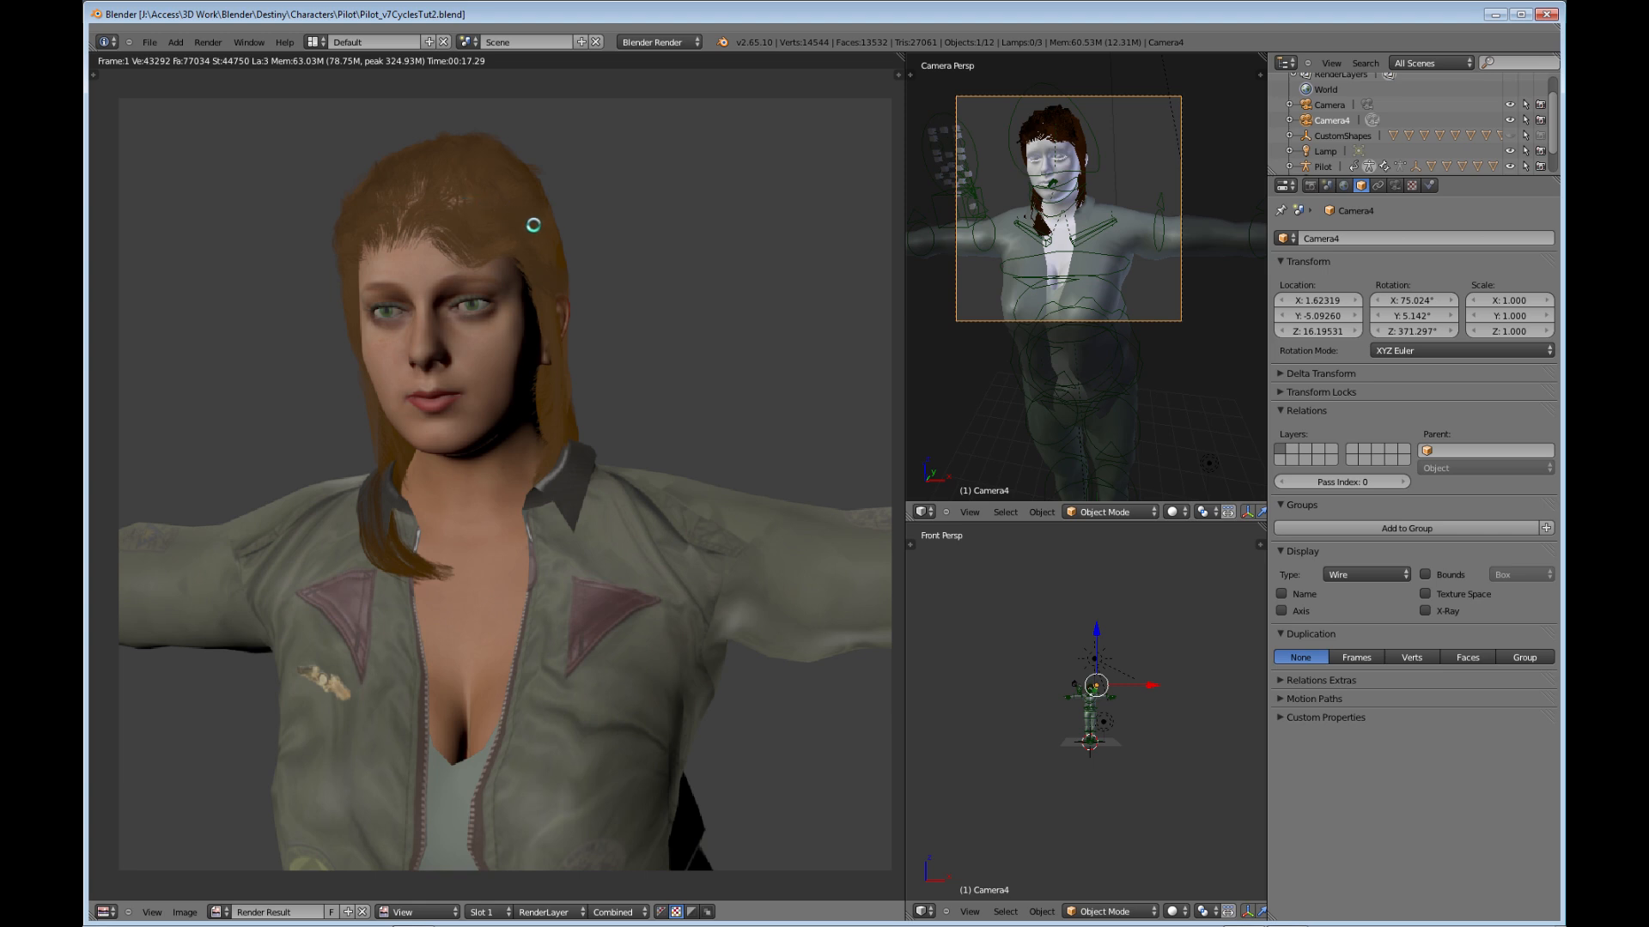
pyautogui.moveTo(546, 309)
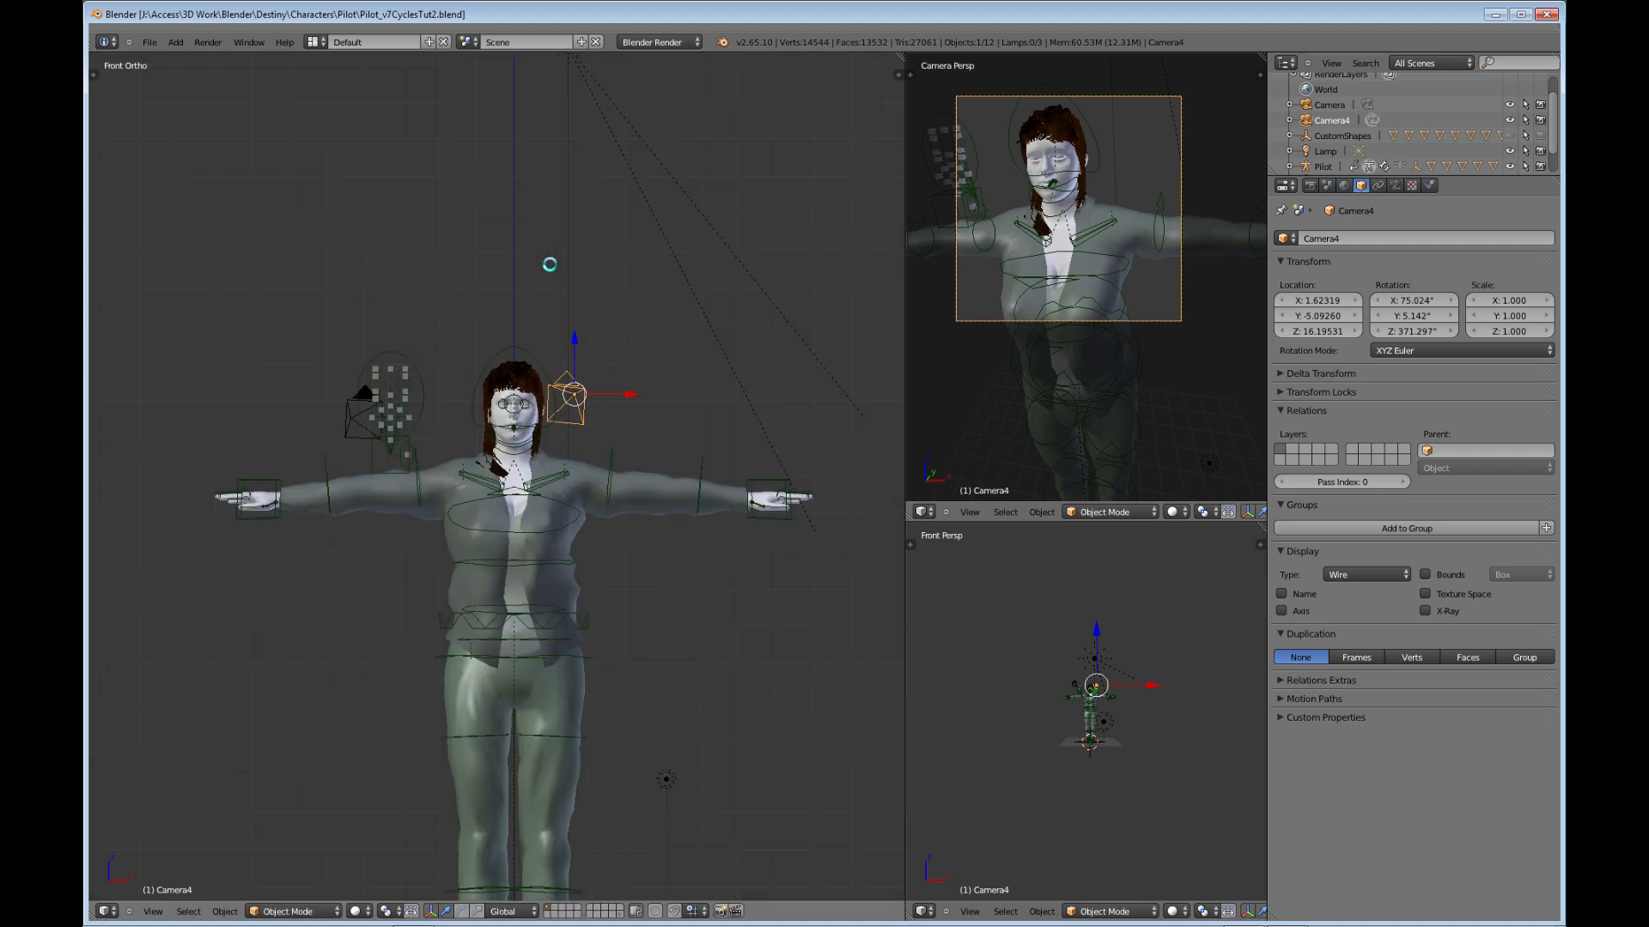
# - Switch the scene's render engine from Blender Render to Cycles Render
pyautogui.click(660, 41)
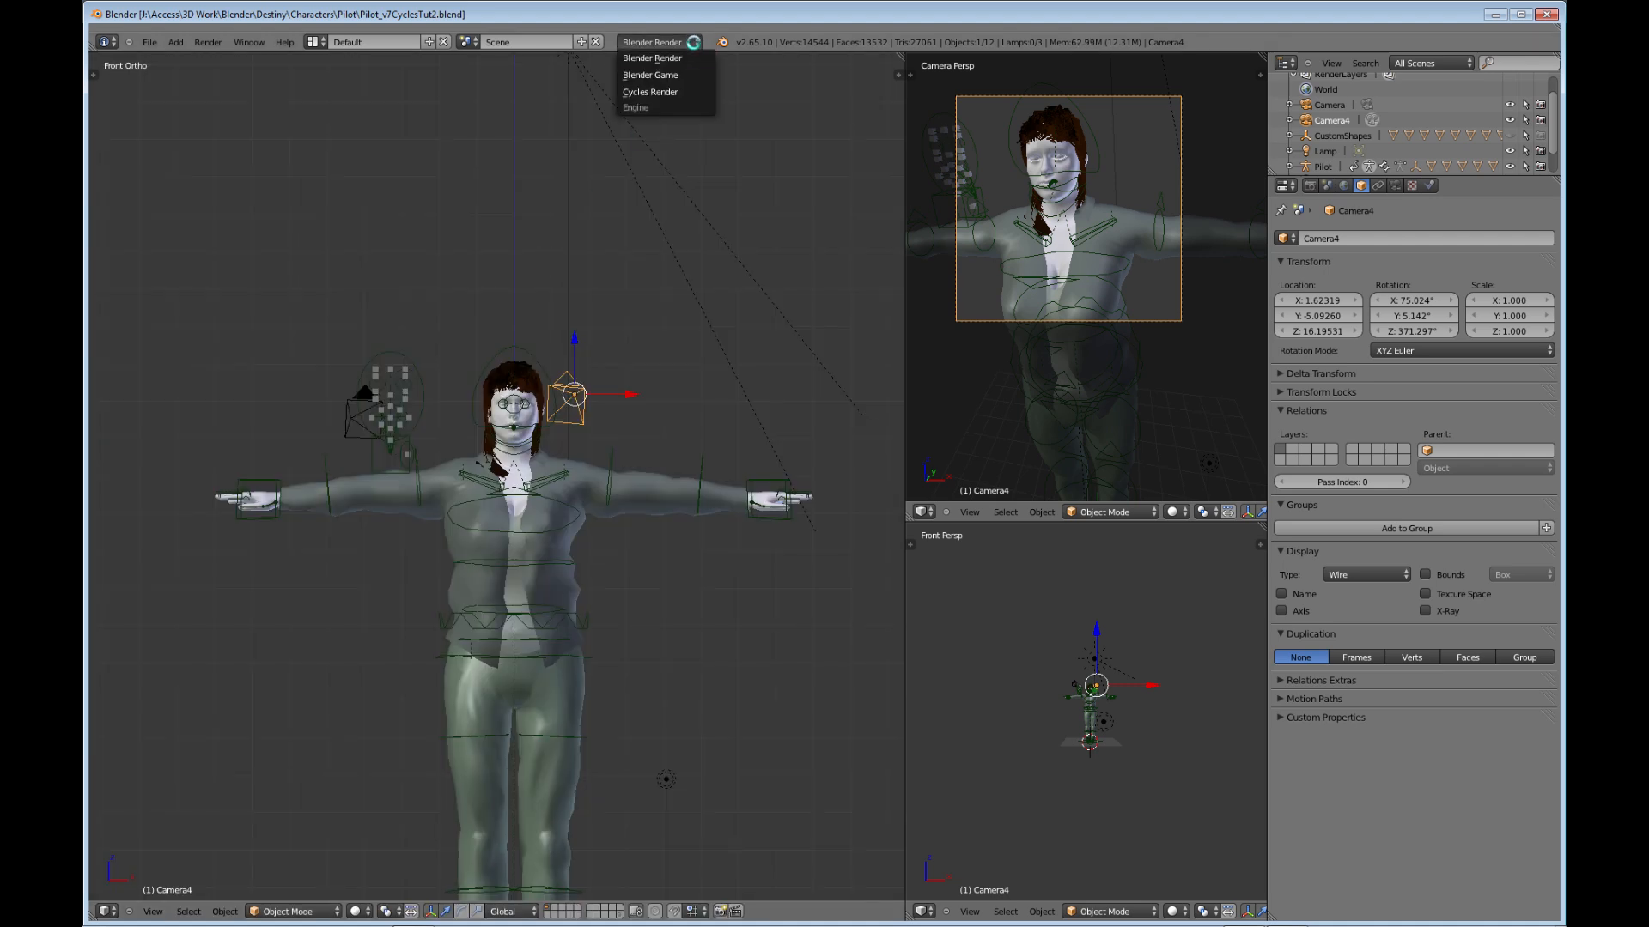
pyautogui.click(649, 91)
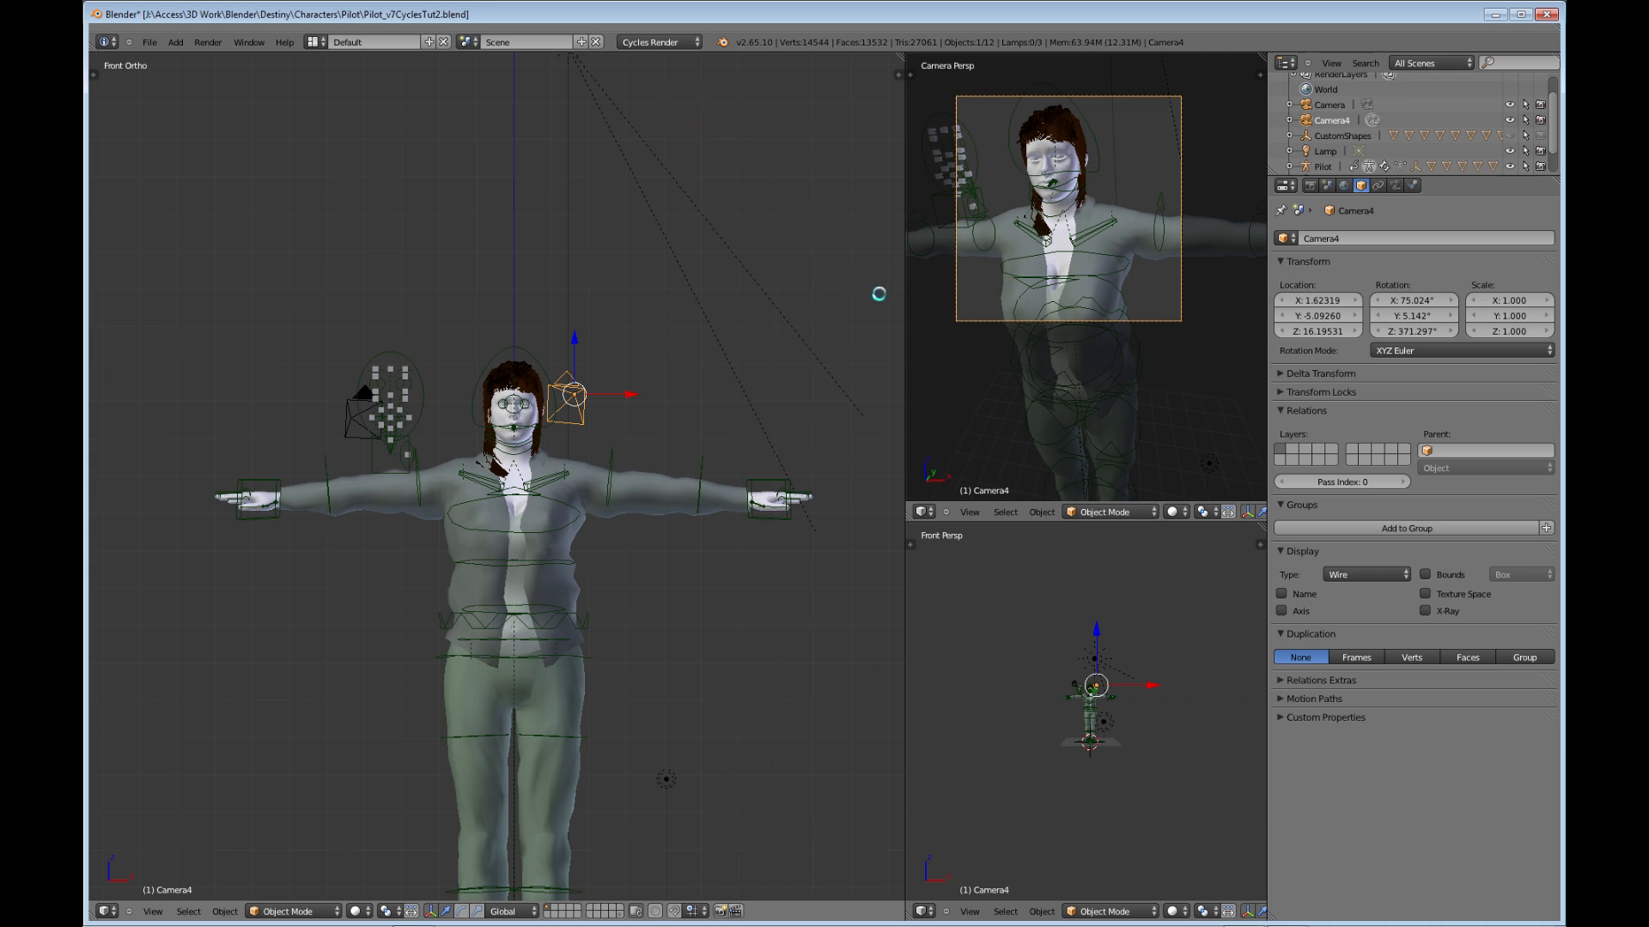
pyautogui.moveTo(1039, 364)
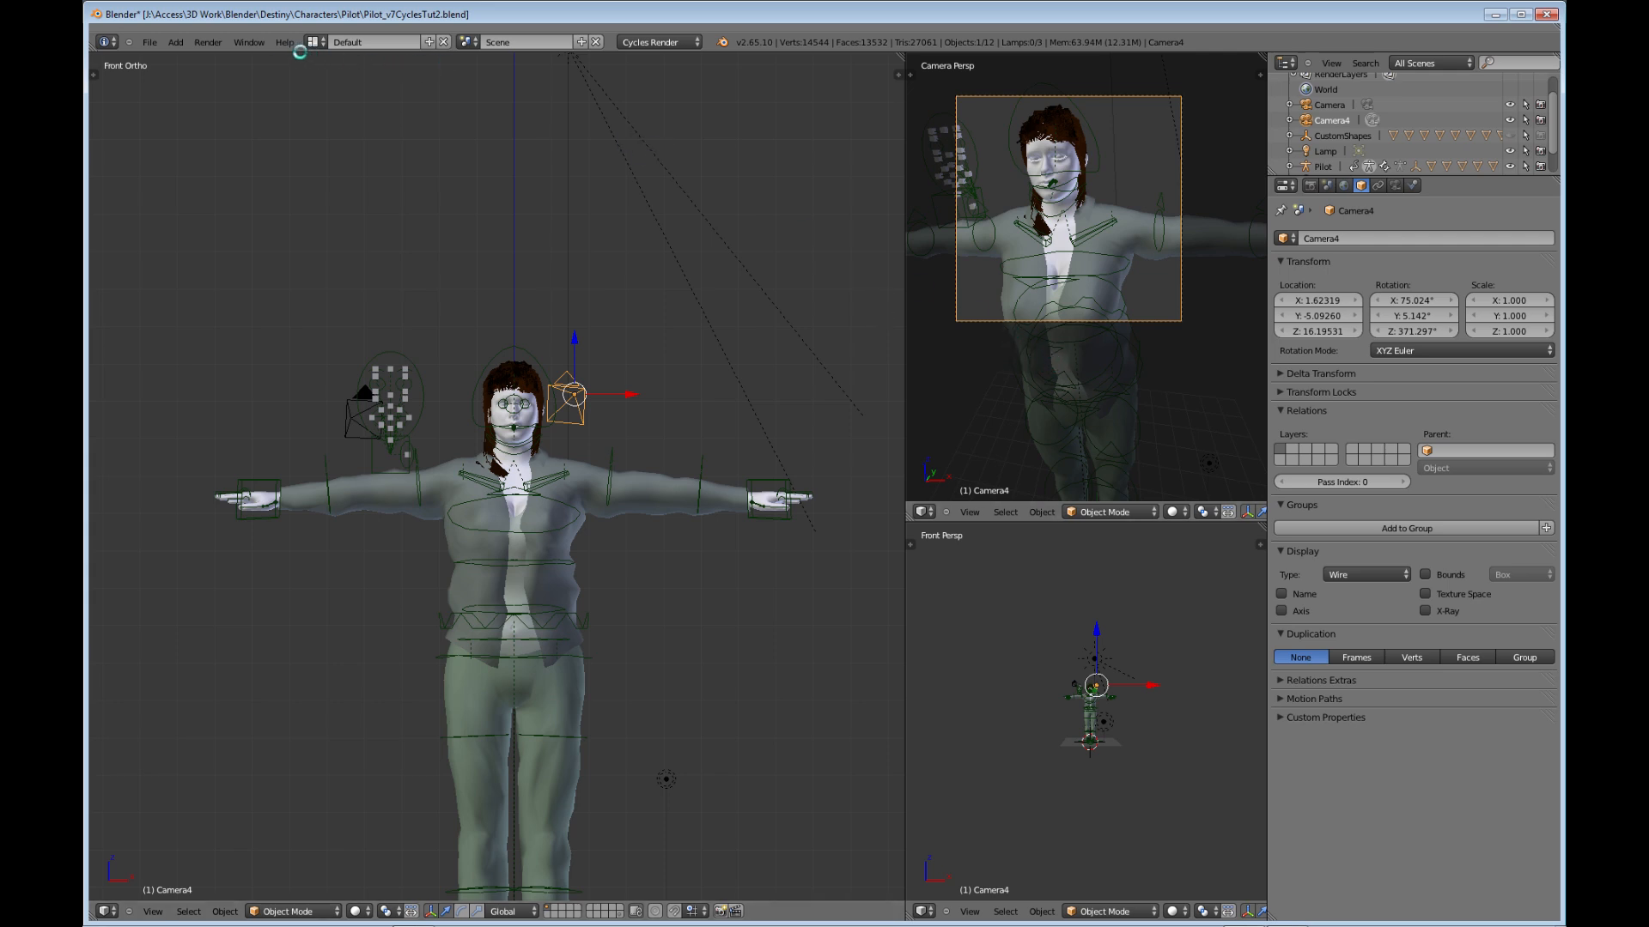
# - Bring up the splash screen from the Help menu, showing Blender version 2.65
pyautogui.click(285, 41)
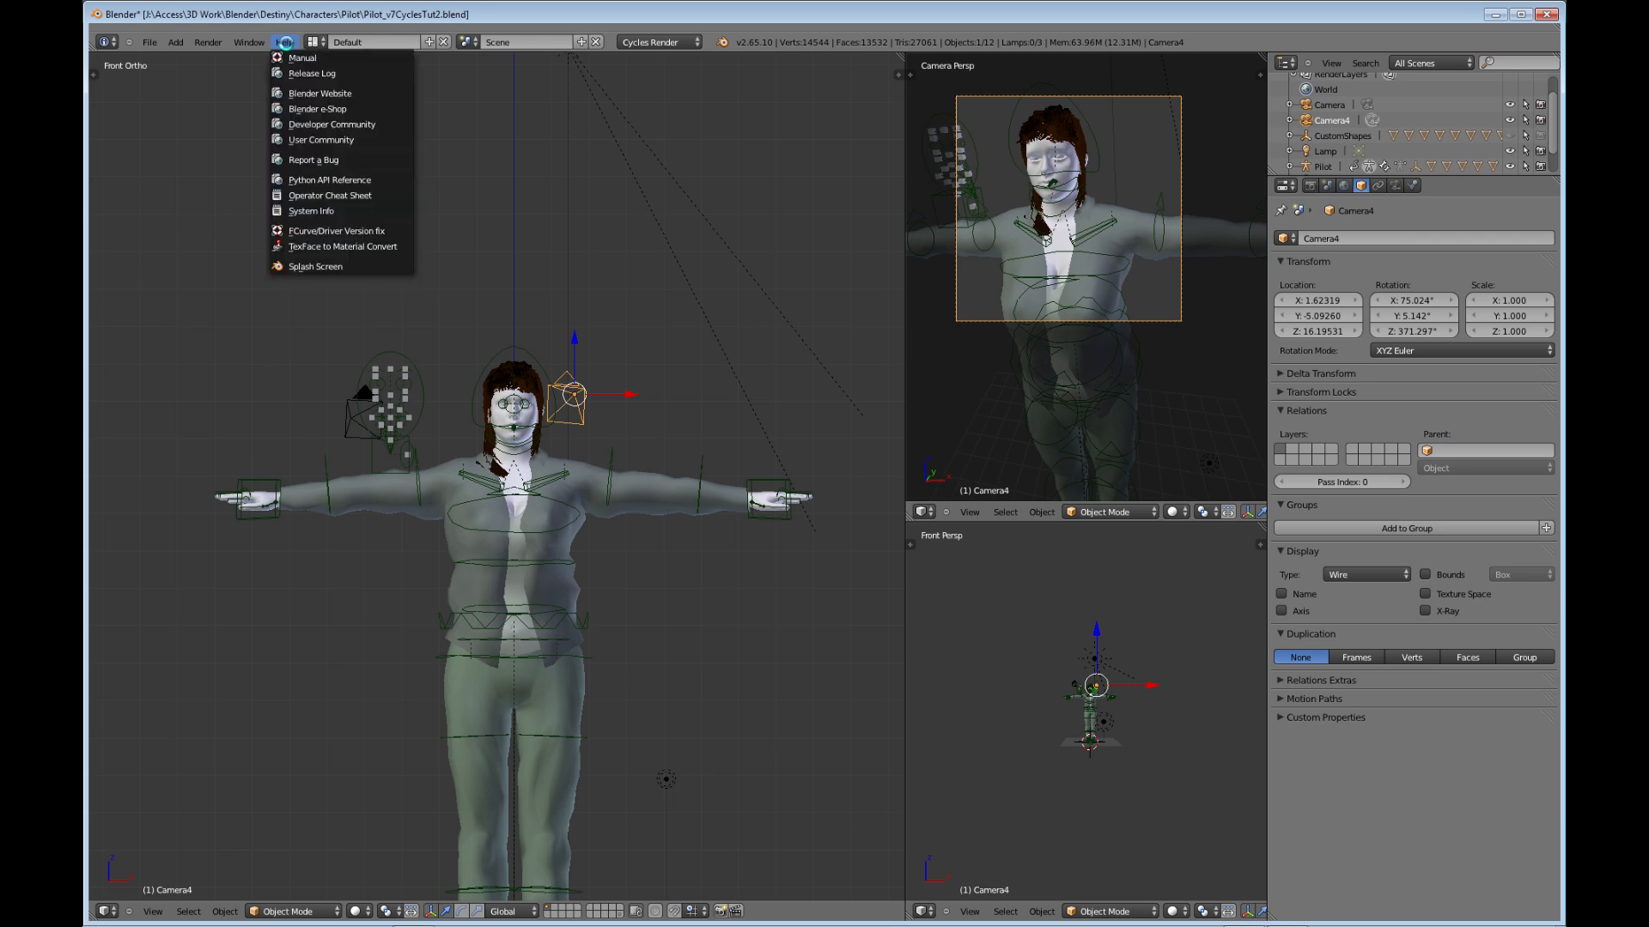
pyautogui.moveTo(309, 264)
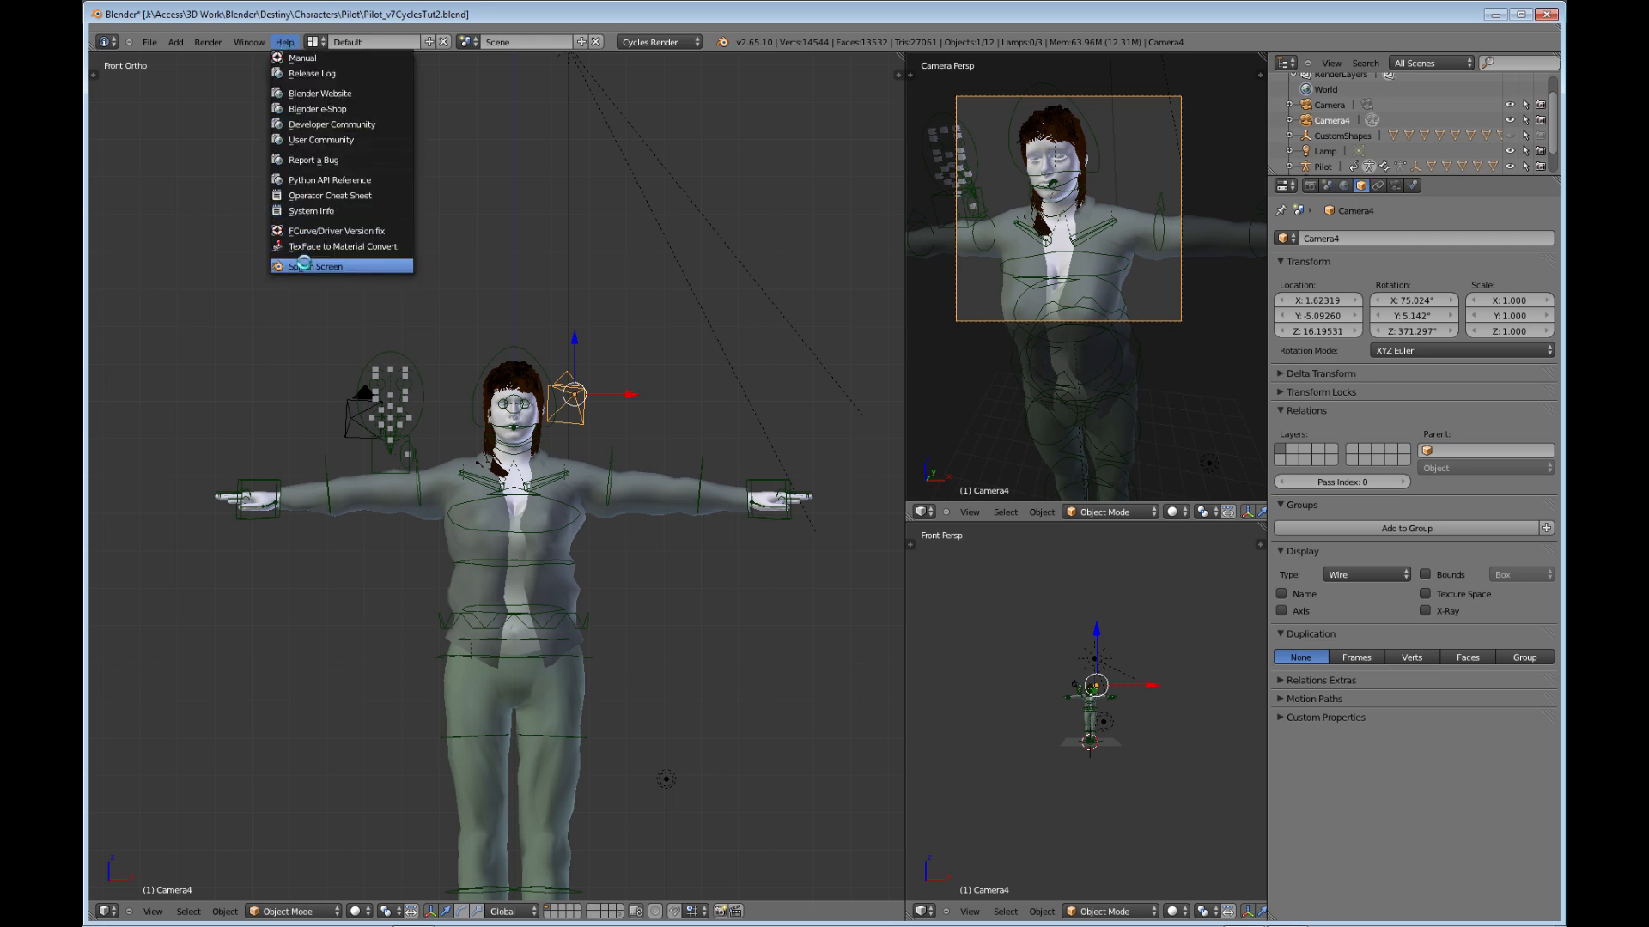
pyautogui.click(340, 265)
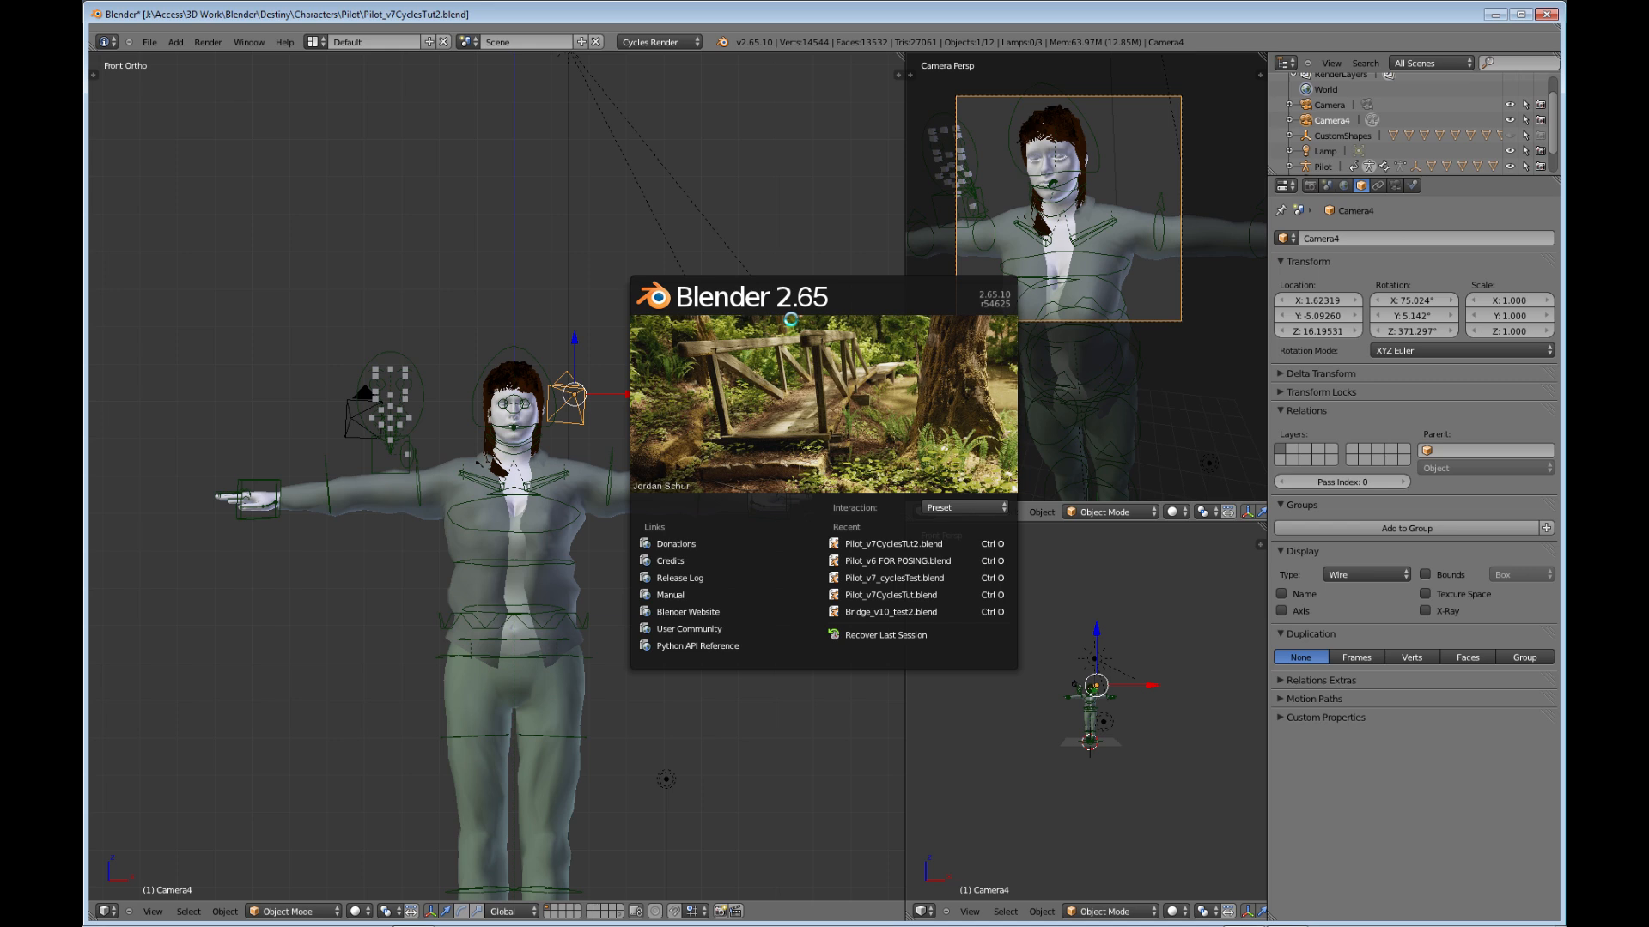
pyautogui.moveTo(980, 309)
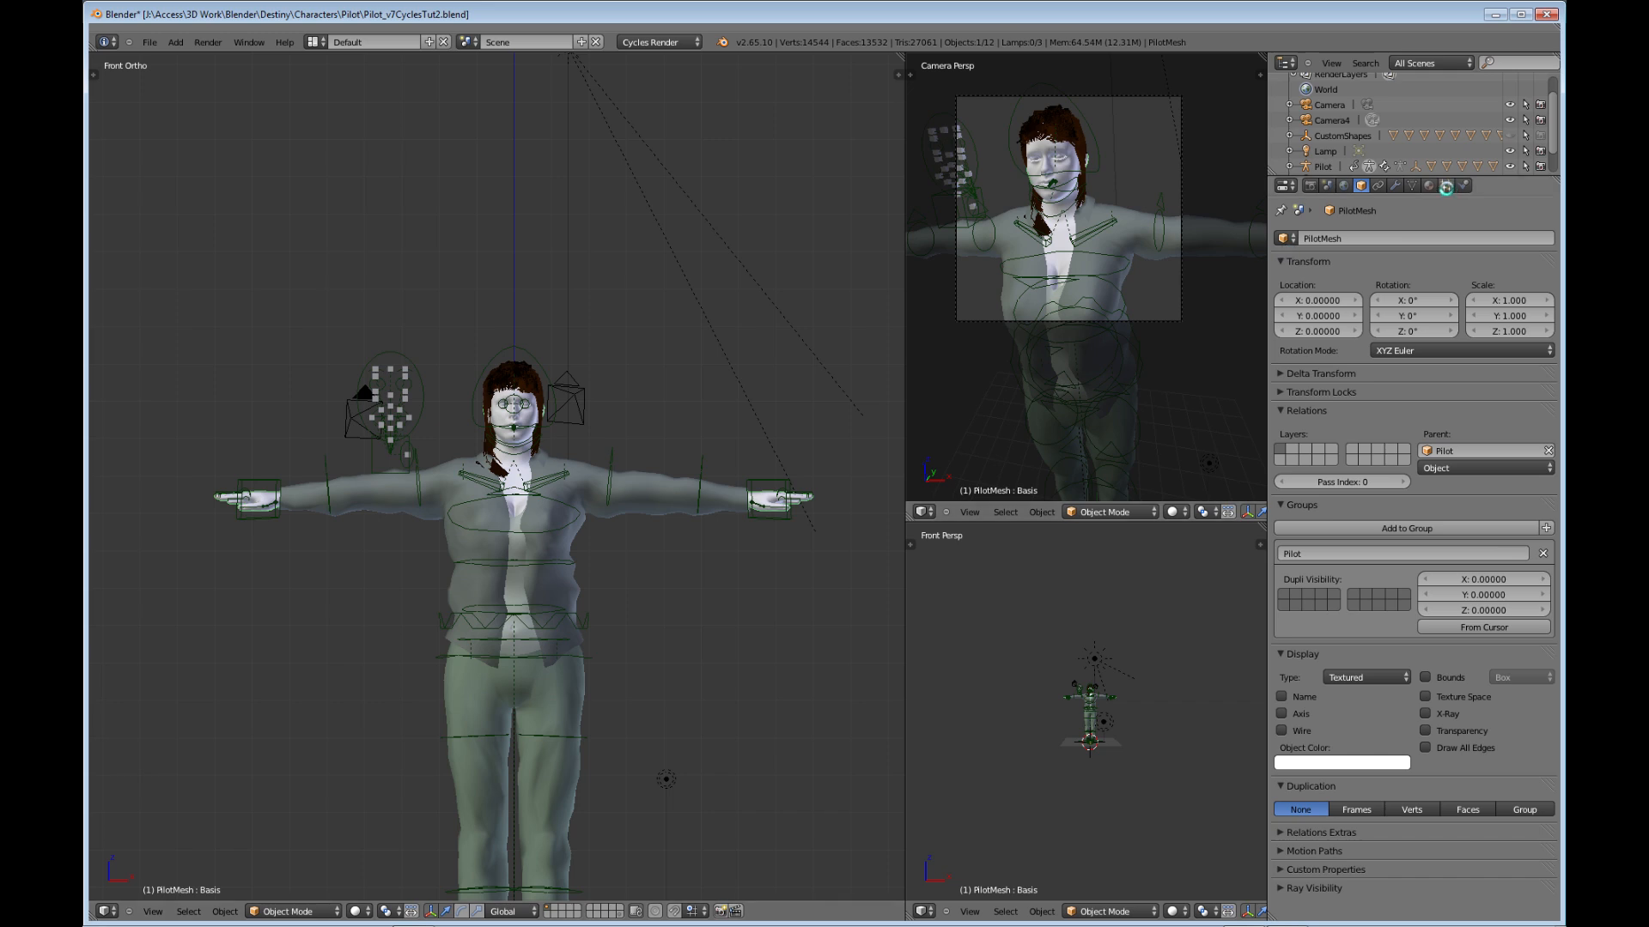
# - Review PilotMesh's hair particle settings with Vertex Groups and Children collapsed, then show the Cycles render settings
pyautogui.click(1441, 186)
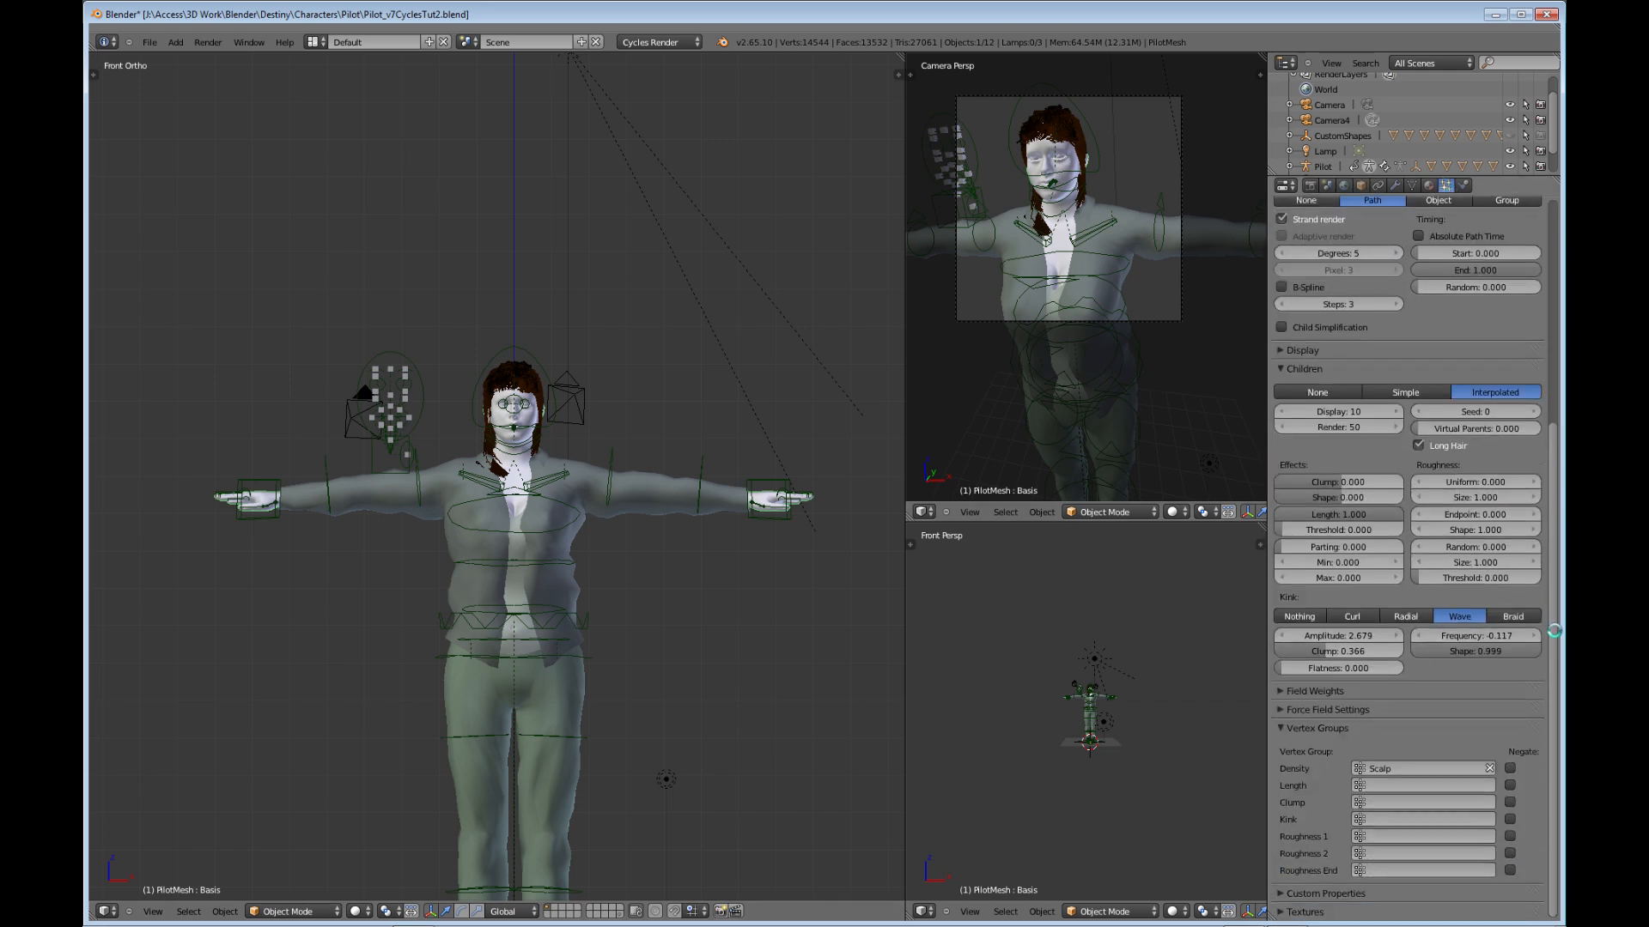
pyautogui.click(1317, 728)
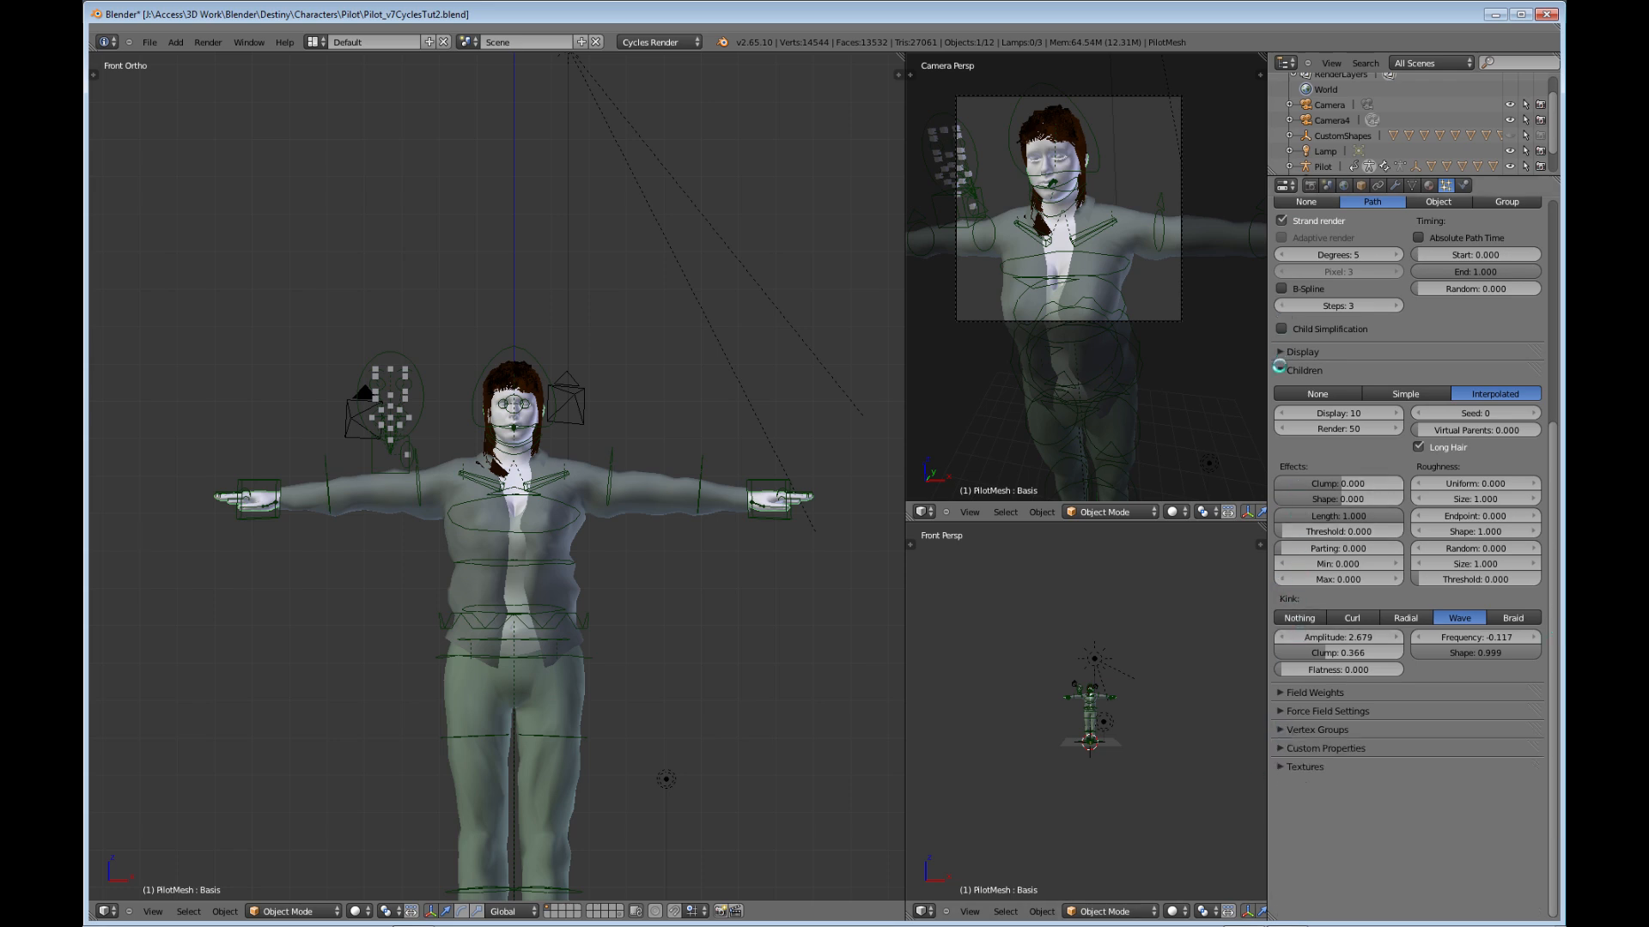
pyautogui.click(1303, 371)
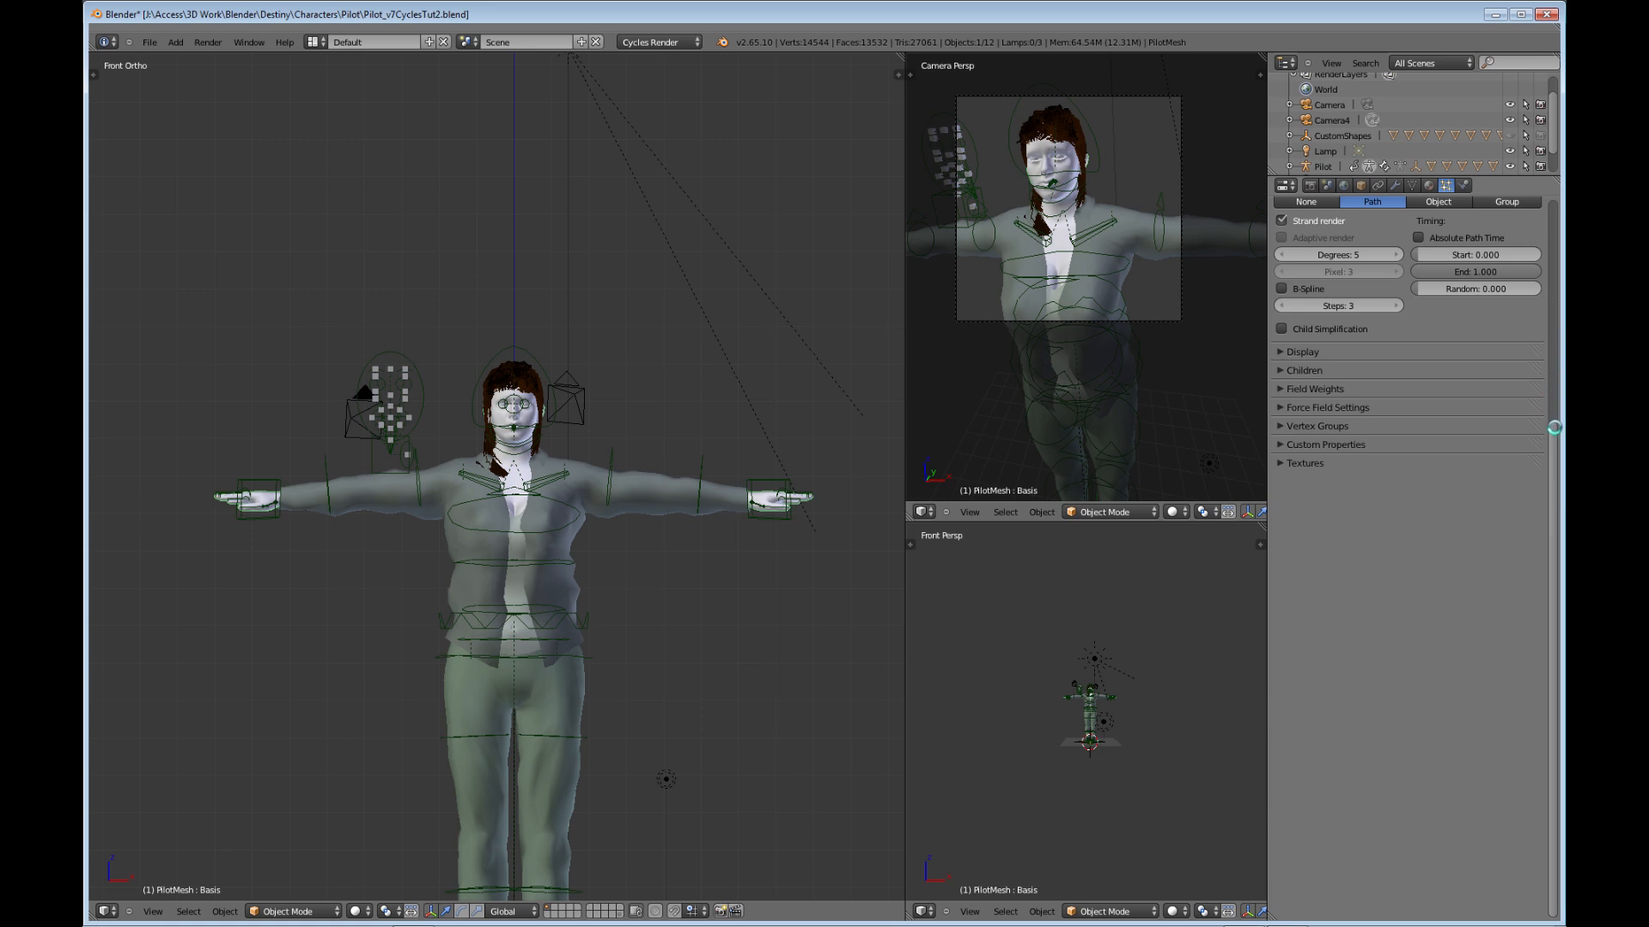
pyautogui.click(1307, 185)
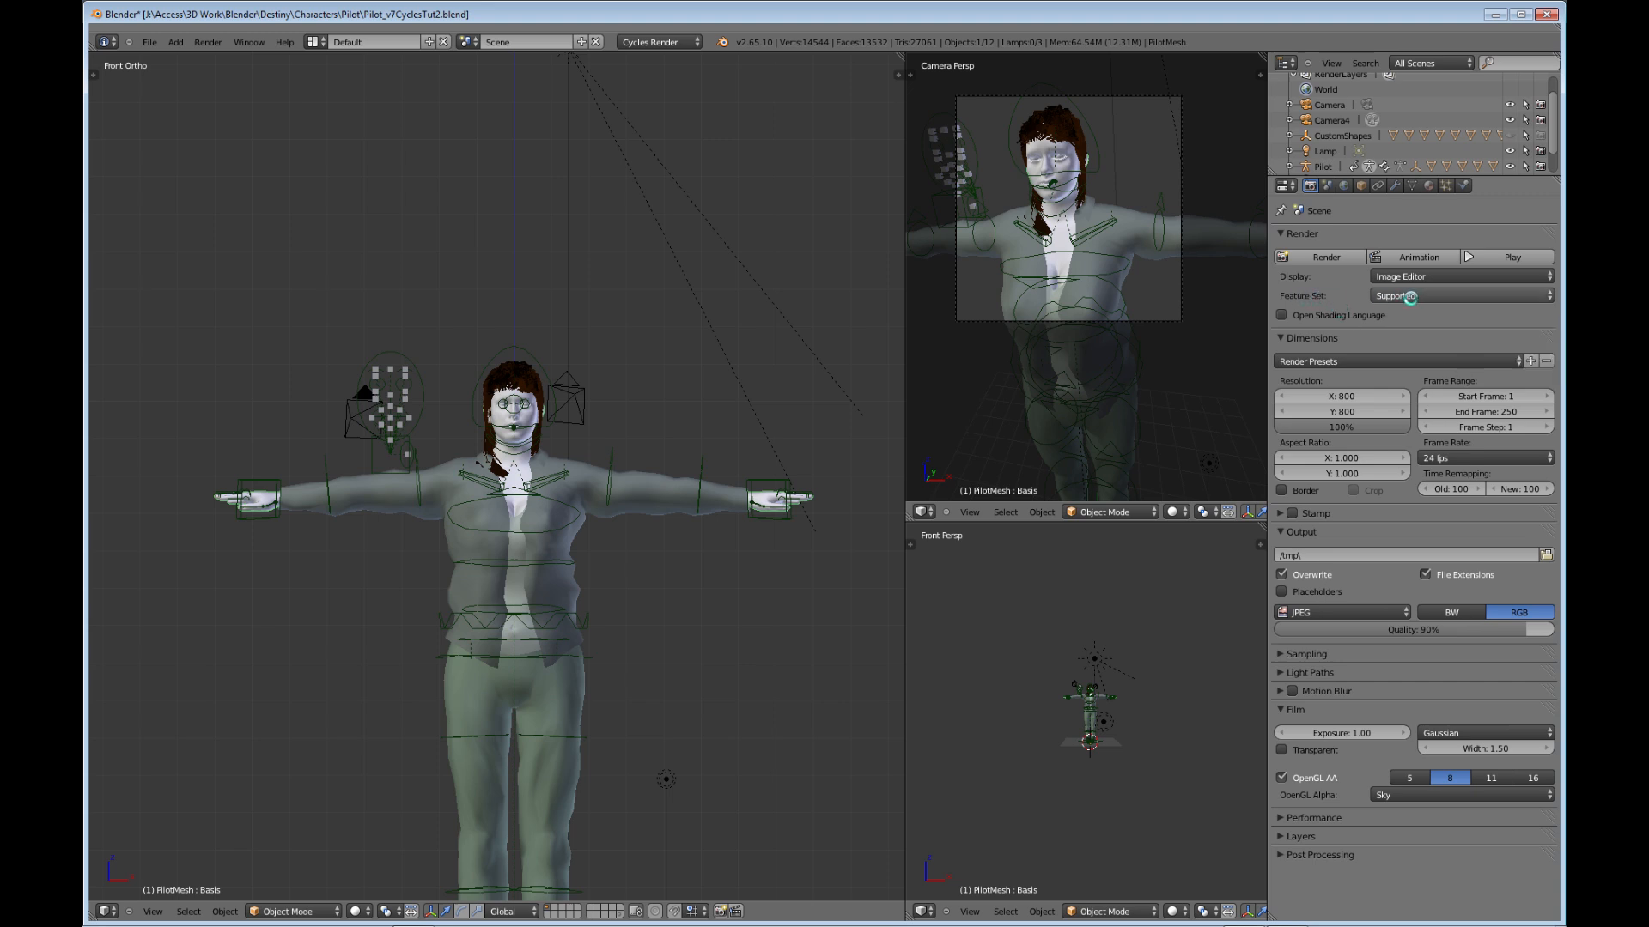
# - Set the Cycles Feature Set to Experimental so the hair particles show Cycles Hair Rendering settings
pyautogui.click(1461, 295)
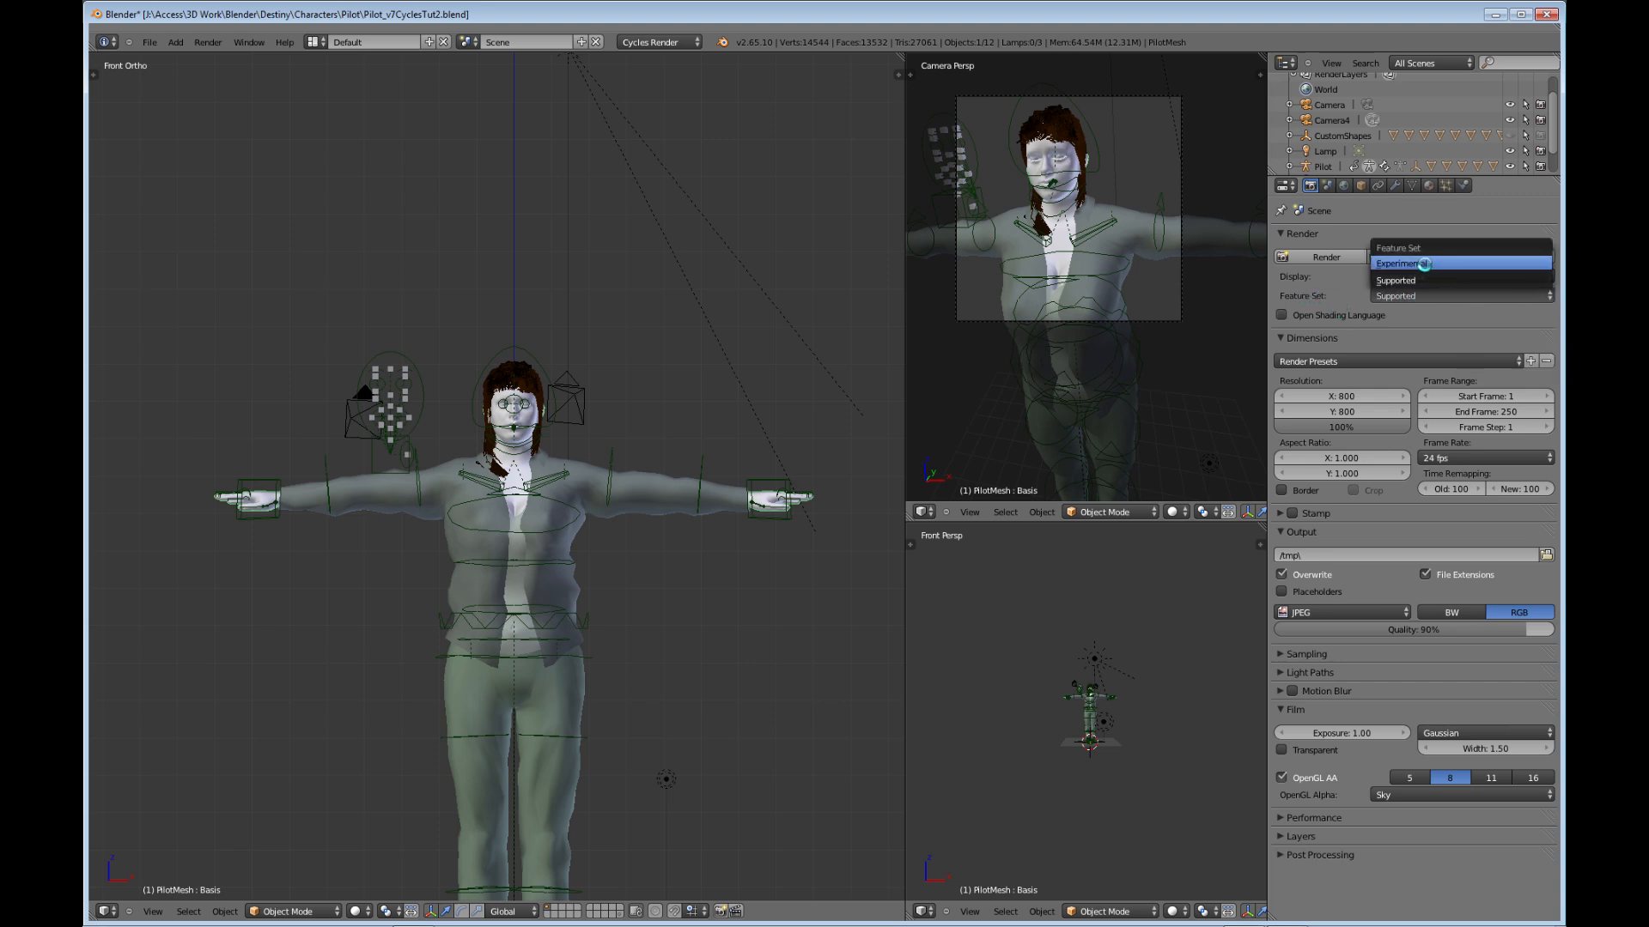
pyautogui.moveTo(1408, 262)
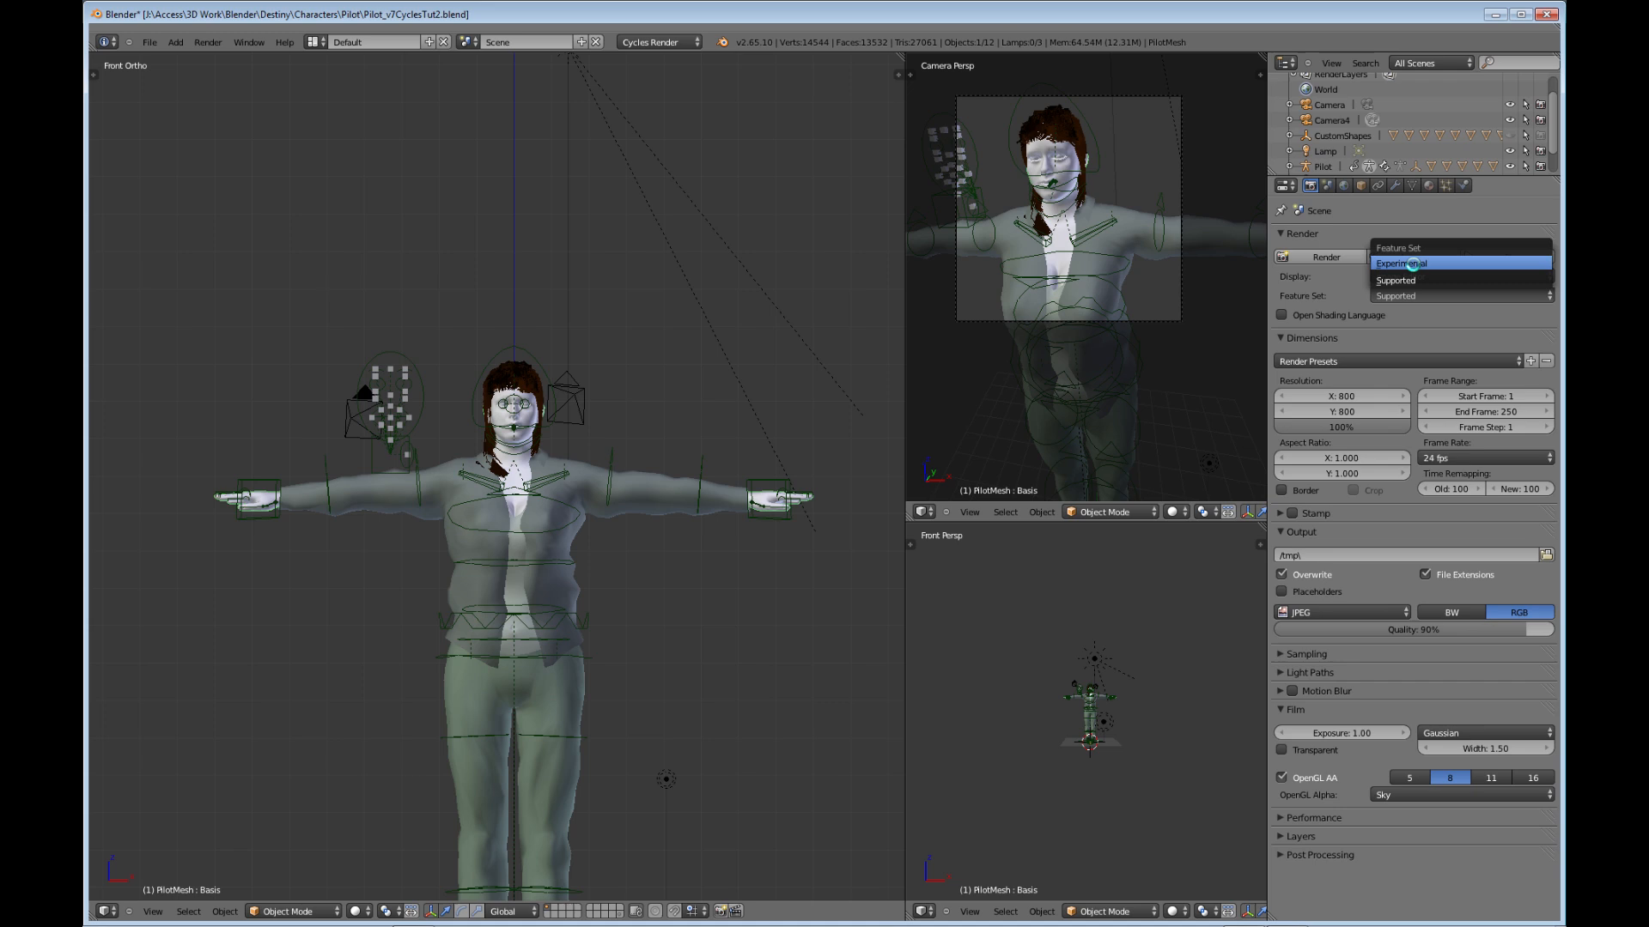
pyautogui.click(1401, 263)
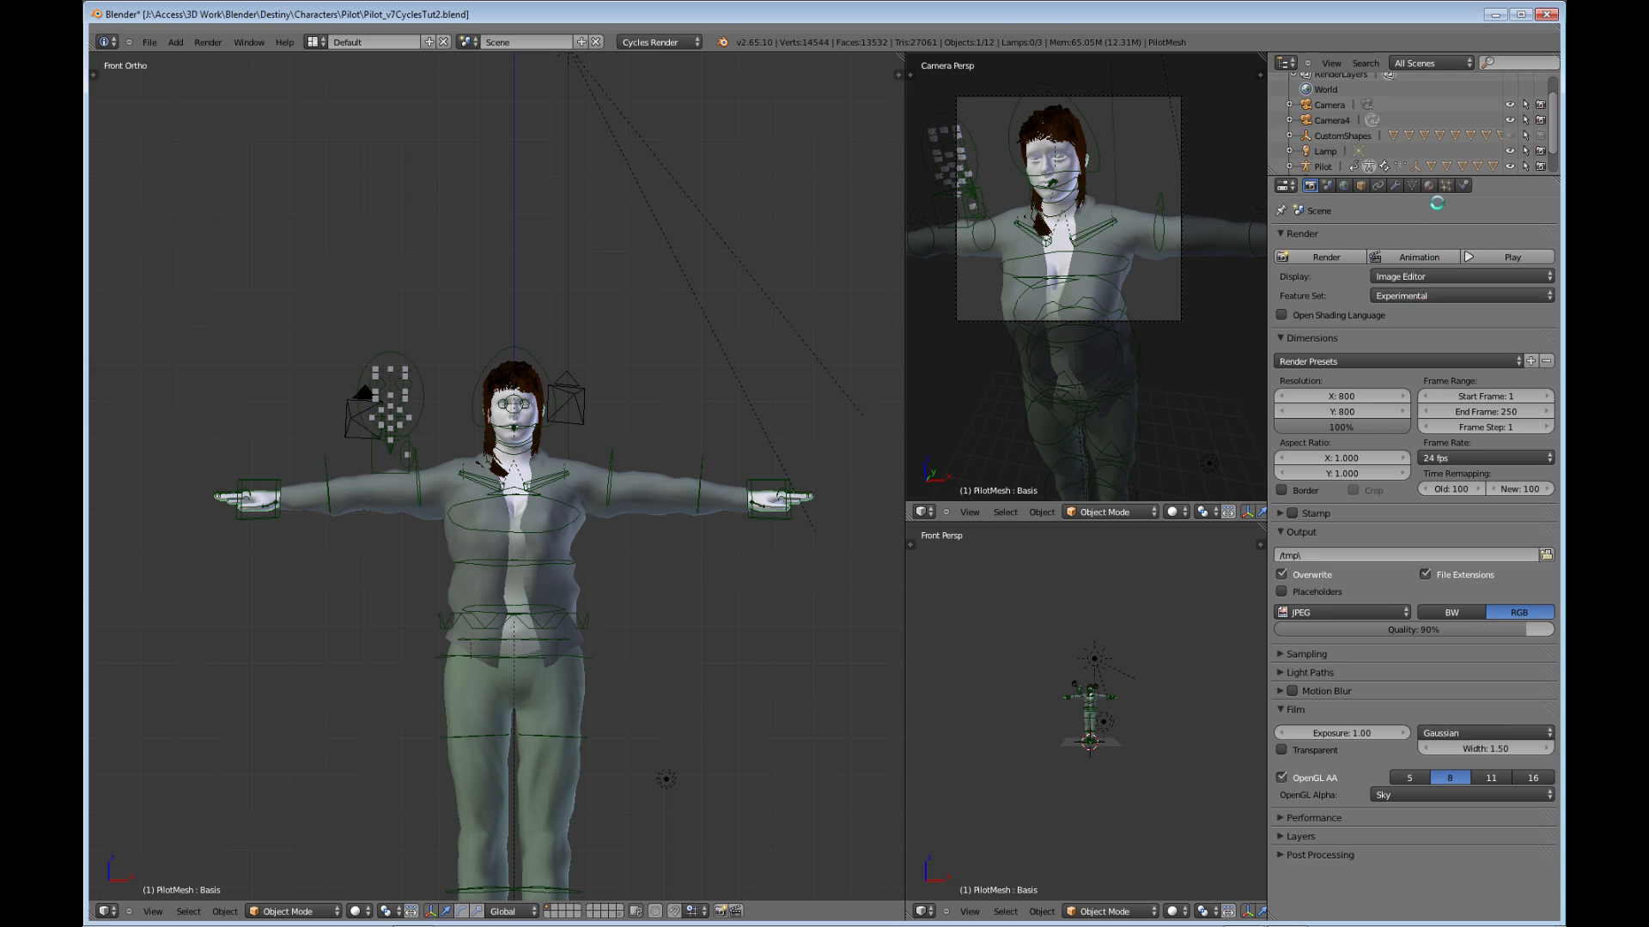
pyautogui.click(1448, 185)
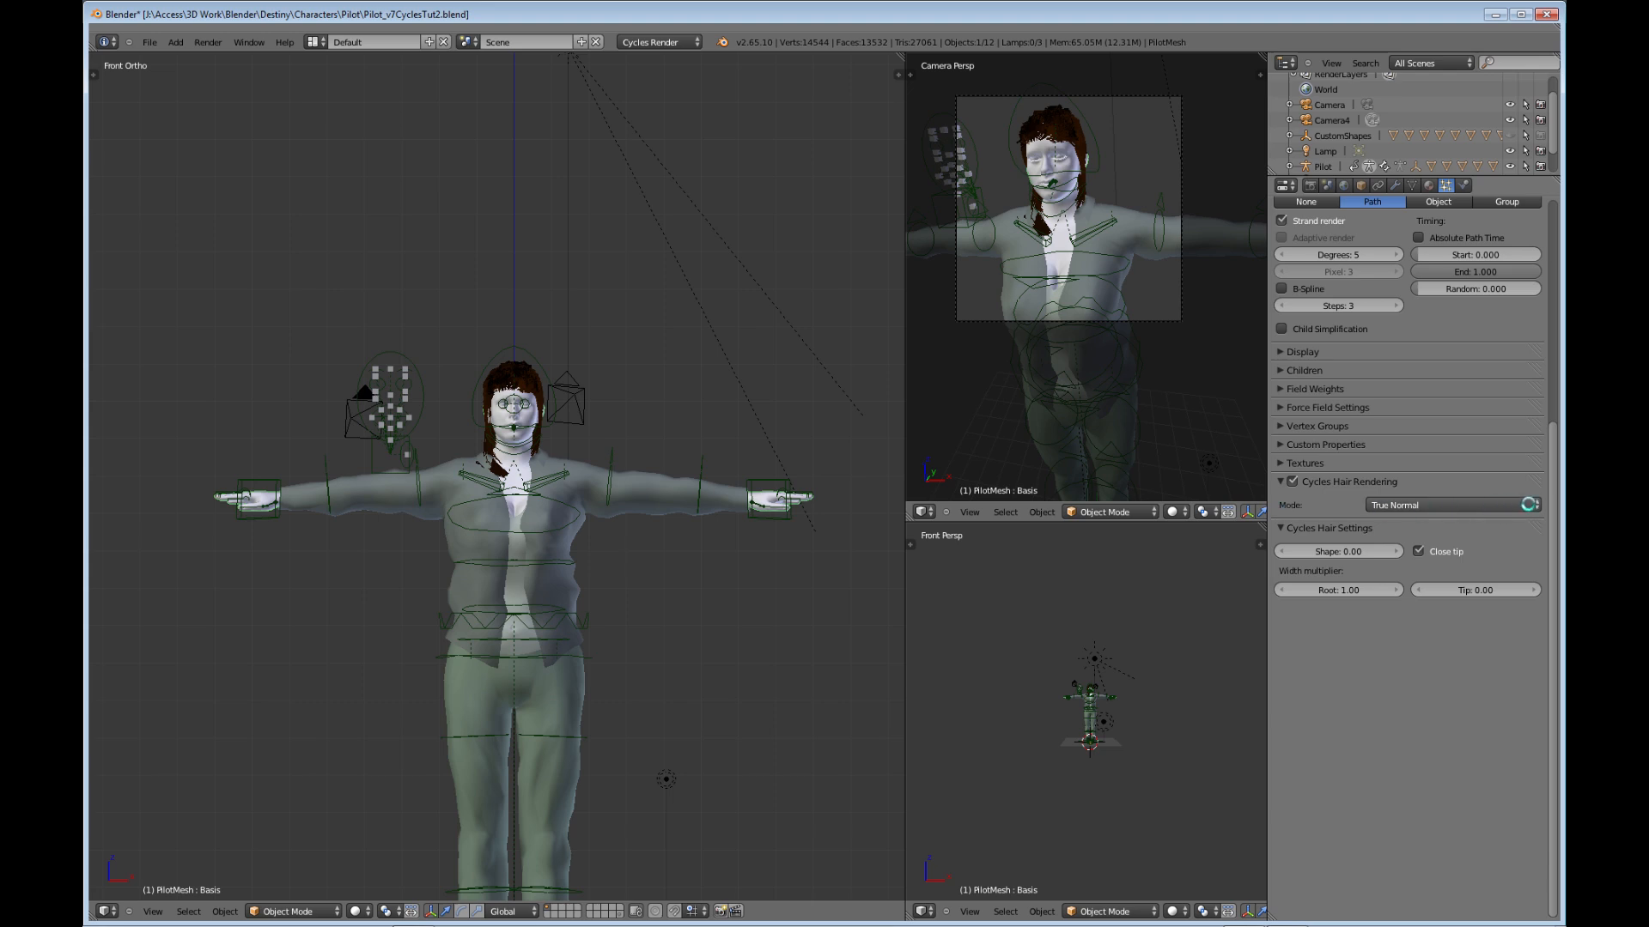
pyautogui.click(1450, 505)
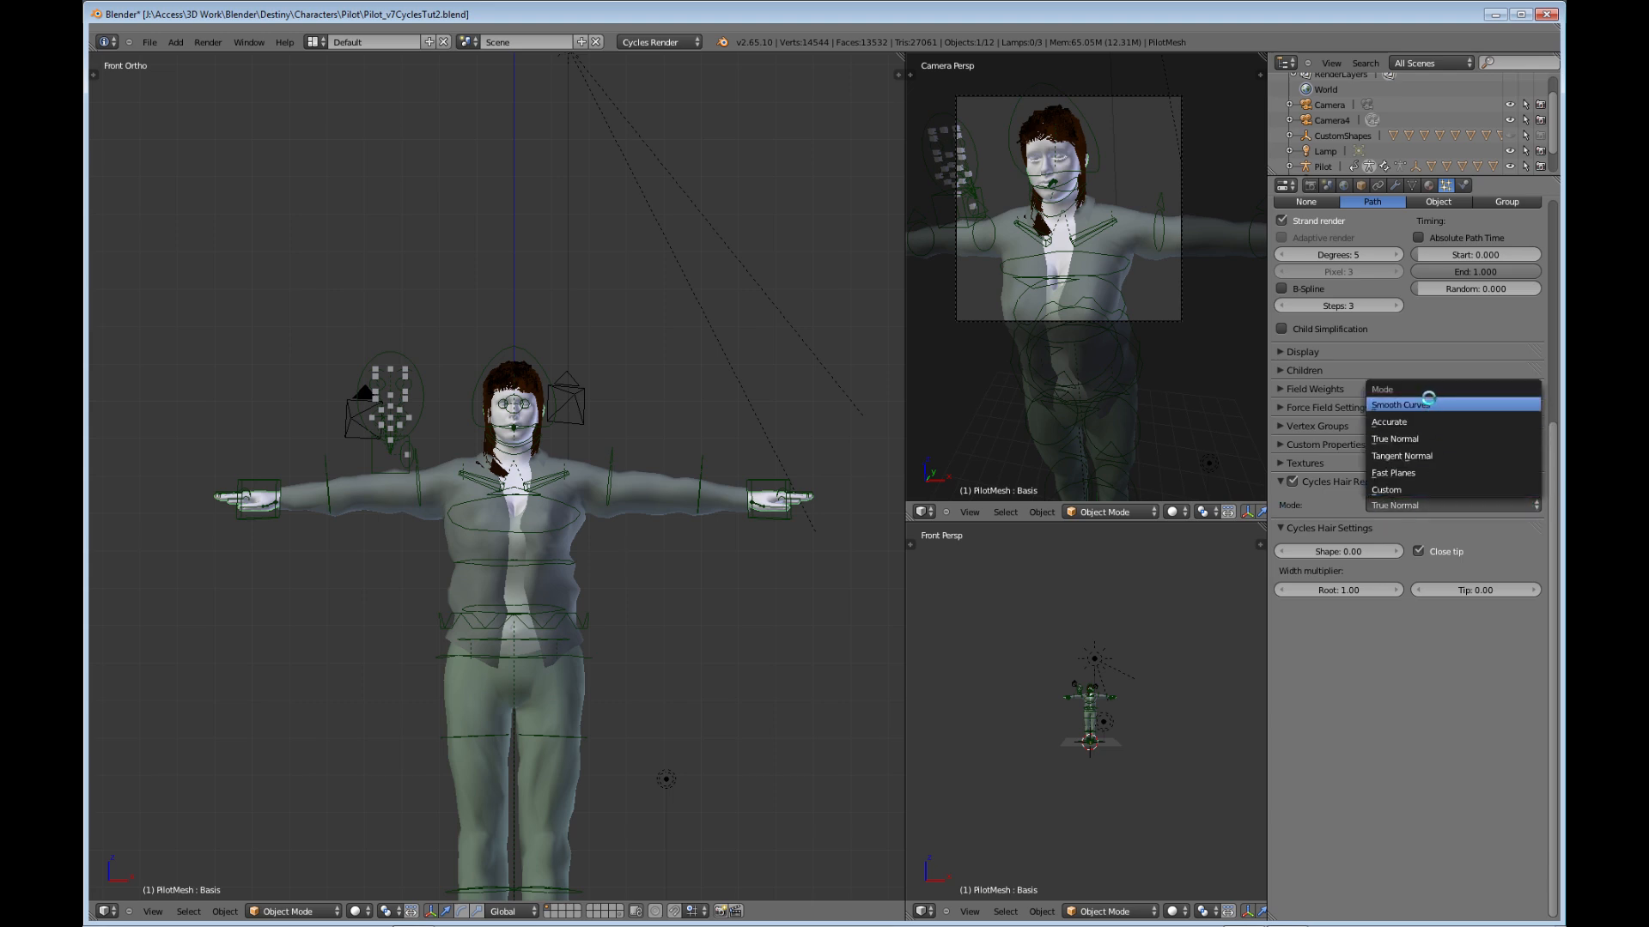
pyautogui.moveTo(1431, 440)
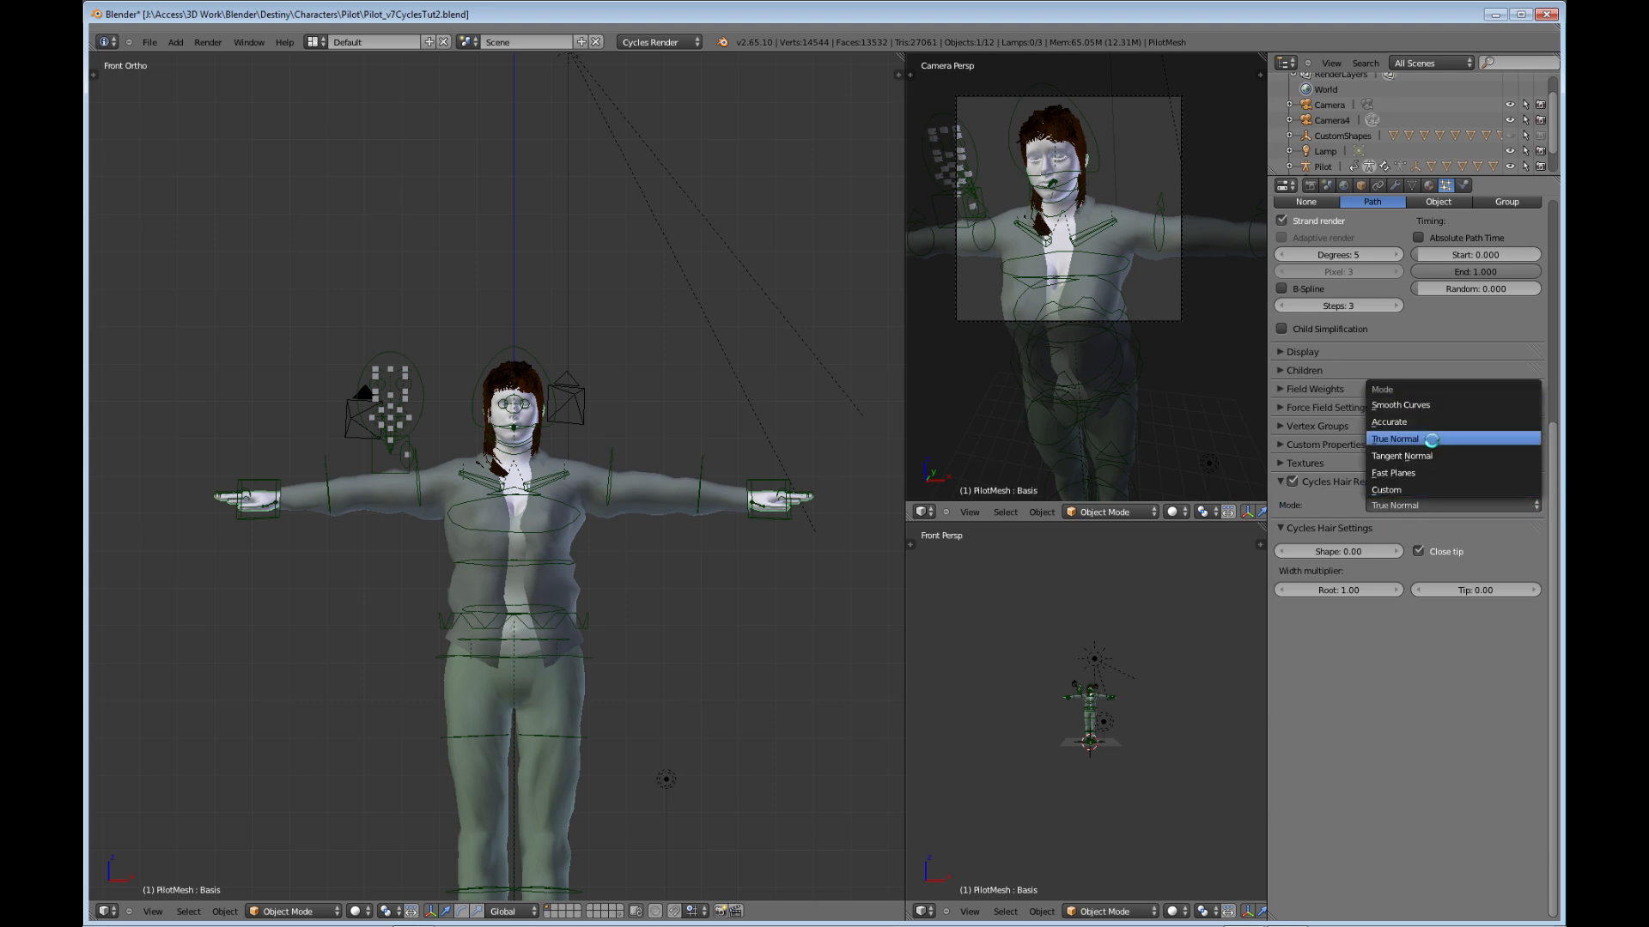
pyautogui.moveTo(1402, 455)
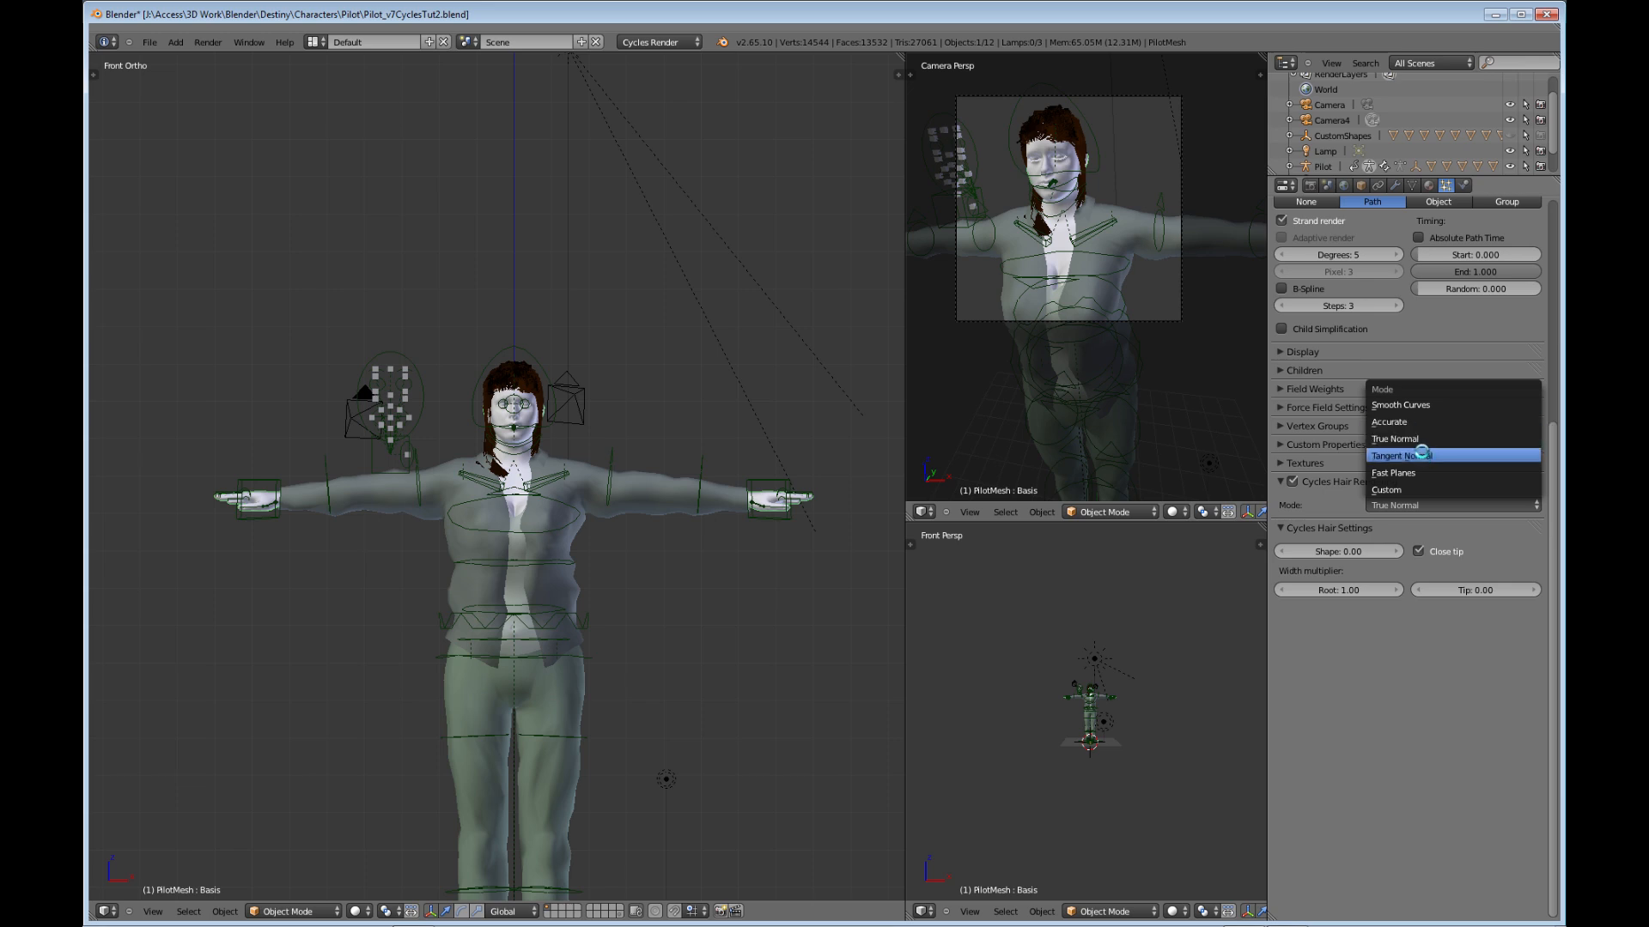
pyautogui.moveTo(1394, 473)
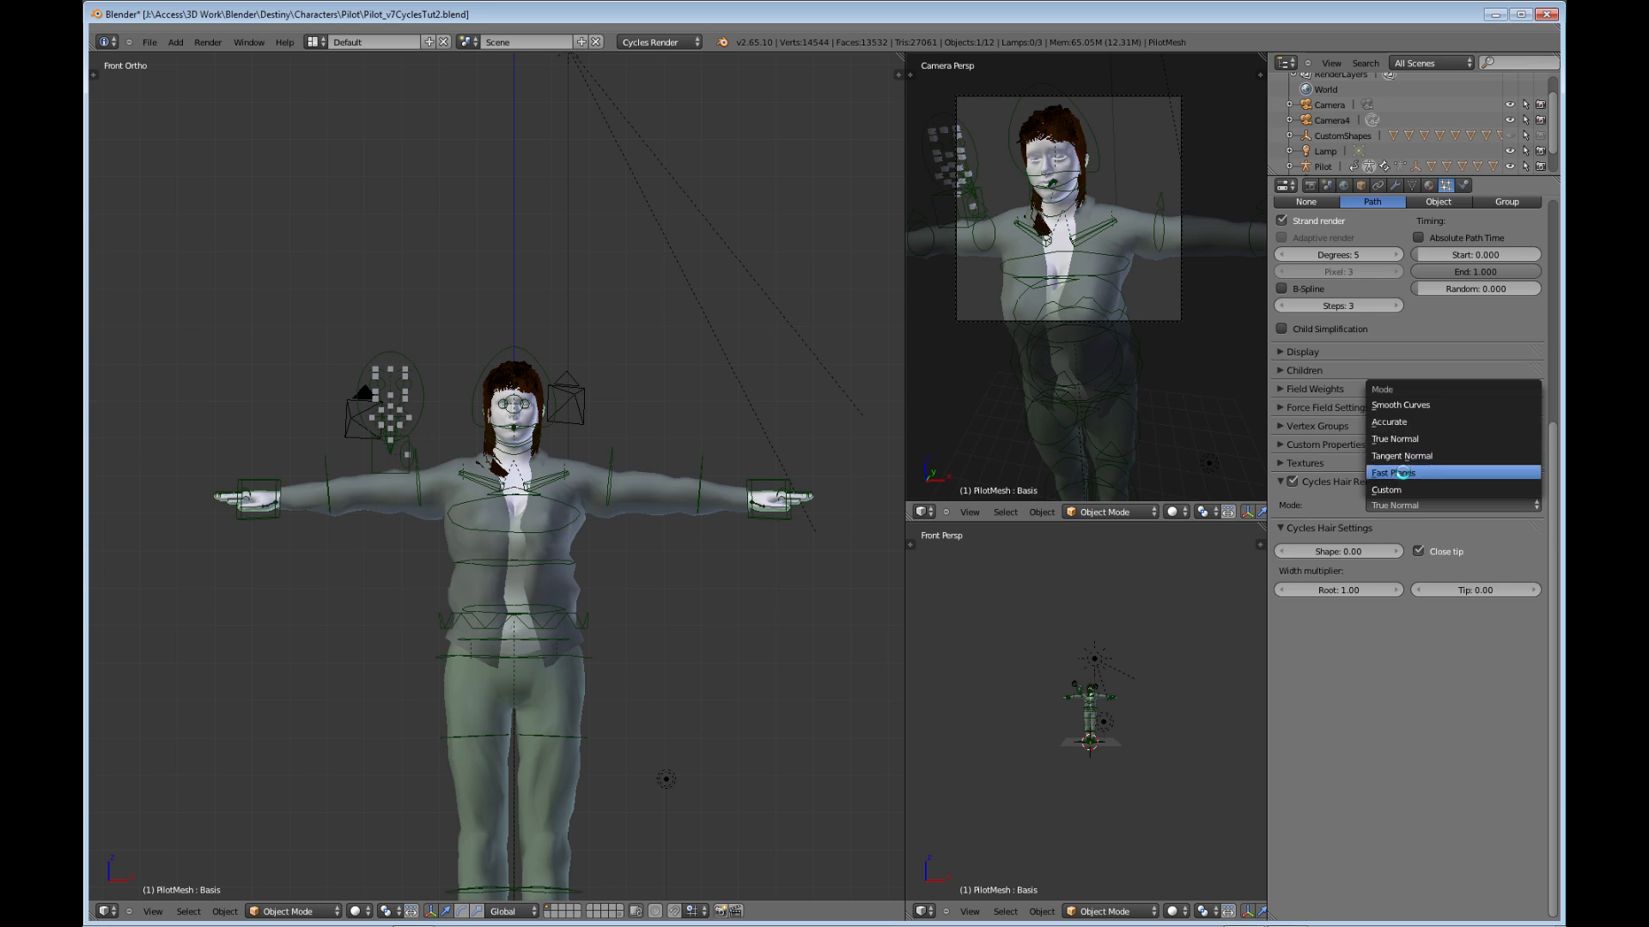
pyautogui.moveTo(1401, 403)
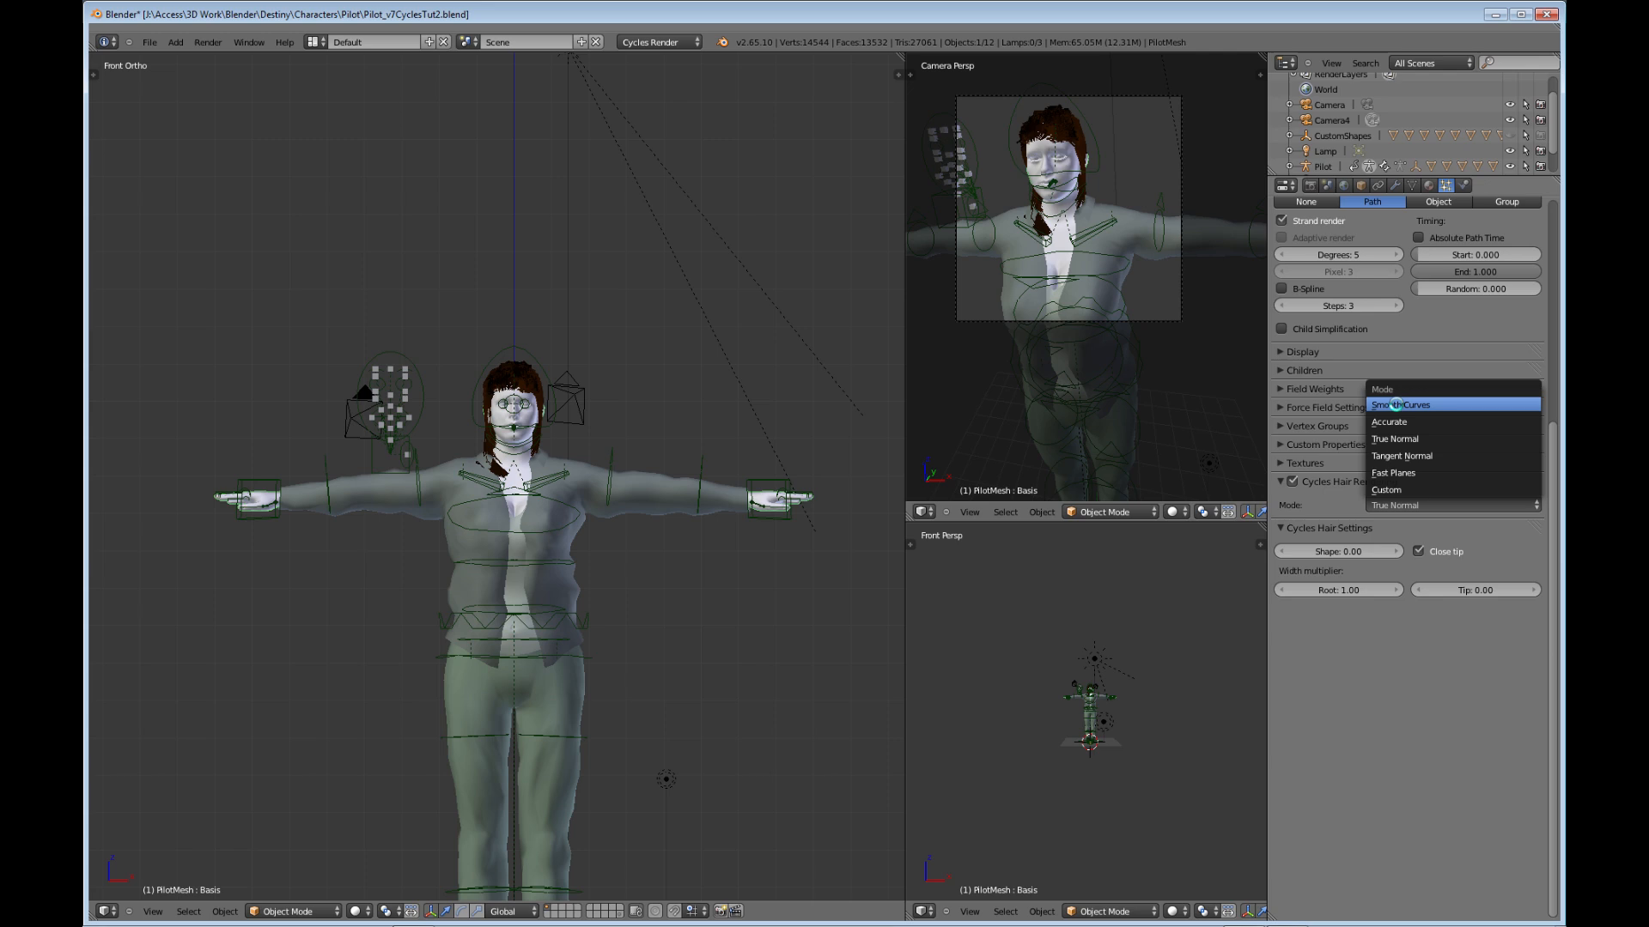
pyautogui.moveTo(1403, 439)
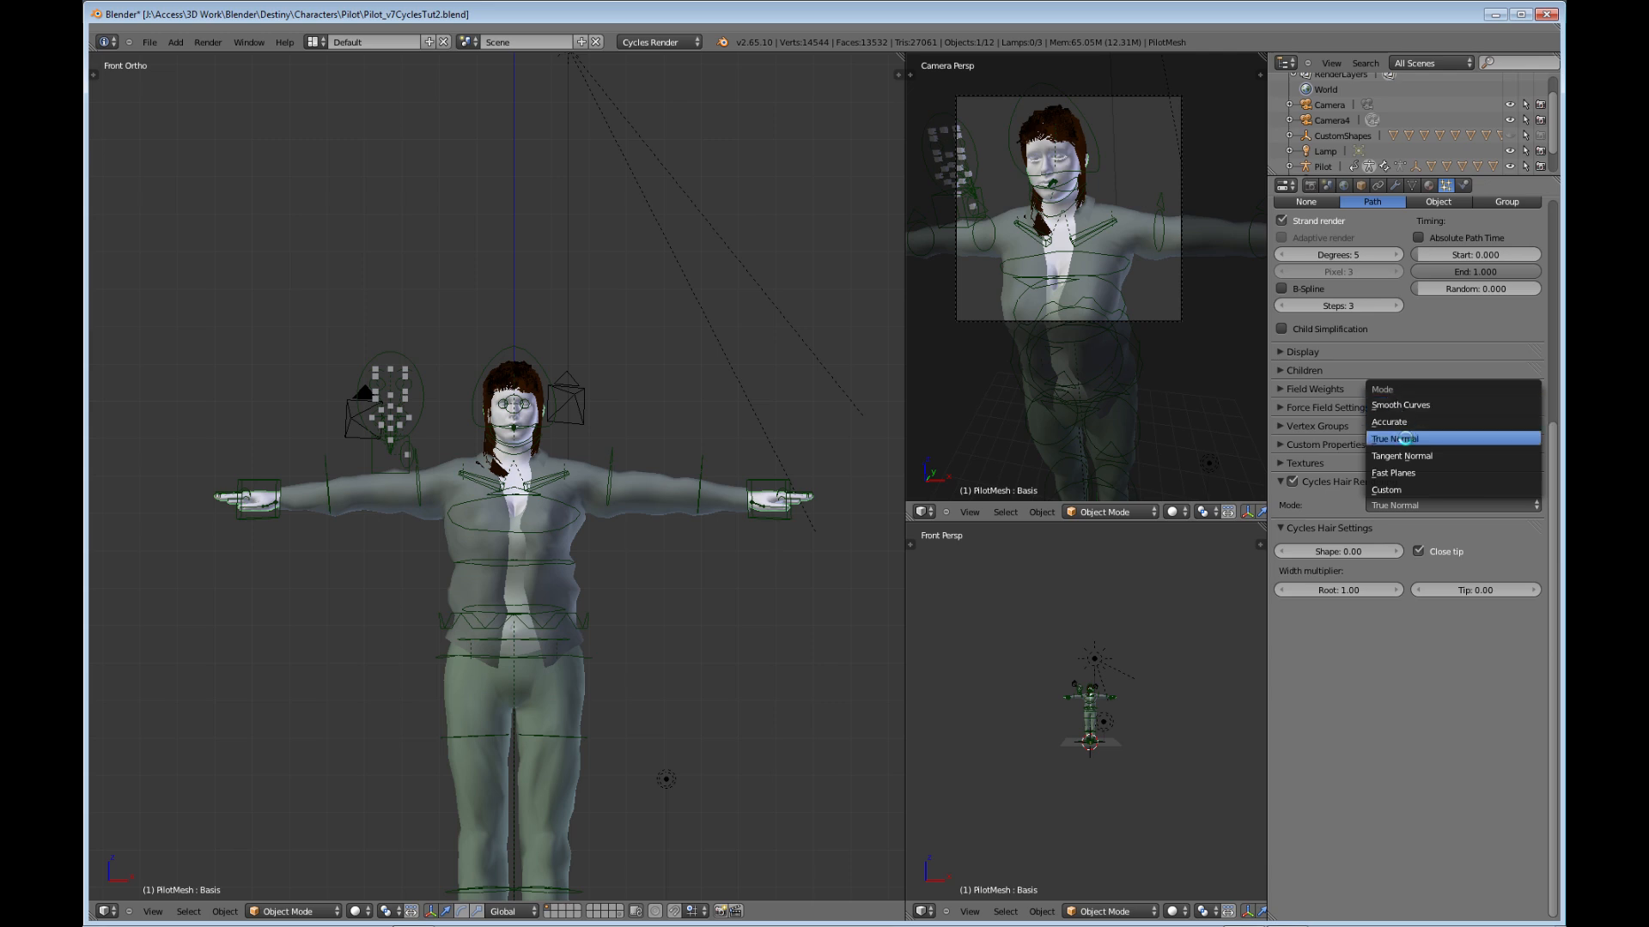
pyautogui.click(1395, 439)
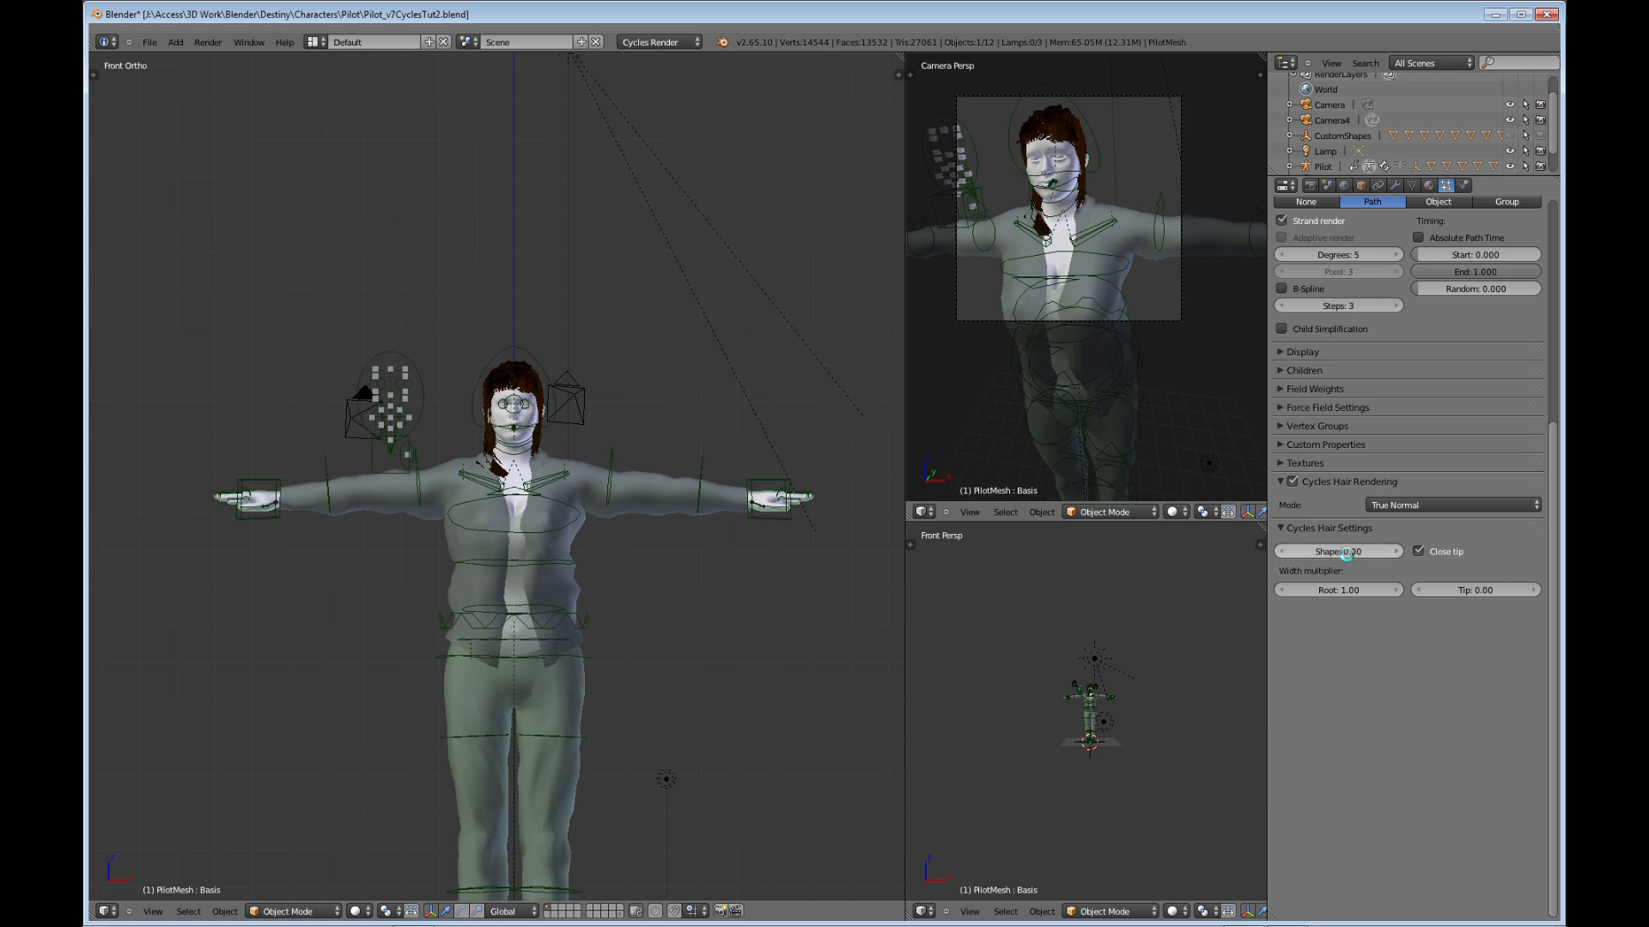
pyautogui.moveTo(1345, 551)
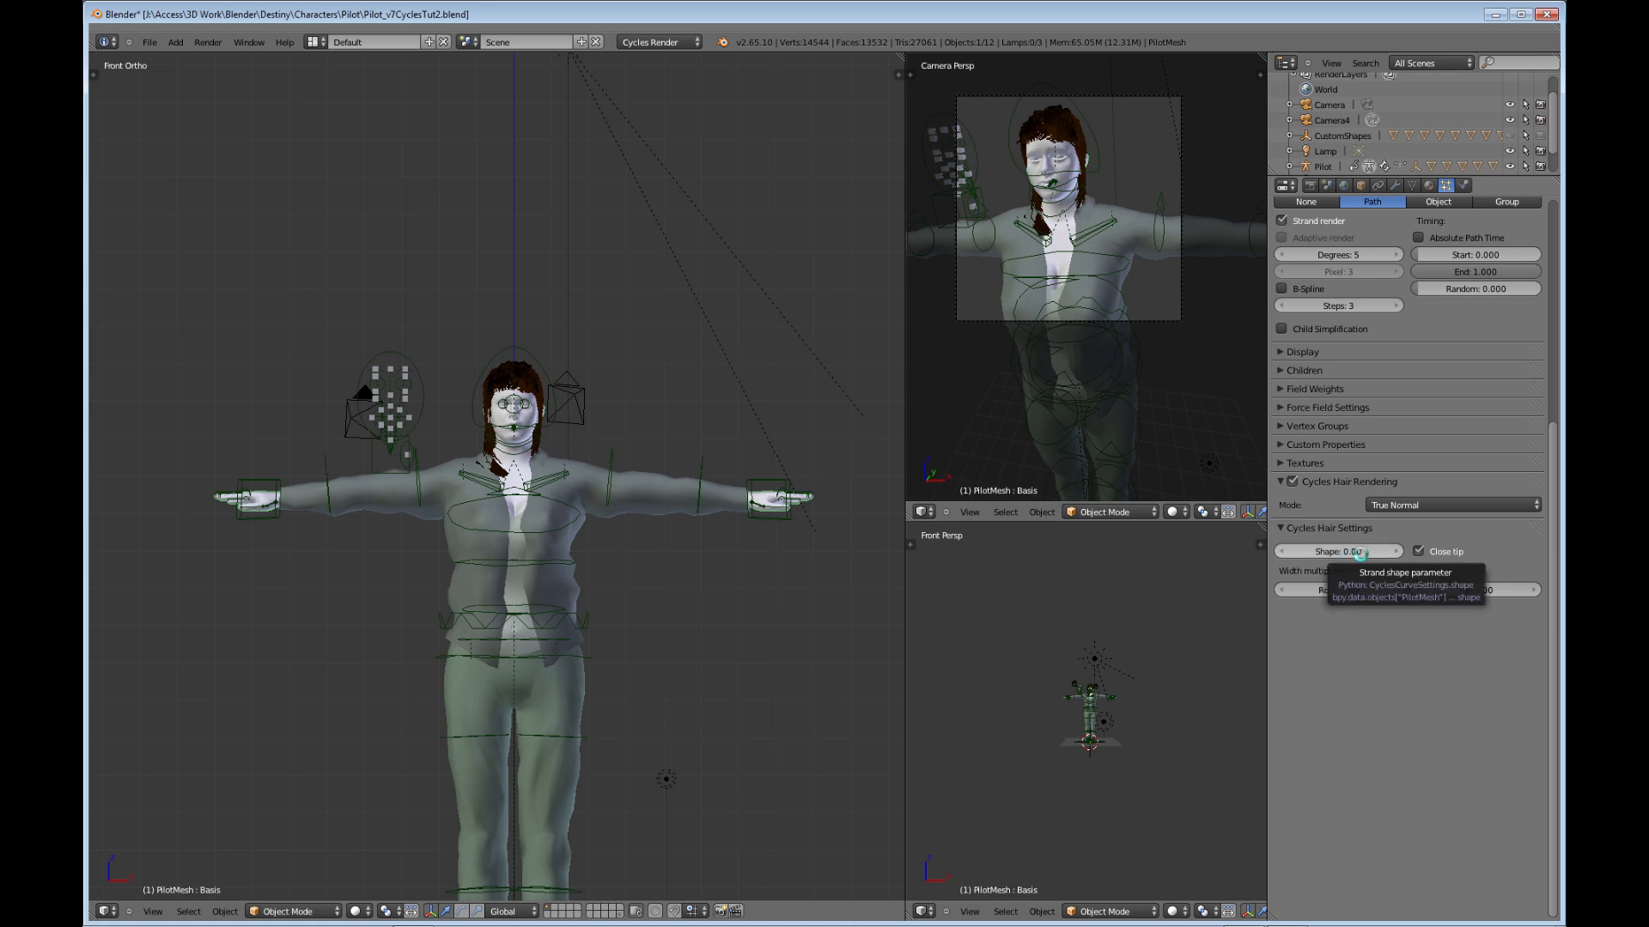
# - Set the Cycles hair strand Shape to -0.80 in True Normal mode
pyautogui.click(1336, 551)
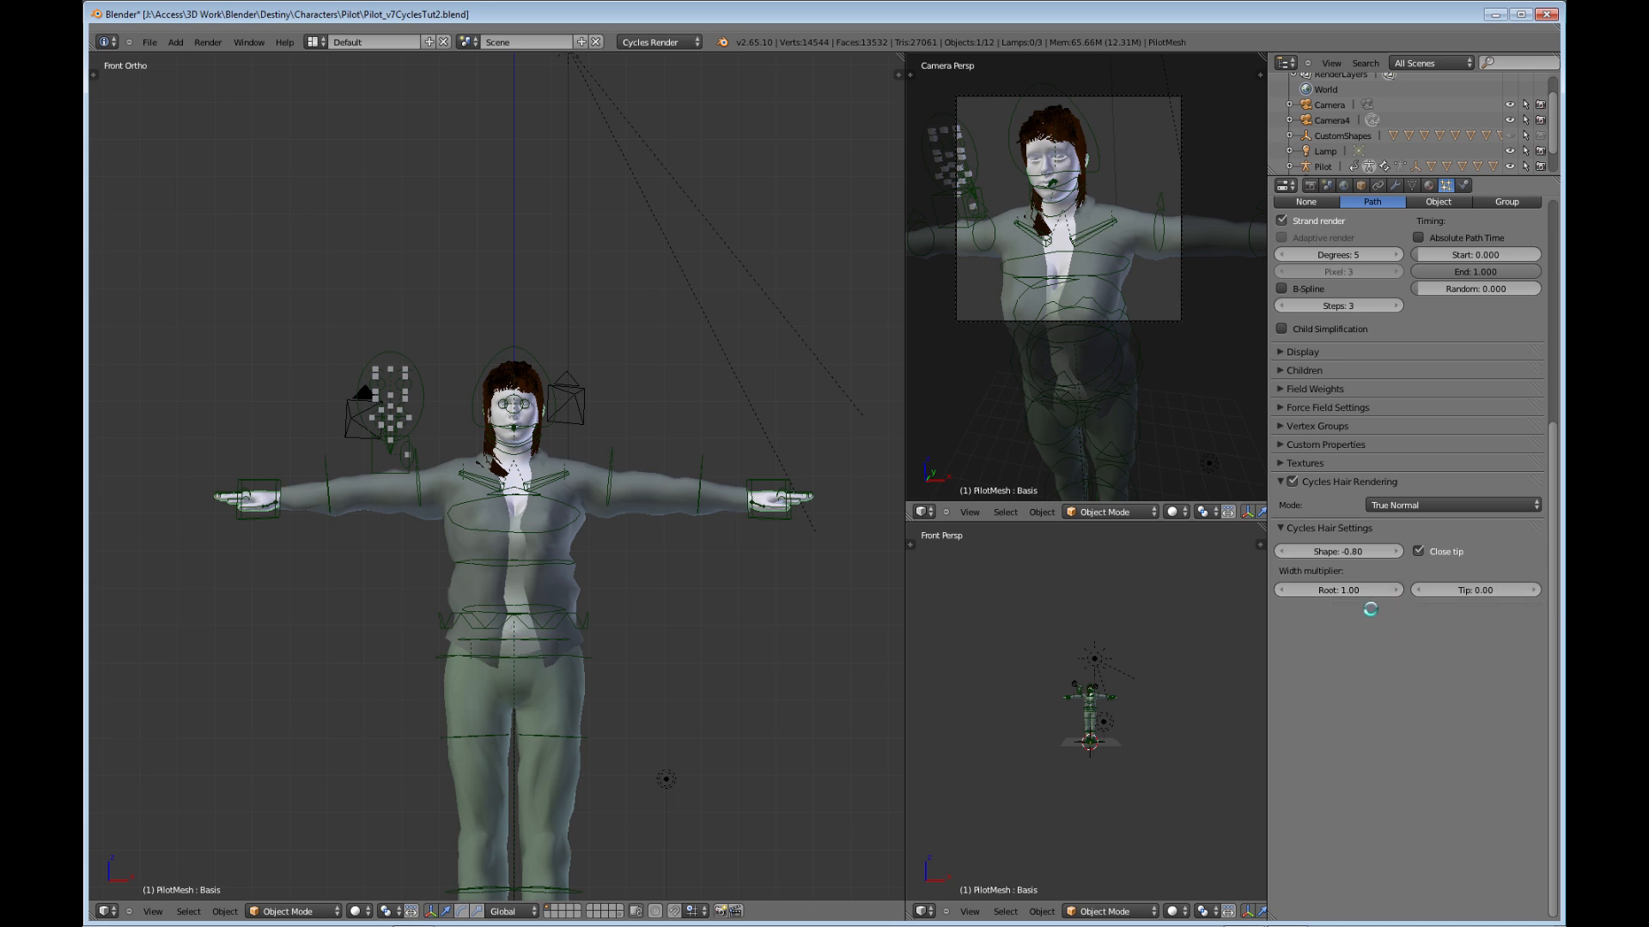
pyautogui.moveTo(1352, 590)
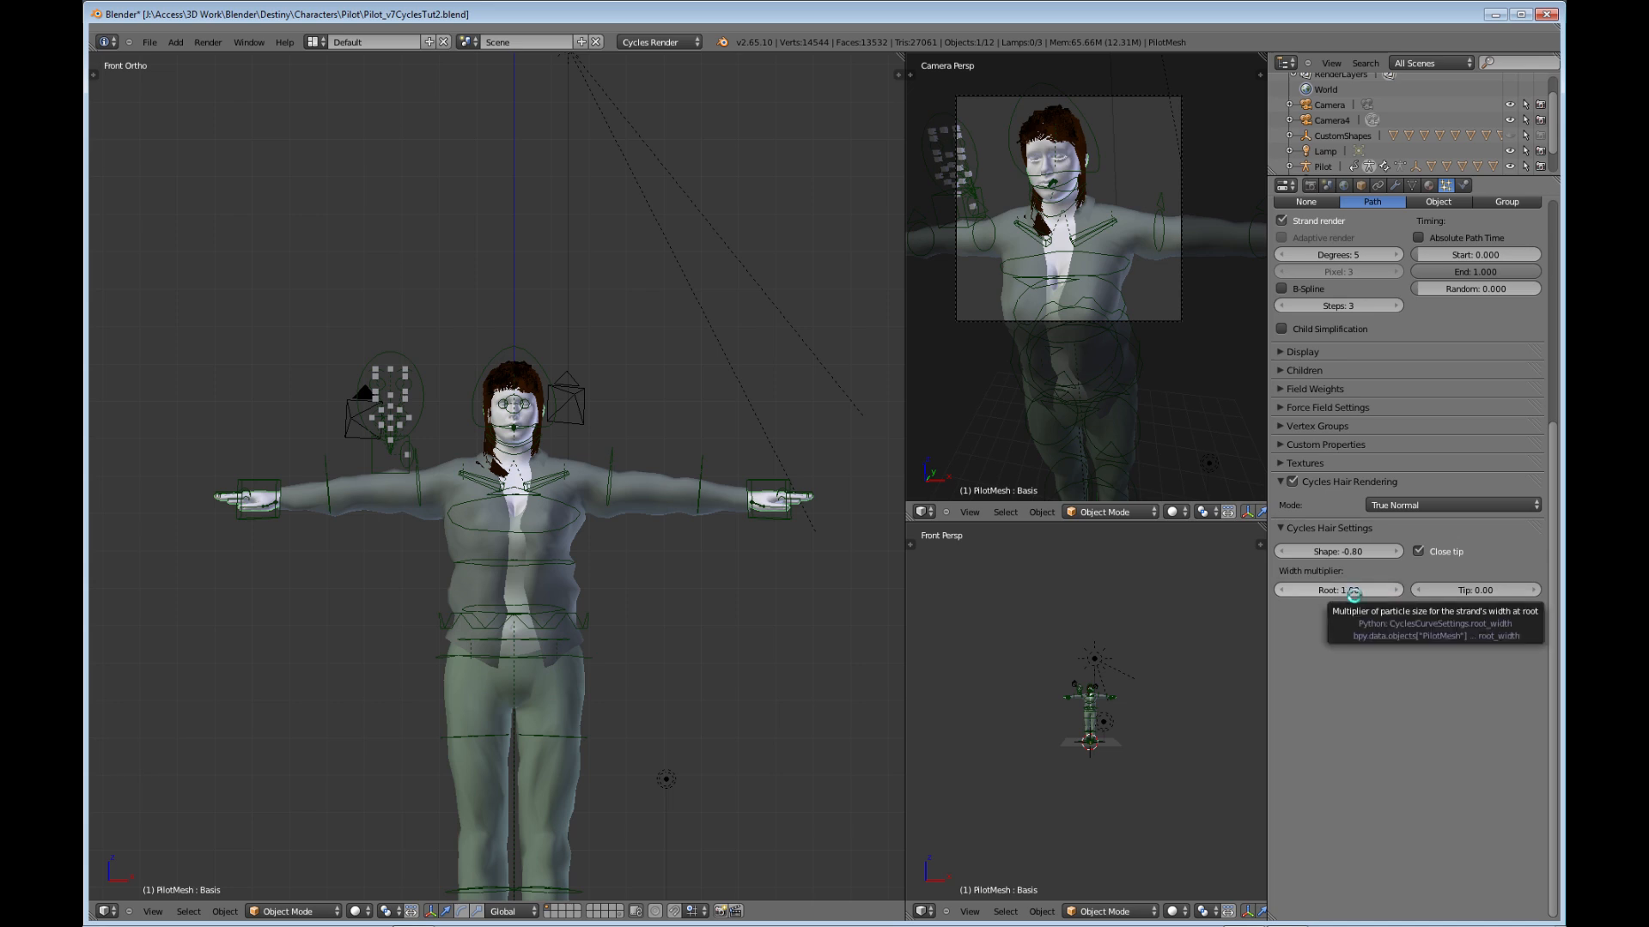
pyautogui.moveTo(1379, 608)
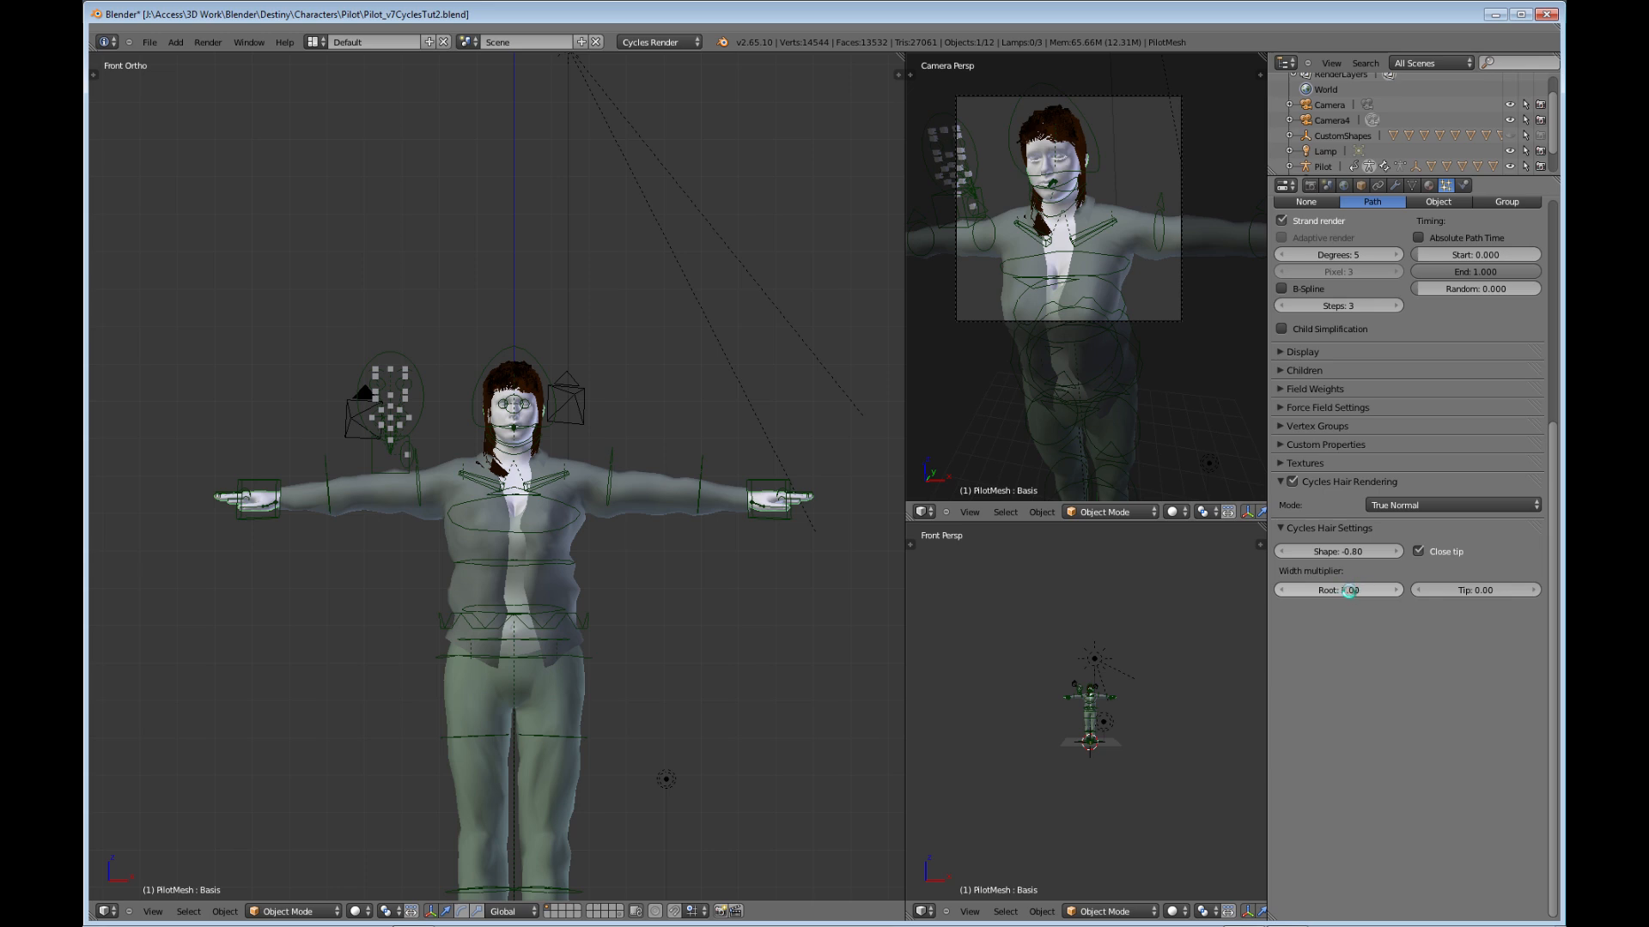
# - Edit the Cycles hair root width multiplier for the pilot's hair
pyautogui.click(1338, 591)
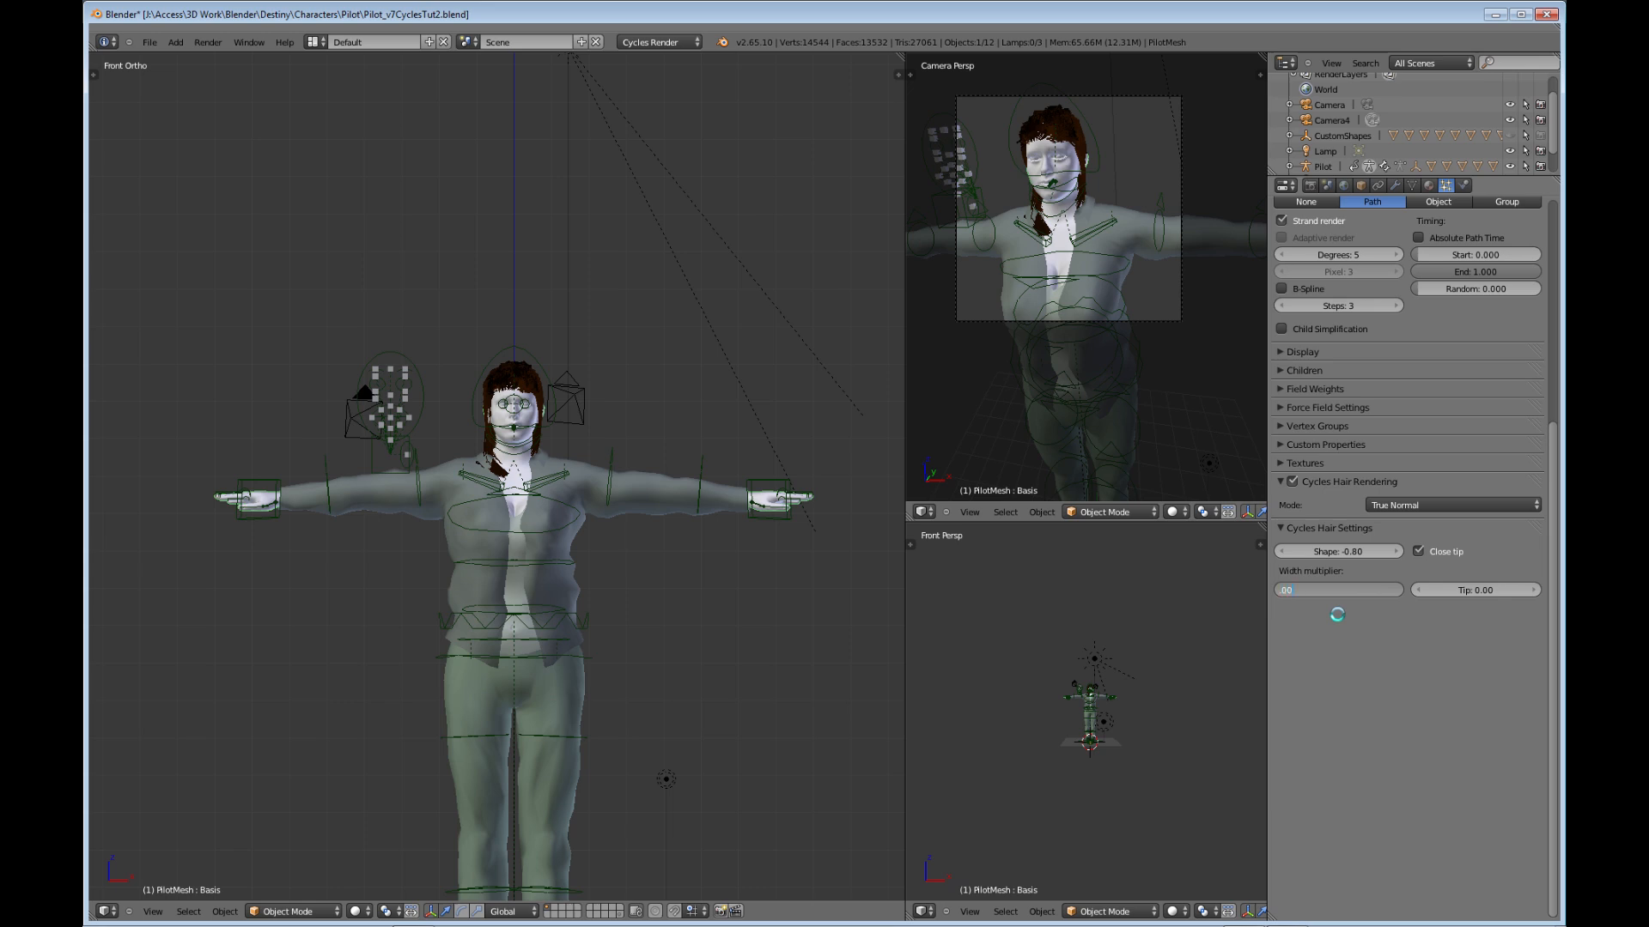
pyautogui.click(1336, 590)
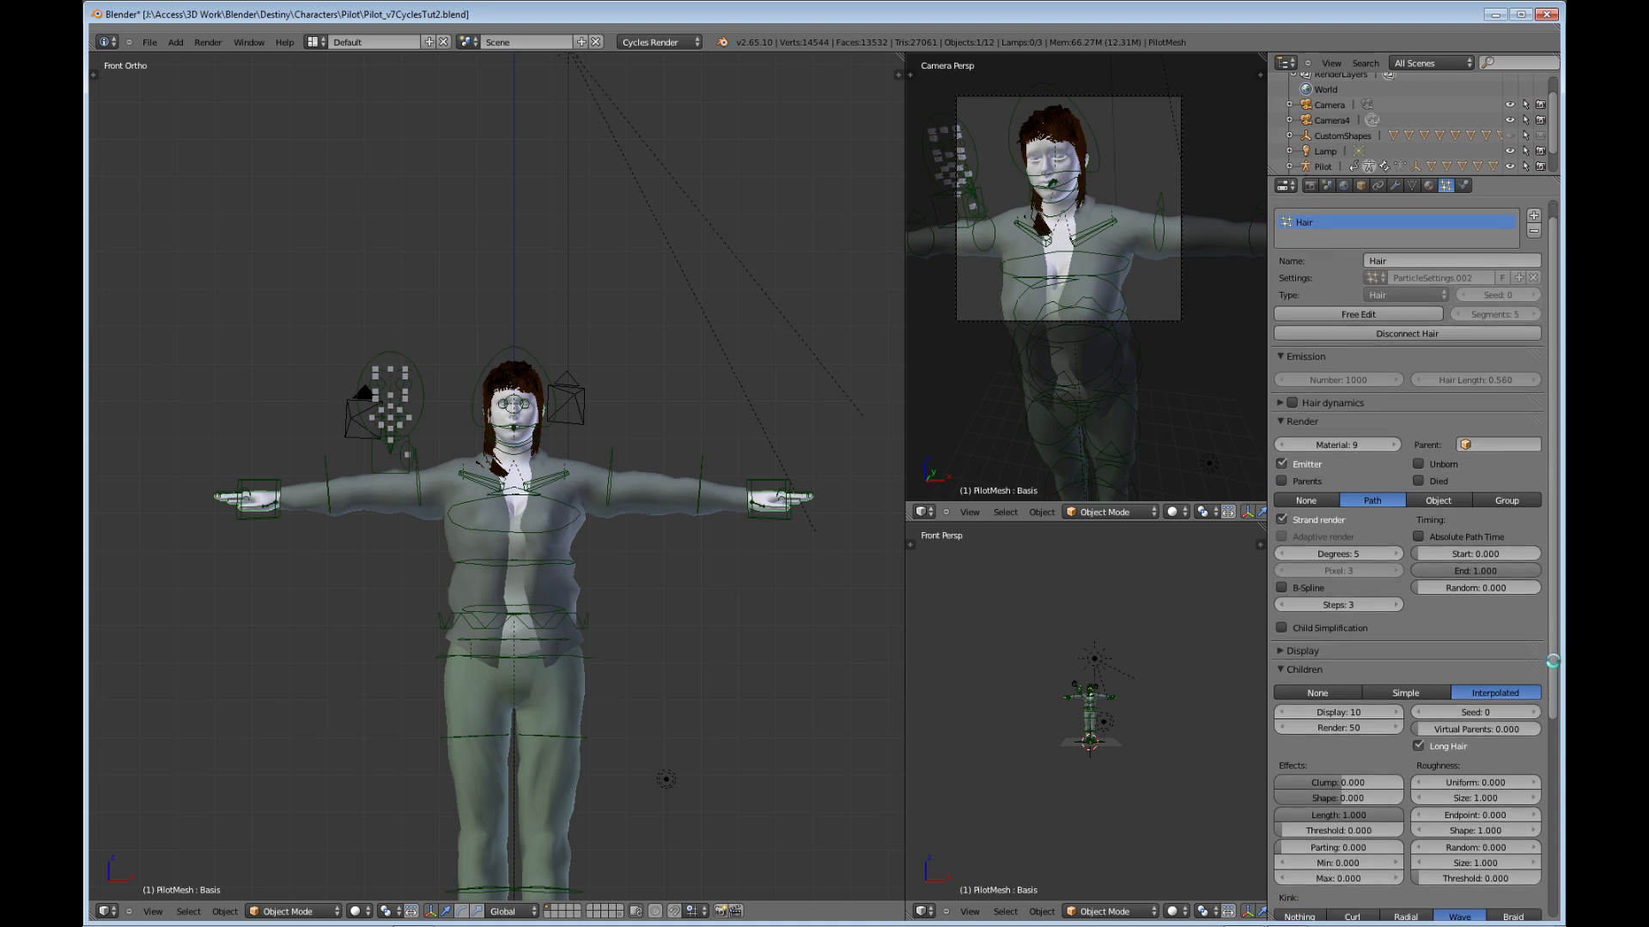
# - Scroll the Particles settings down to the Cycles hair root 0.005 and tip 0 width values
pyautogui.scroll(-3)
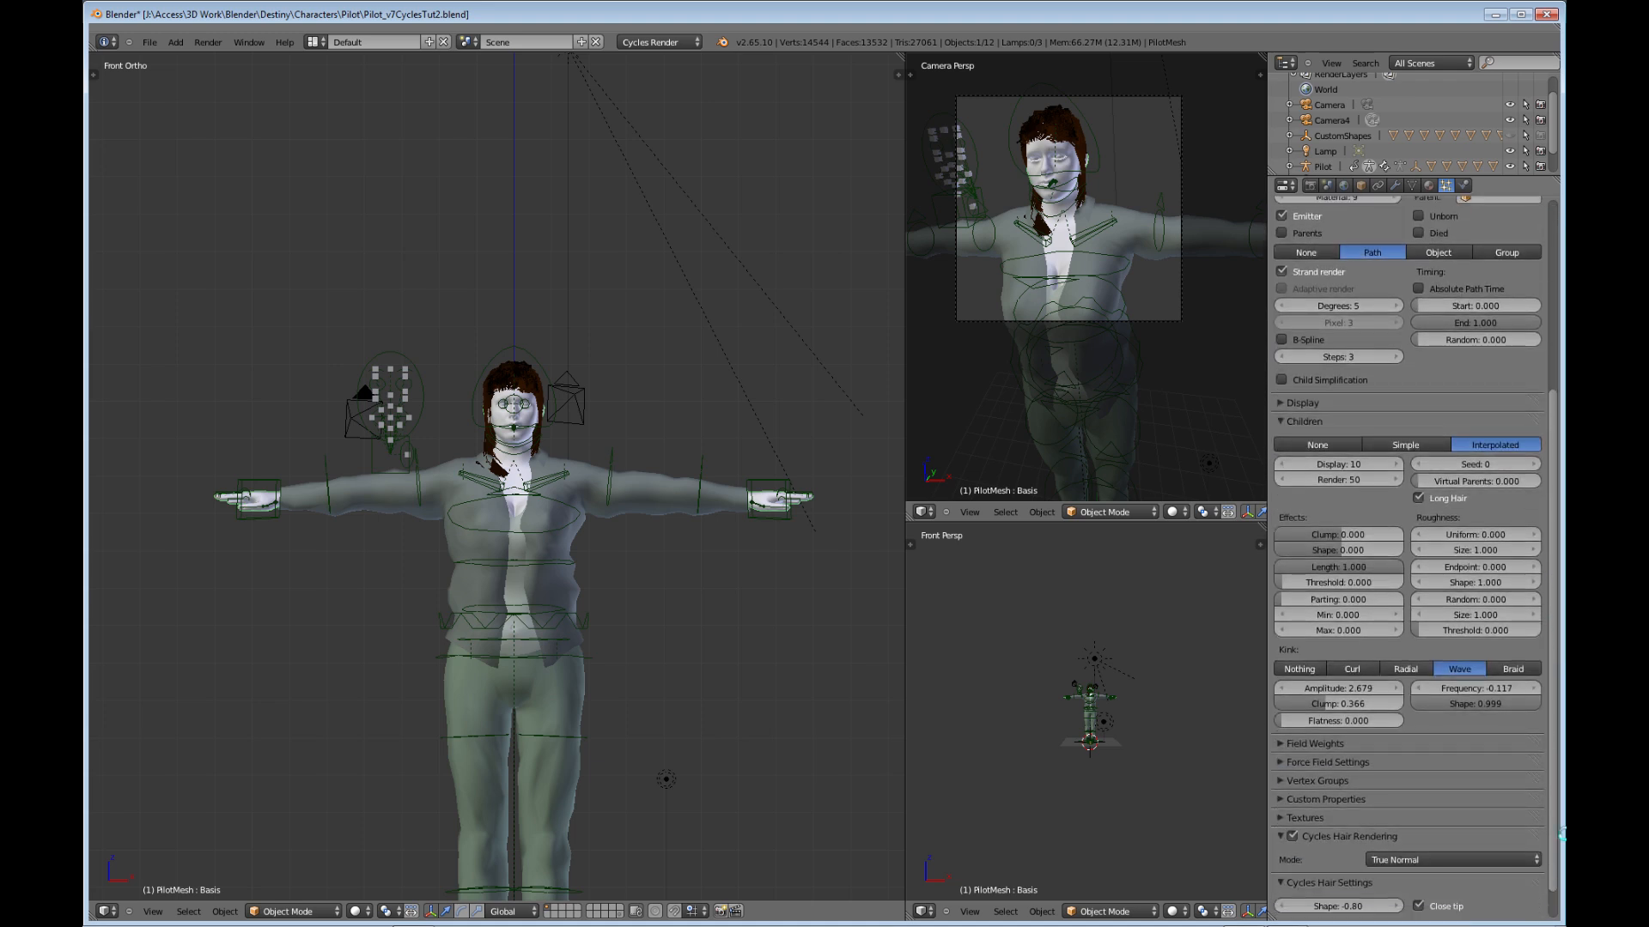
pyautogui.scroll(-3)
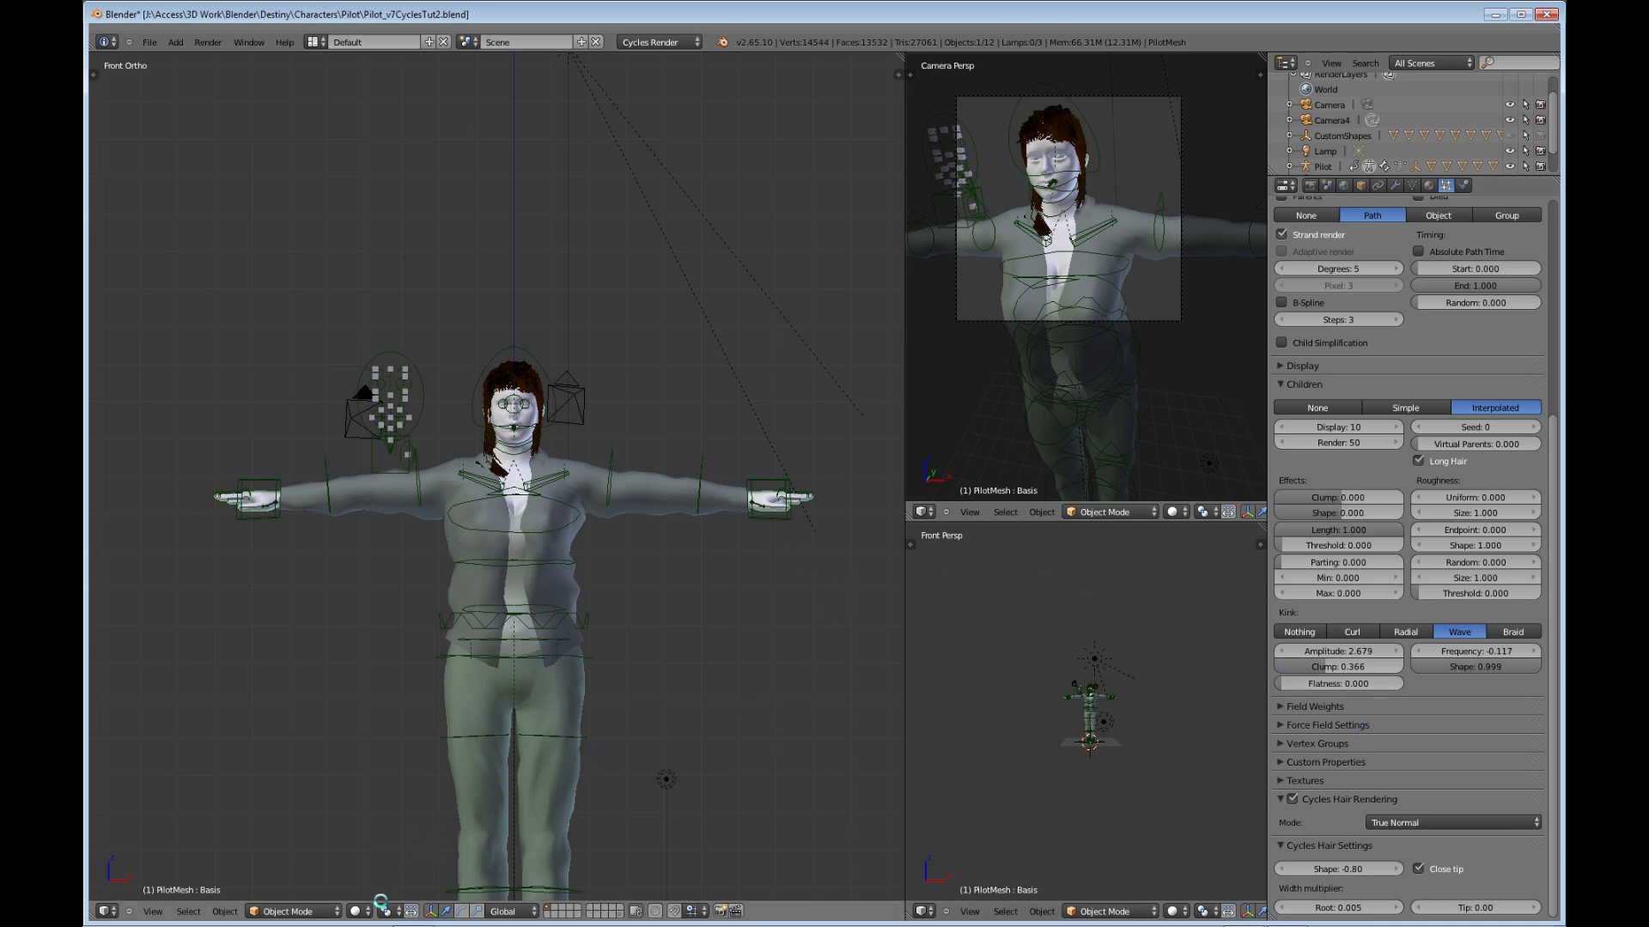
# - Switch the main 3D view to Rendered shading for a live Cycles preview of the head and hair
pyautogui.click(353, 910)
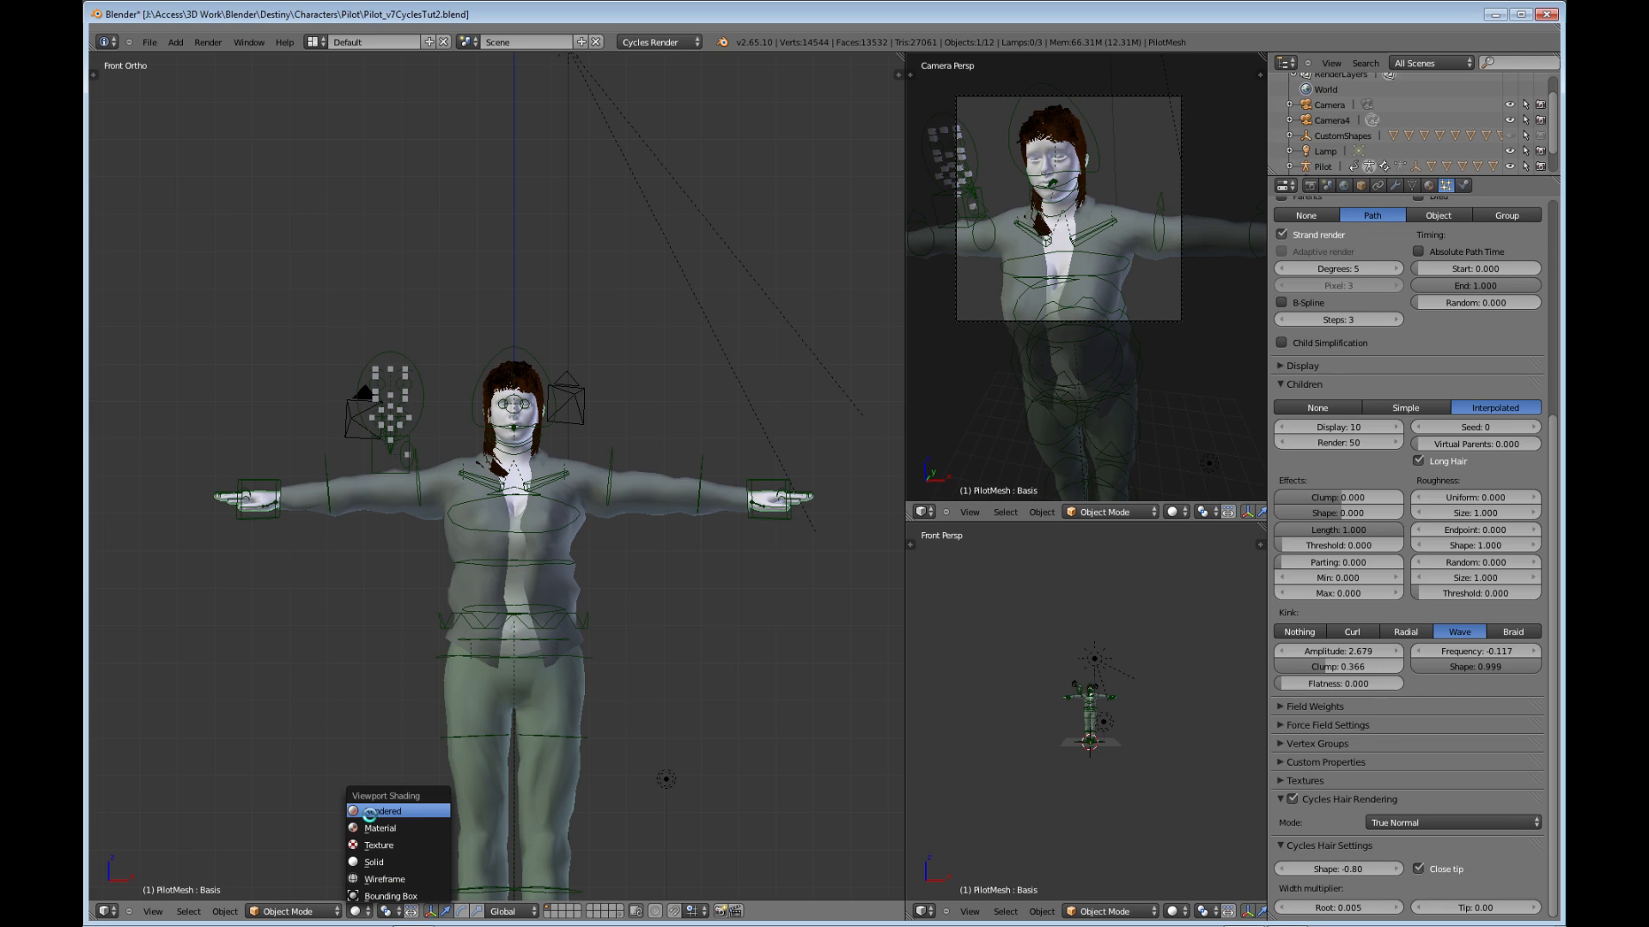
pyautogui.click(386, 810)
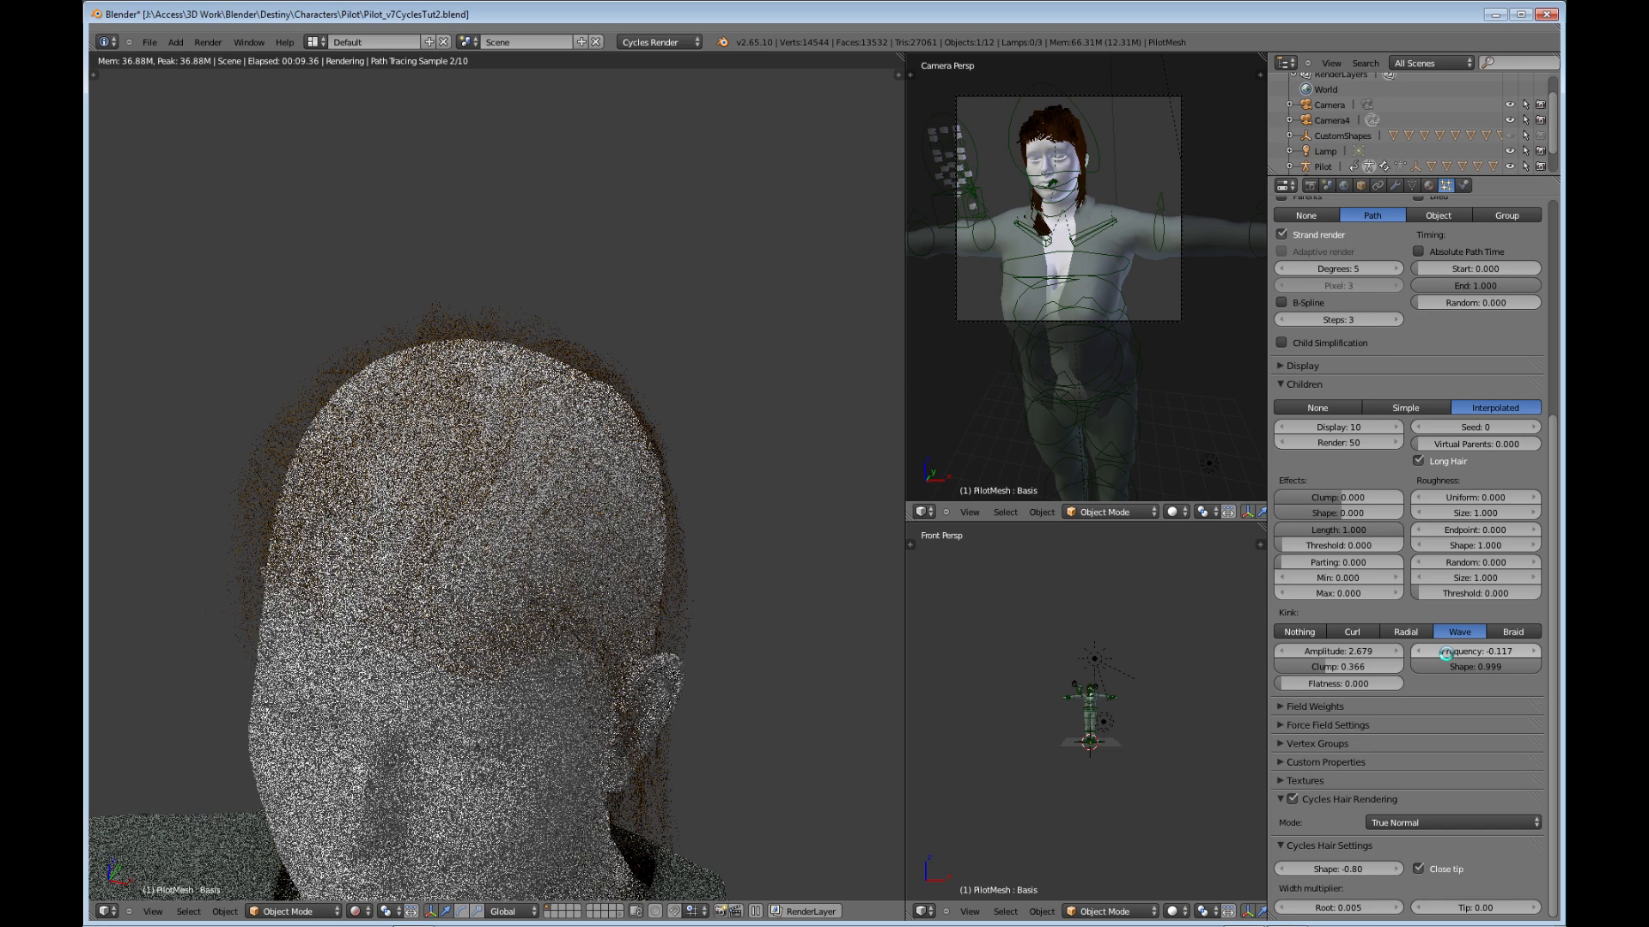
pyautogui.moveTo(1357, 425)
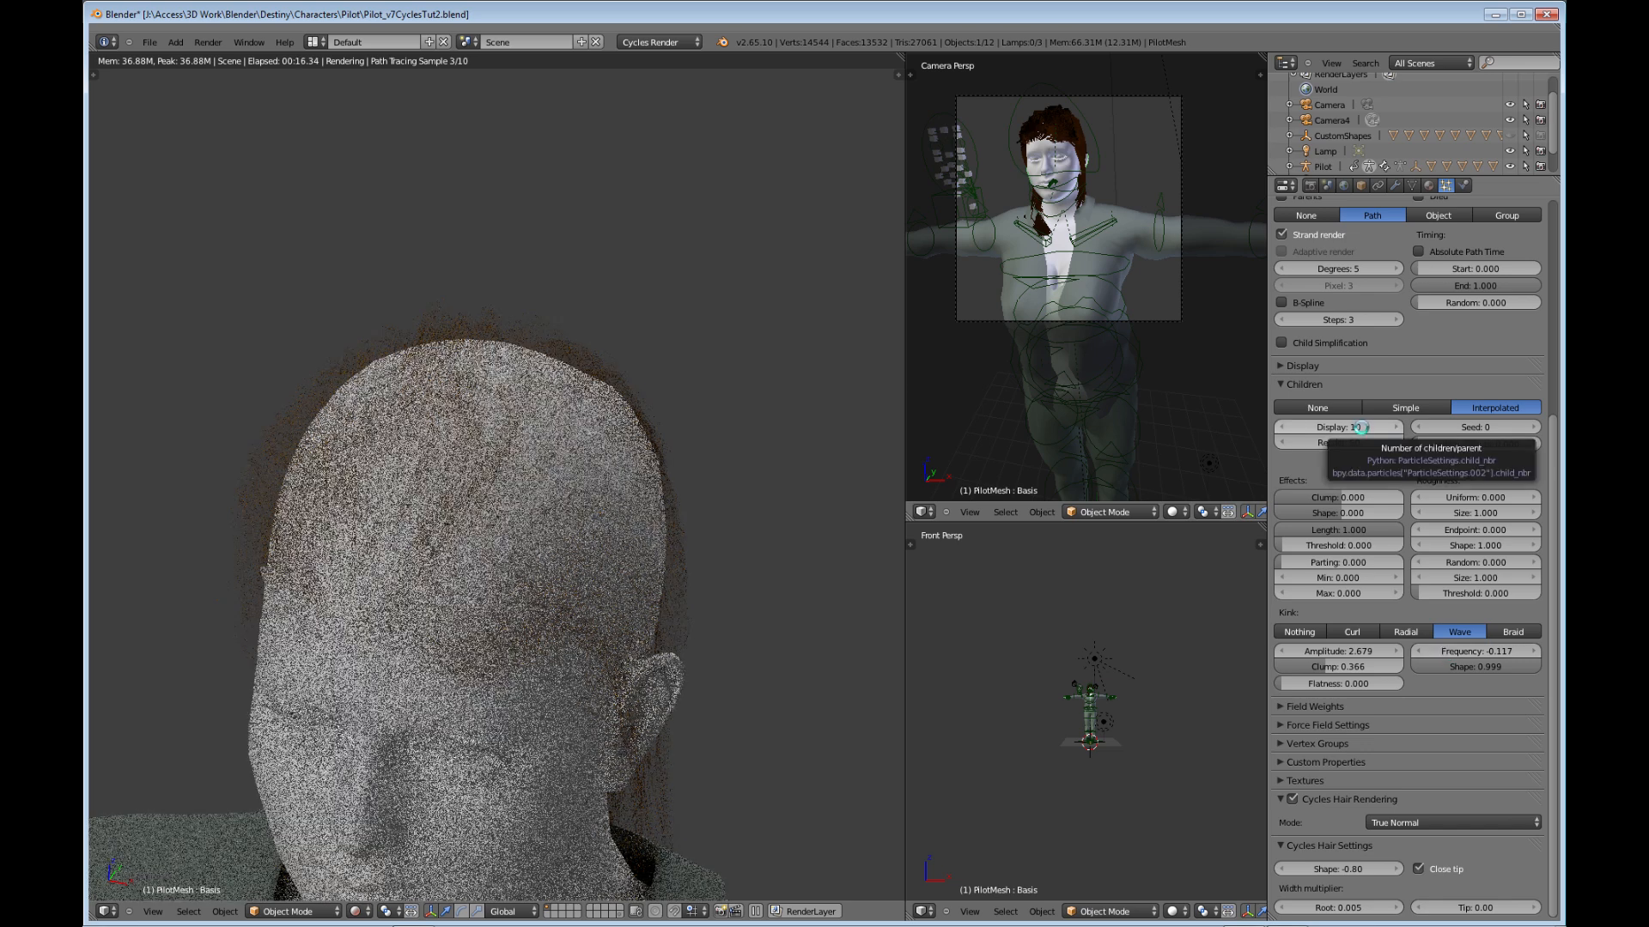
# - Raise the interpolated hair children to 300 for both display and render
pyautogui.click(1338, 426)
pyautogui.write('300')
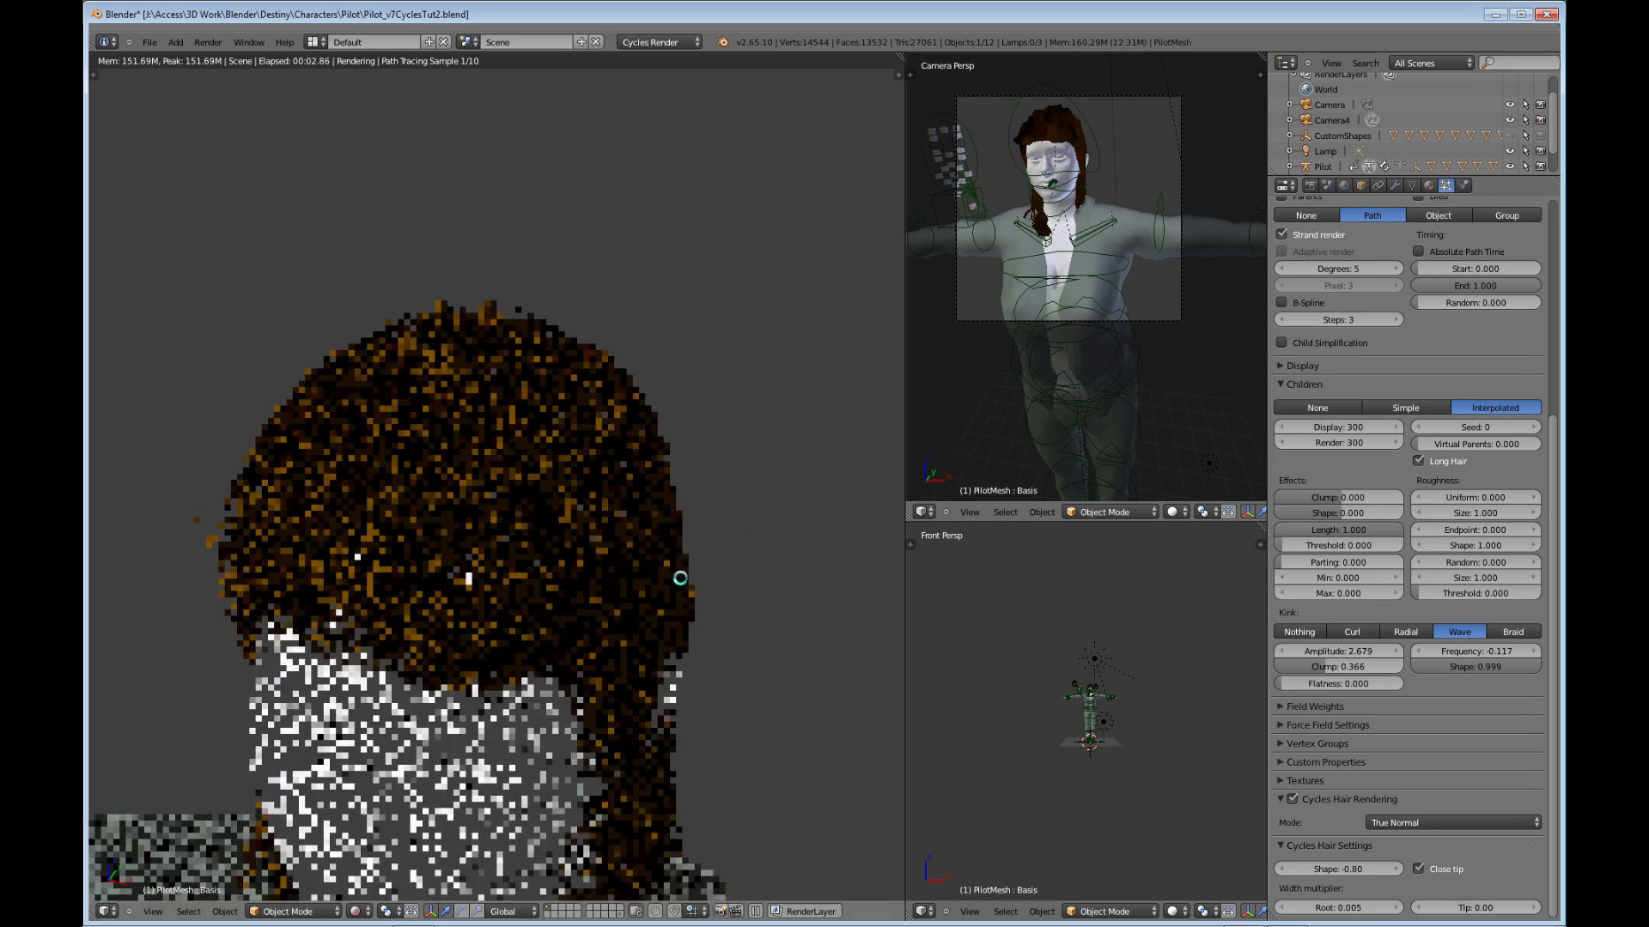
pyautogui.moveTo(543, 488)
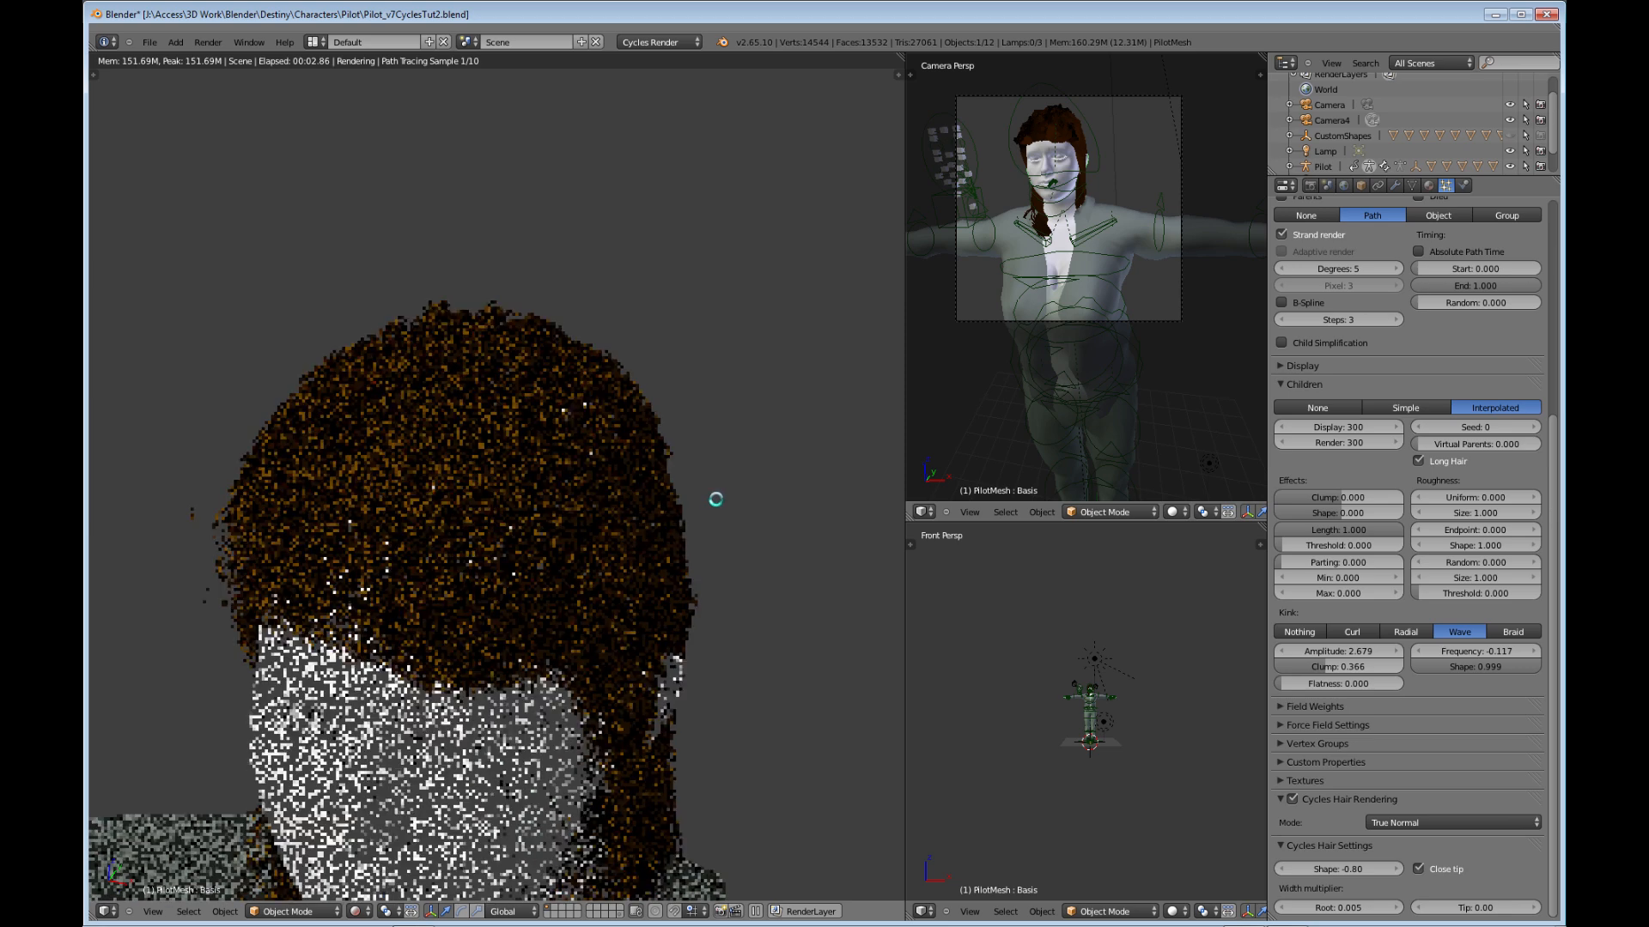
pyautogui.moveTo(973, 522)
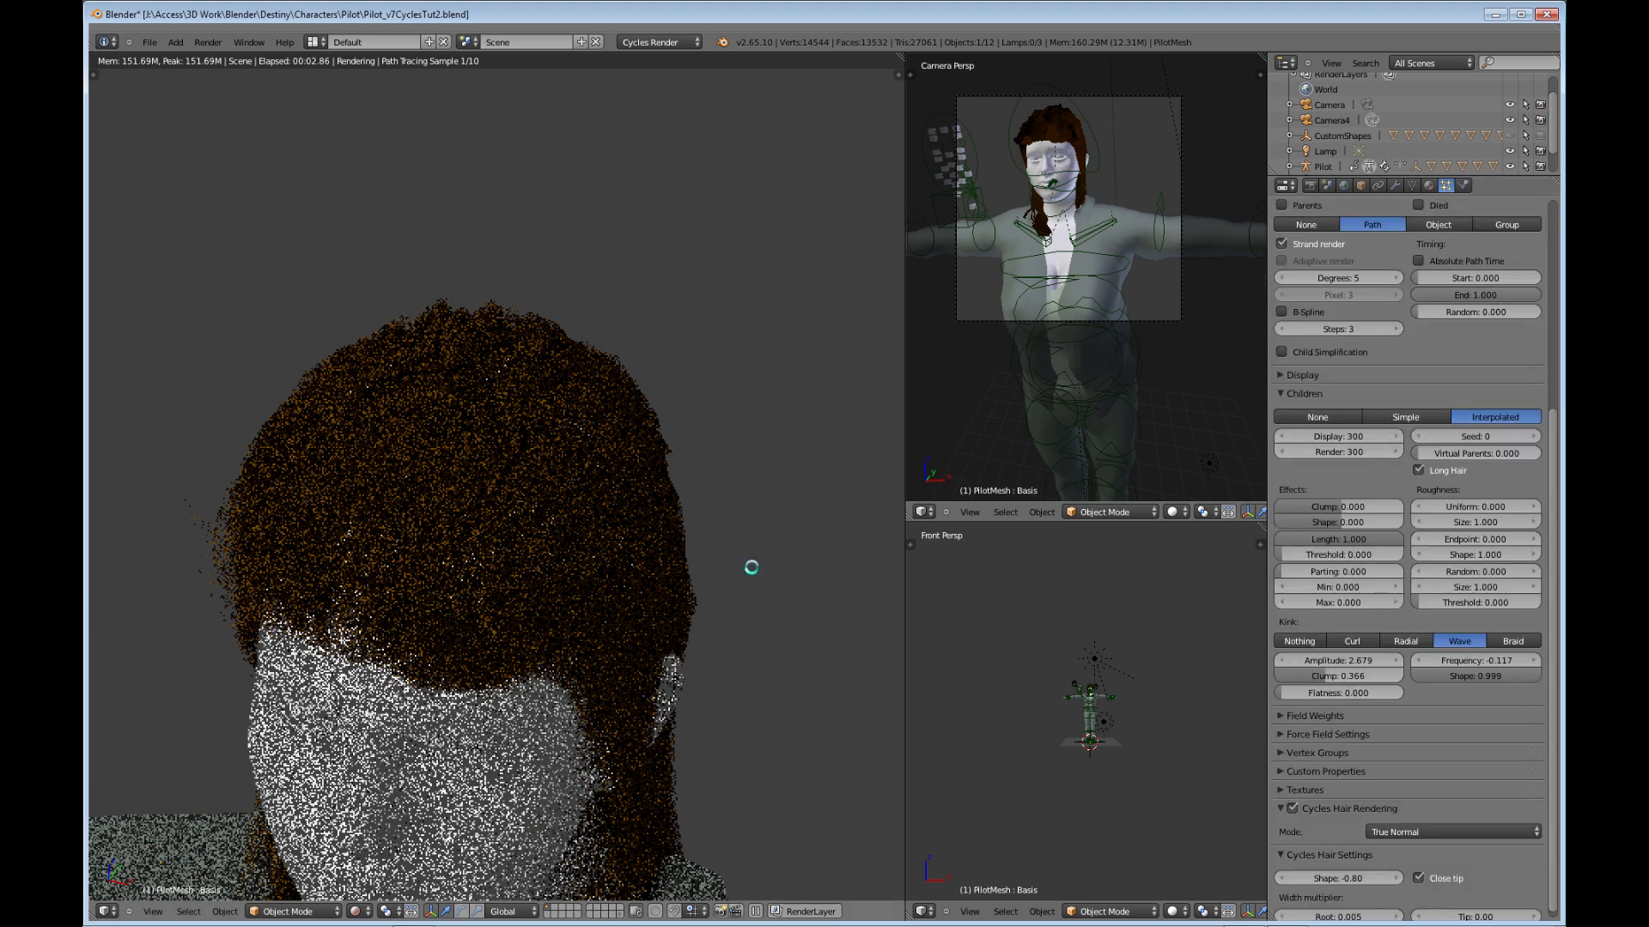
pyautogui.moveTo(618, 512)
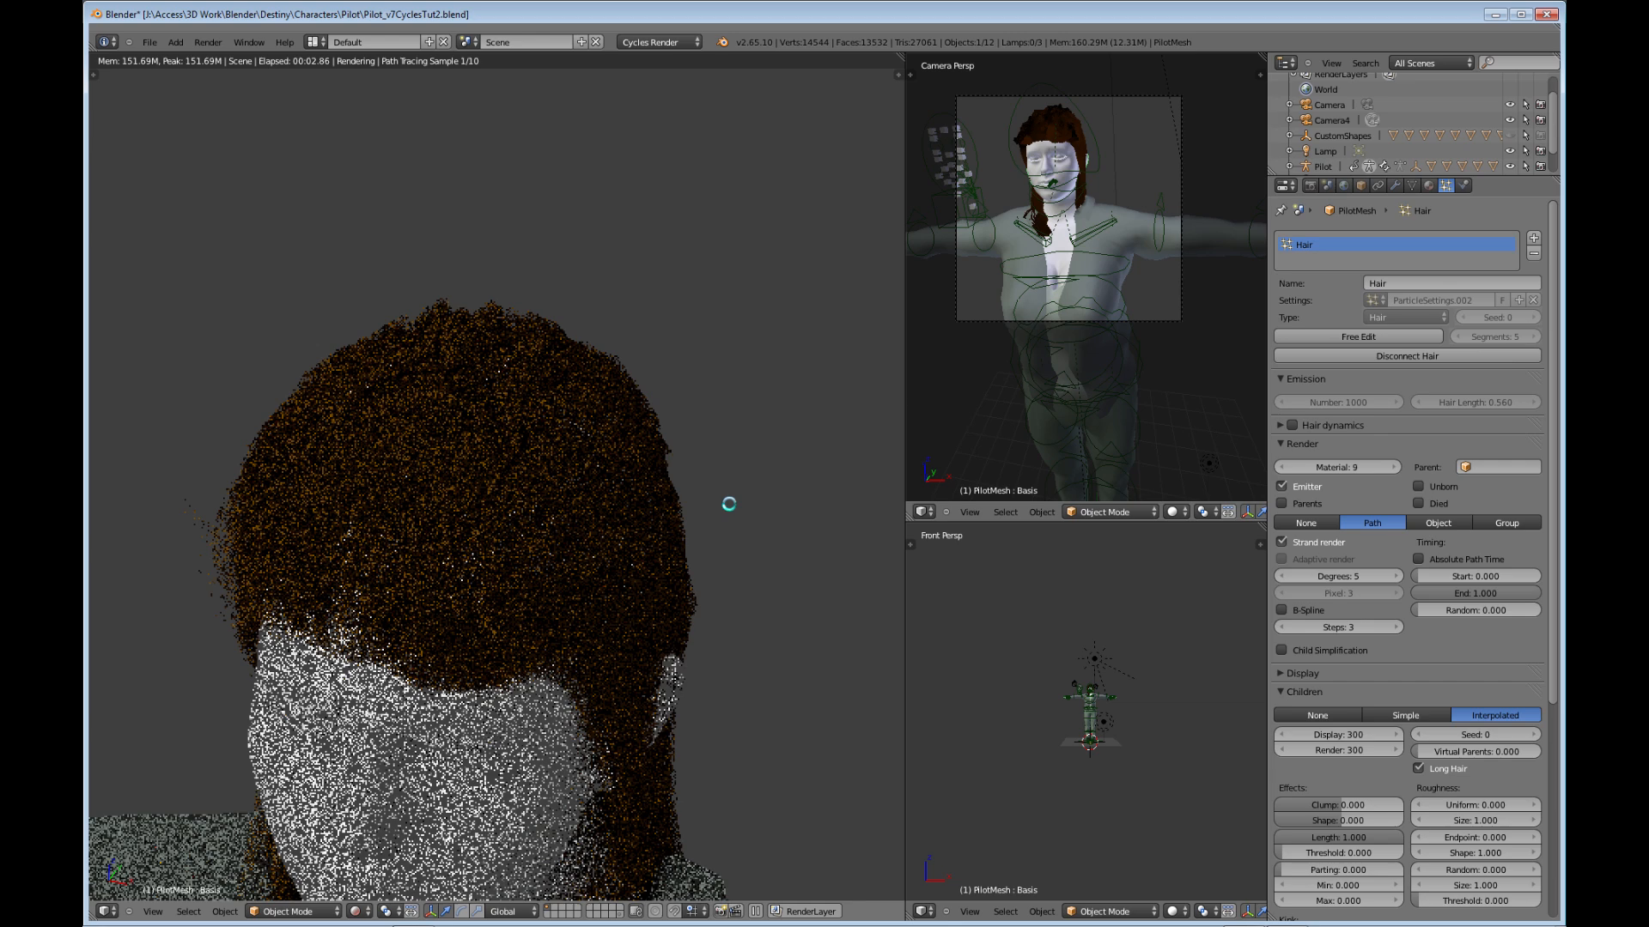
pyautogui.moveTo(599, 553)
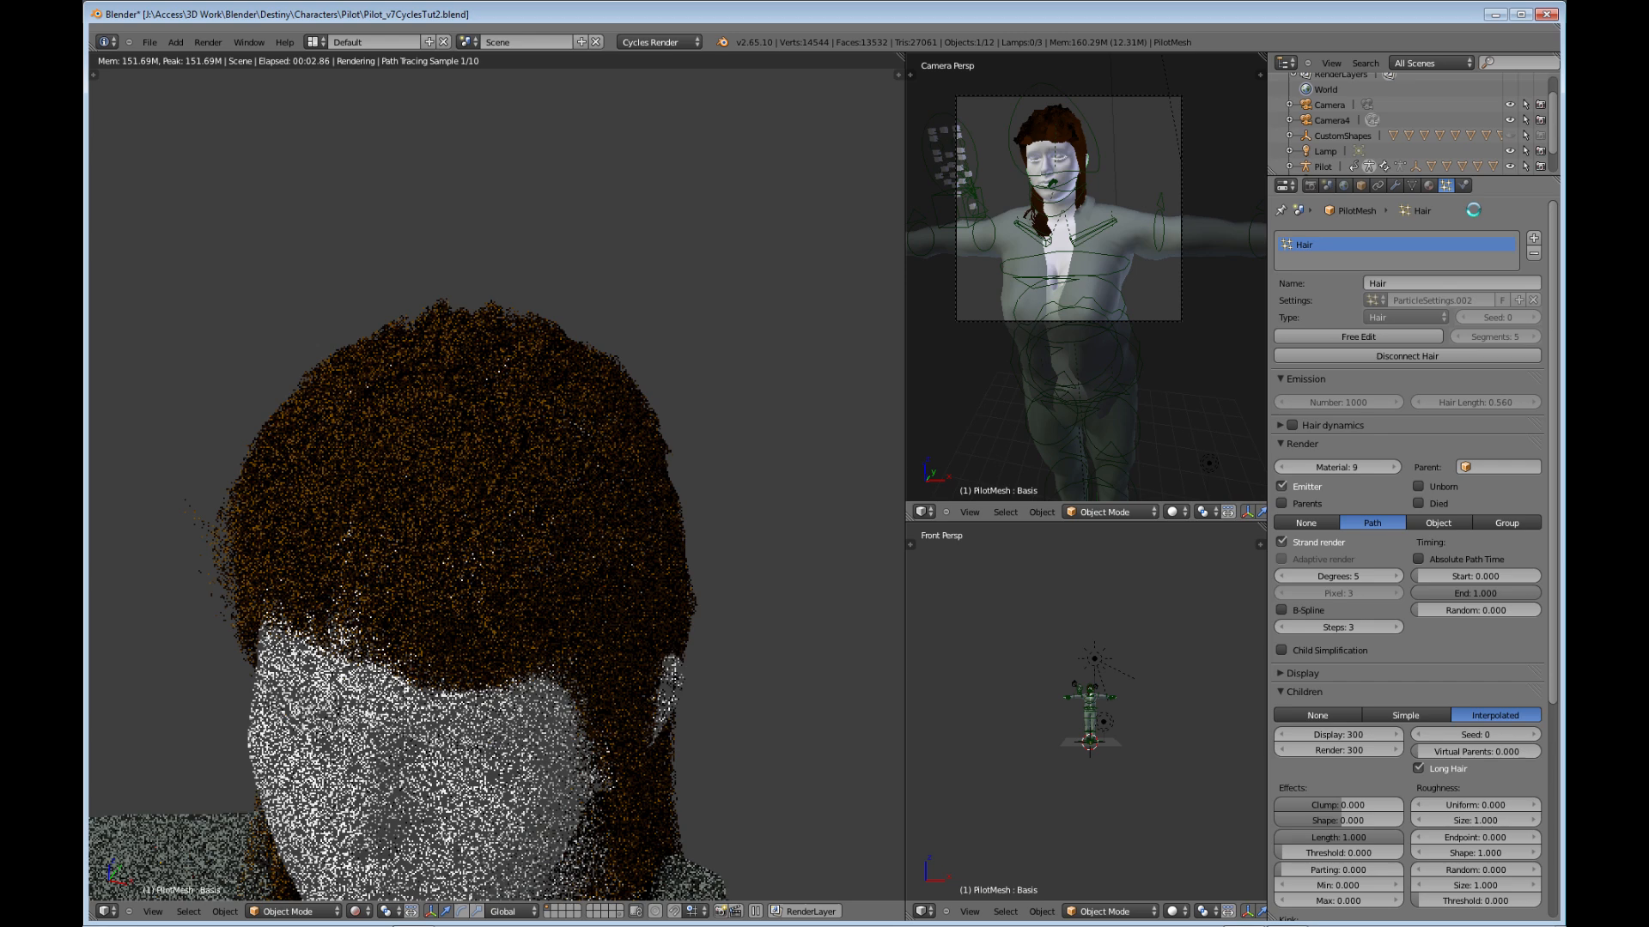
# - Select PilotMesh's Hair material and make it node-based with a brown Diffuse BSDF surface
pyautogui.click(1428, 186)
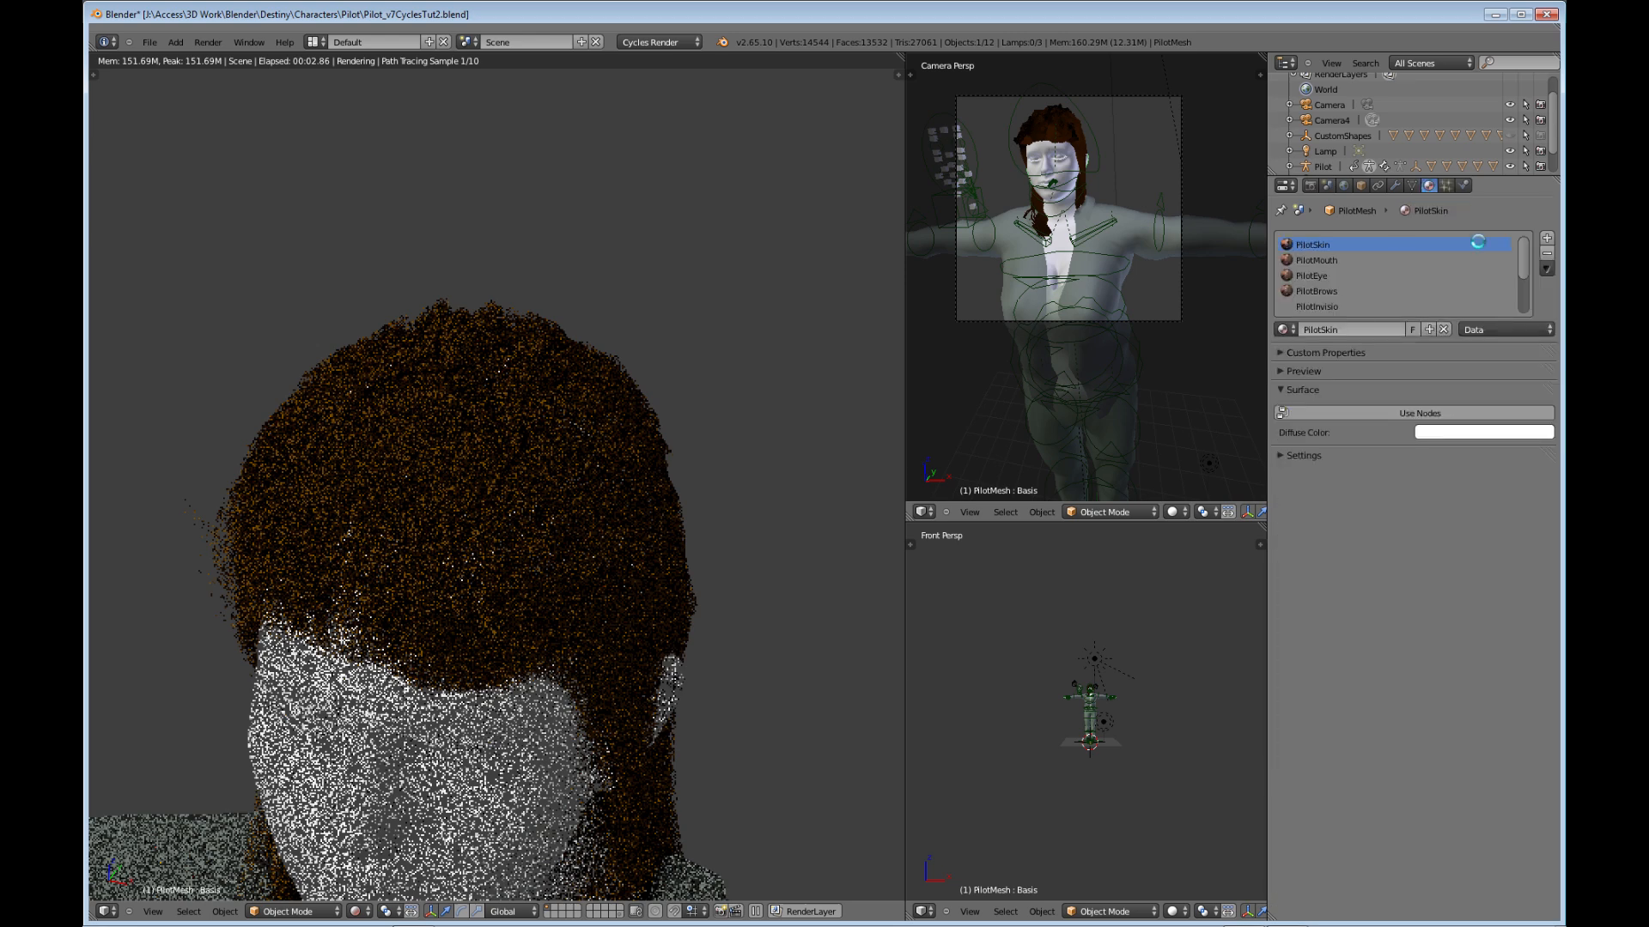
pyautogui.scroll(-3)
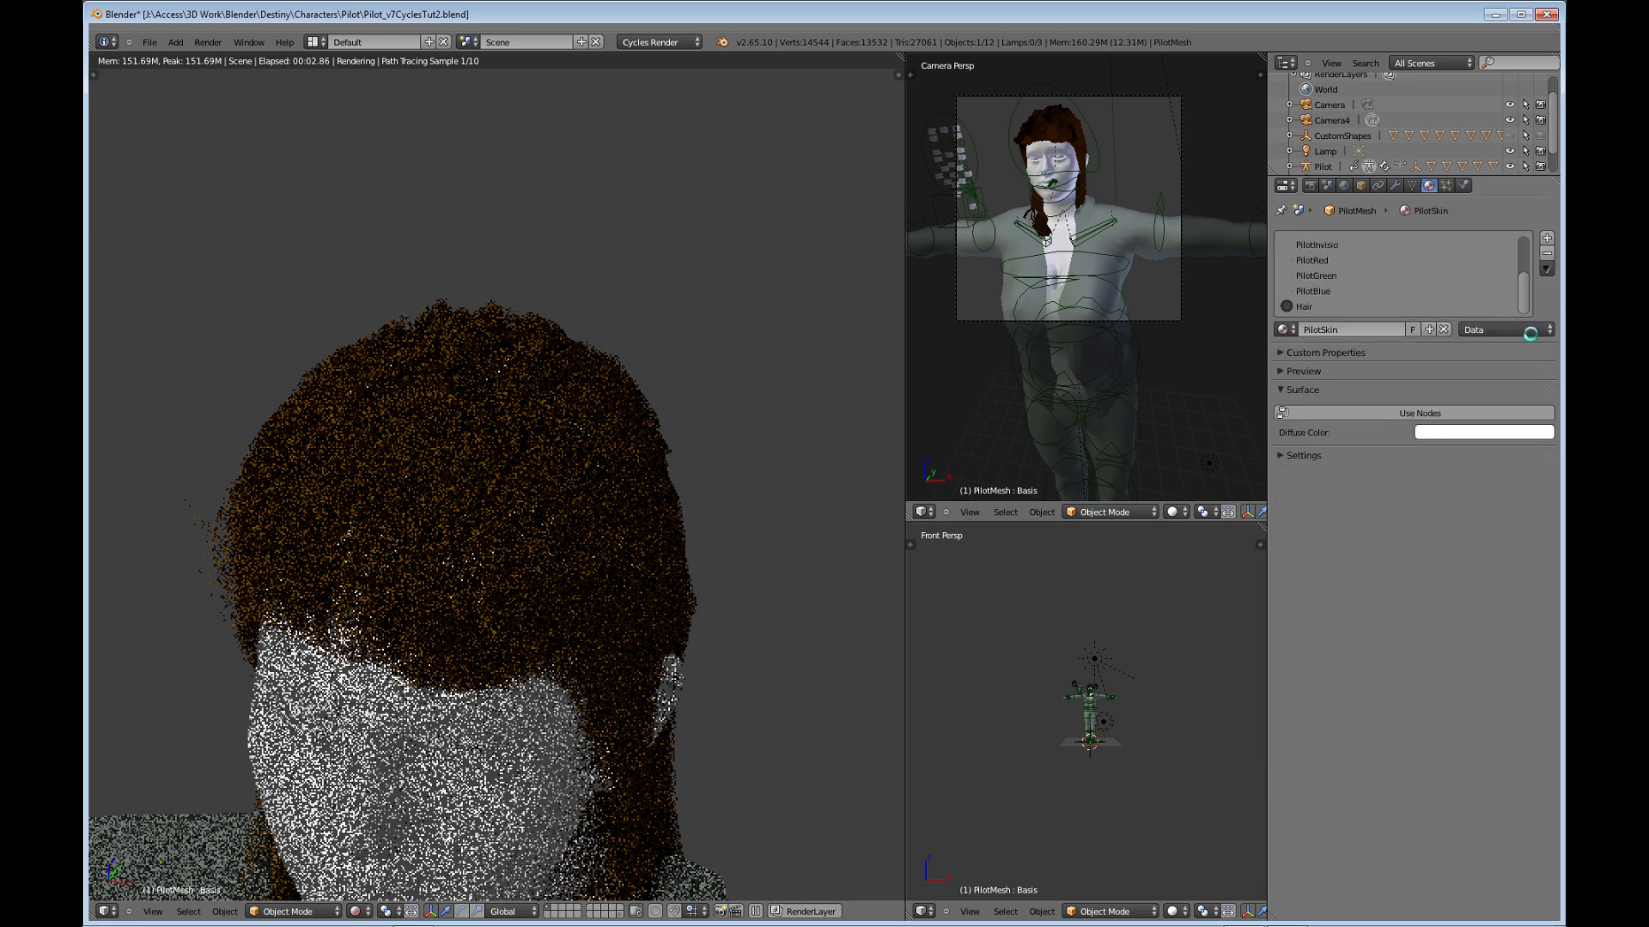
pyautogui.click(1337, 306)
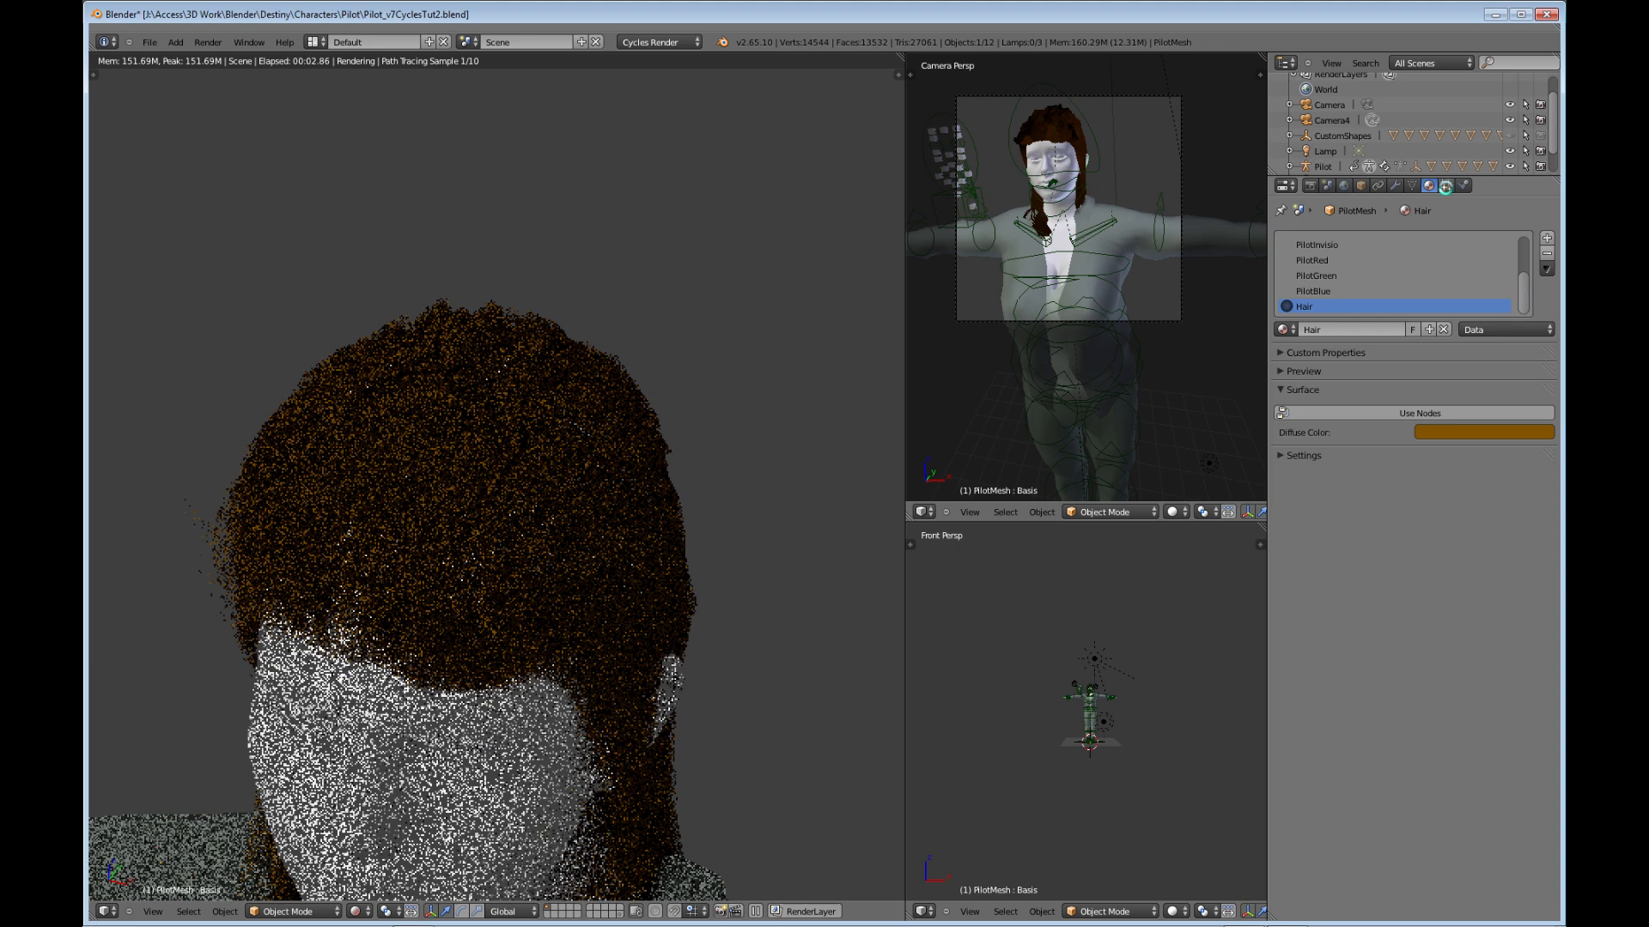
pyautogui.click(1449, 185)
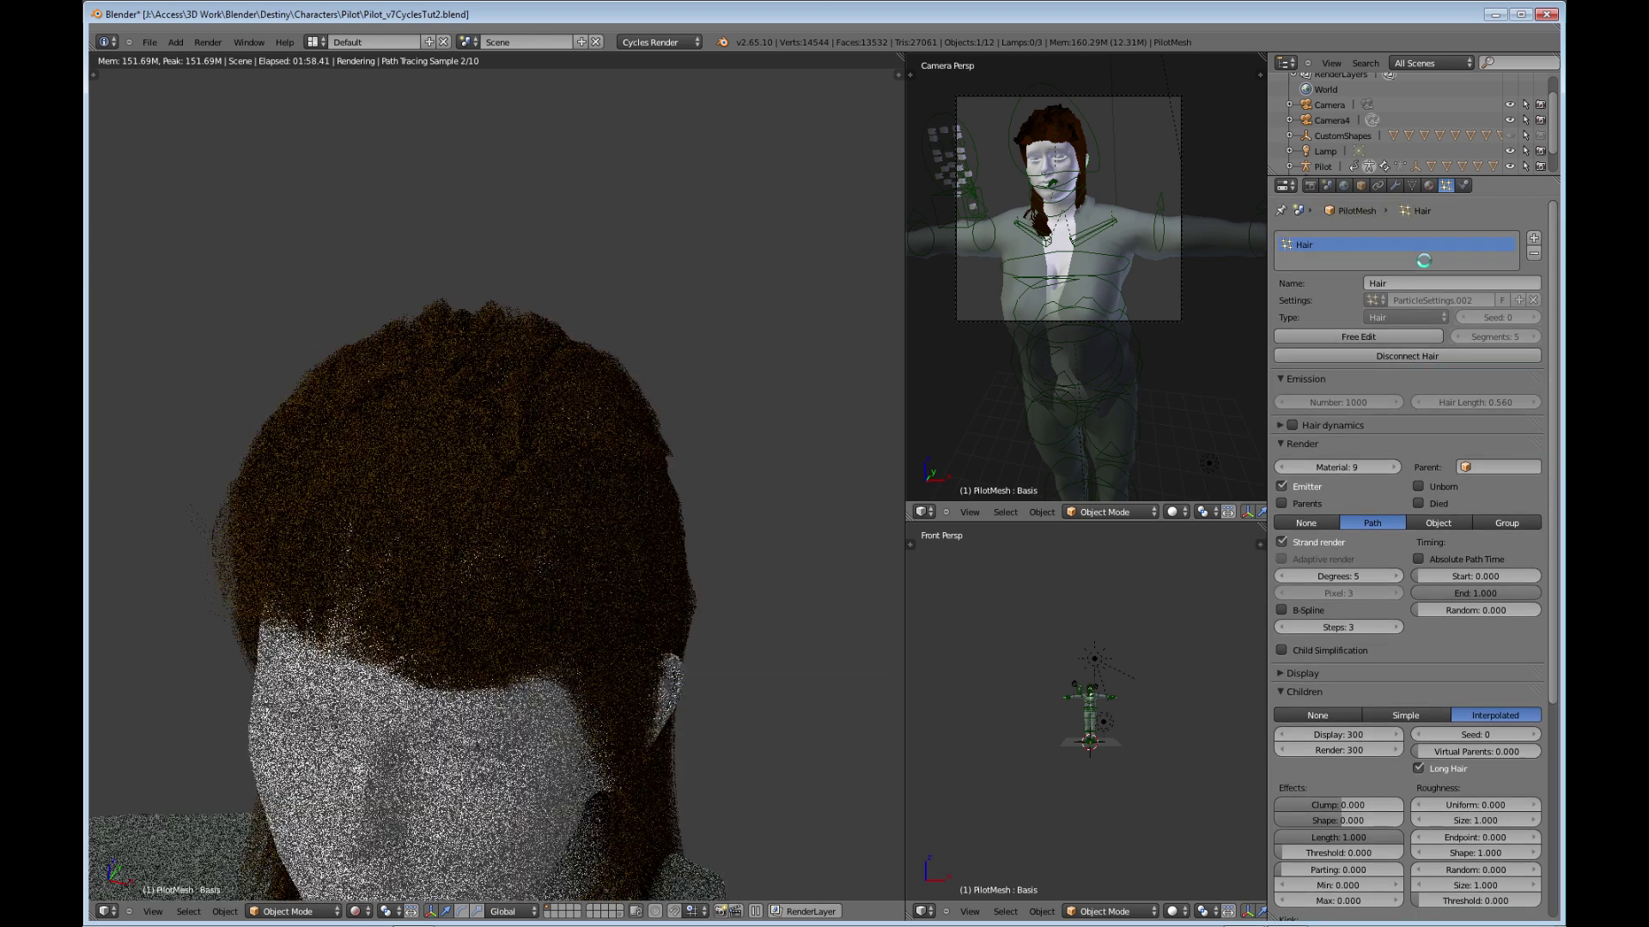
pyautogui.click(1429, 186)
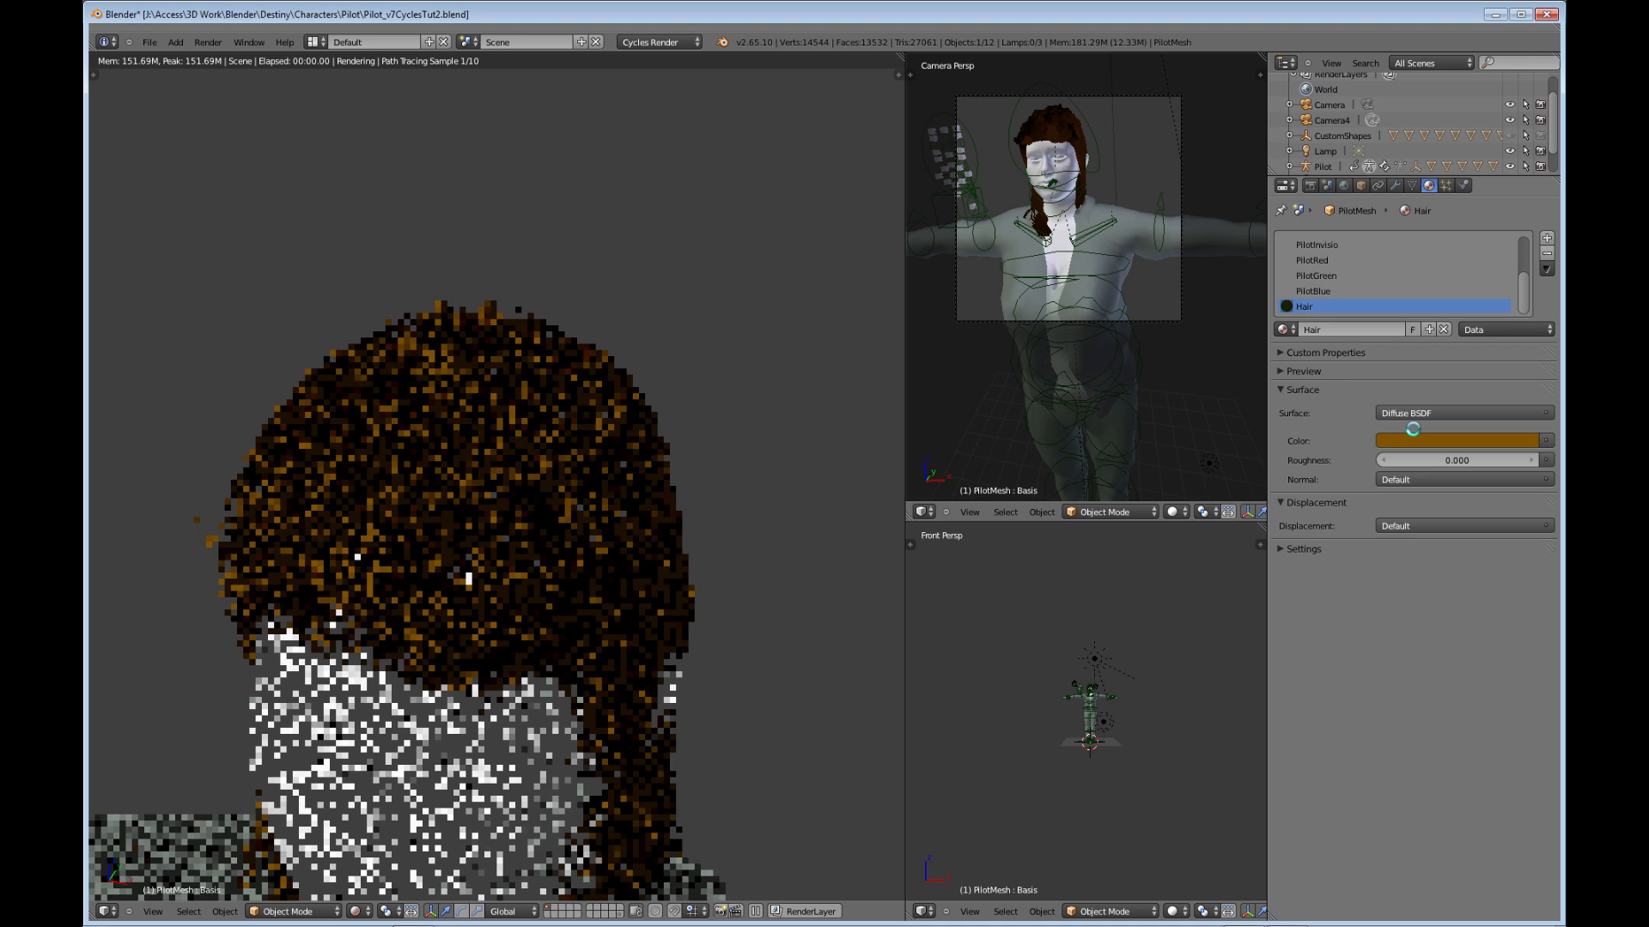
pyautogui.click(369, 910)
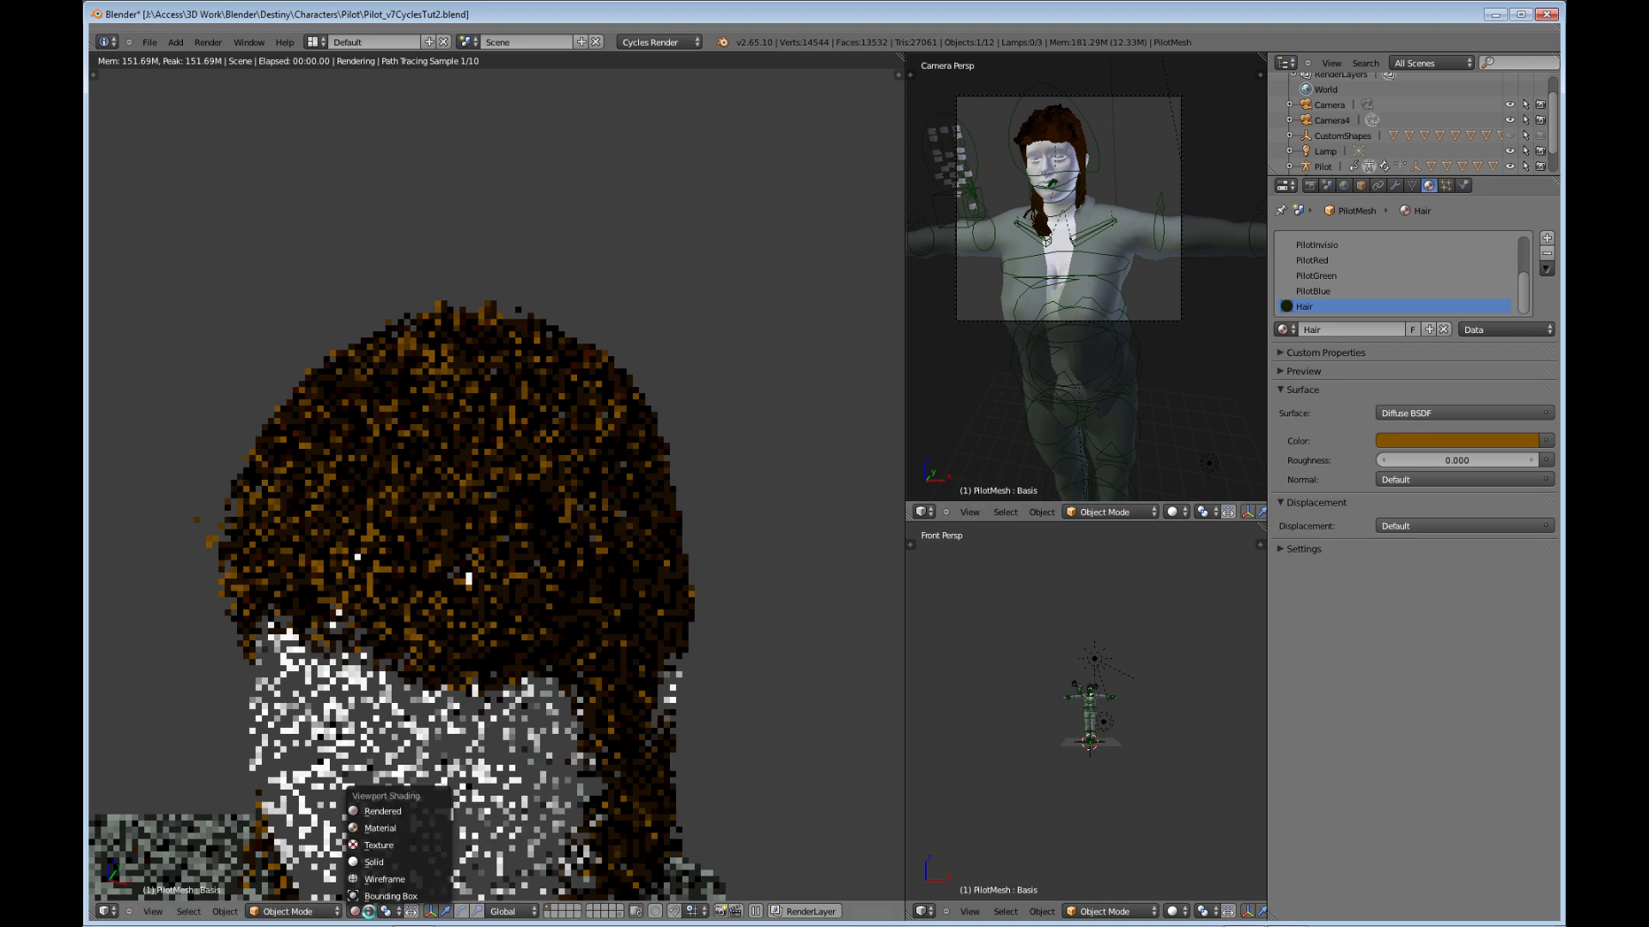
pyautogui.moveTo(385, 830)
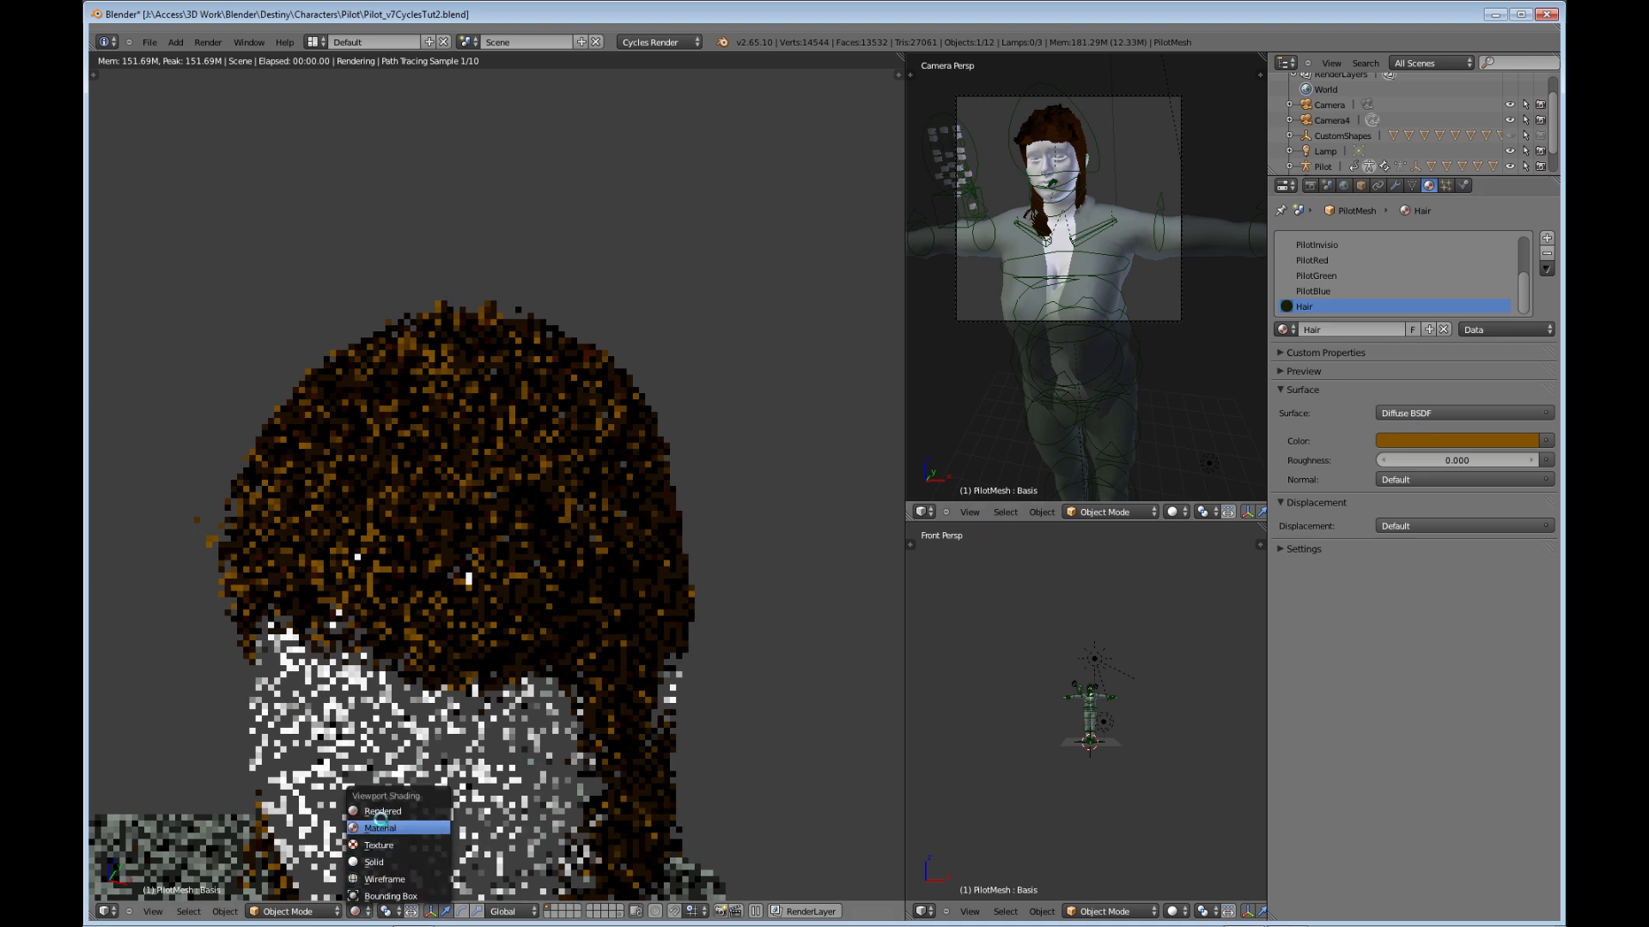
# - Switch the viewport to Material shading and load Pilot_v7_cyclesTest.blend from the recent files
pyautogui.click(381, 827)
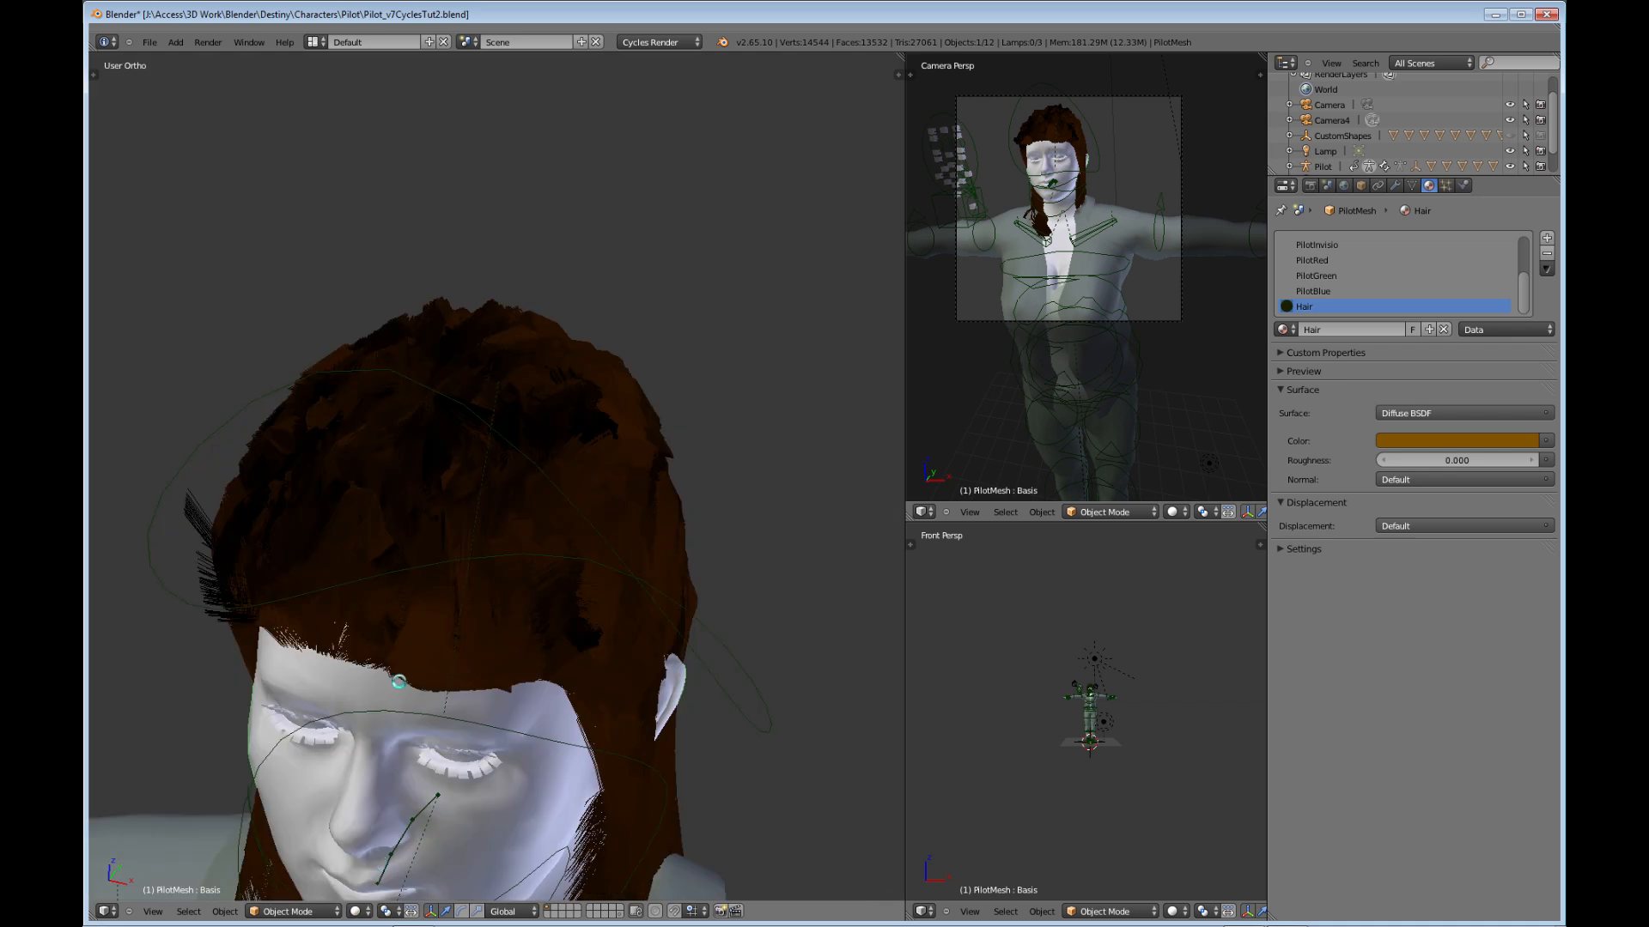
pyautogui.click(151, 41)
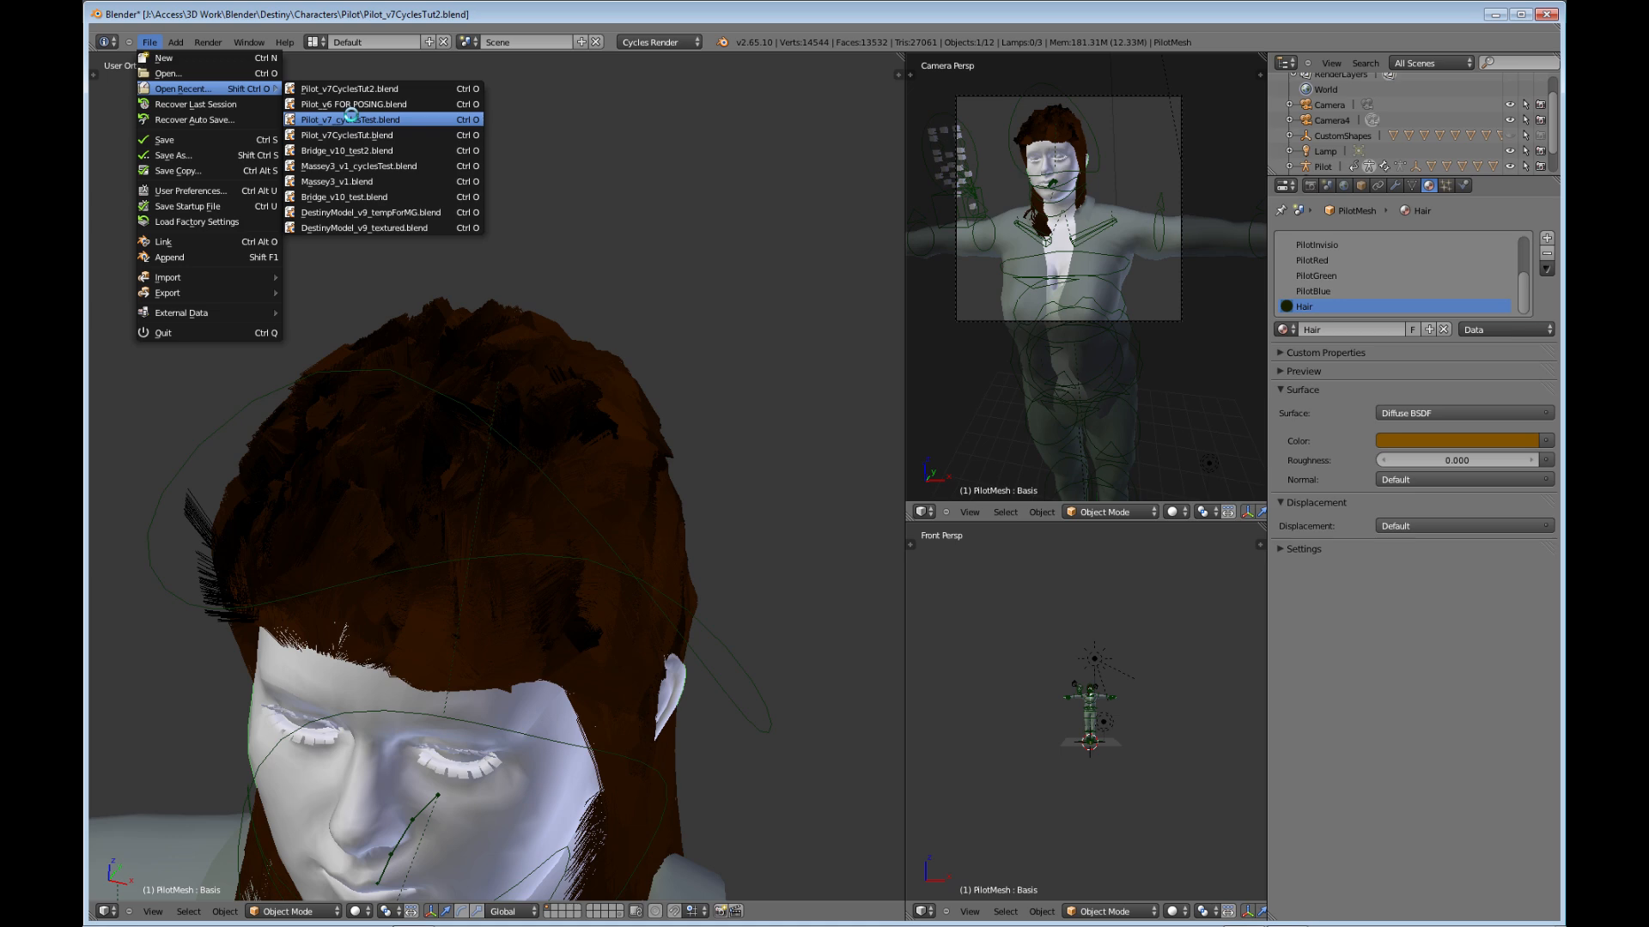
pyautogui.click(352, 118)
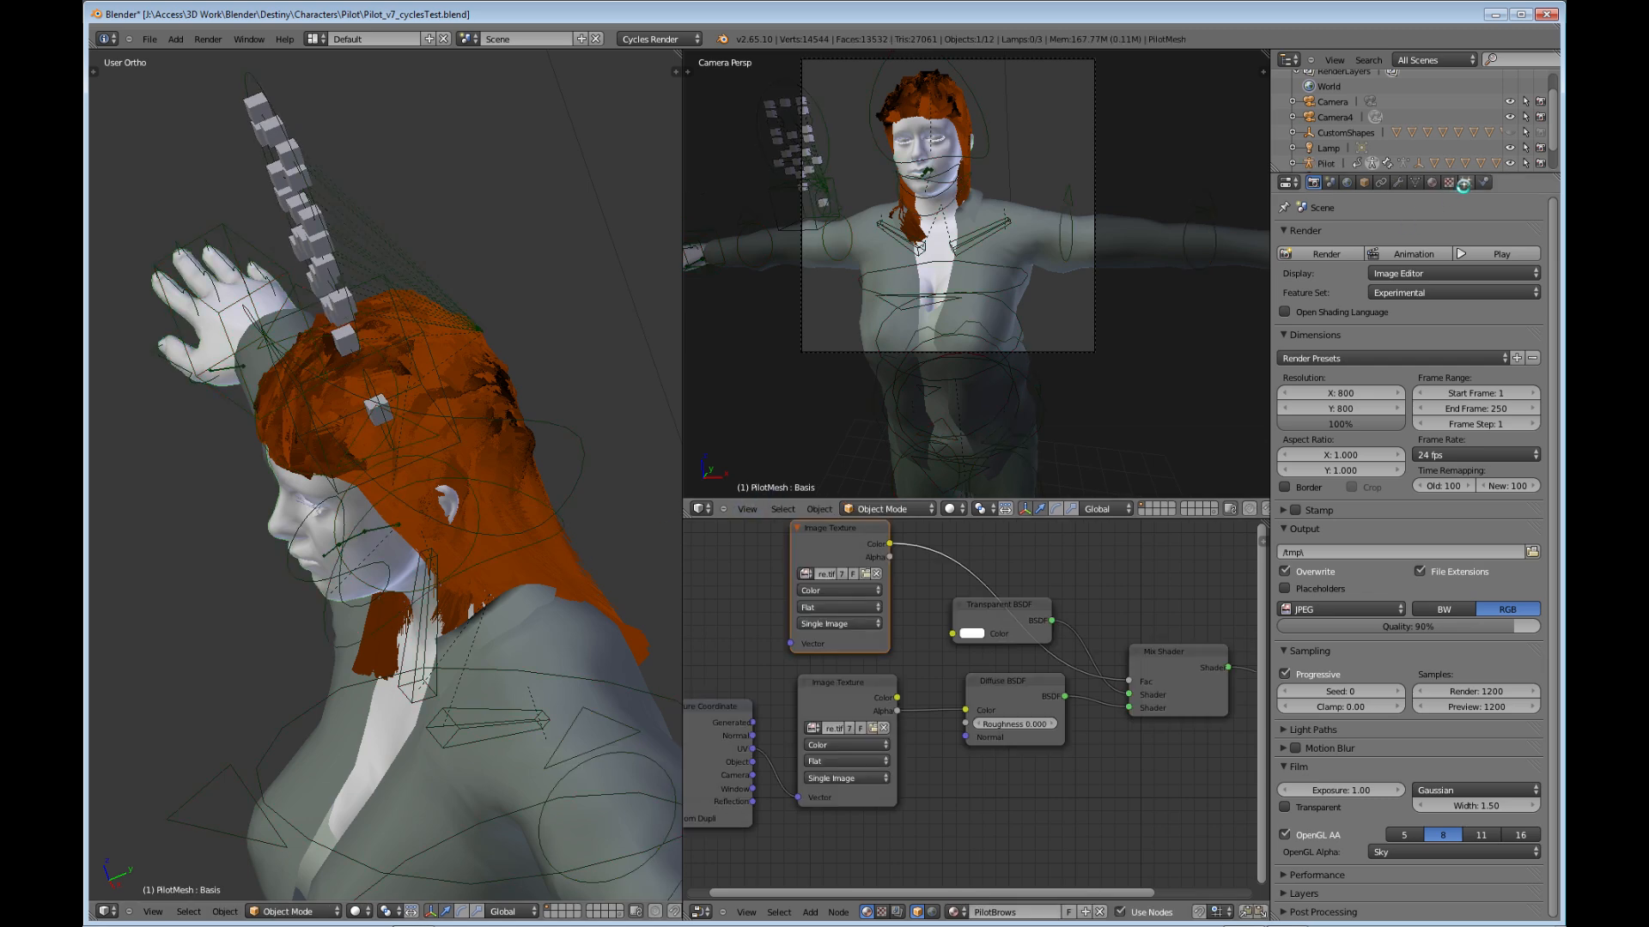
# - Show the Hair material's node tree: image texture into Diffuse, mixed with Glossy at 0.7
pyautogui.click(1465, 182)
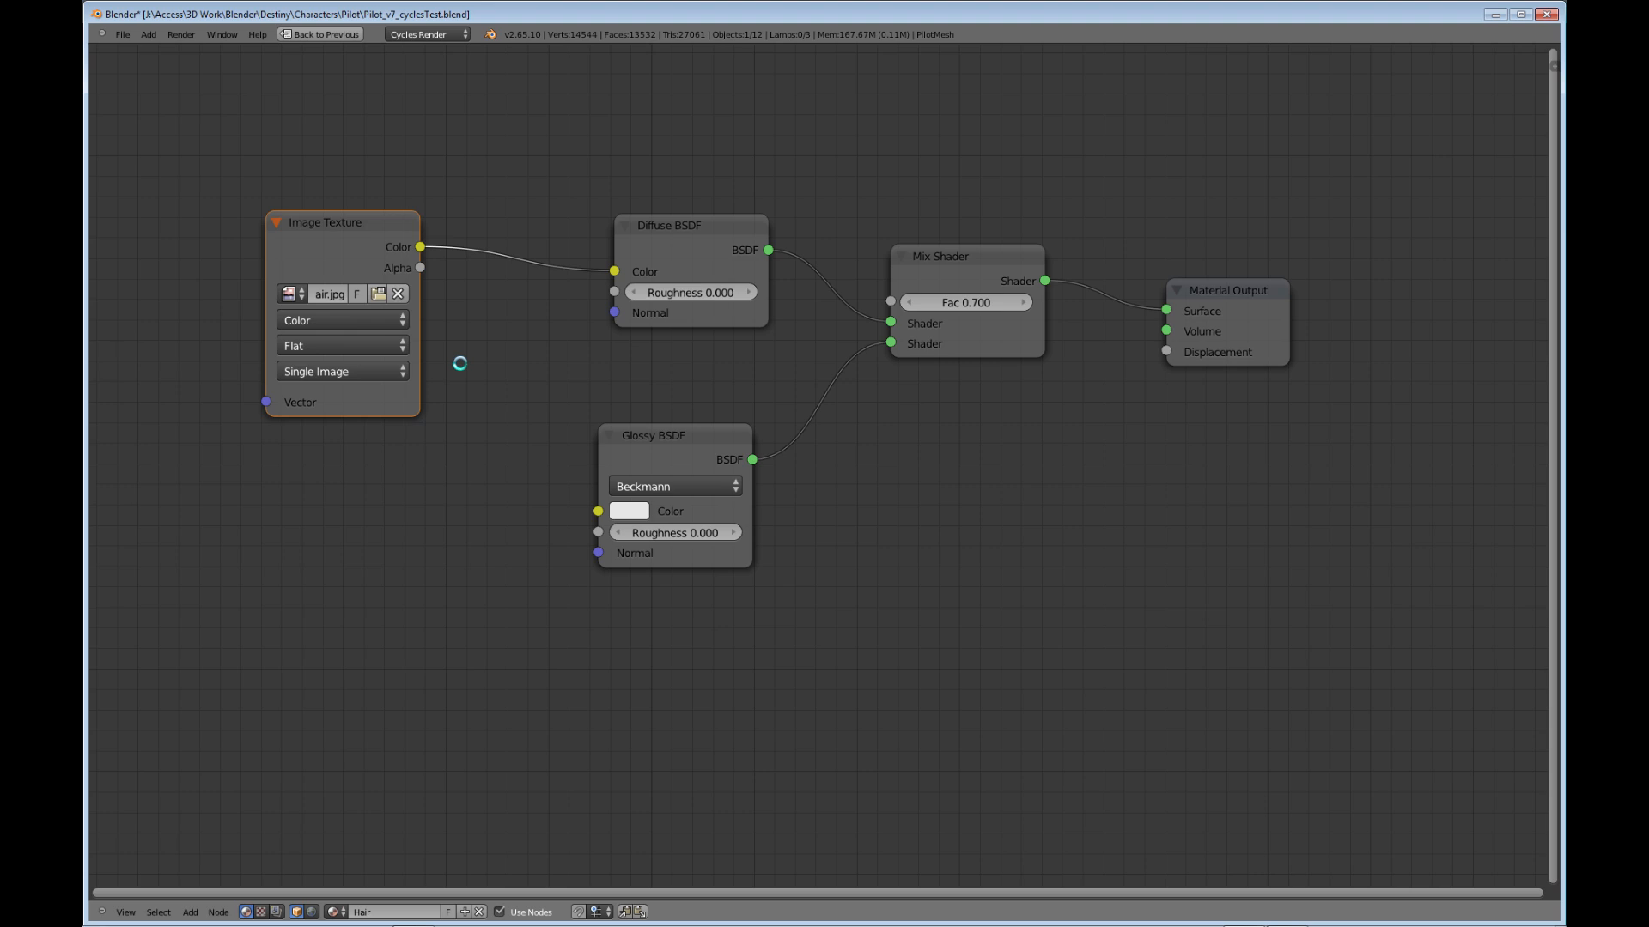
pyautogui.moveTo(445, 369)
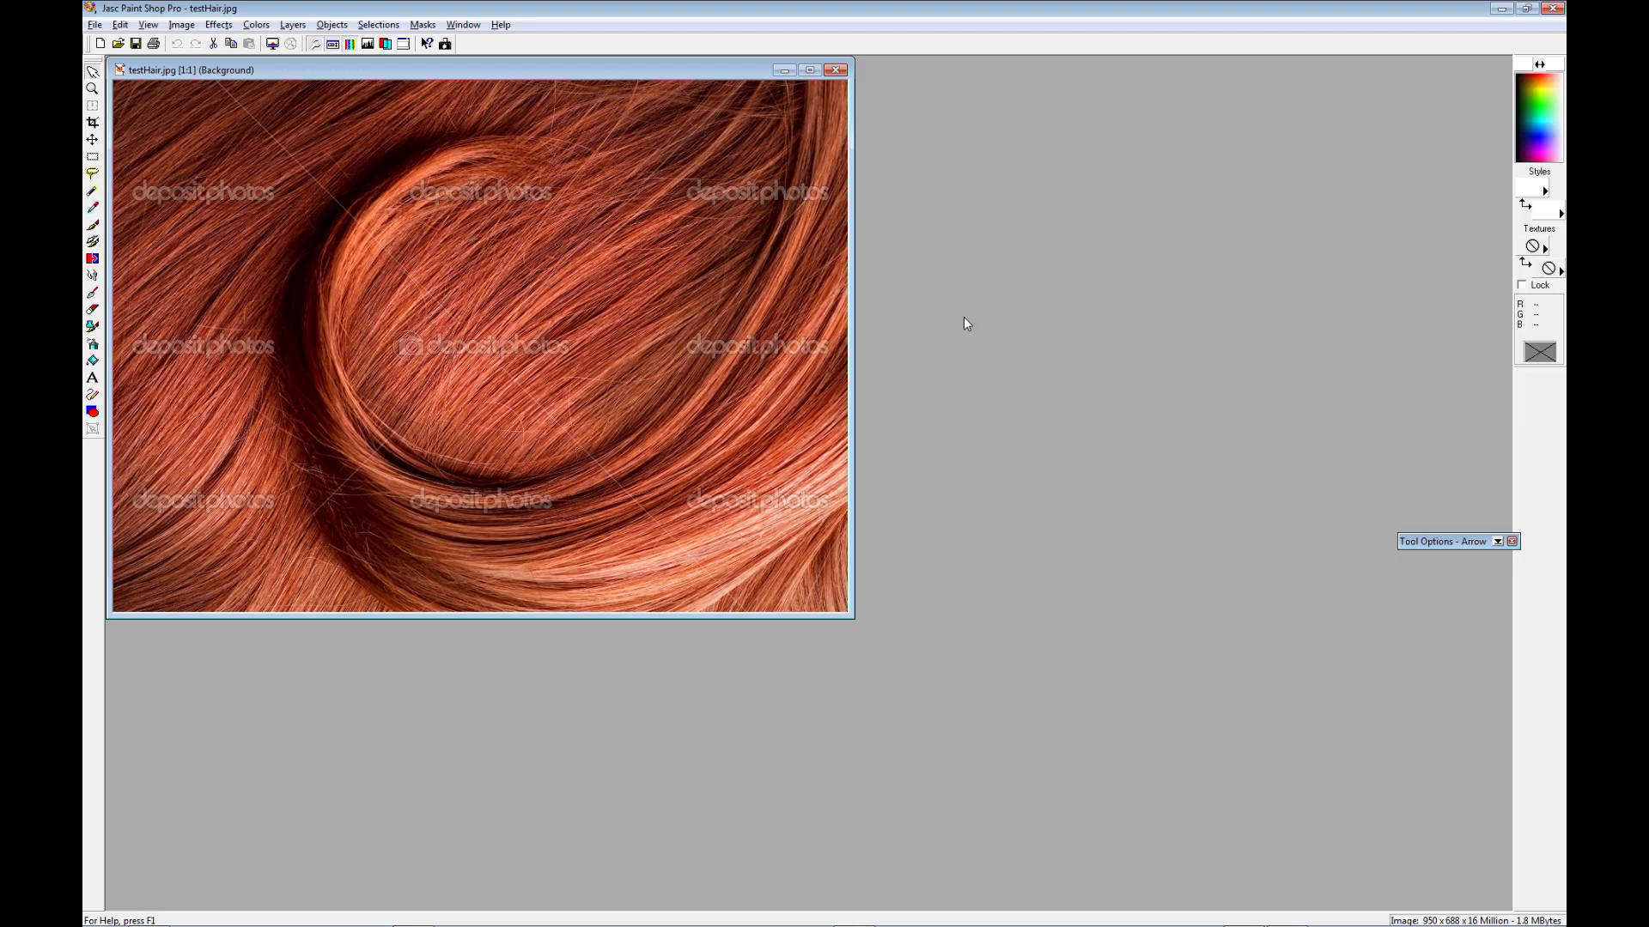
pyautogui.moveTo(845, 419)
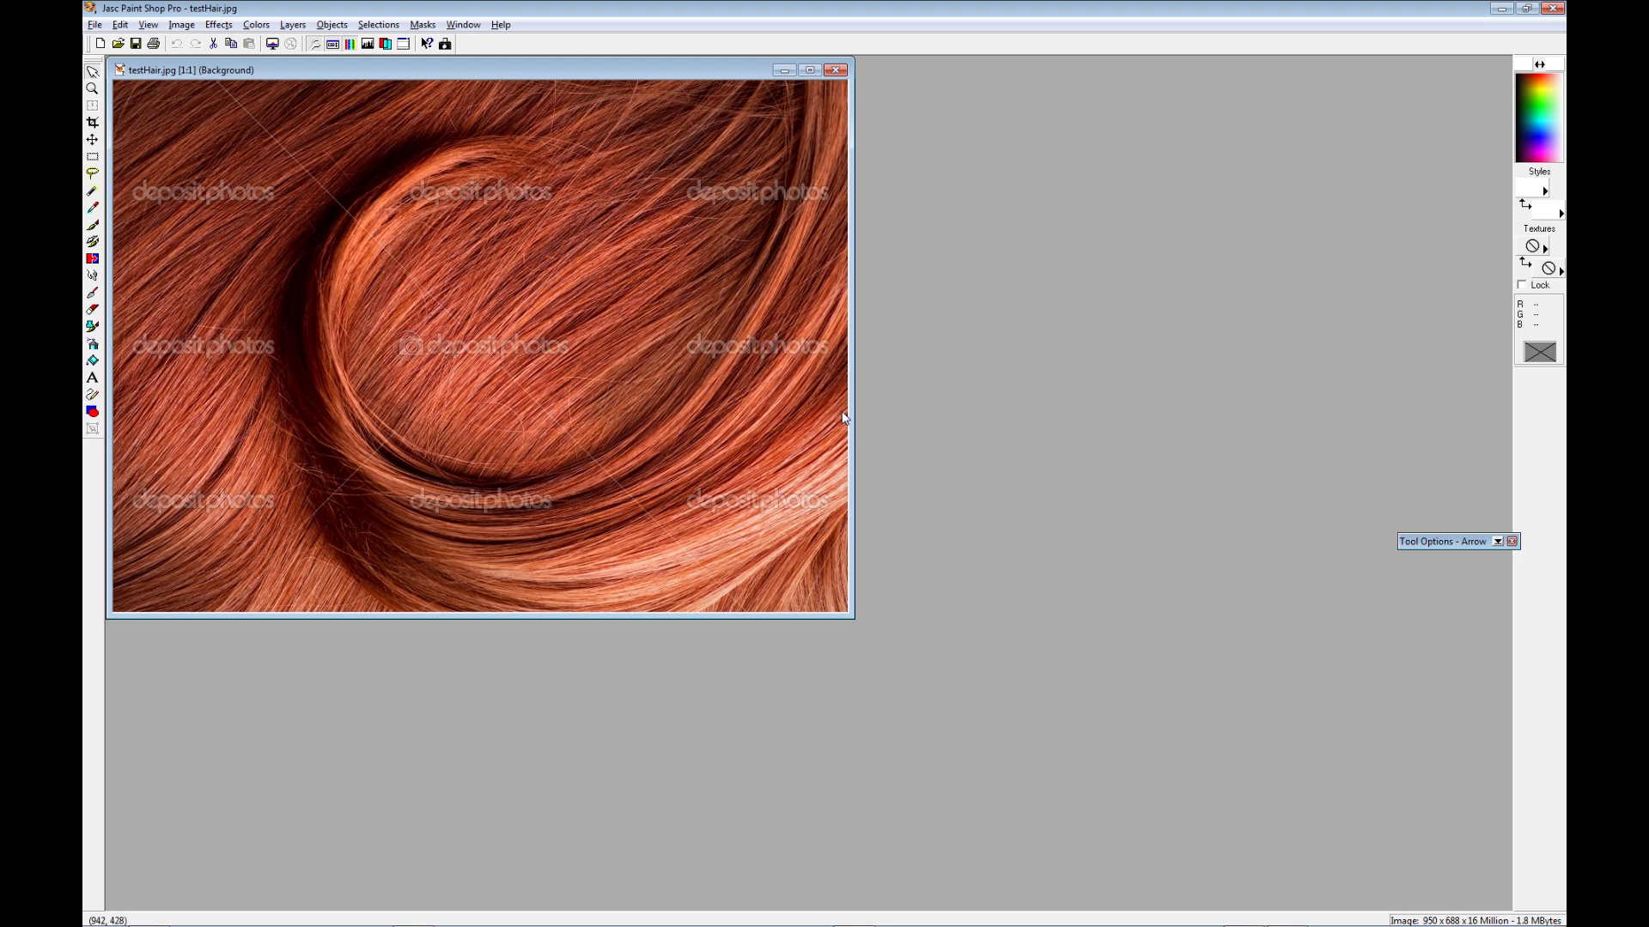
pyautogui.moveTo(870, 436)
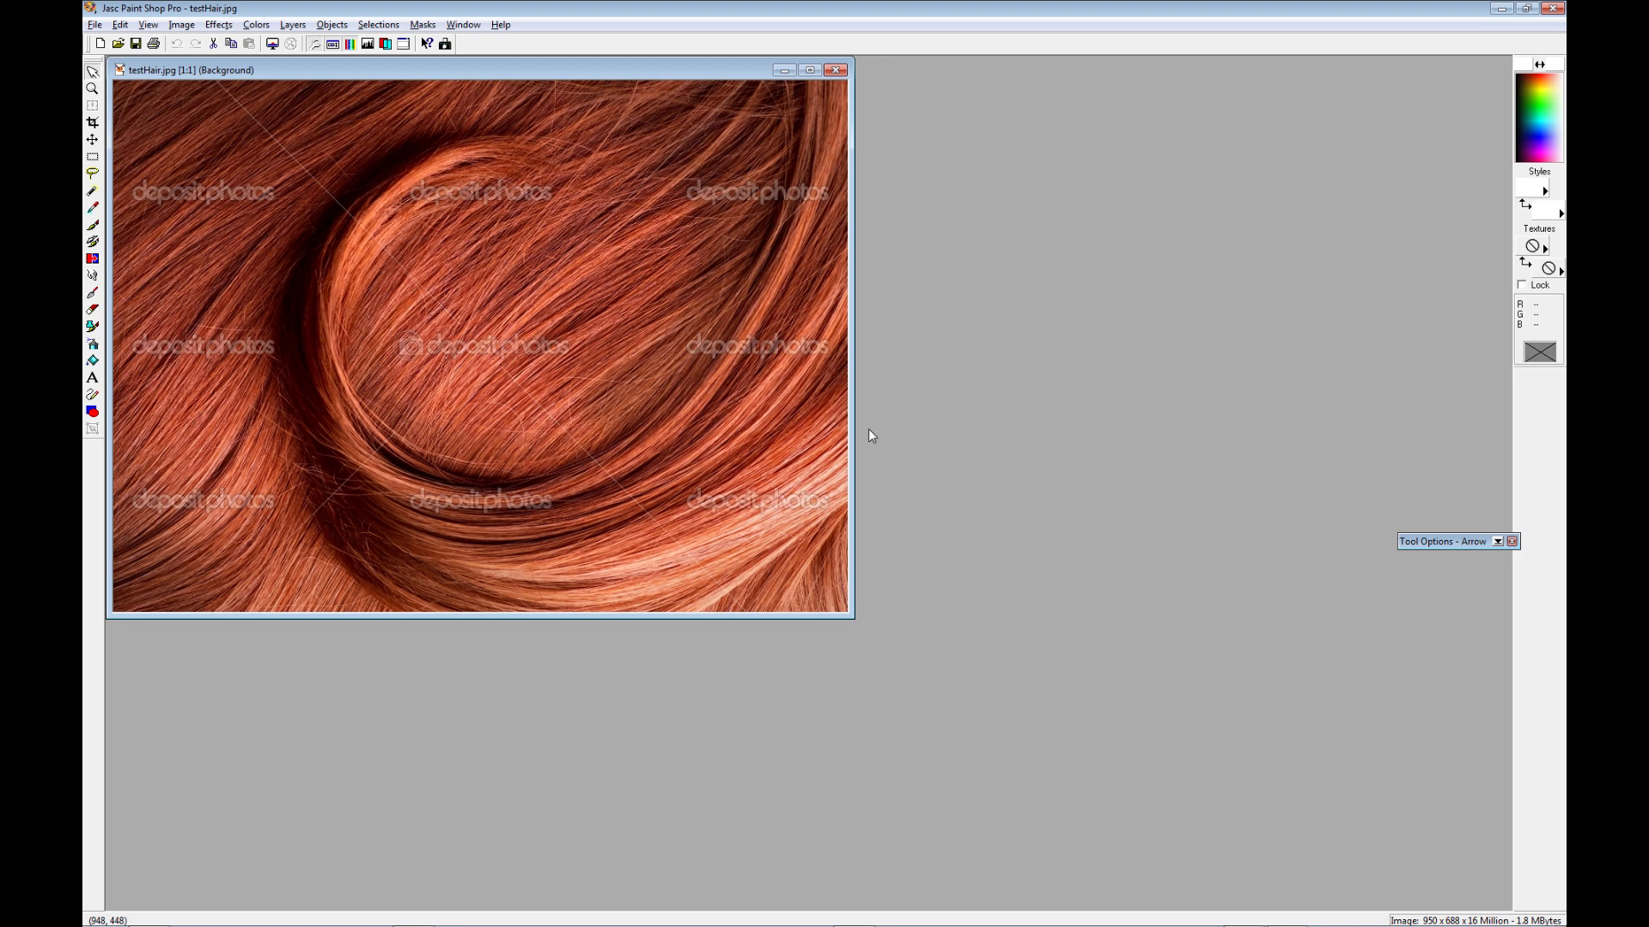
pyautogui.moveTo(829, 429)
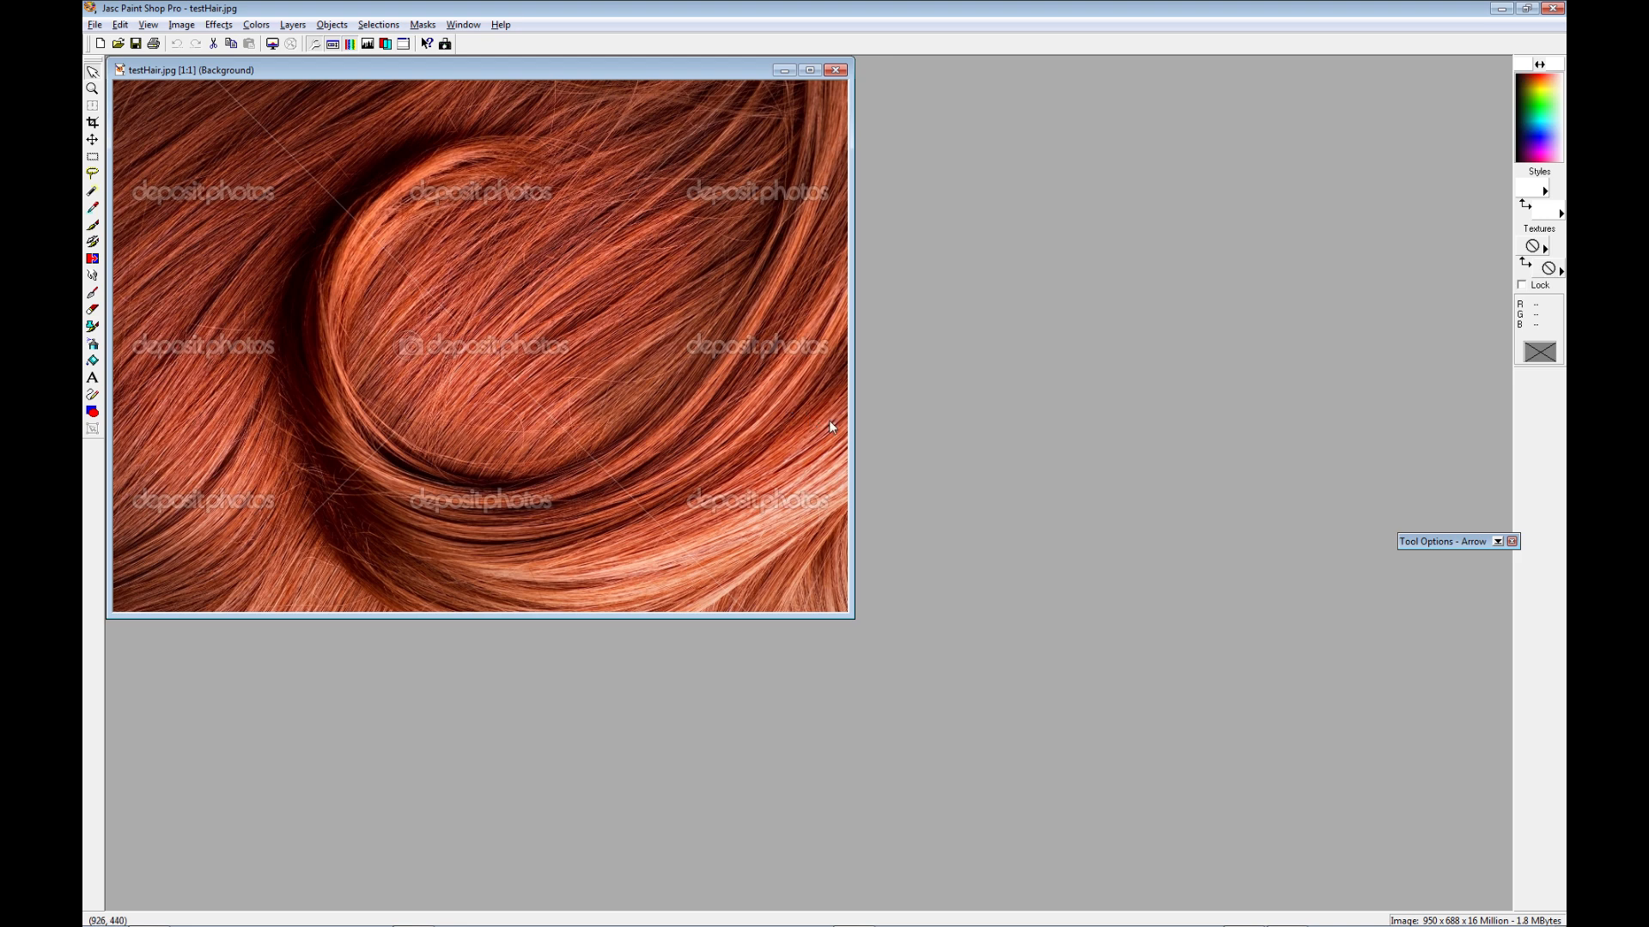
pyautogui.moveTo(464, 177)
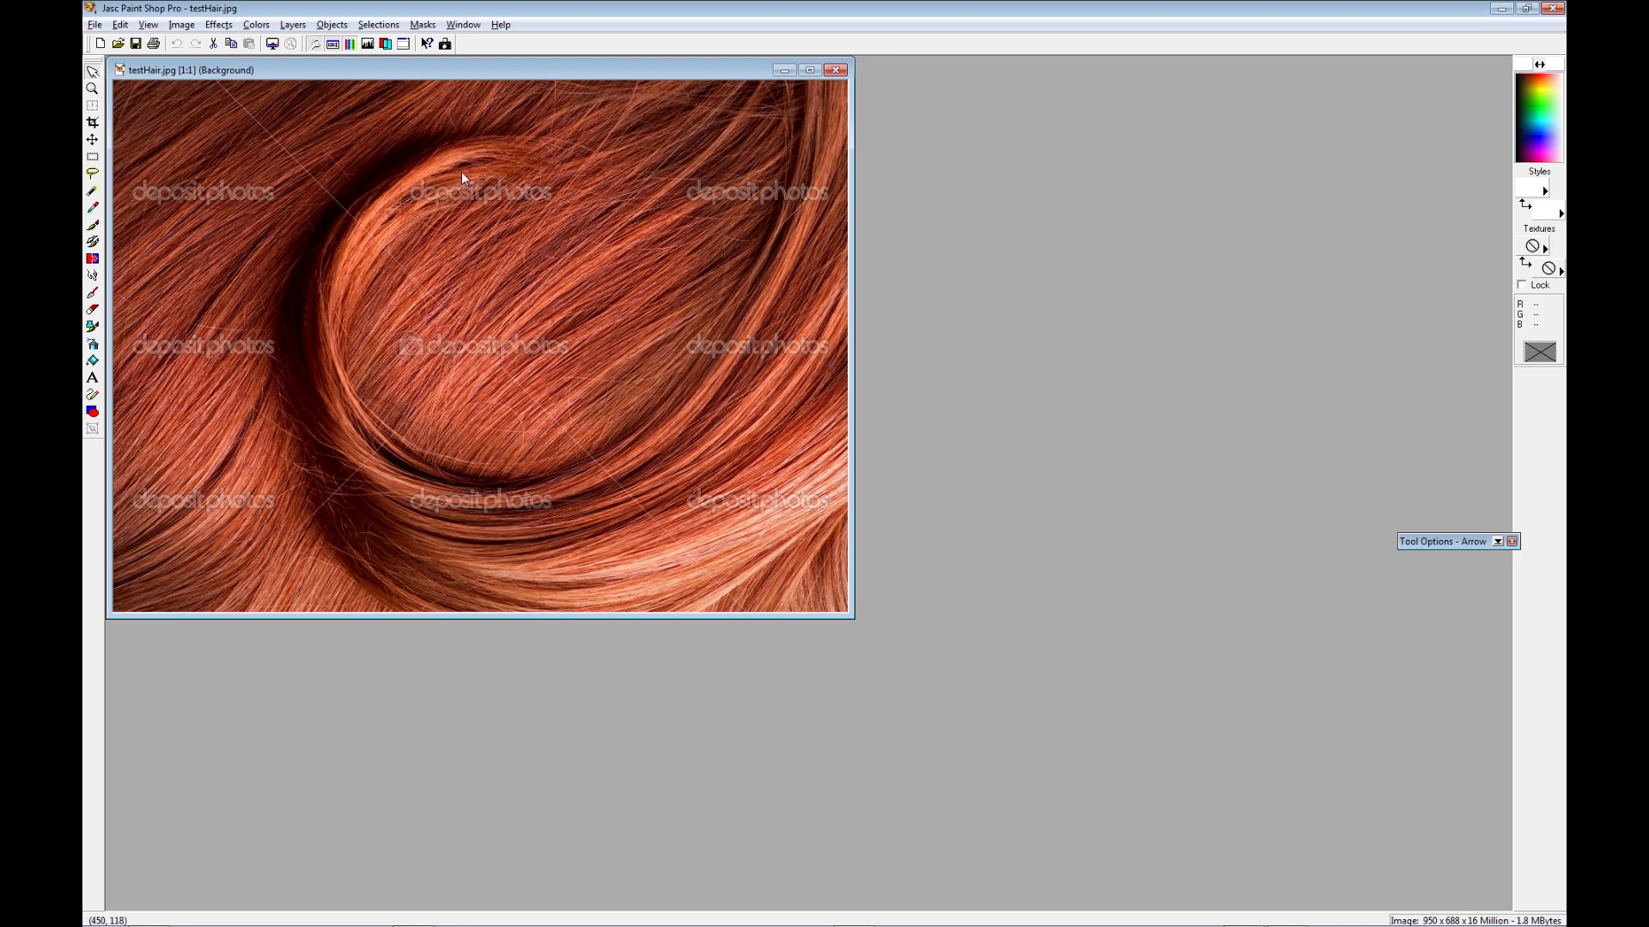
pyautogui.moveTo(587, 235)
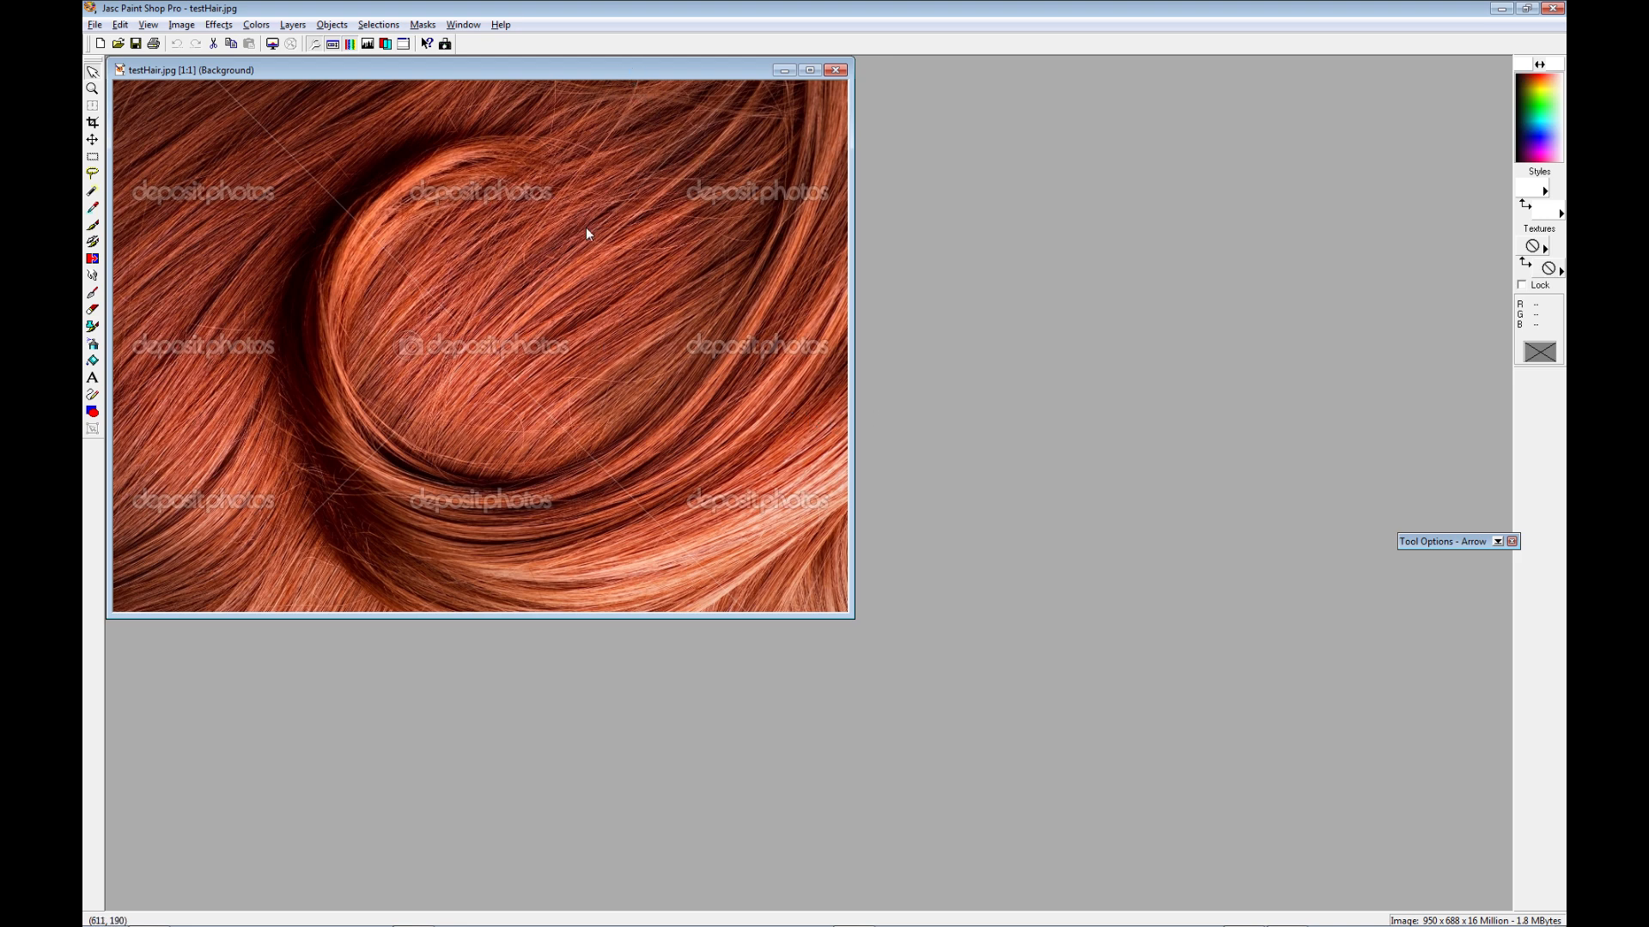
pyautogui.moveTo(570, 267)
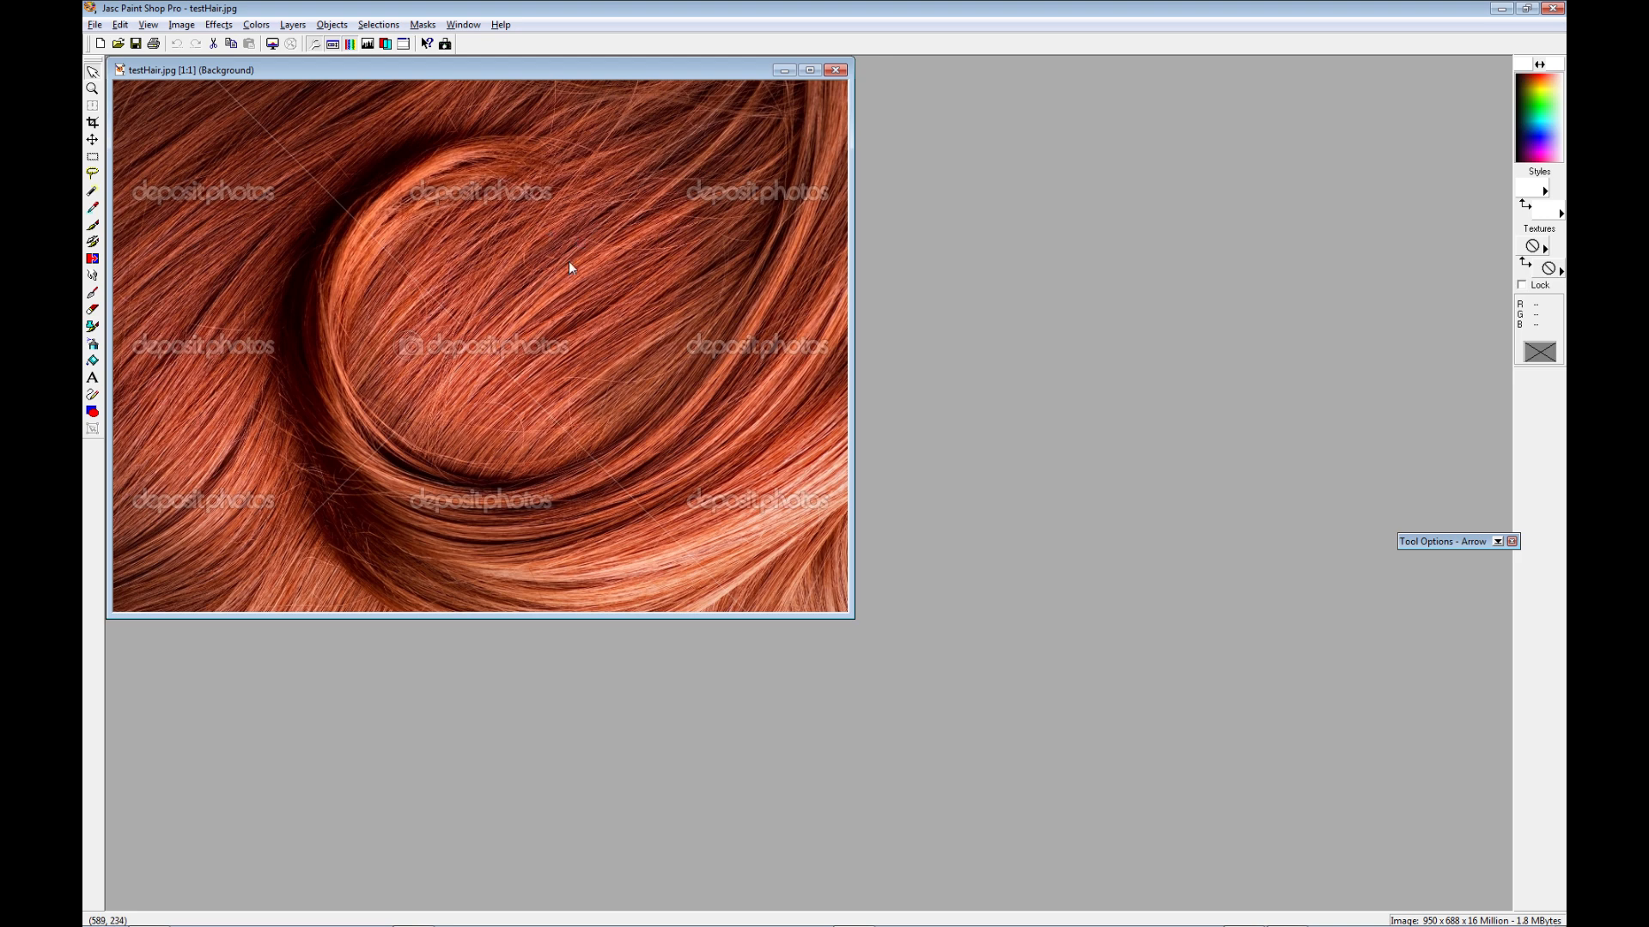
pyautogui.moveTo(639, 203)
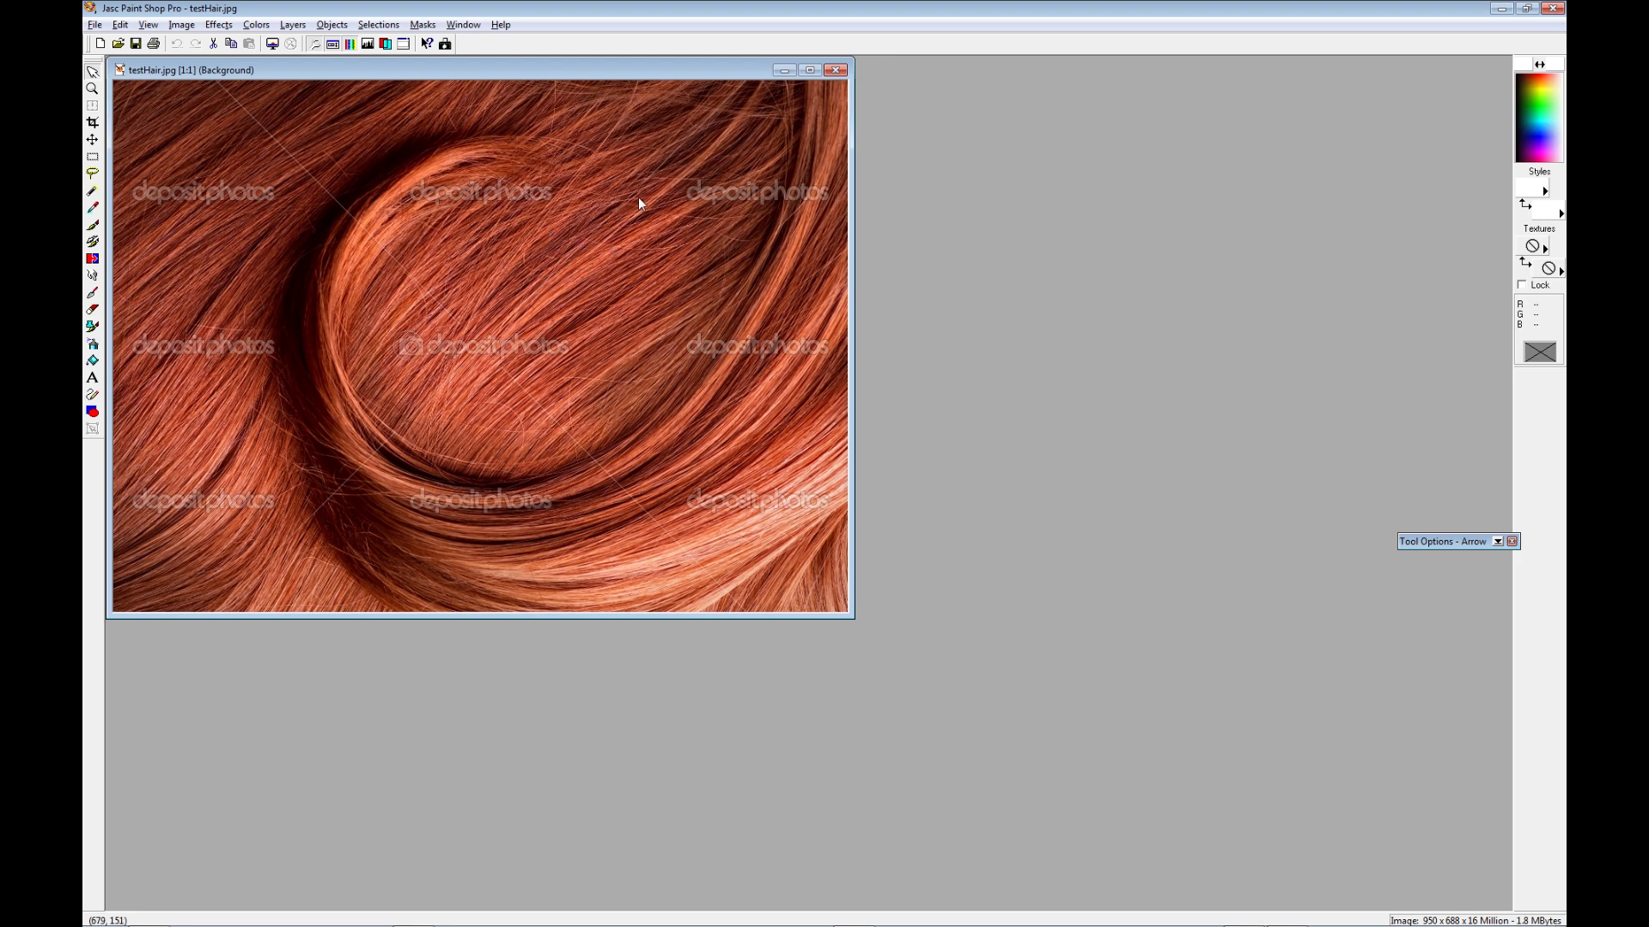
pyautogui.moveTo(413, 151)
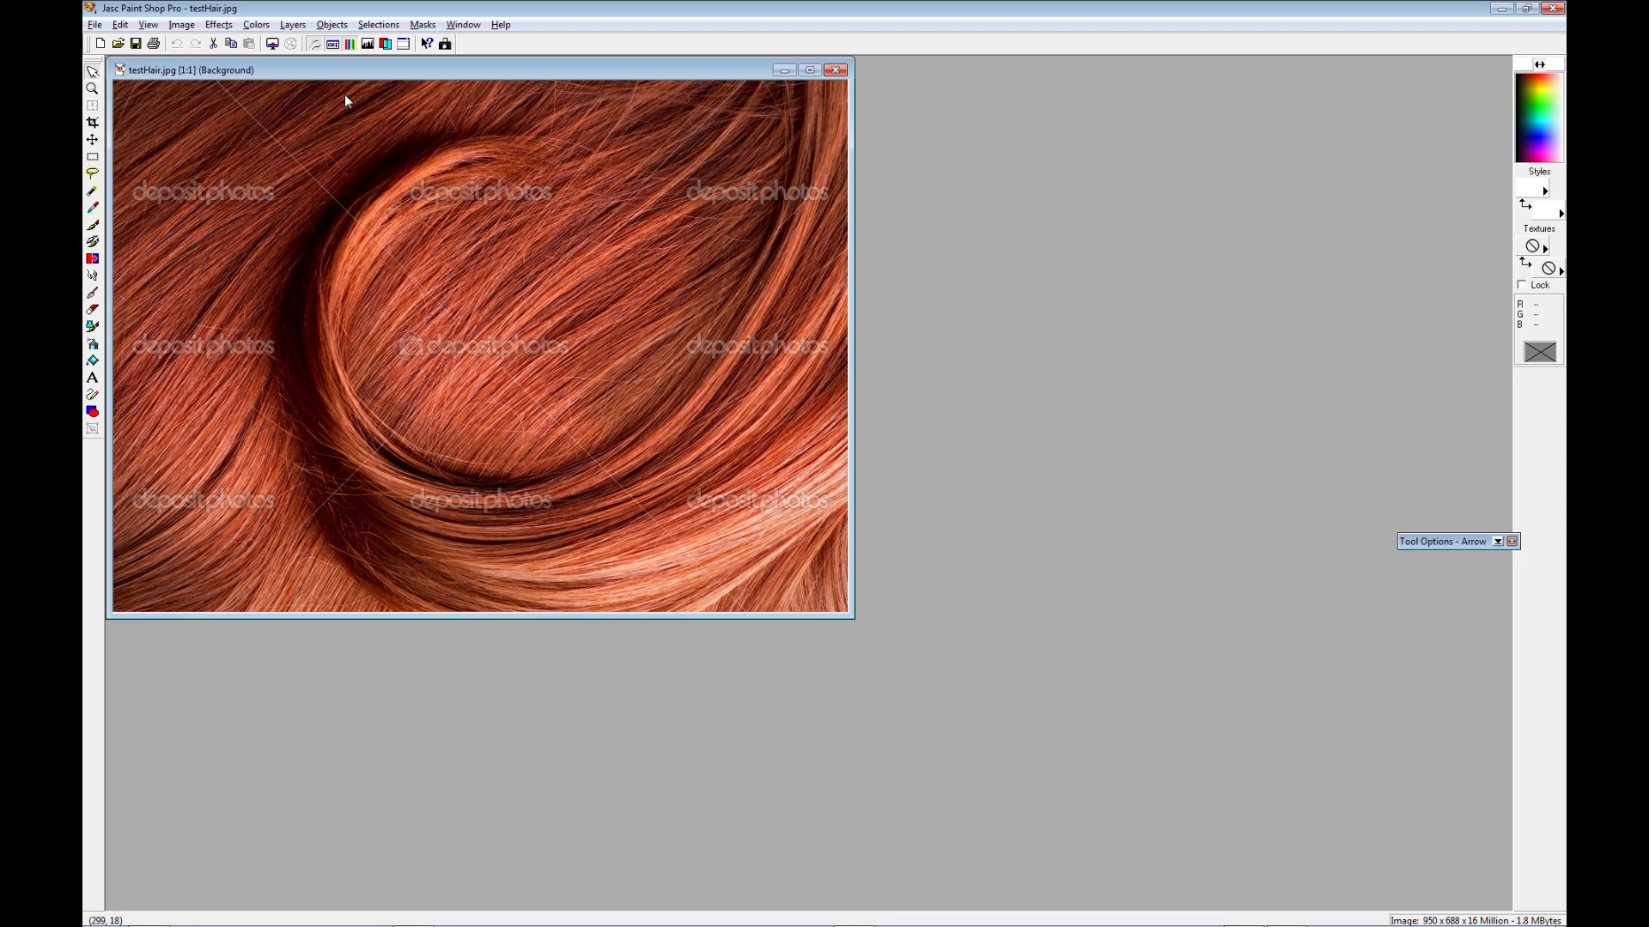
pyautogui.moveTo(432, 450)
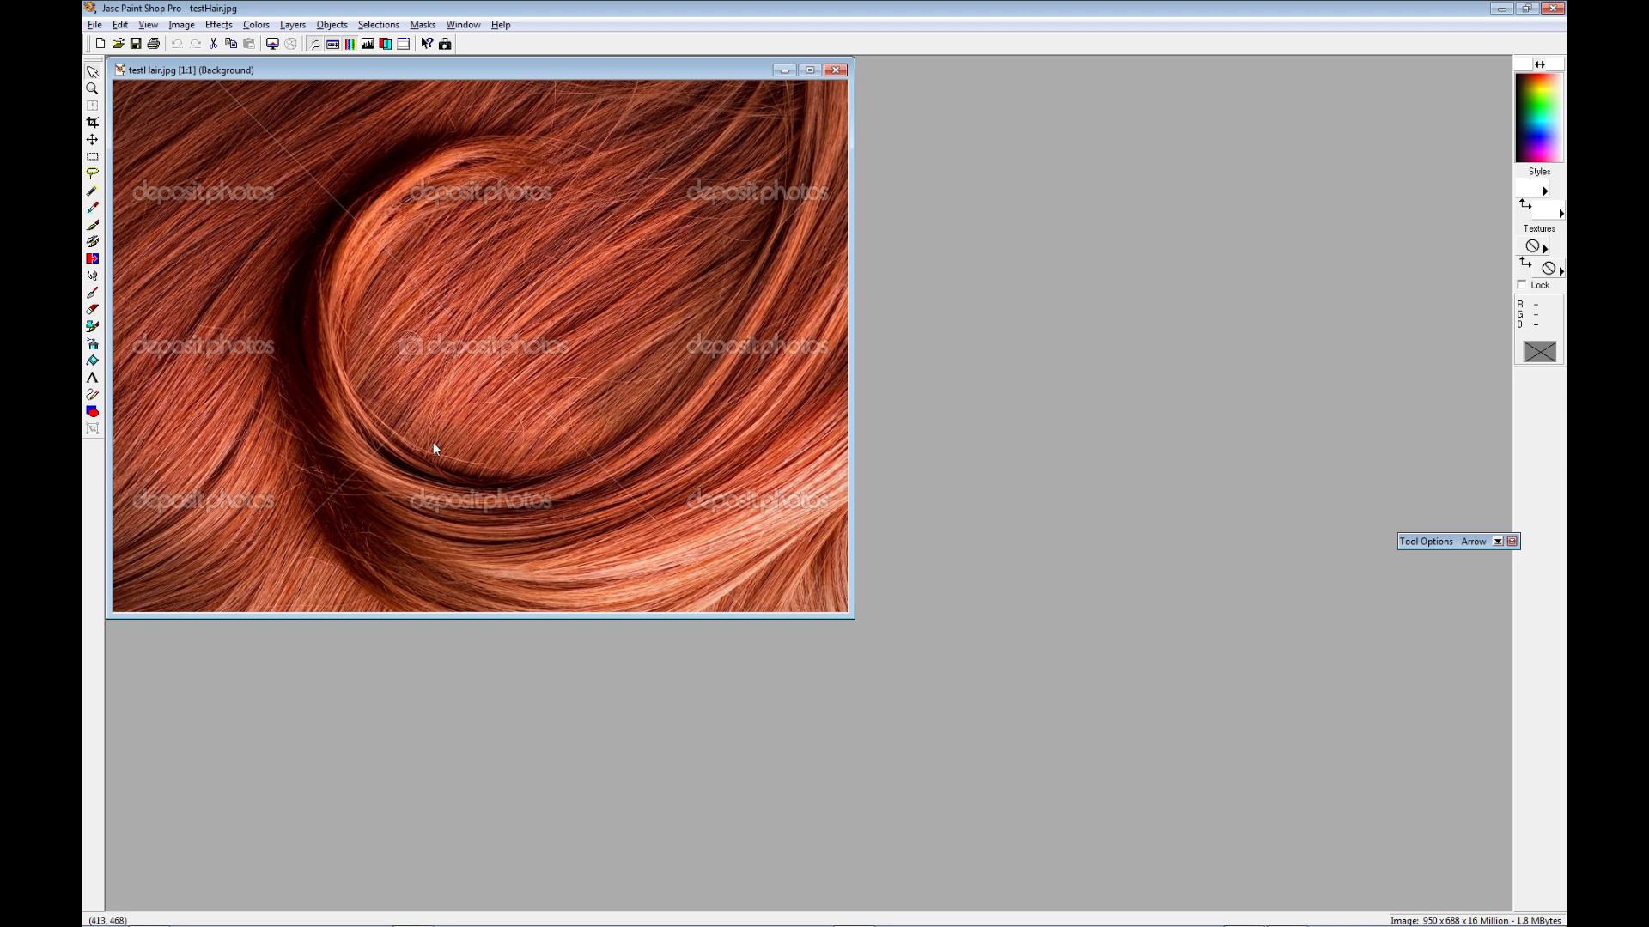
pyautogui.moveTo(798, 415)
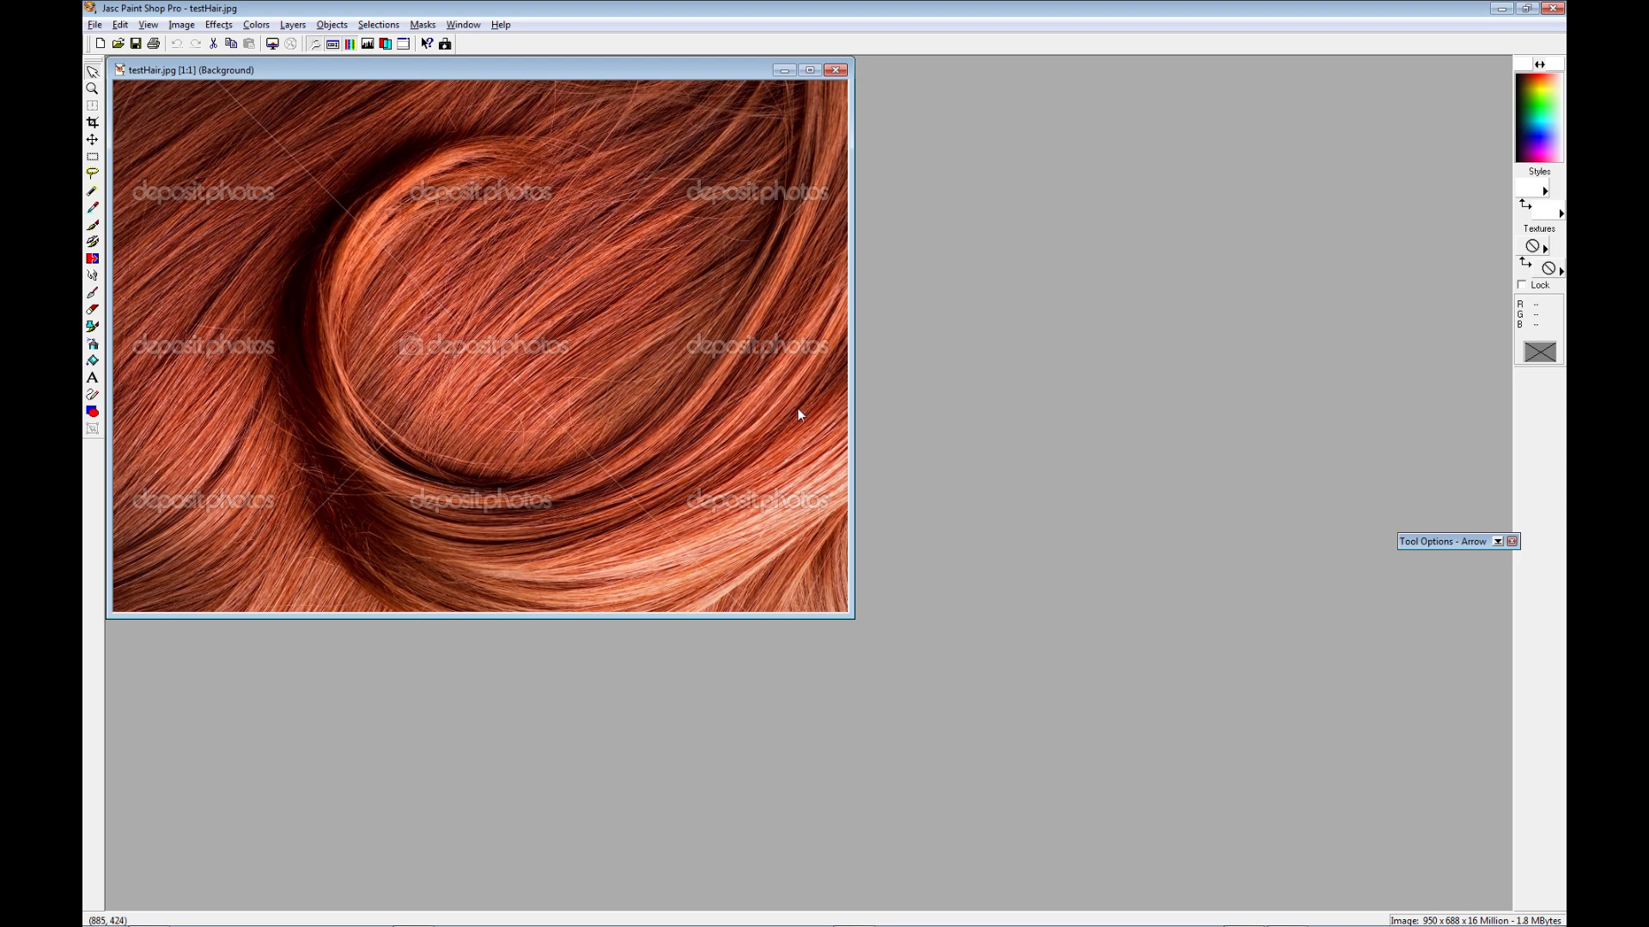
pyautogui.moveTo(698, 450)
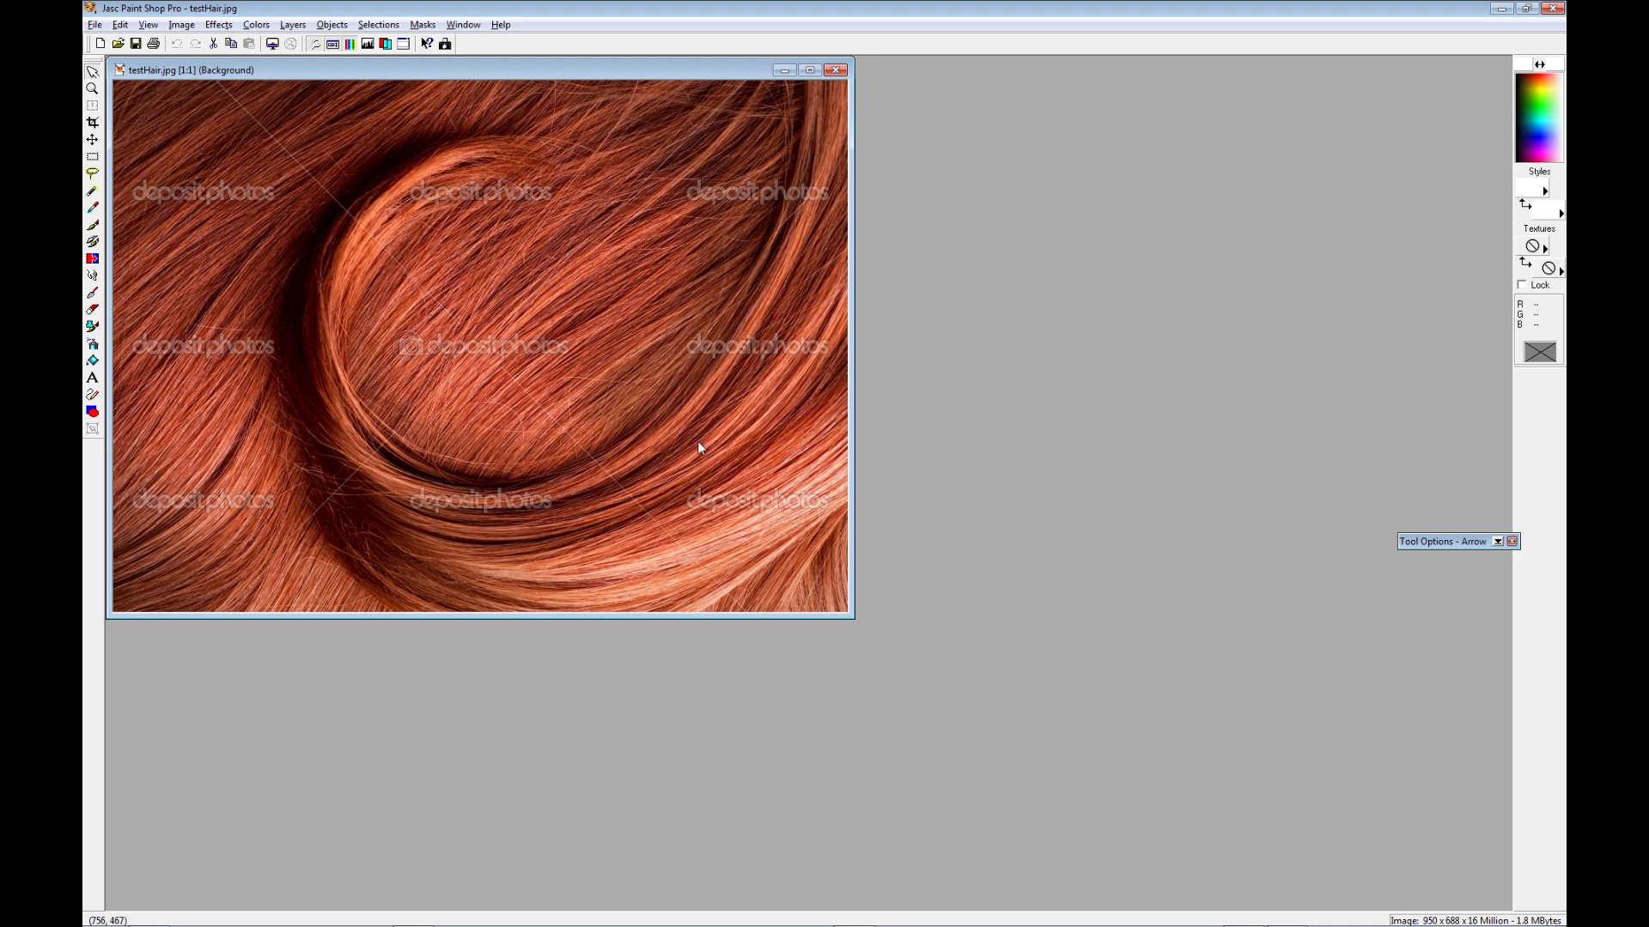
pyautogui.moveTo(921, 309)
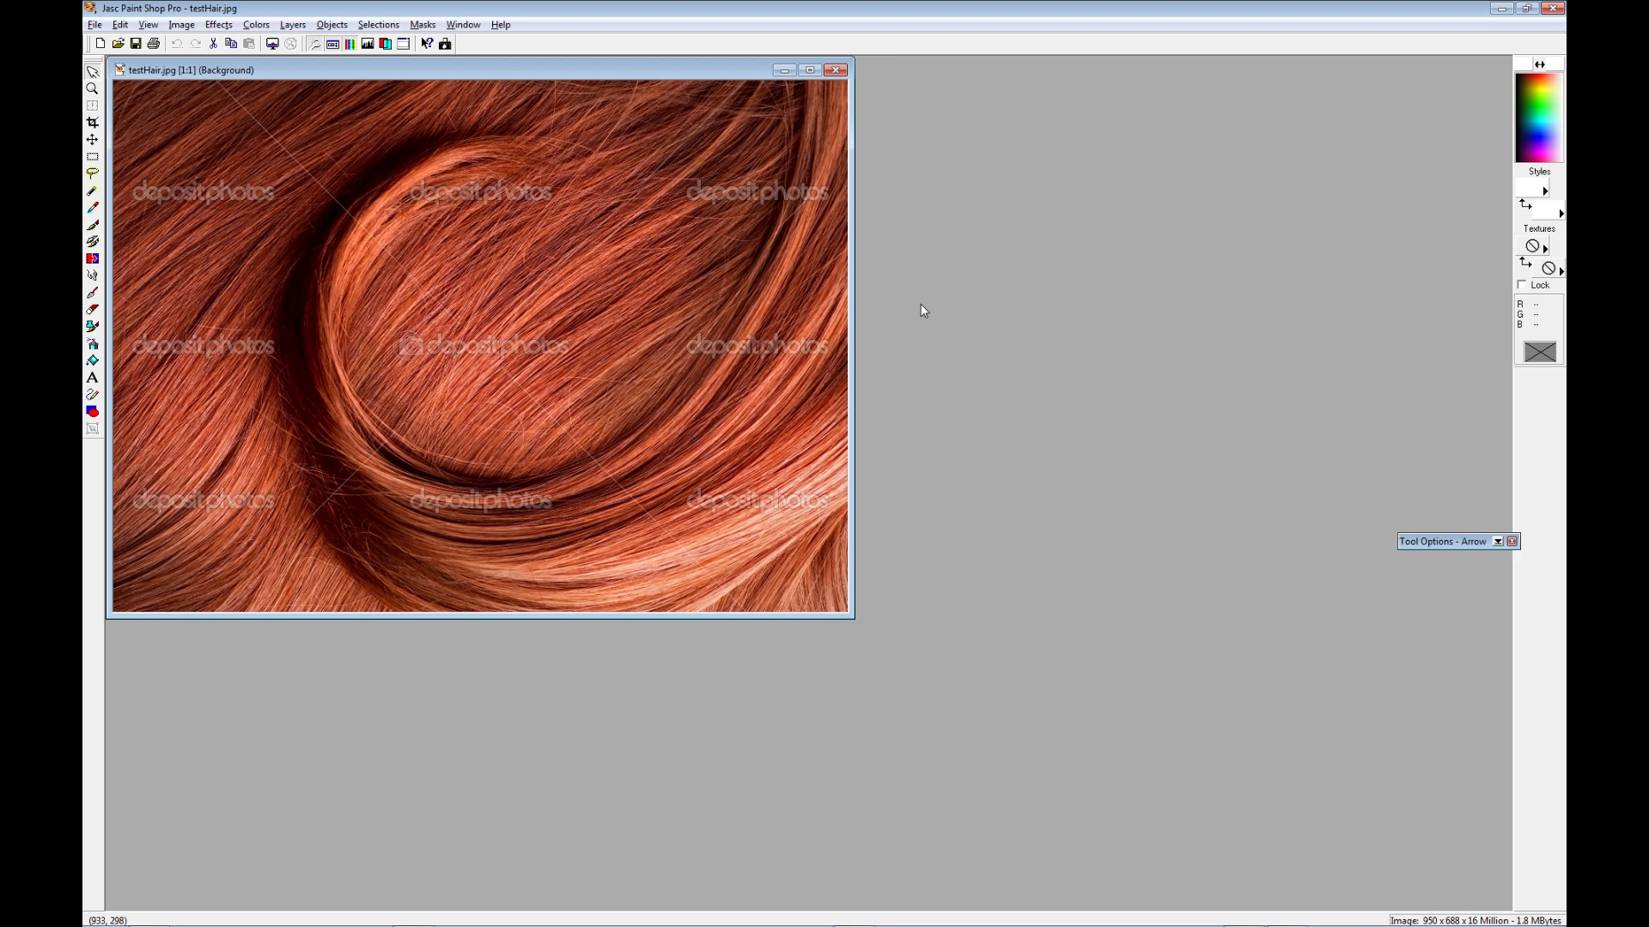
pyautogui.moveTo(570, 313)
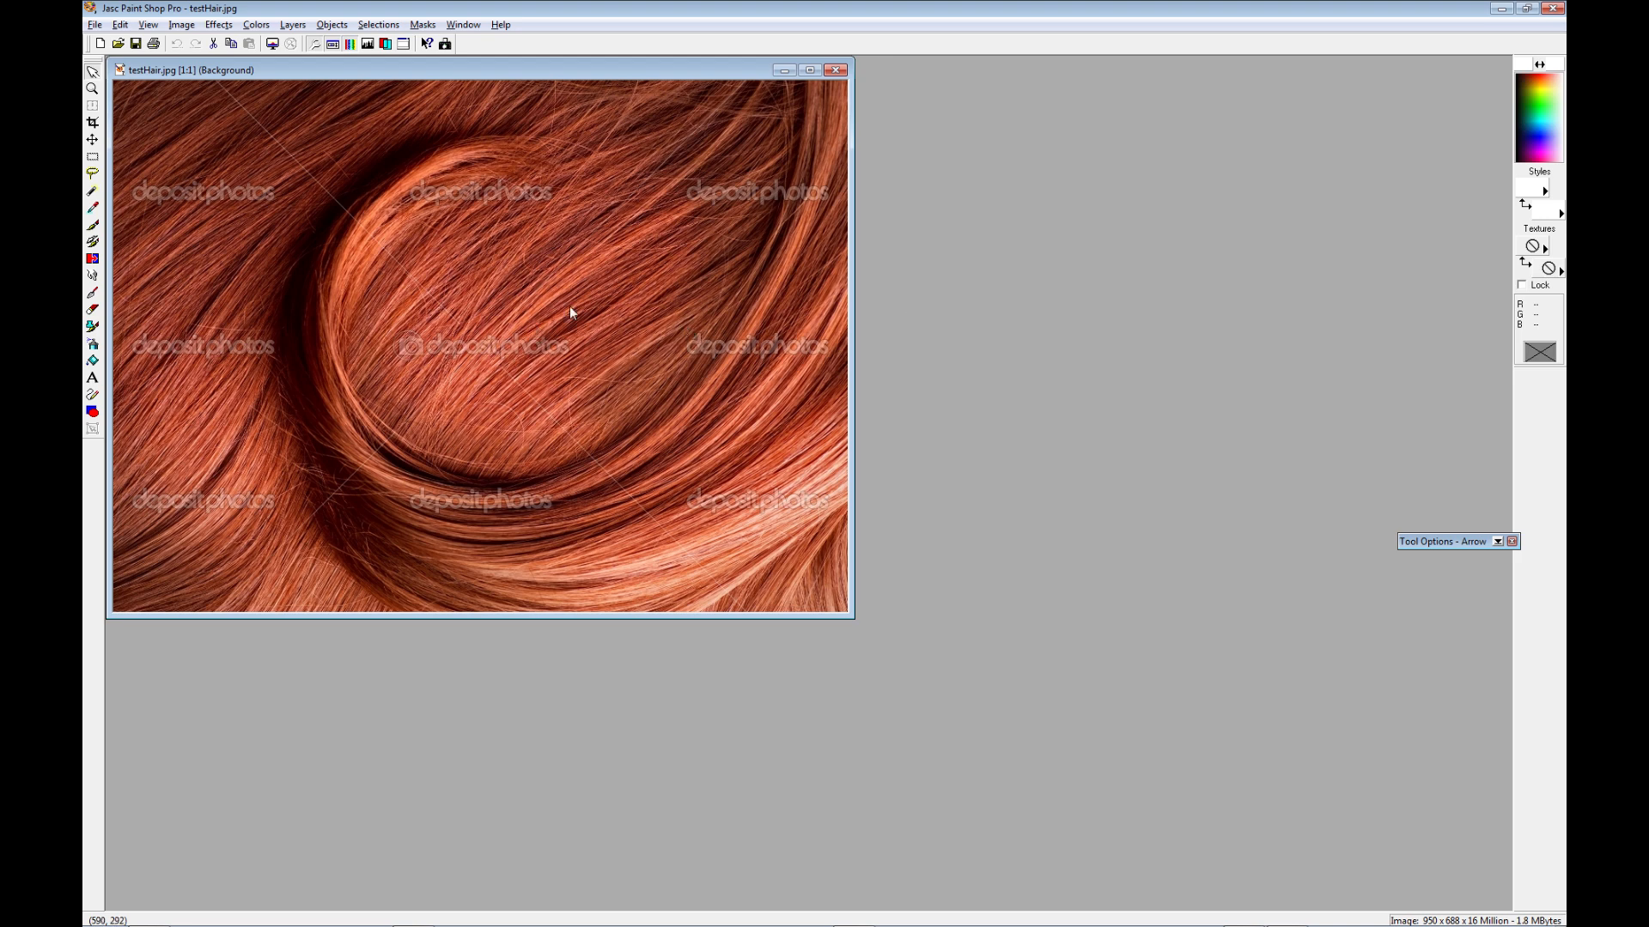
pyautogui.moveTo(575, 316)
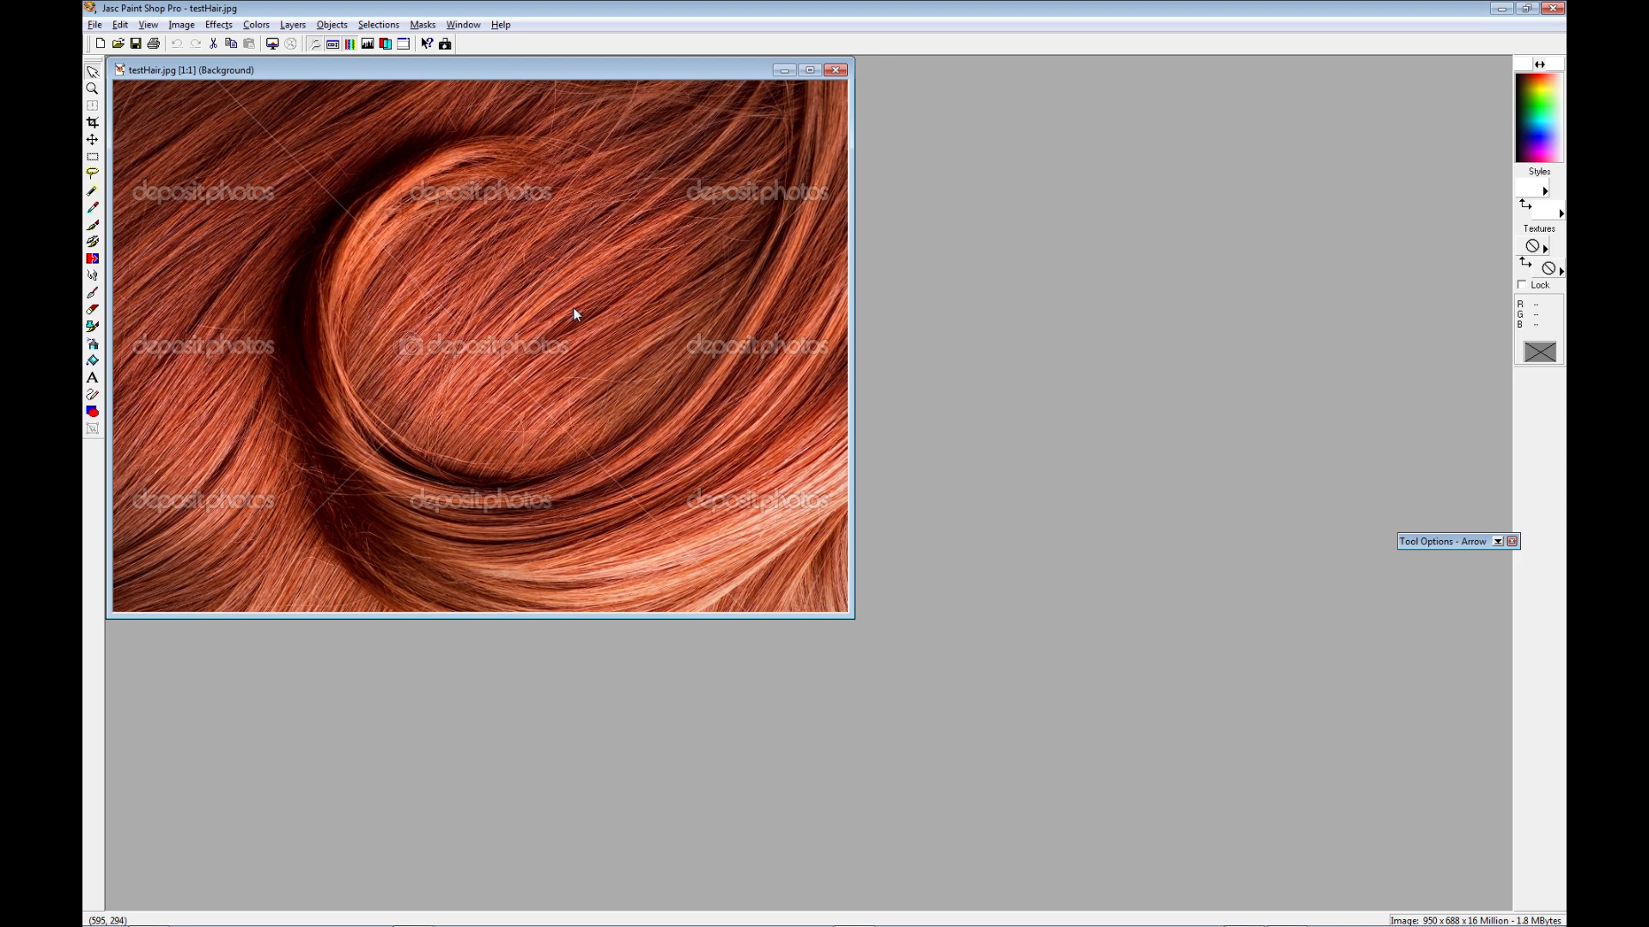
pyautogui.moveTo(704, 244)
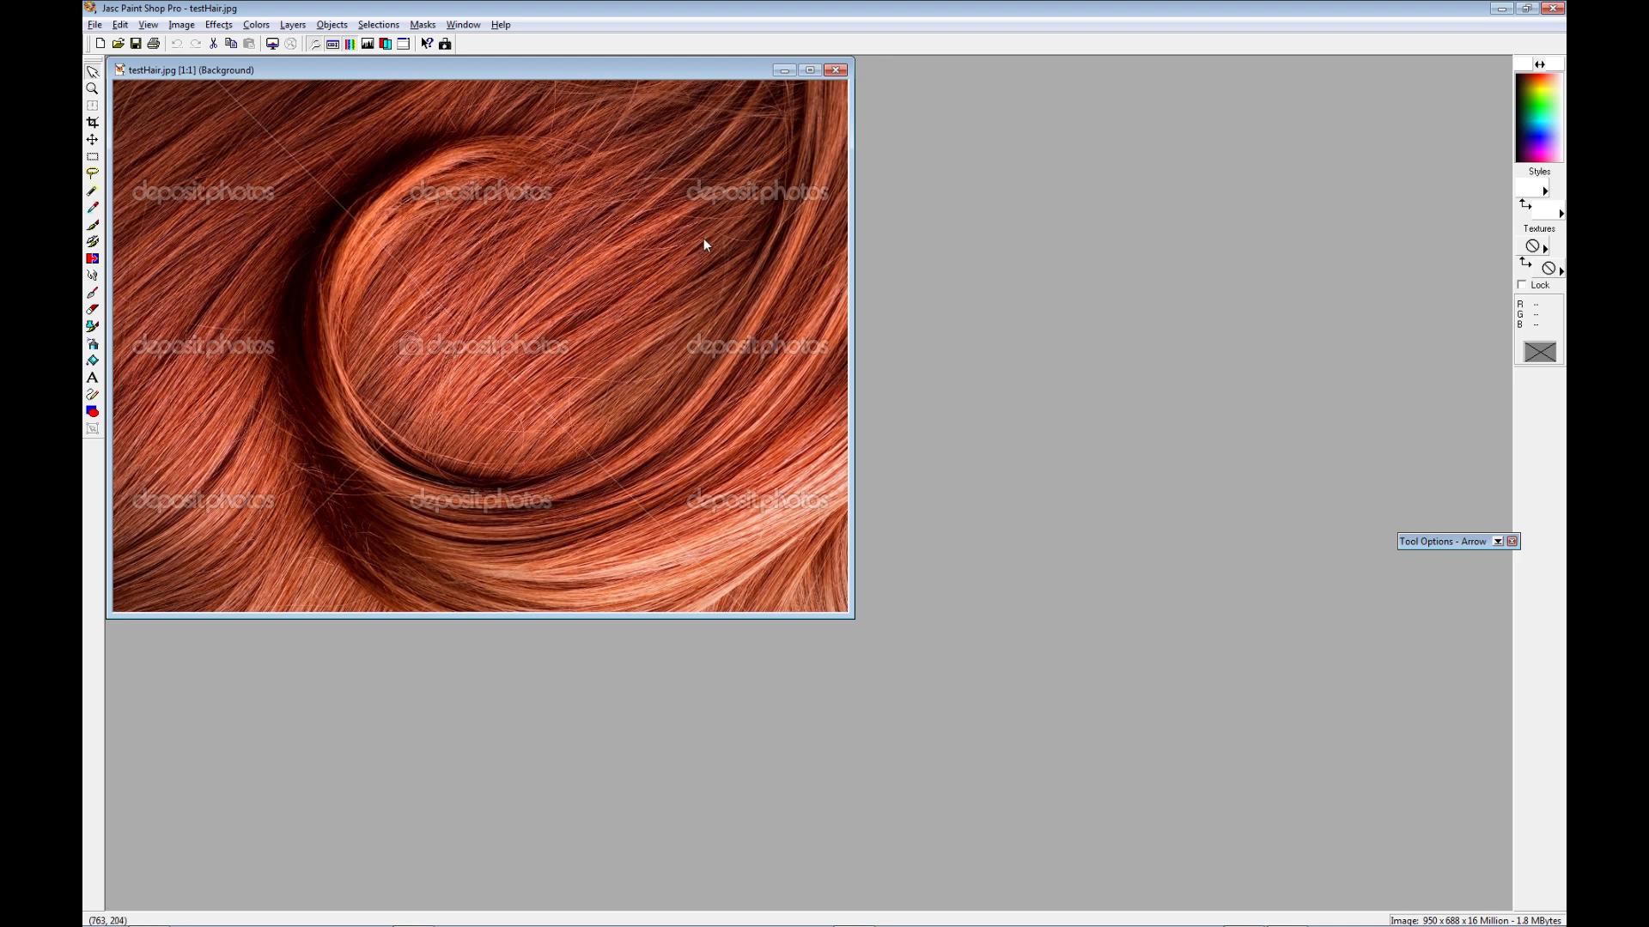
pyautogui.moveTo(652, 175)
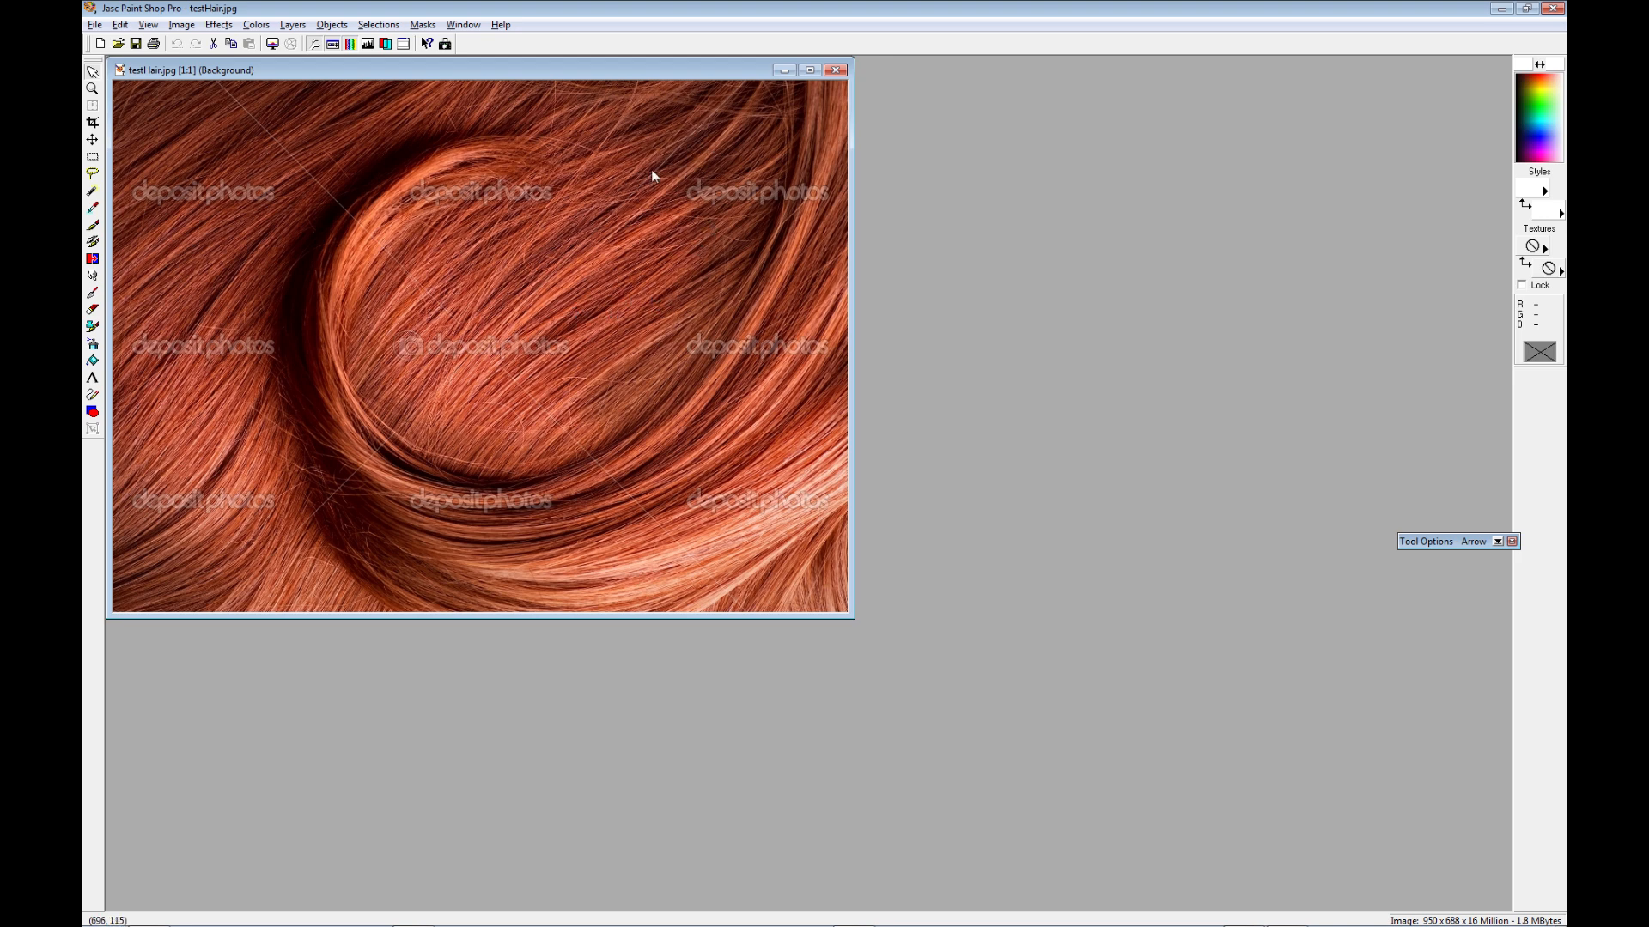
pyautogui.moveTo(704, 266)
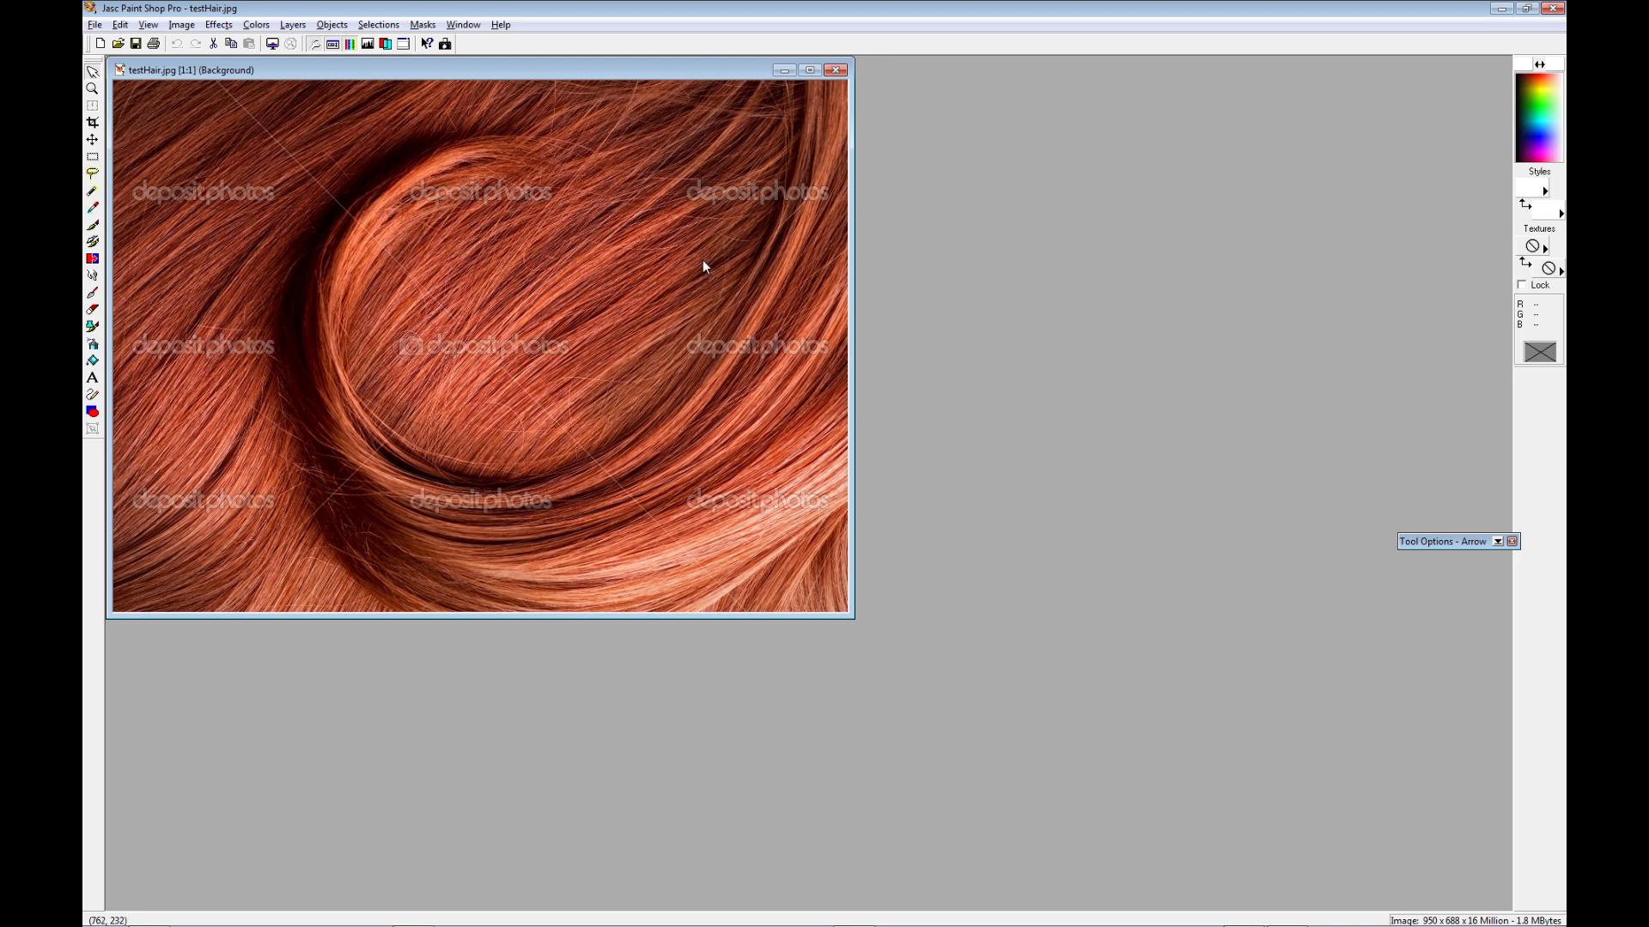
pyautogui.moveTo(1375, 86)
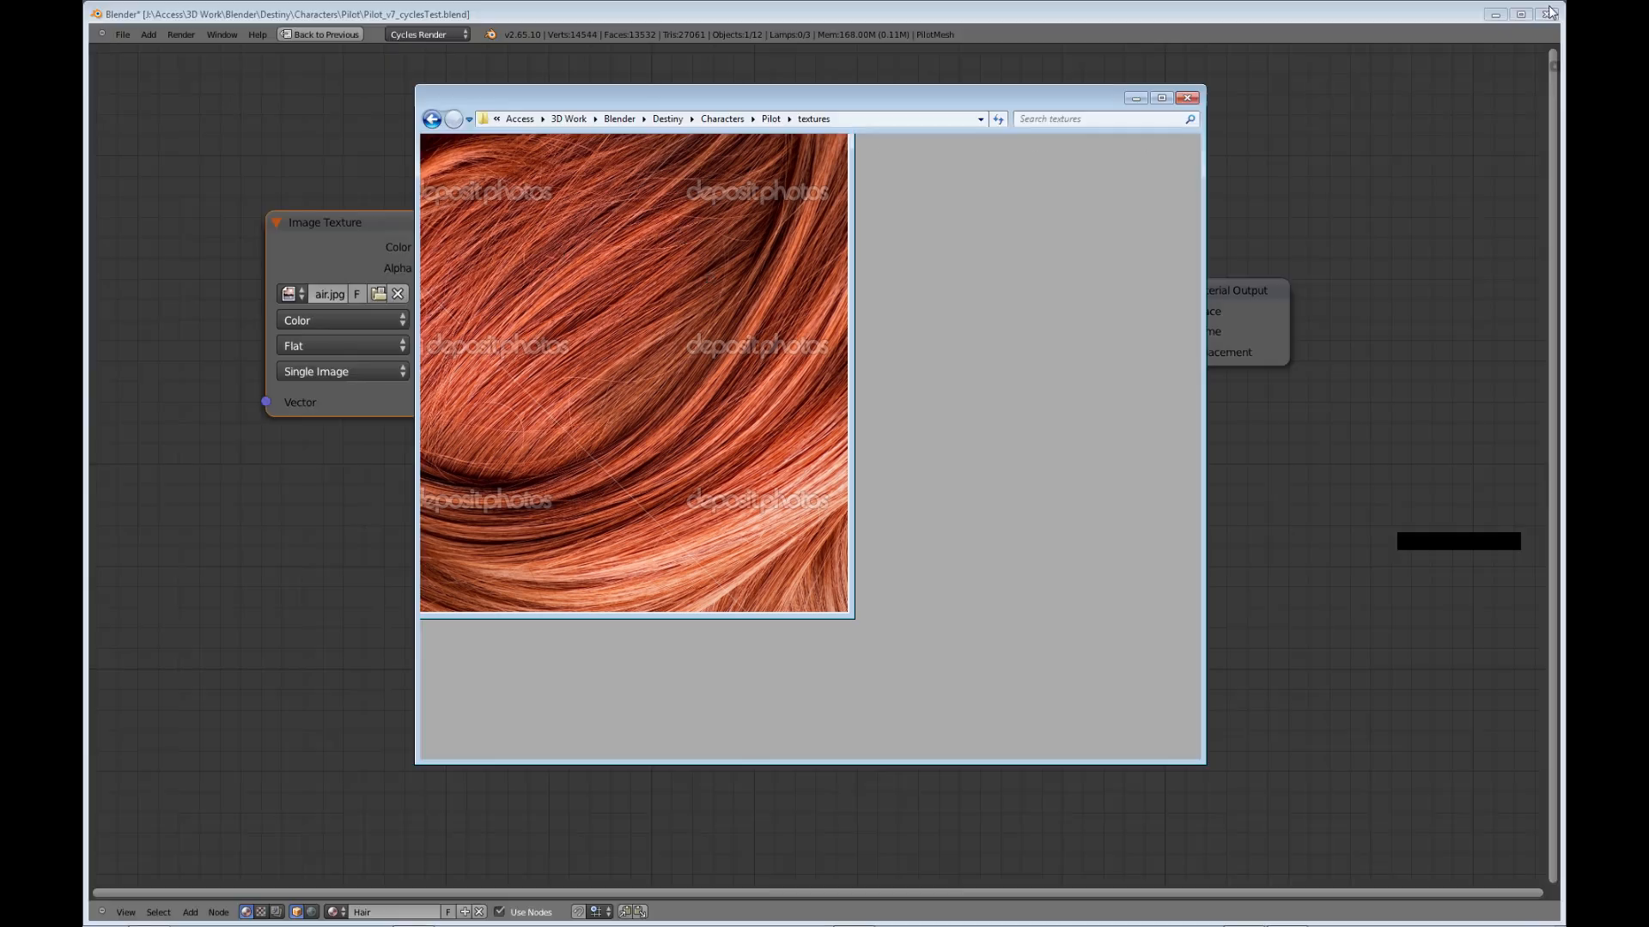
# - Leave the maximized node editor and return to the full workspace with the 3D views
pyautogui.click(1188, 99)
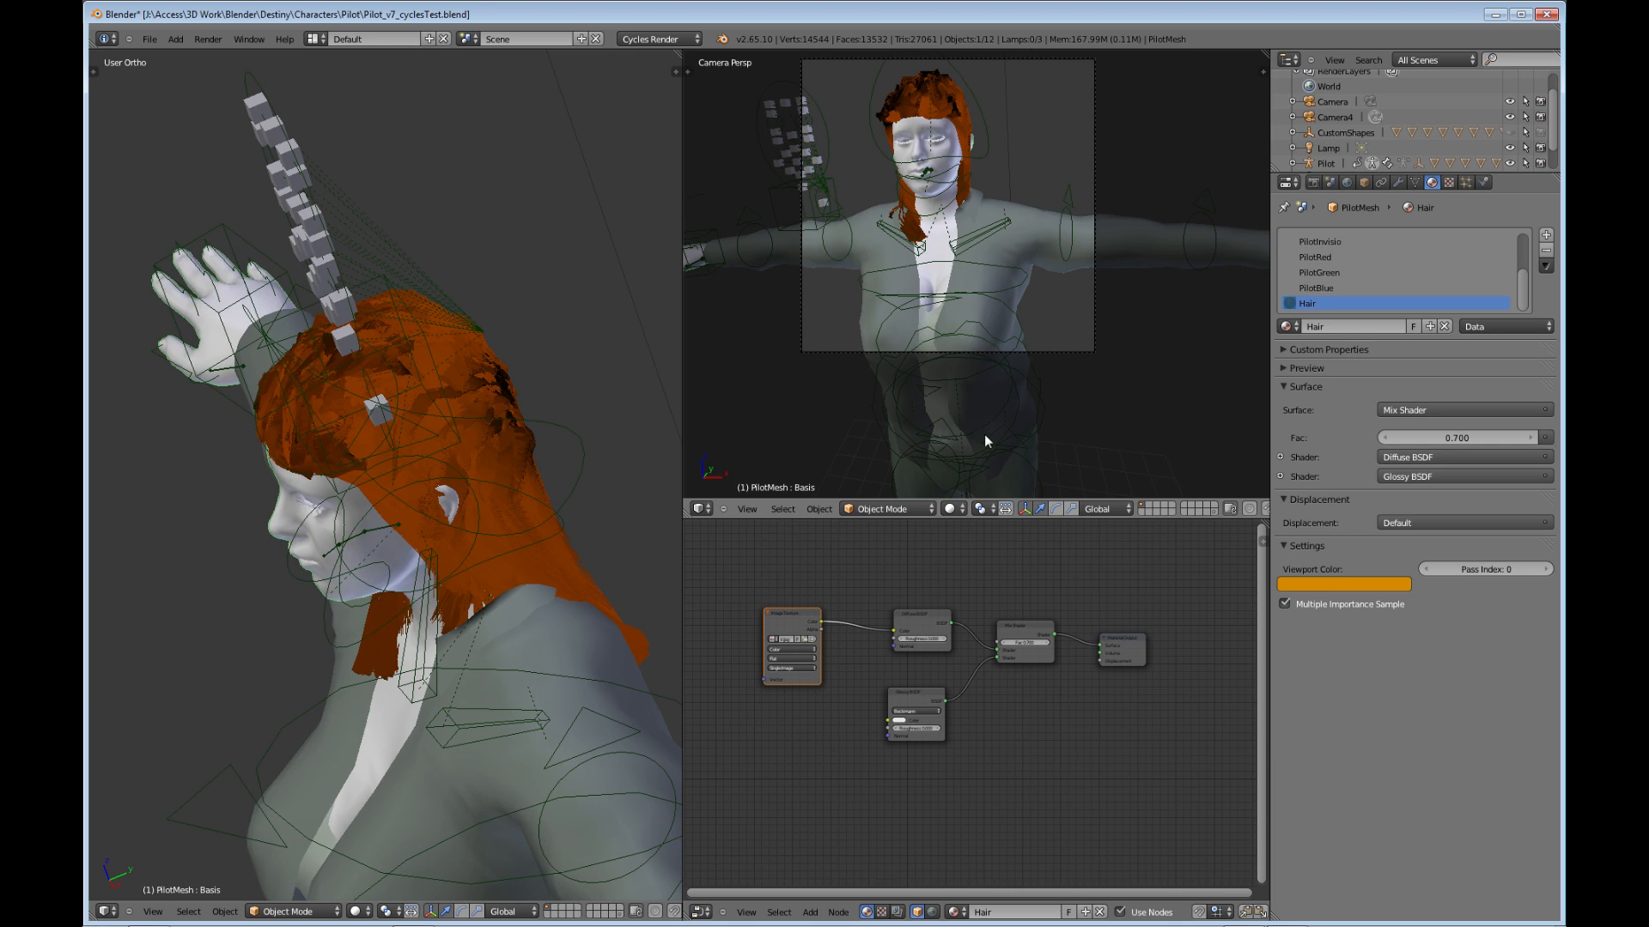
pyautogui.moveTo(1032, 305)
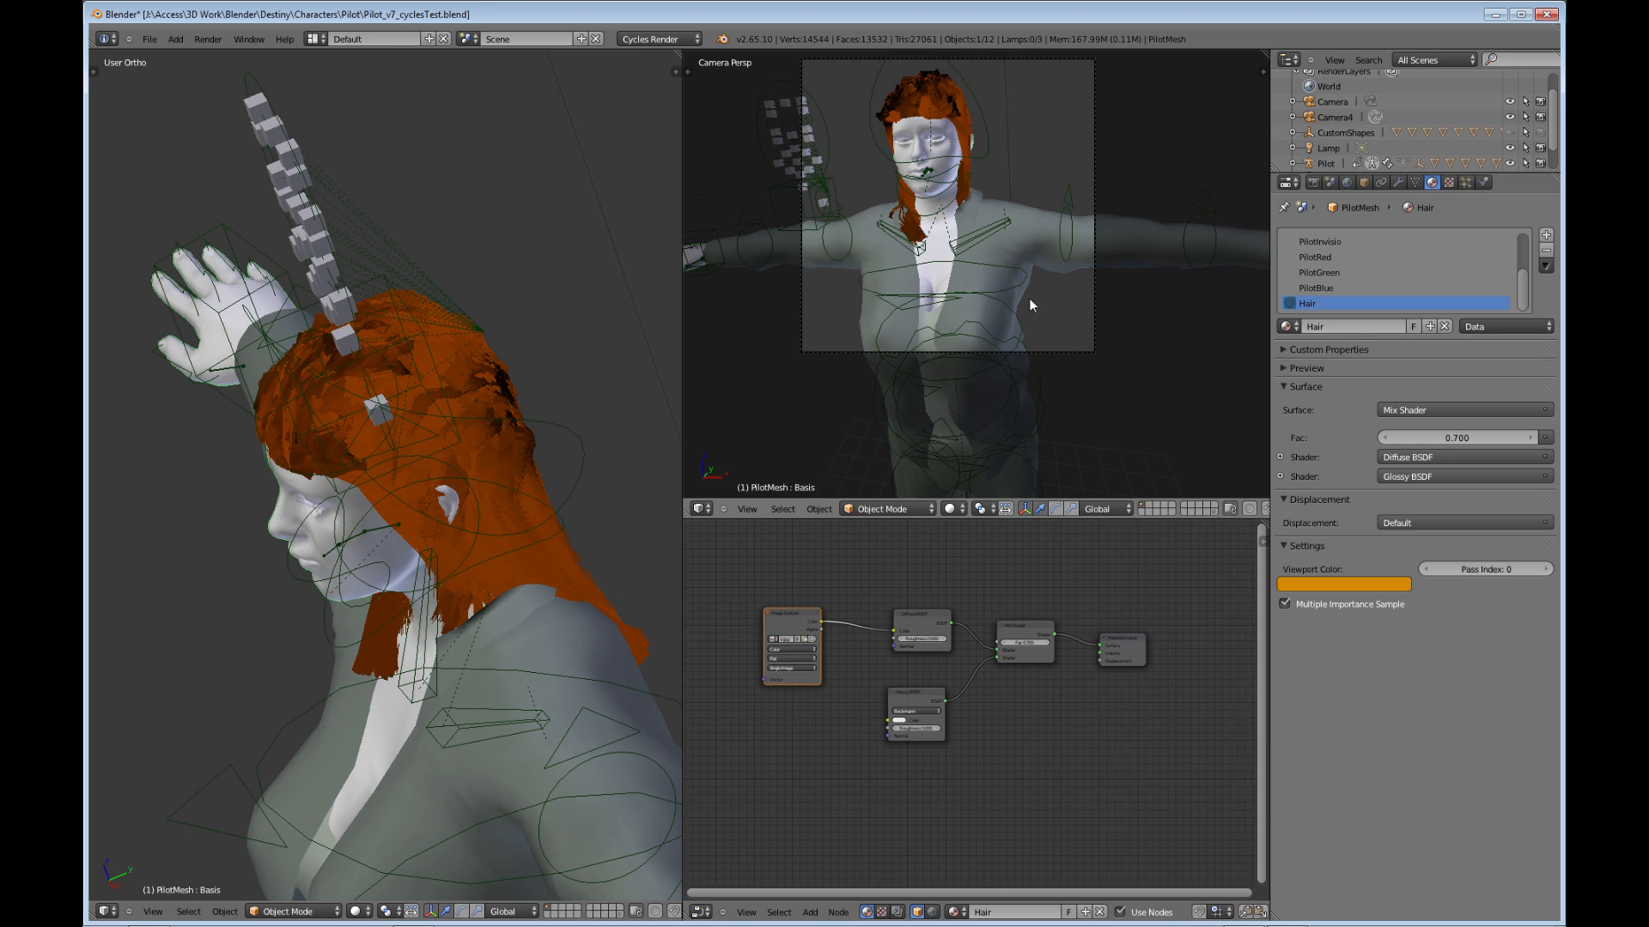
pyautogui.moveTo(914, 336)
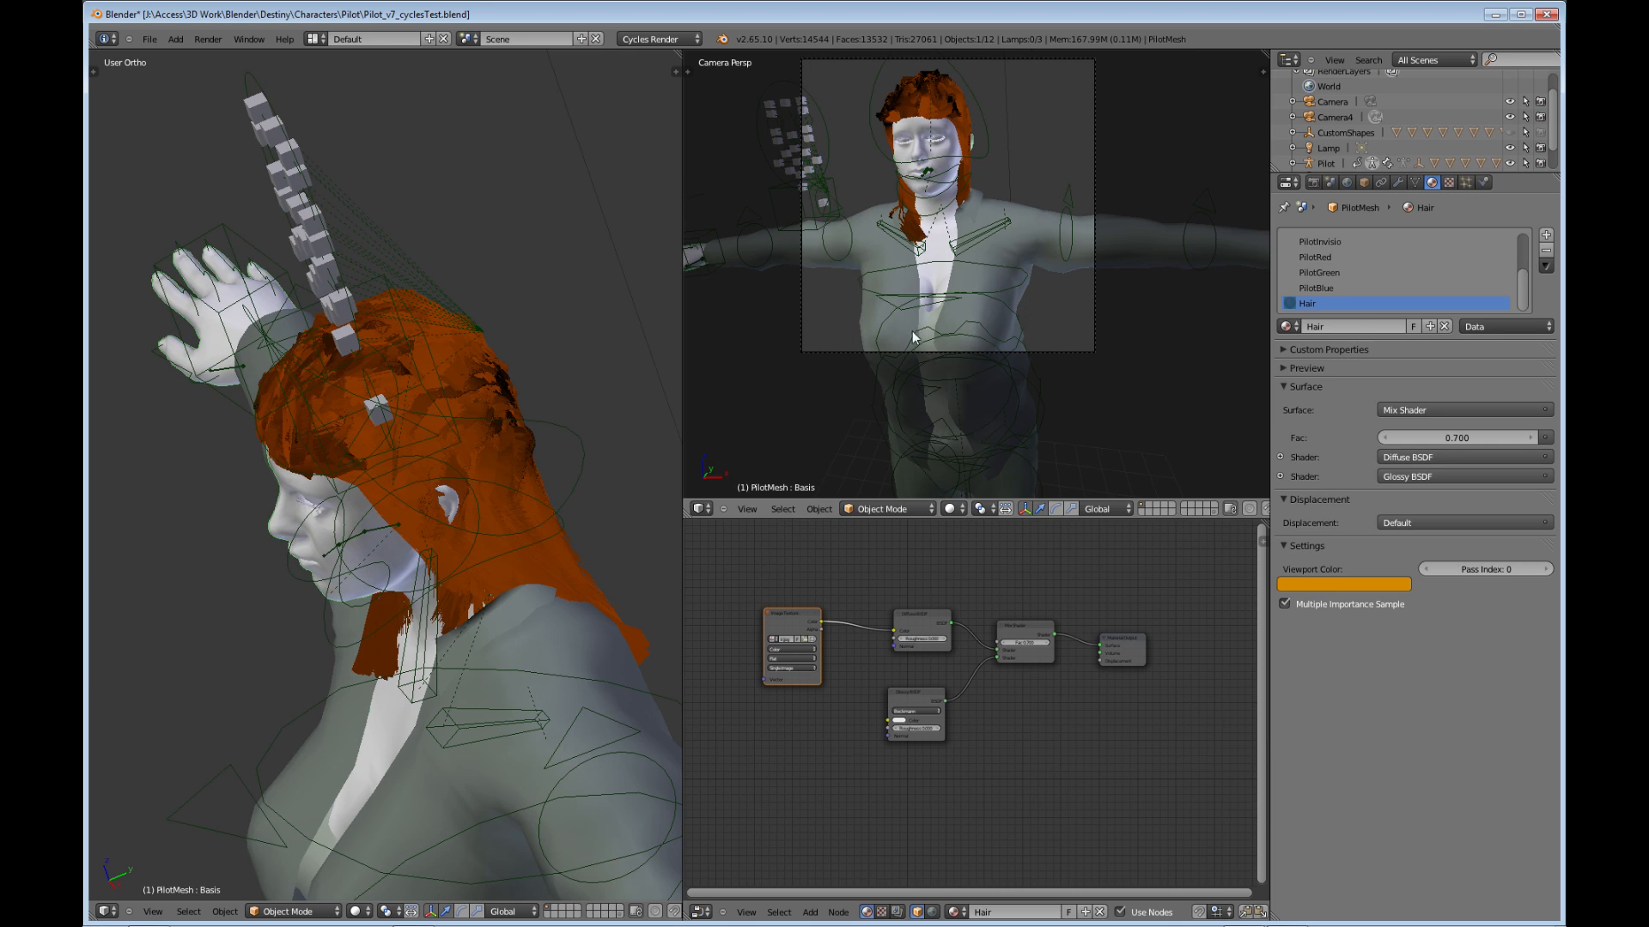
pyautogui.moveTo(728, 371)
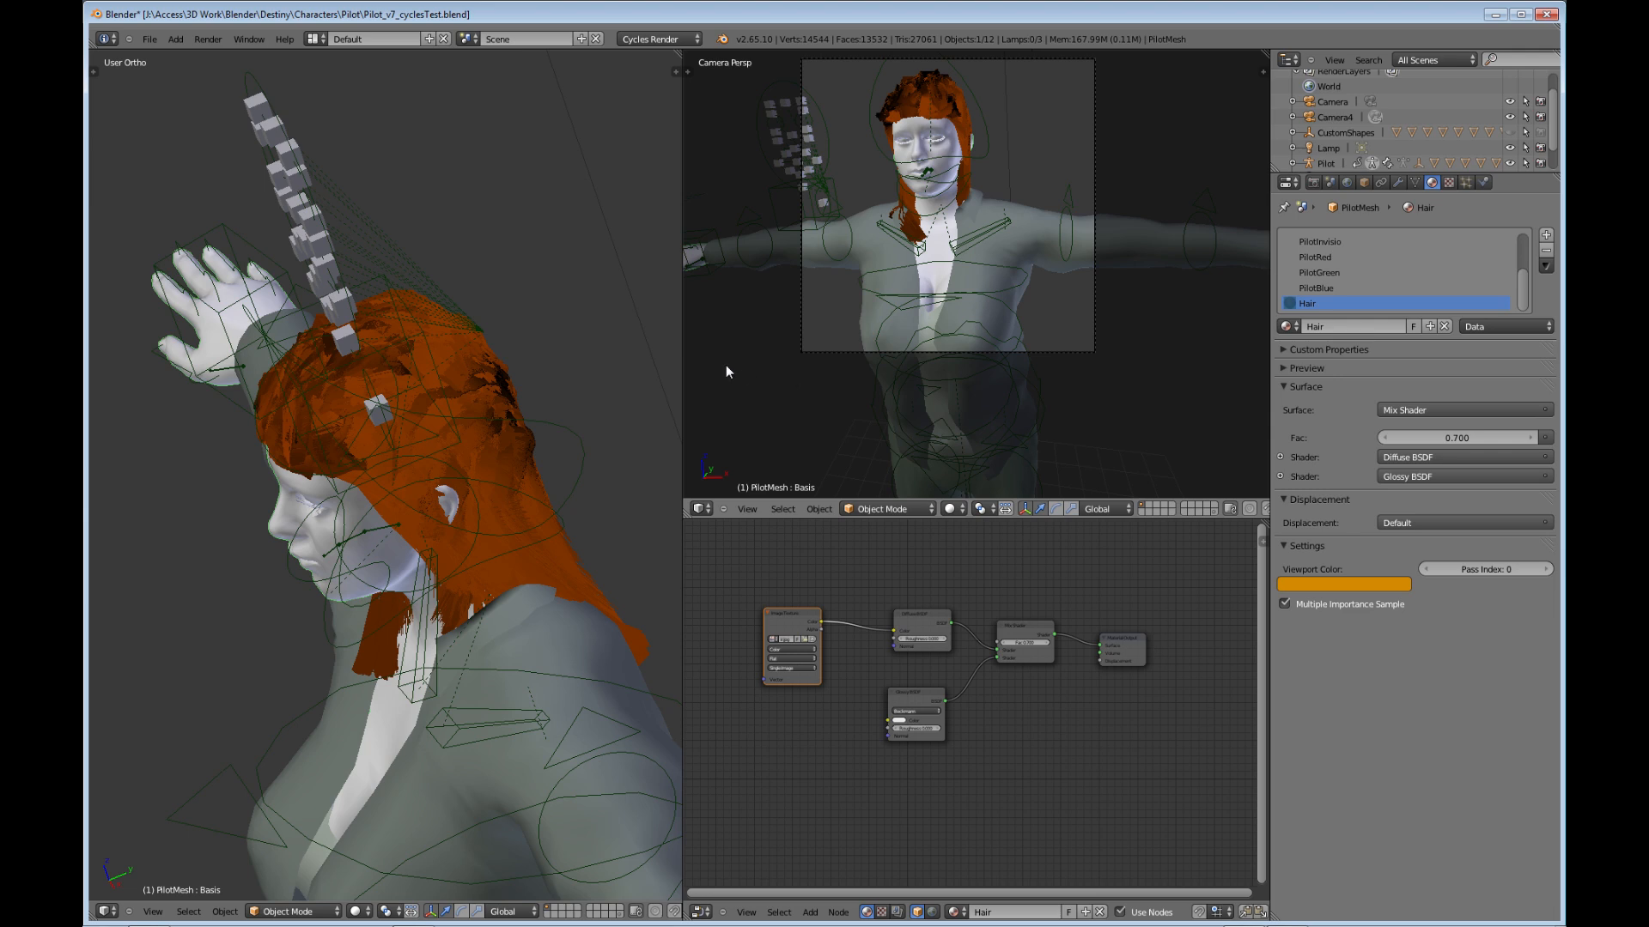
pyautogui.moveTo(716, 371)
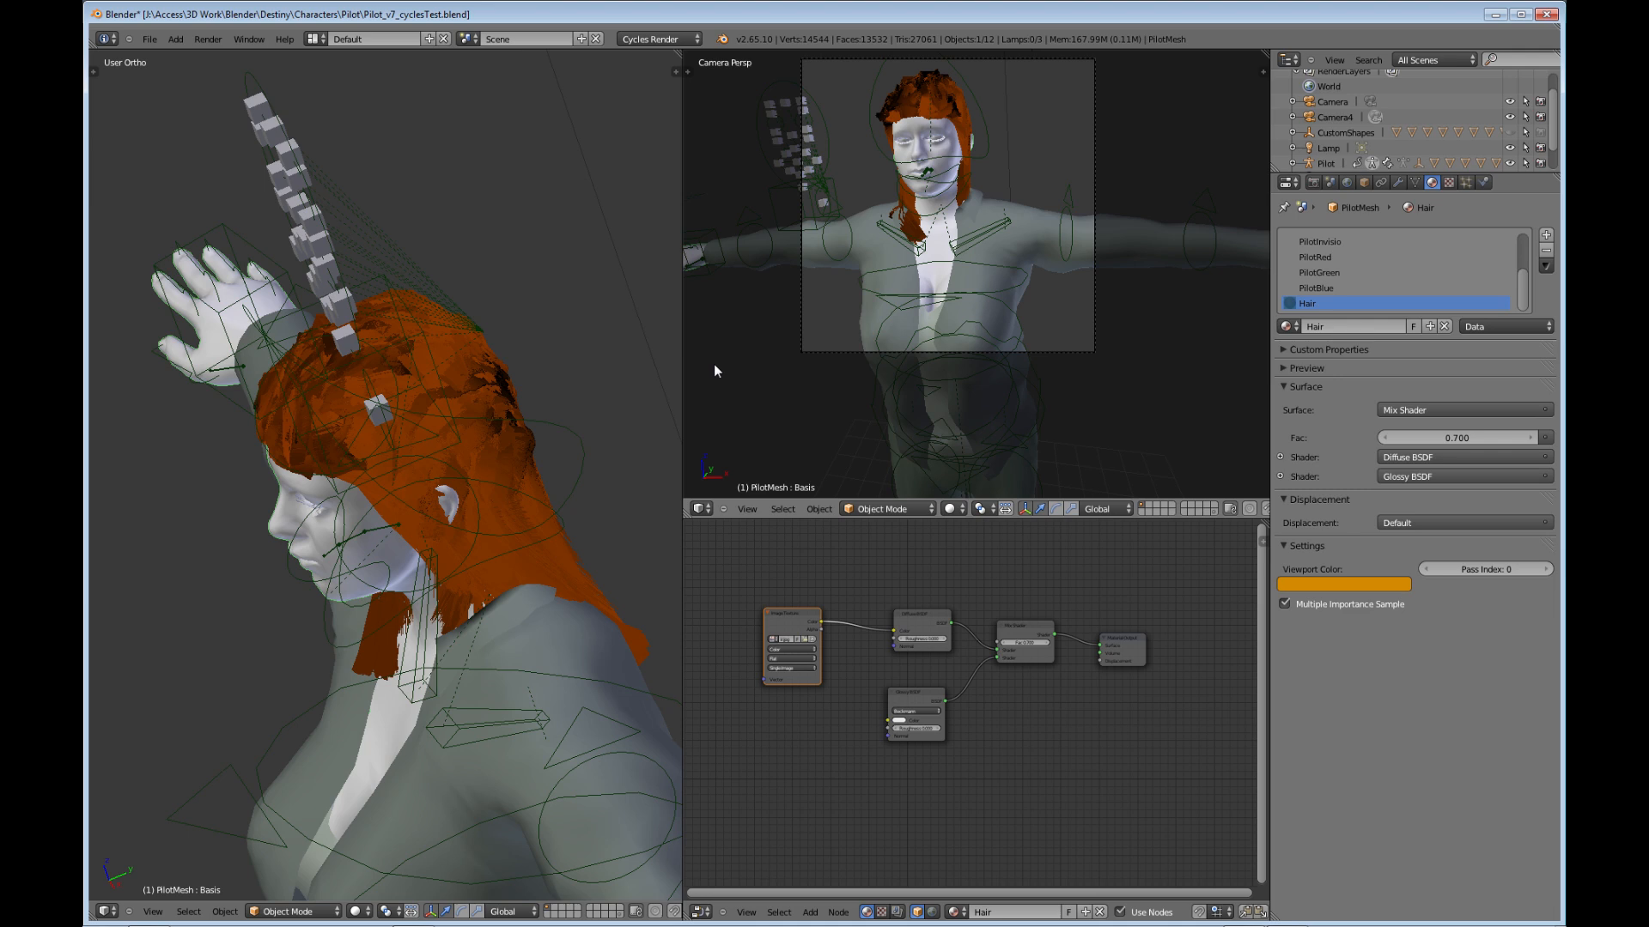
pyautogui.moveTo(989, 292)
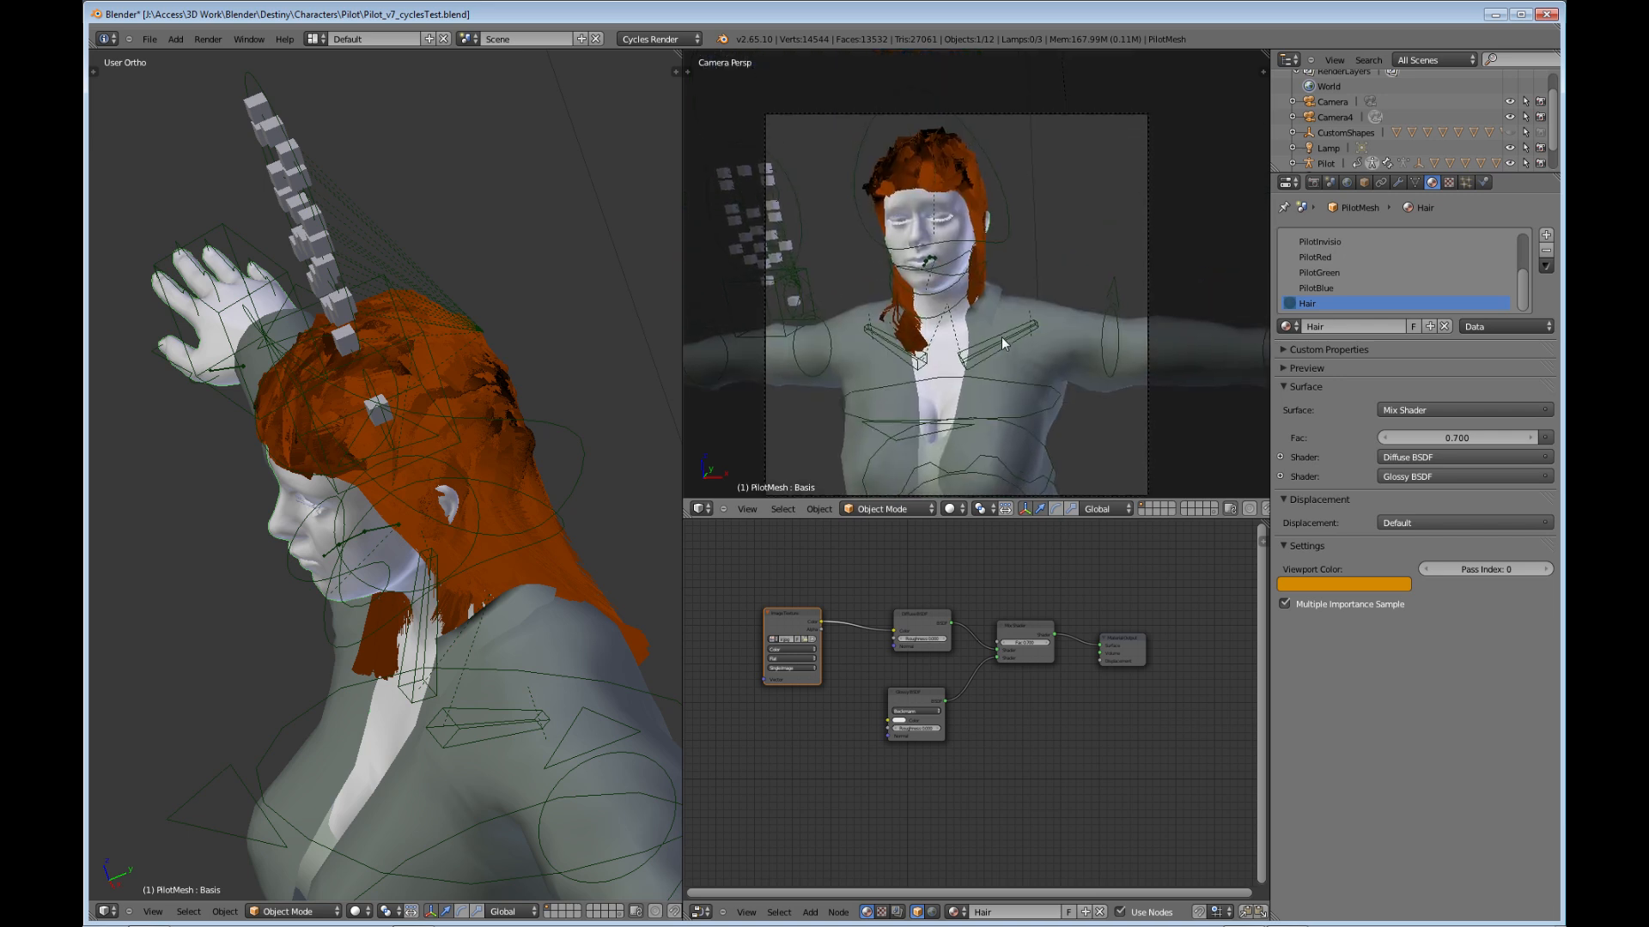
pyautogui.moveTo(1023, 331)
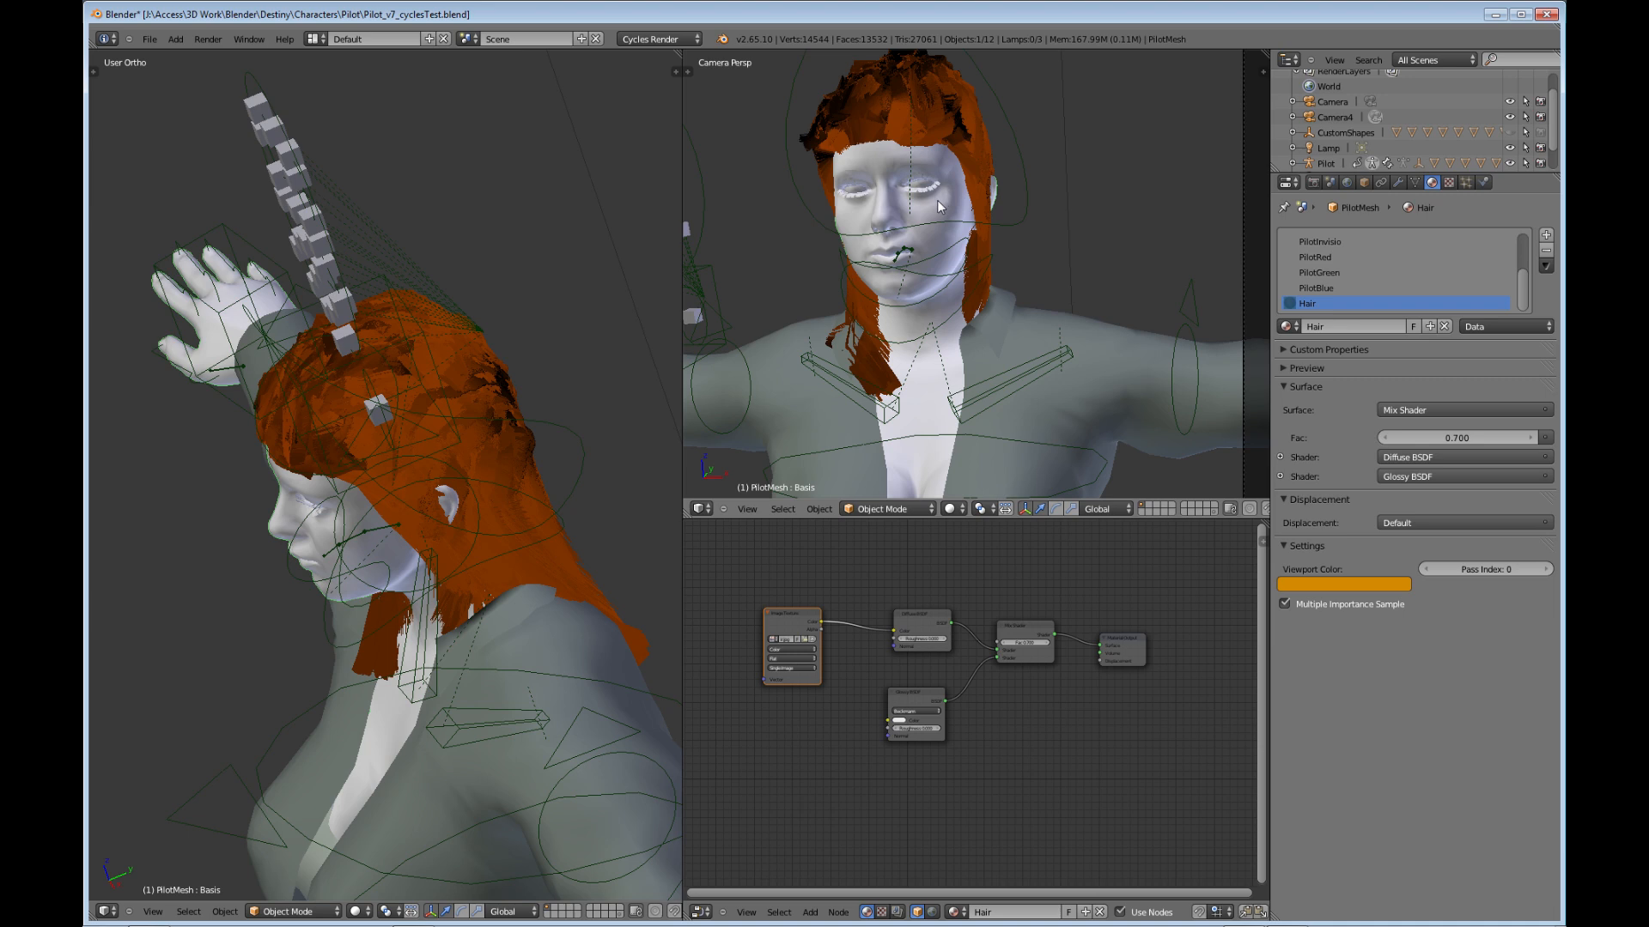
pyautogui.moveTo(959, 254)
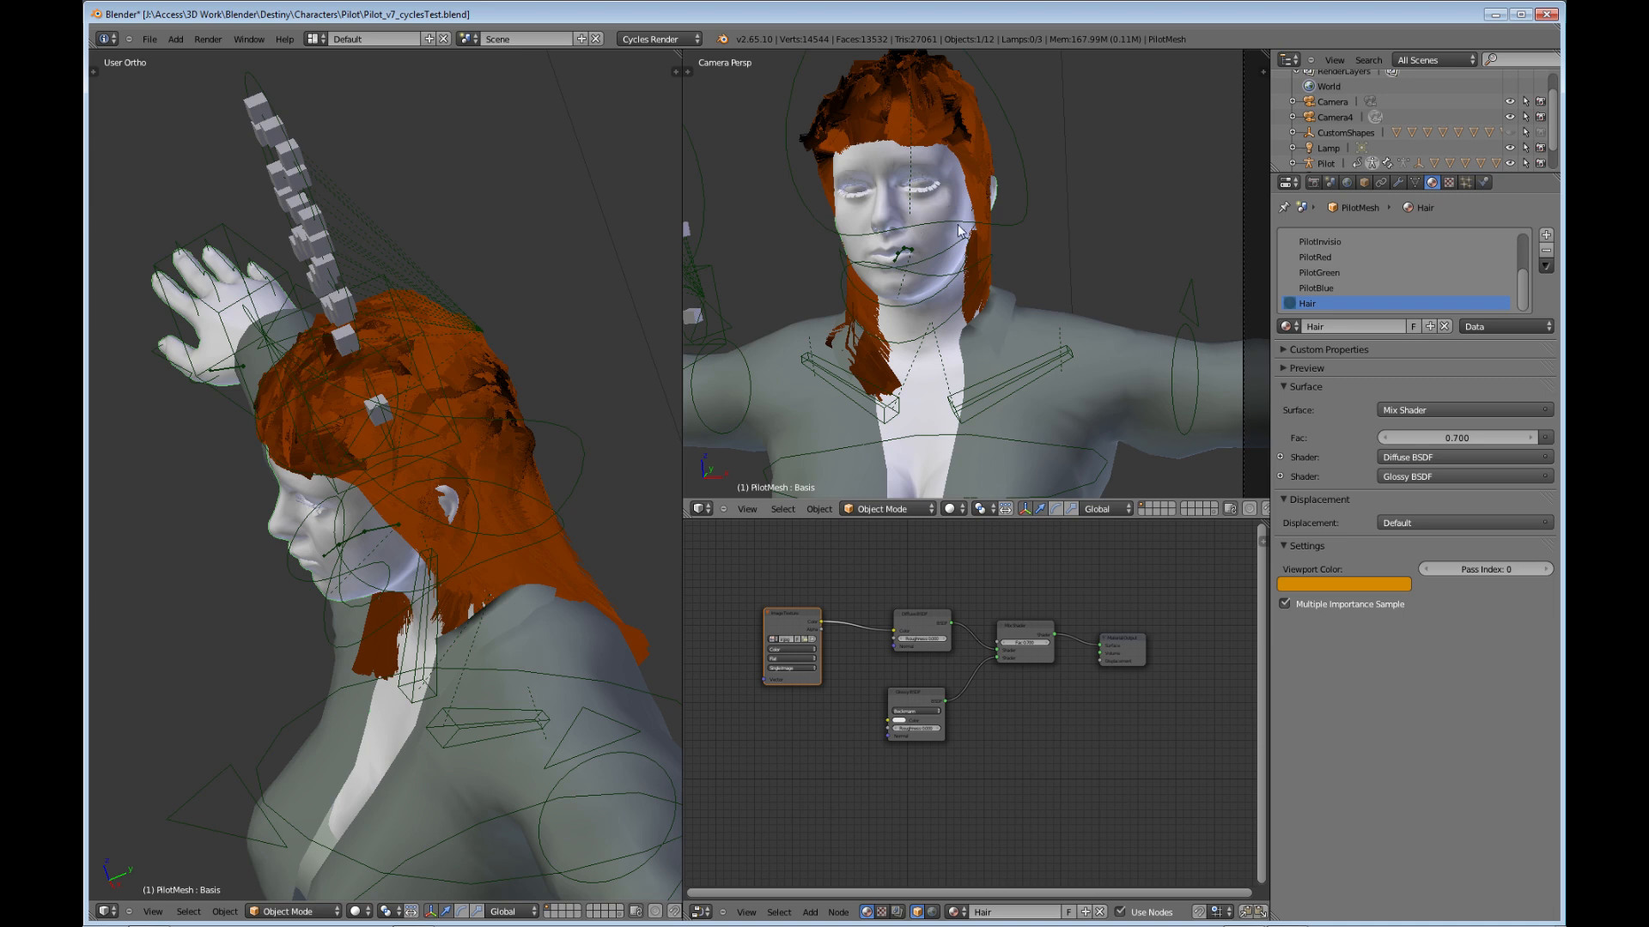
pyautogui.moveTo(948, 206)
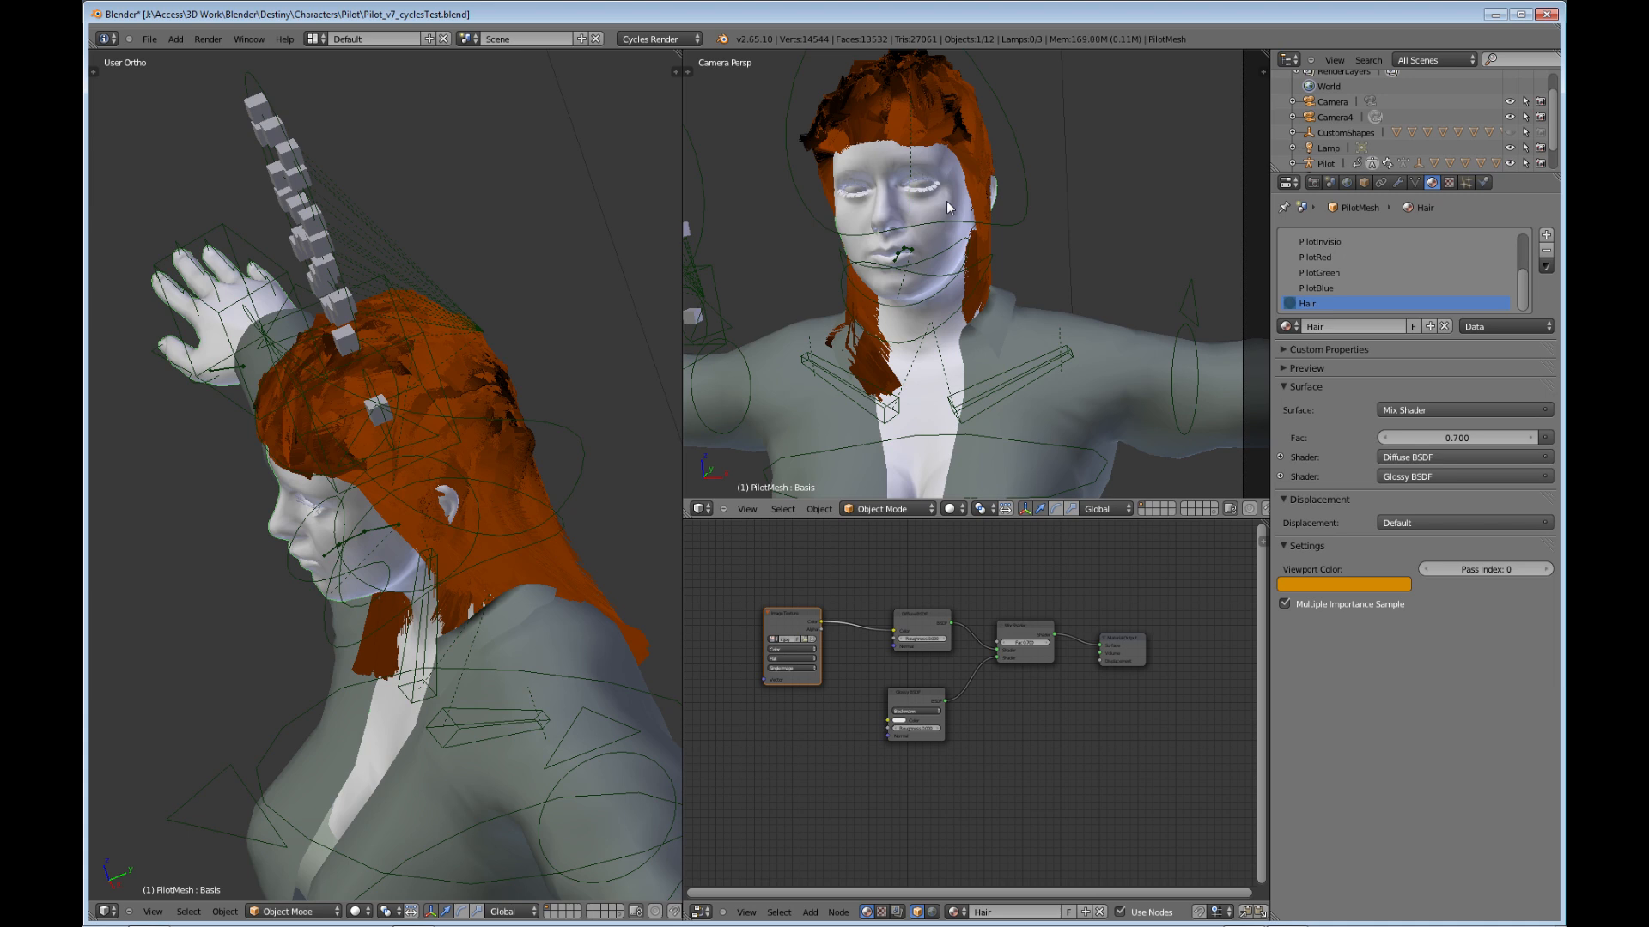
pyautogui.moveTo(953, 213)
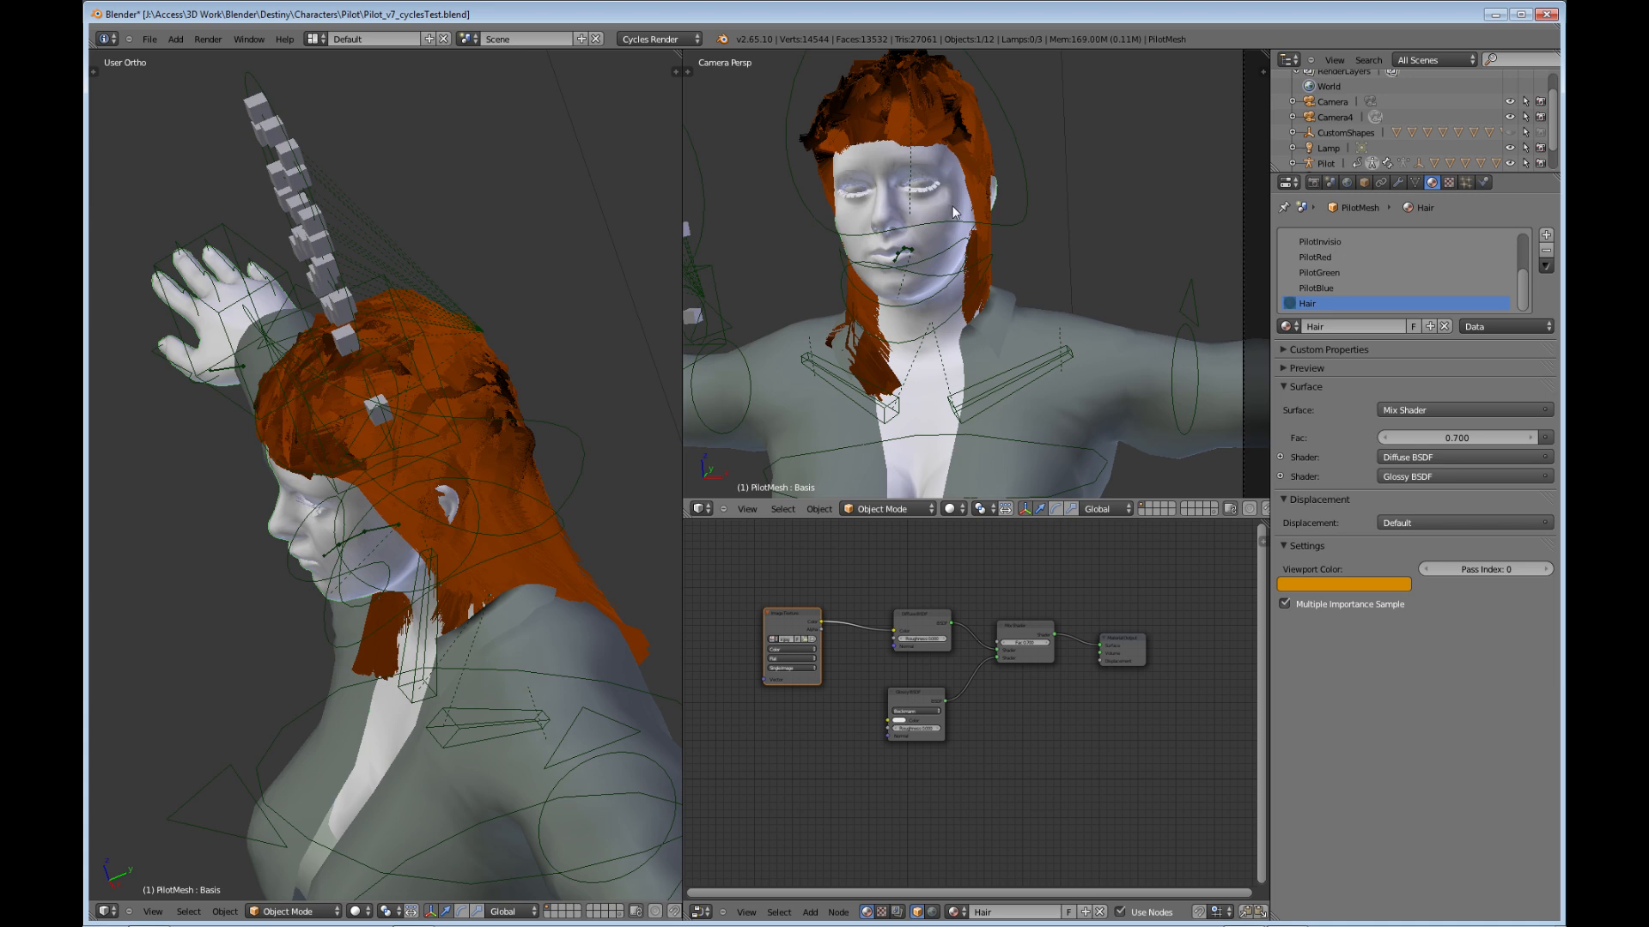
pyautogui.moveTo(1487, 299)
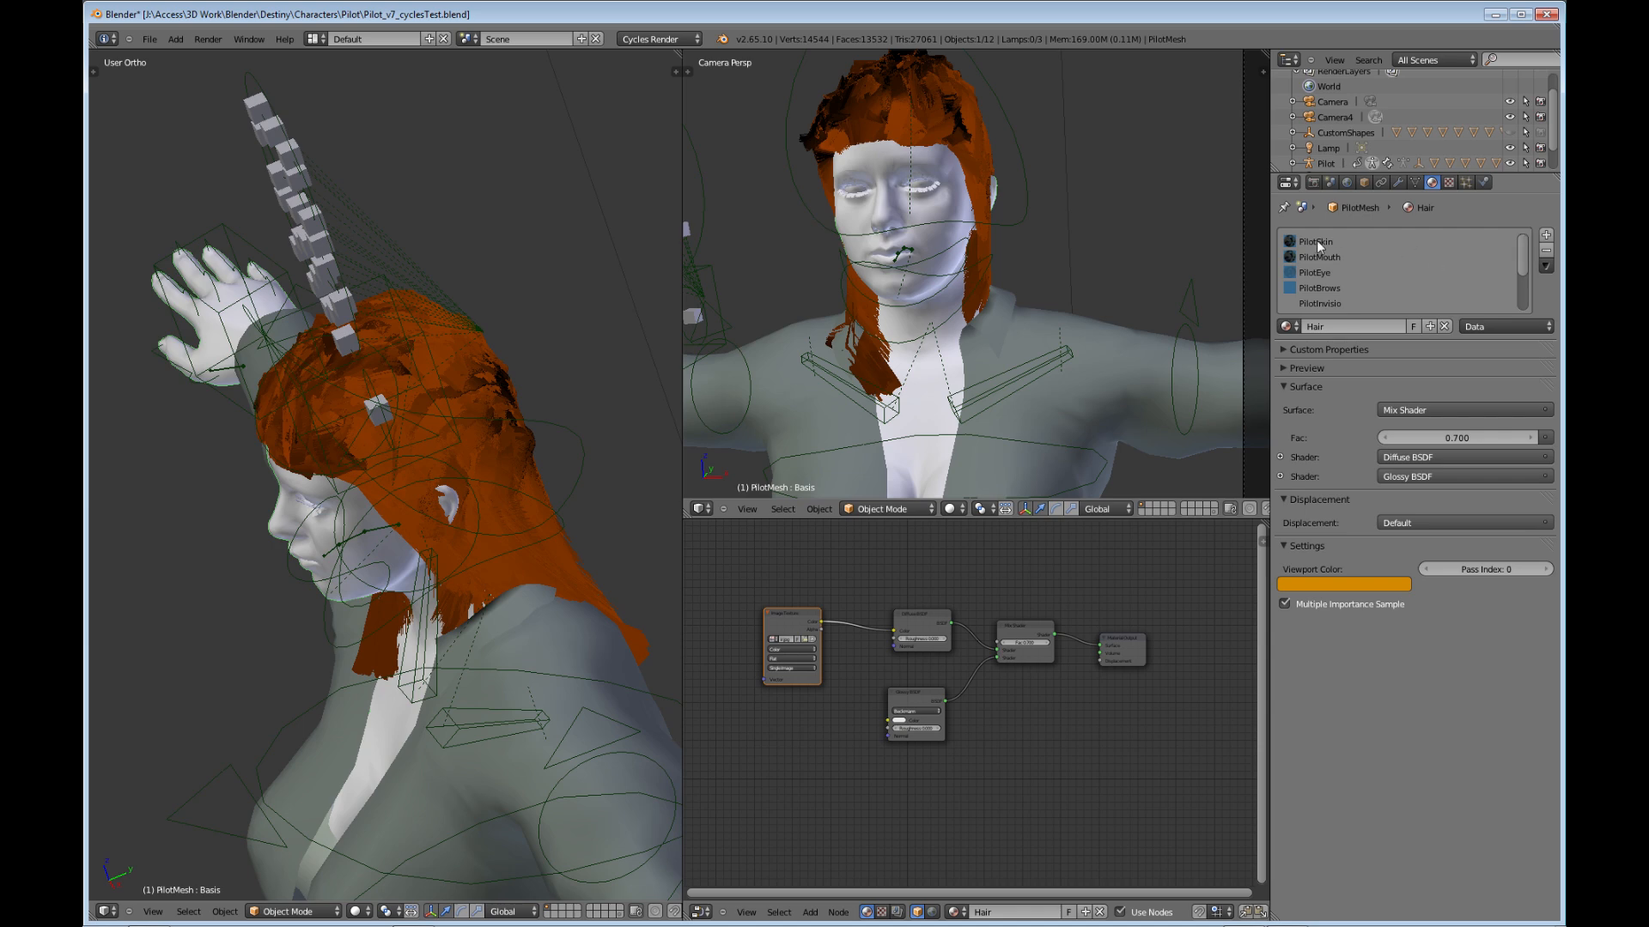
# - Review the PilotSkin material's image-texture-into-Diffuse setup, then select the PilotMouth slot
pyautogui.click(1313, 240)
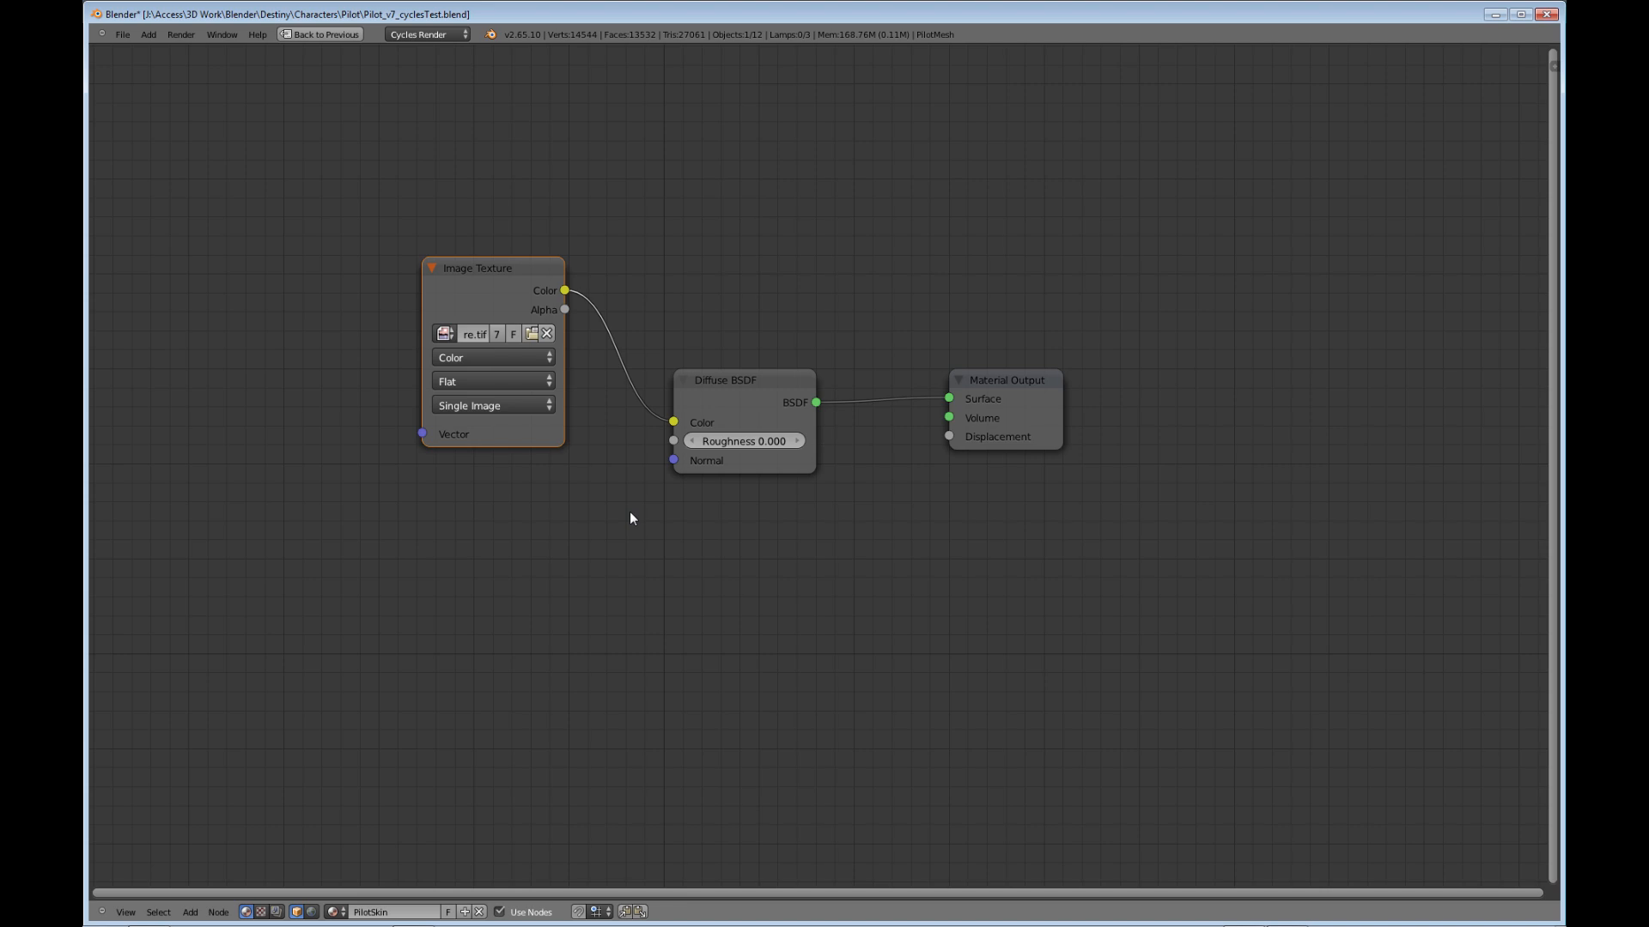
pyautogui.moveTo(646, 526)
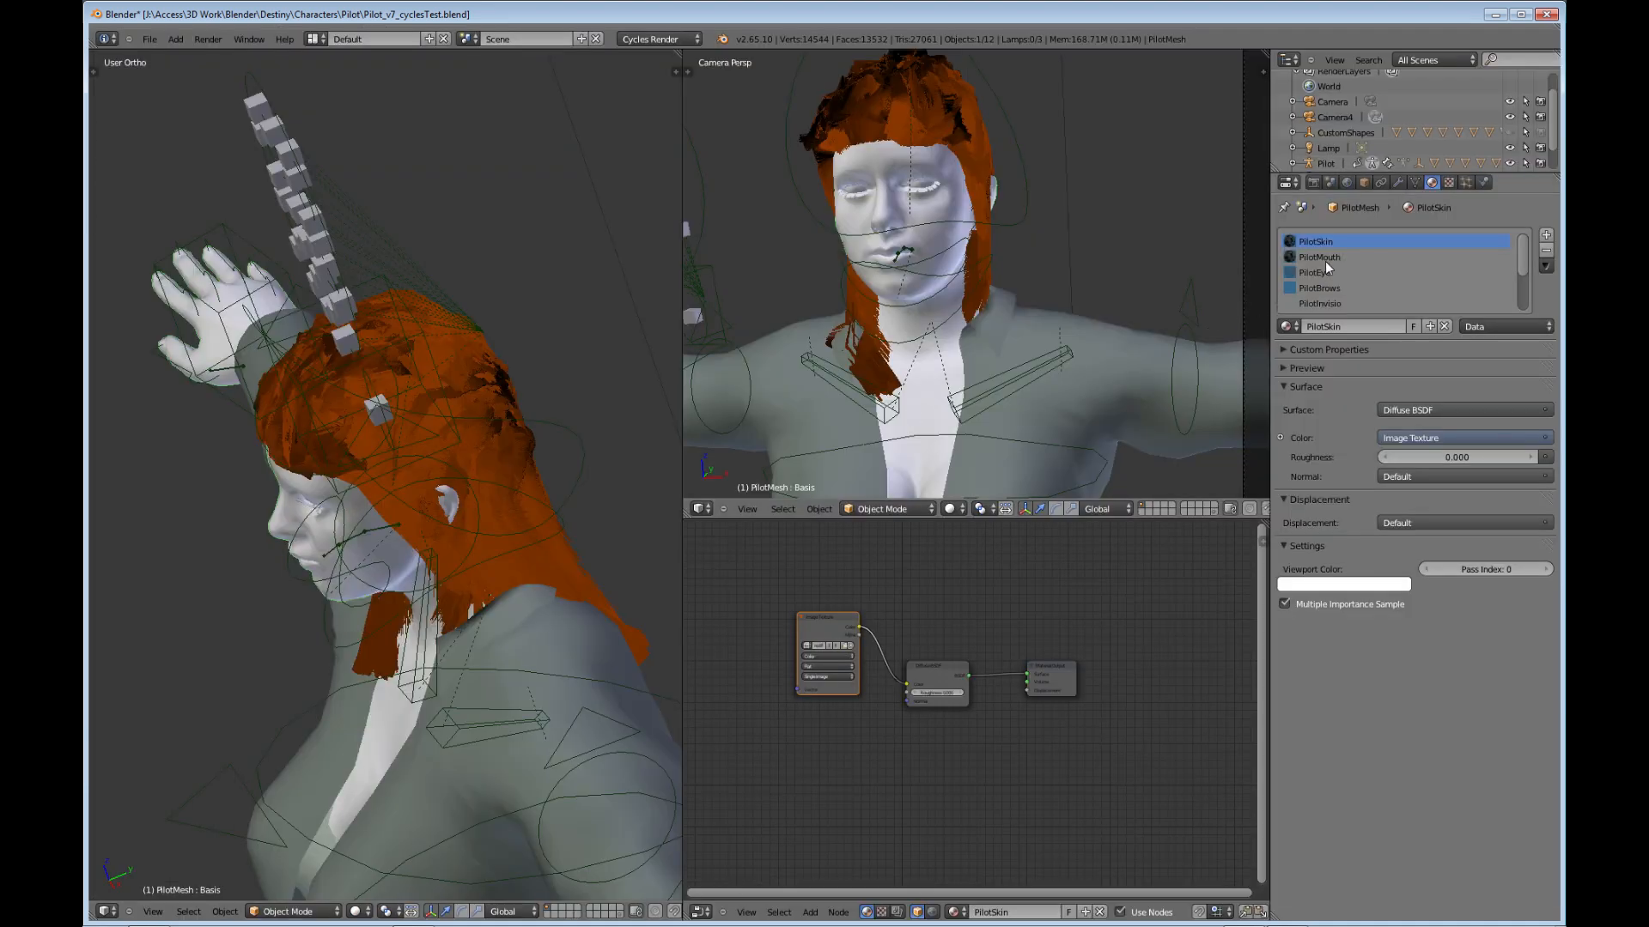
pyautogui.click(1319, 258)
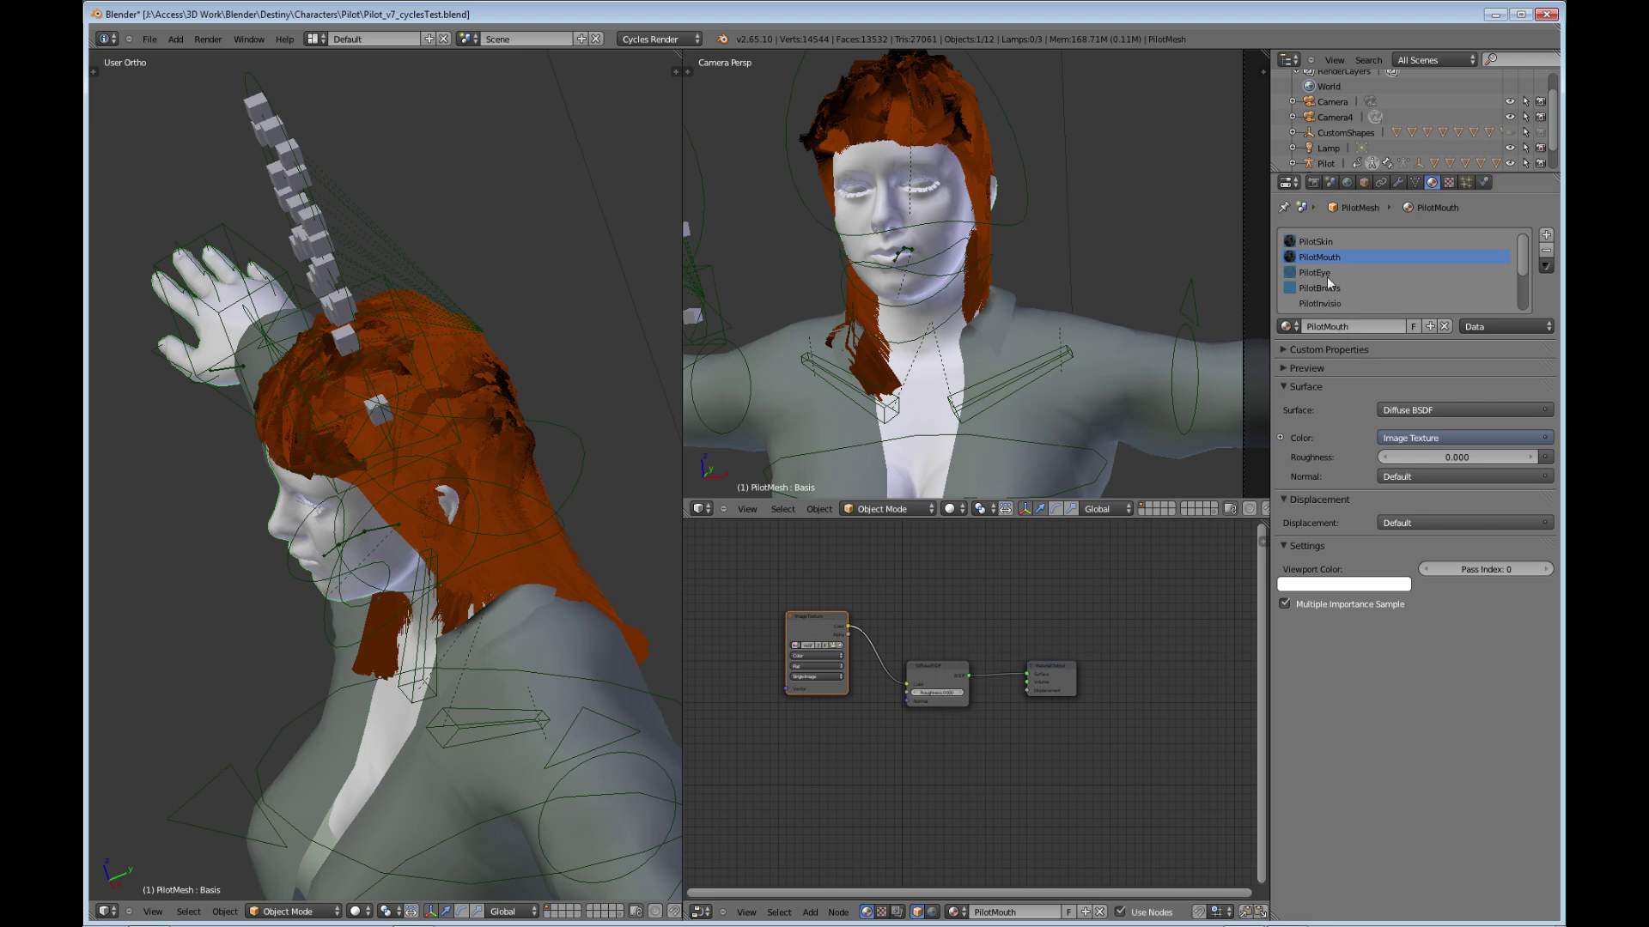
# - Show the PilotEye material's Transparent/Diffuse mix nodes and nudge its Texture Coordinate node
pyautogui.click(1316, 271)
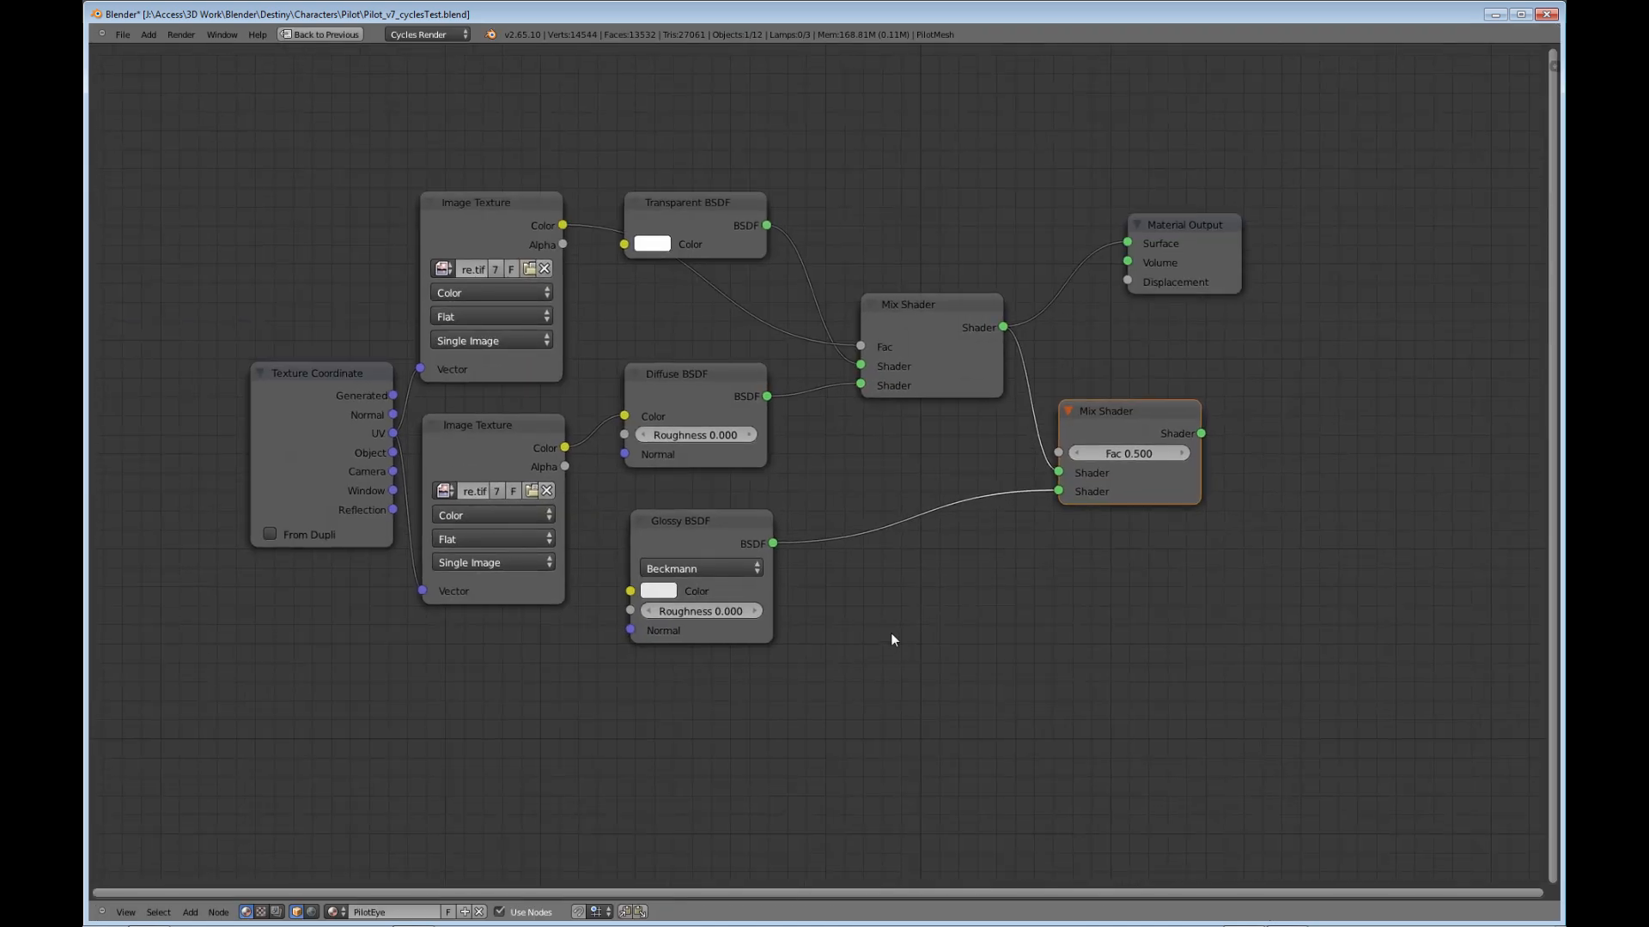
pyautogui.moveTo(939, 615)
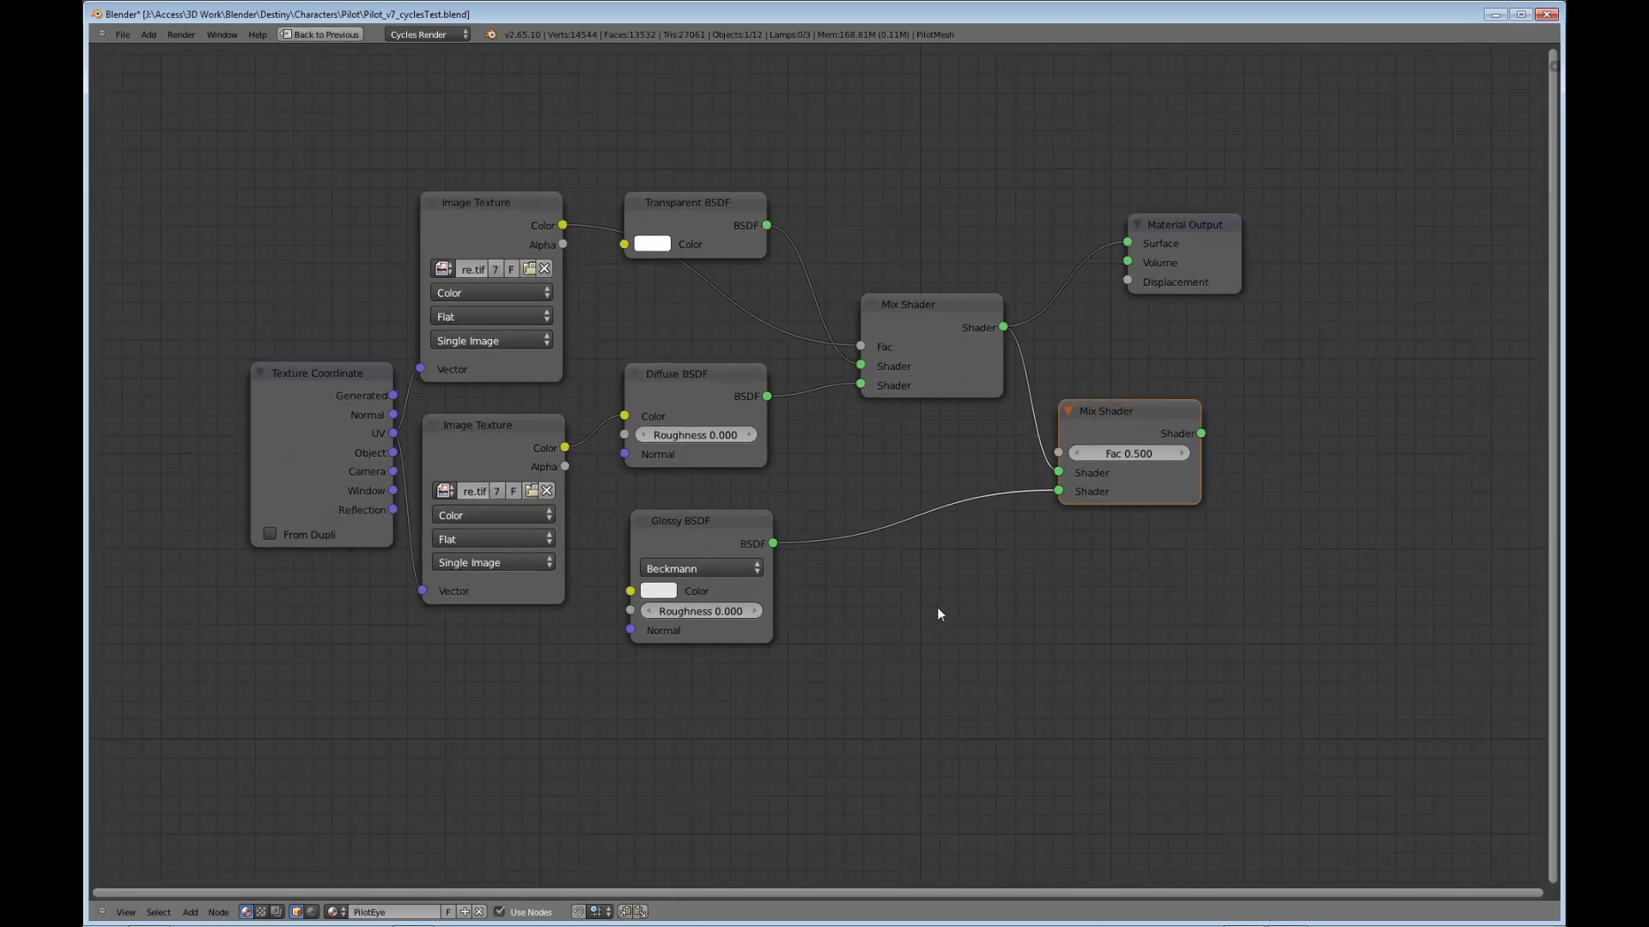
pyautogui.click(318, 372)
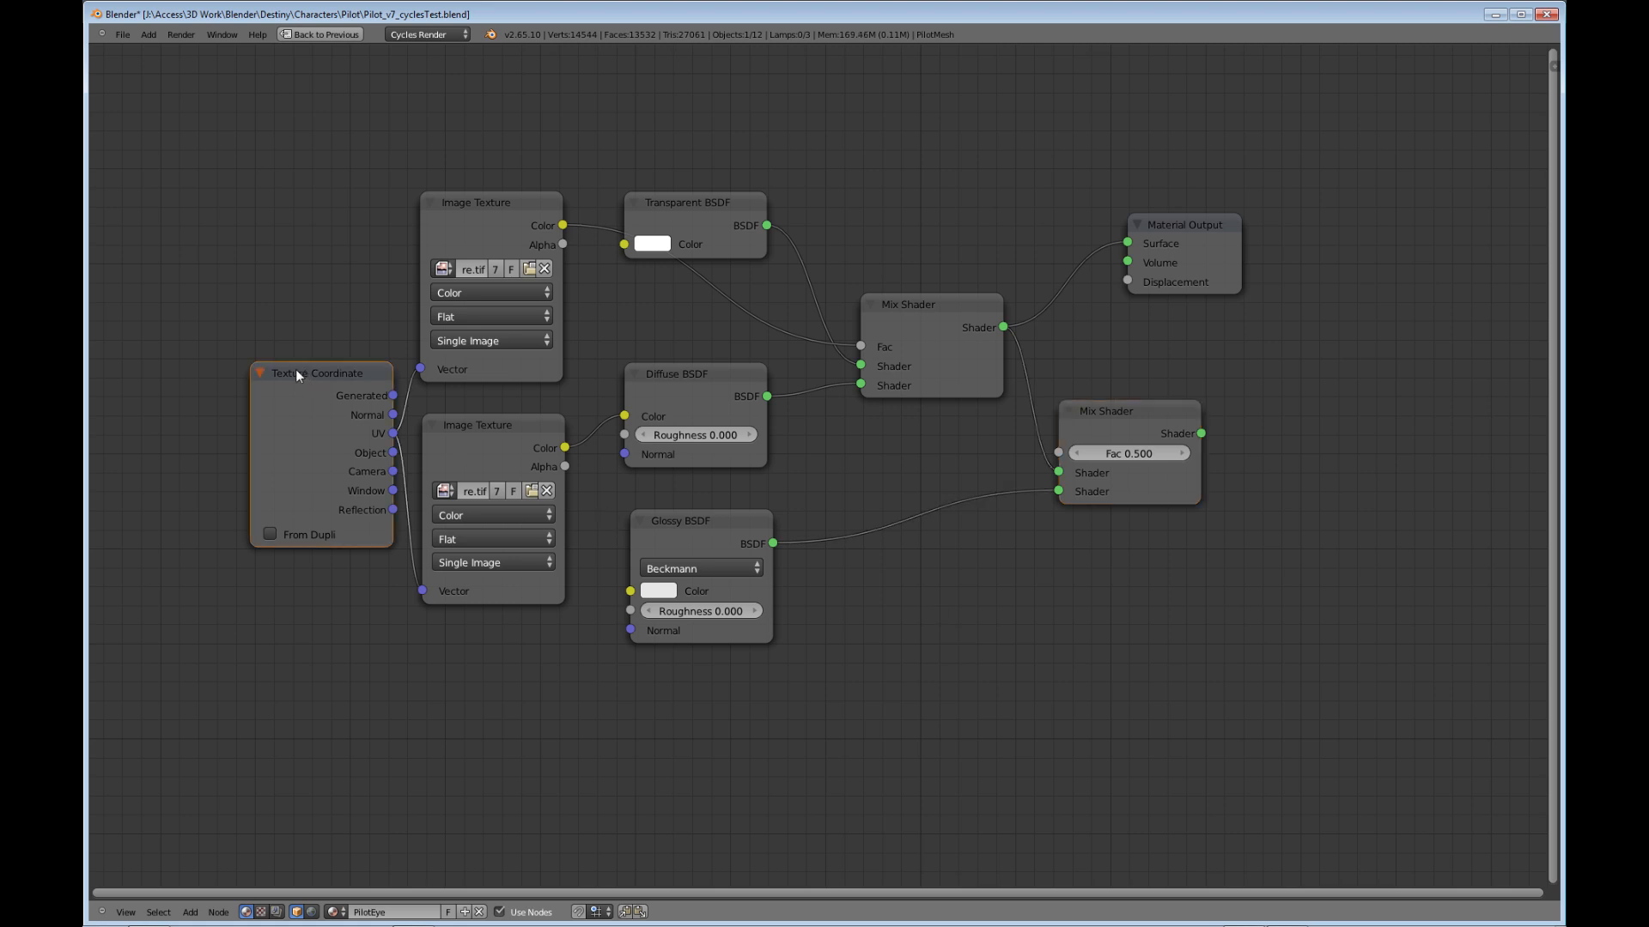
pyautogui.moveTo(297, 376); pyautogui.dragTo(268, 353)
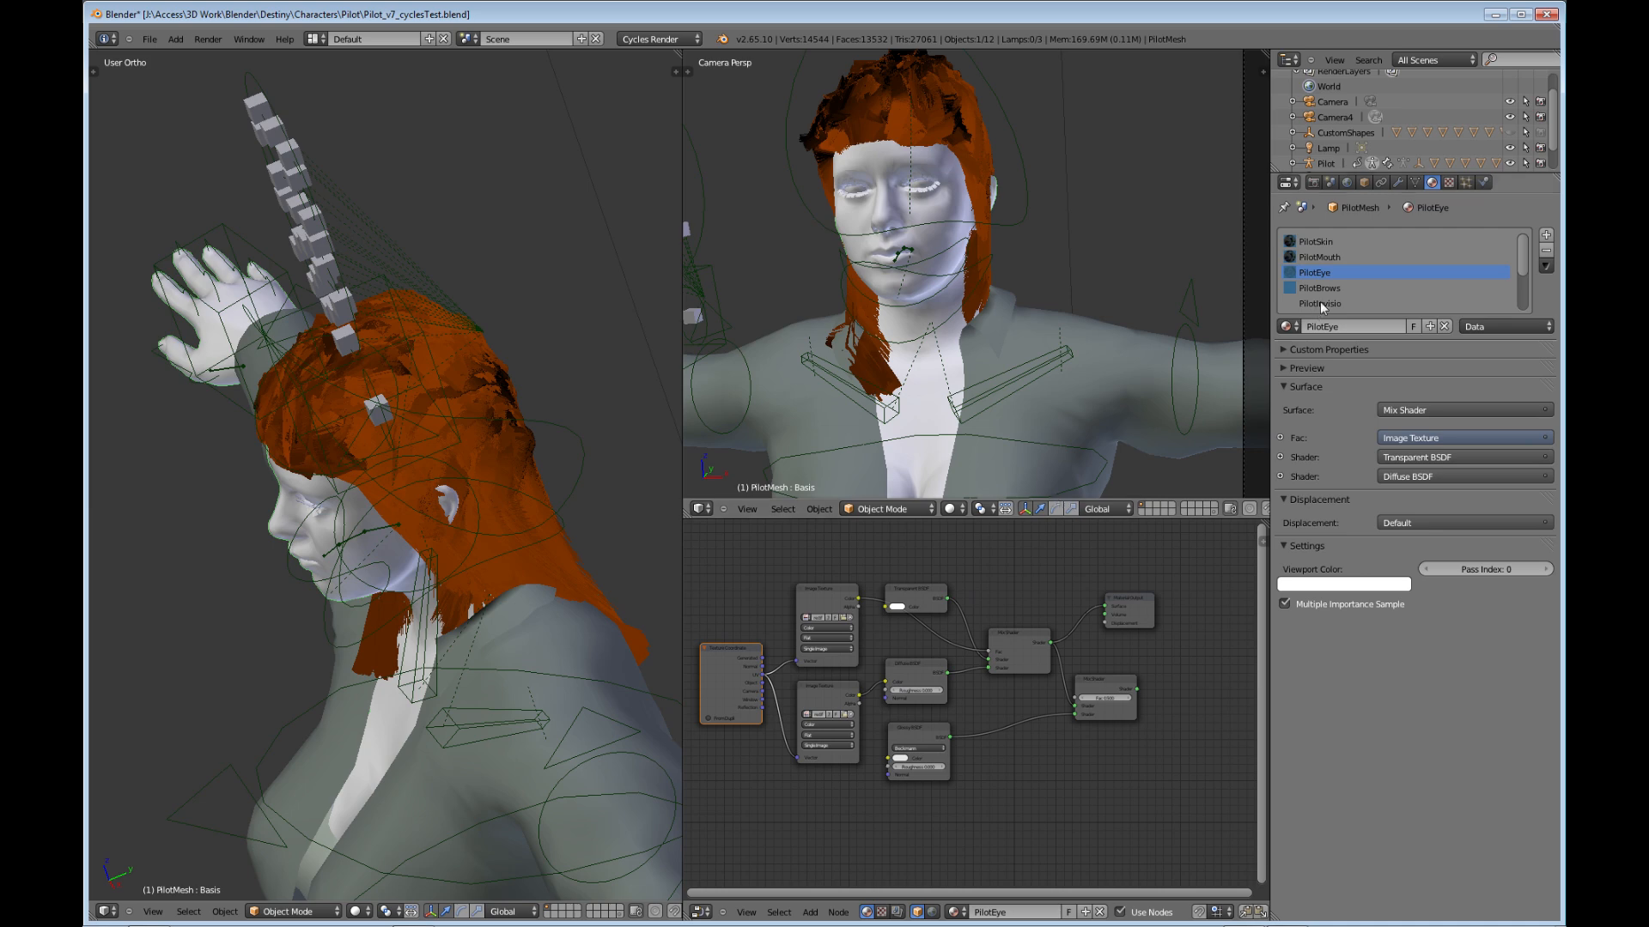
# - Show the PilotBrows material's image-driven Transparent/Diffuse mix node setup
pyautogui.click(1318, 289)
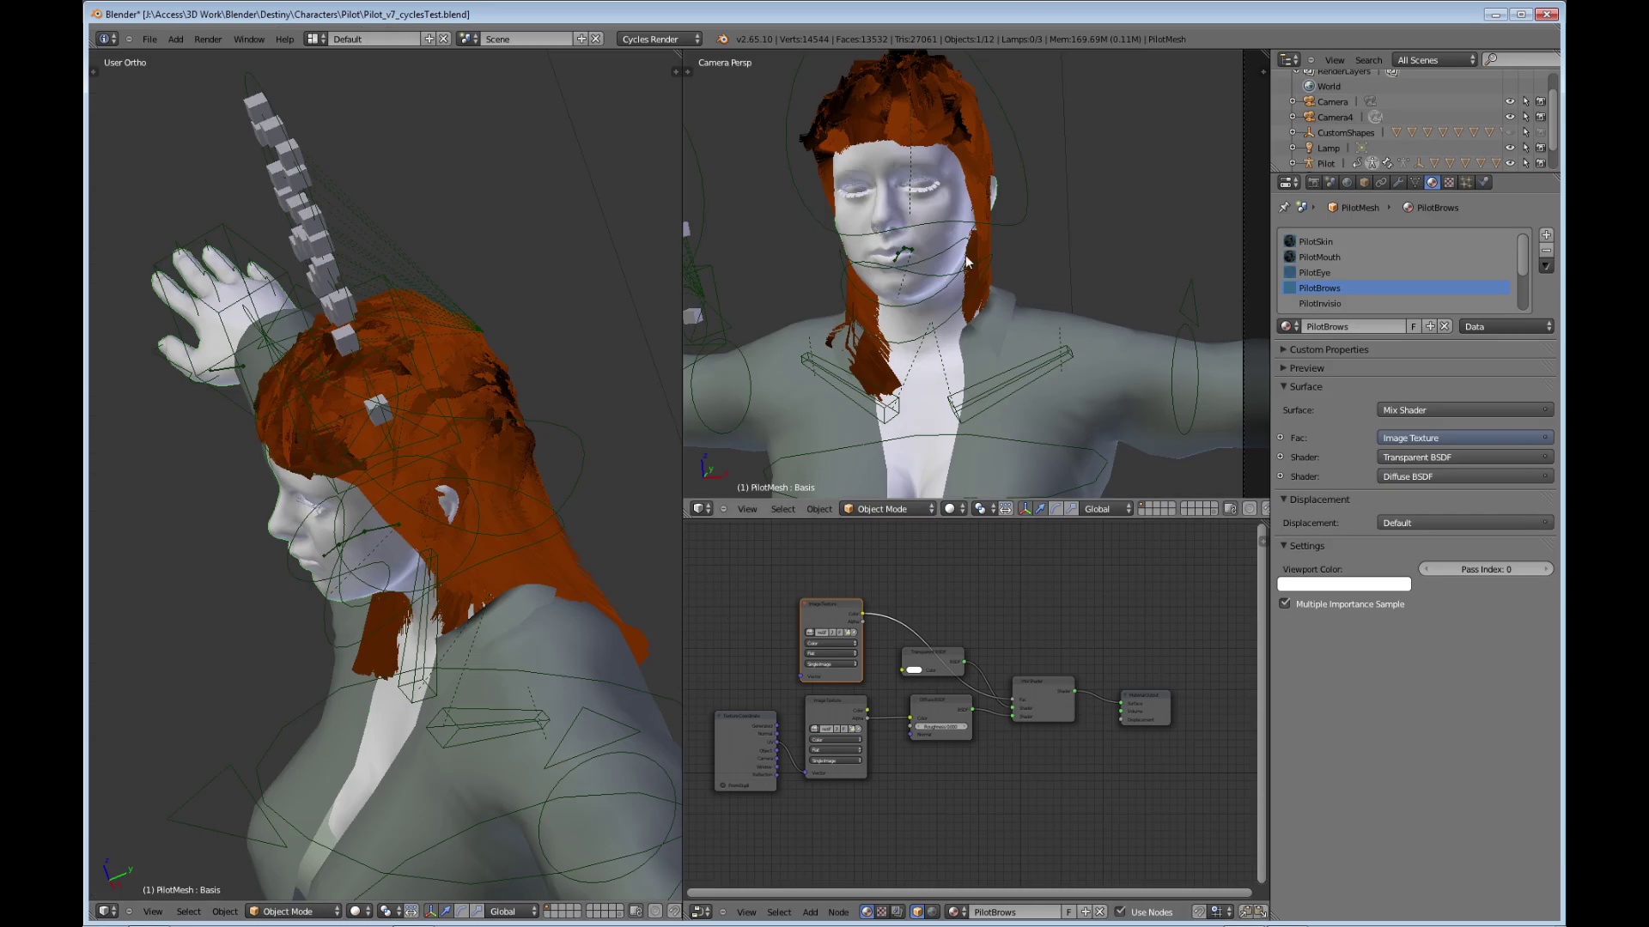
pyautogui.moveTo(843, 165)
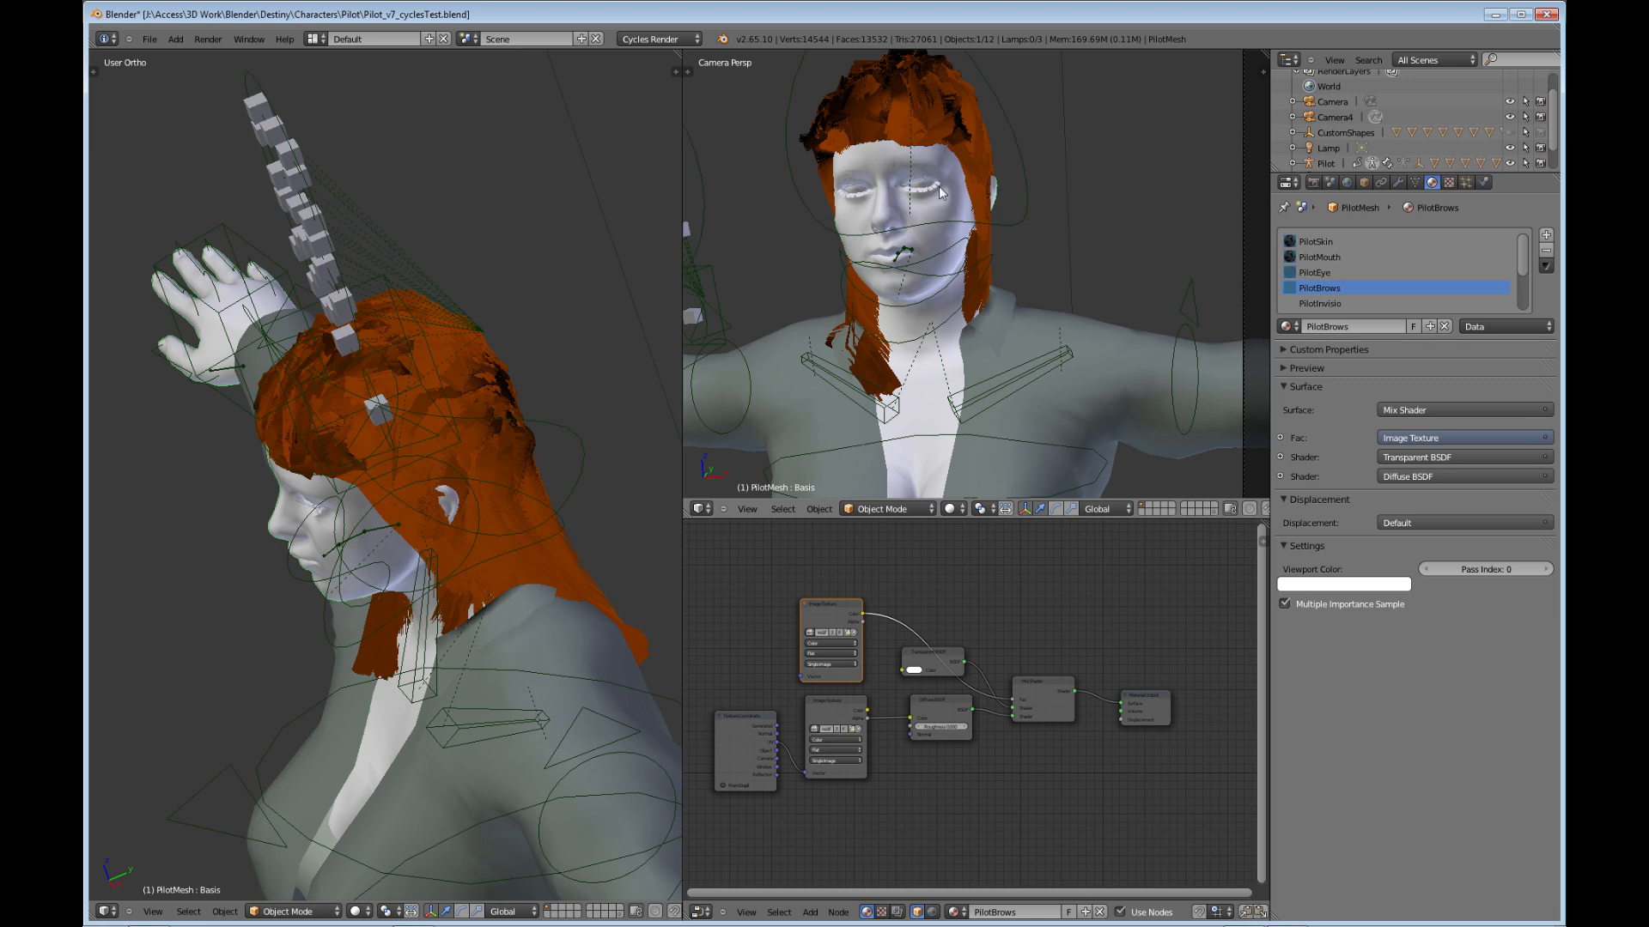
pyautogui.moveTo(924, 200)
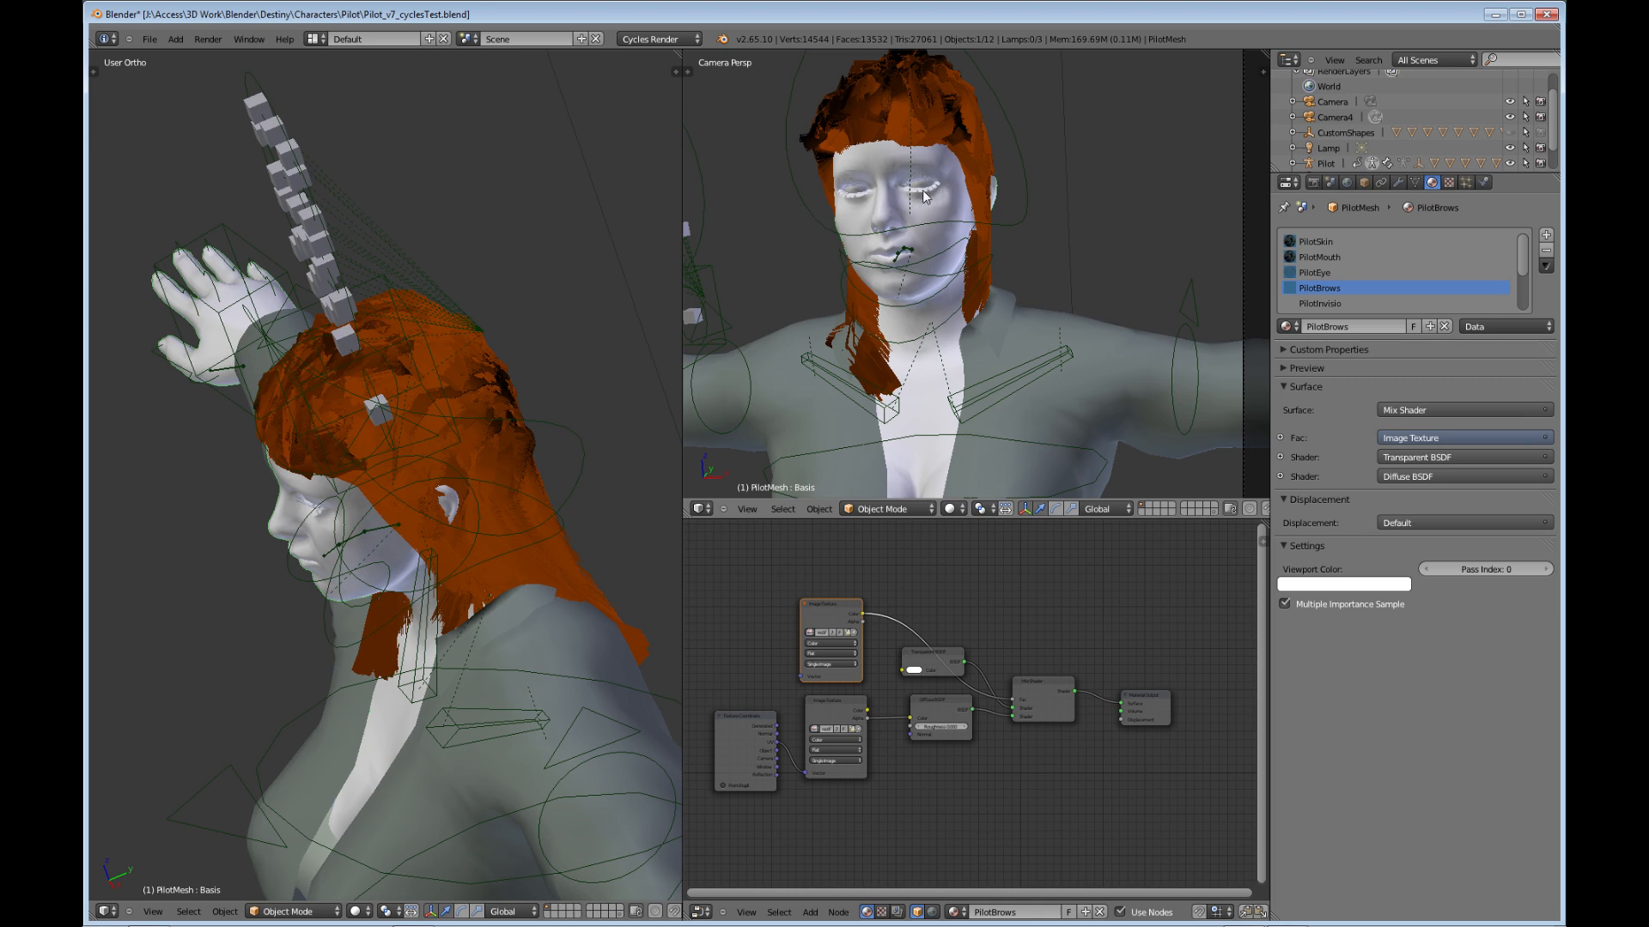
pyautogui.moveTo(955, 194)
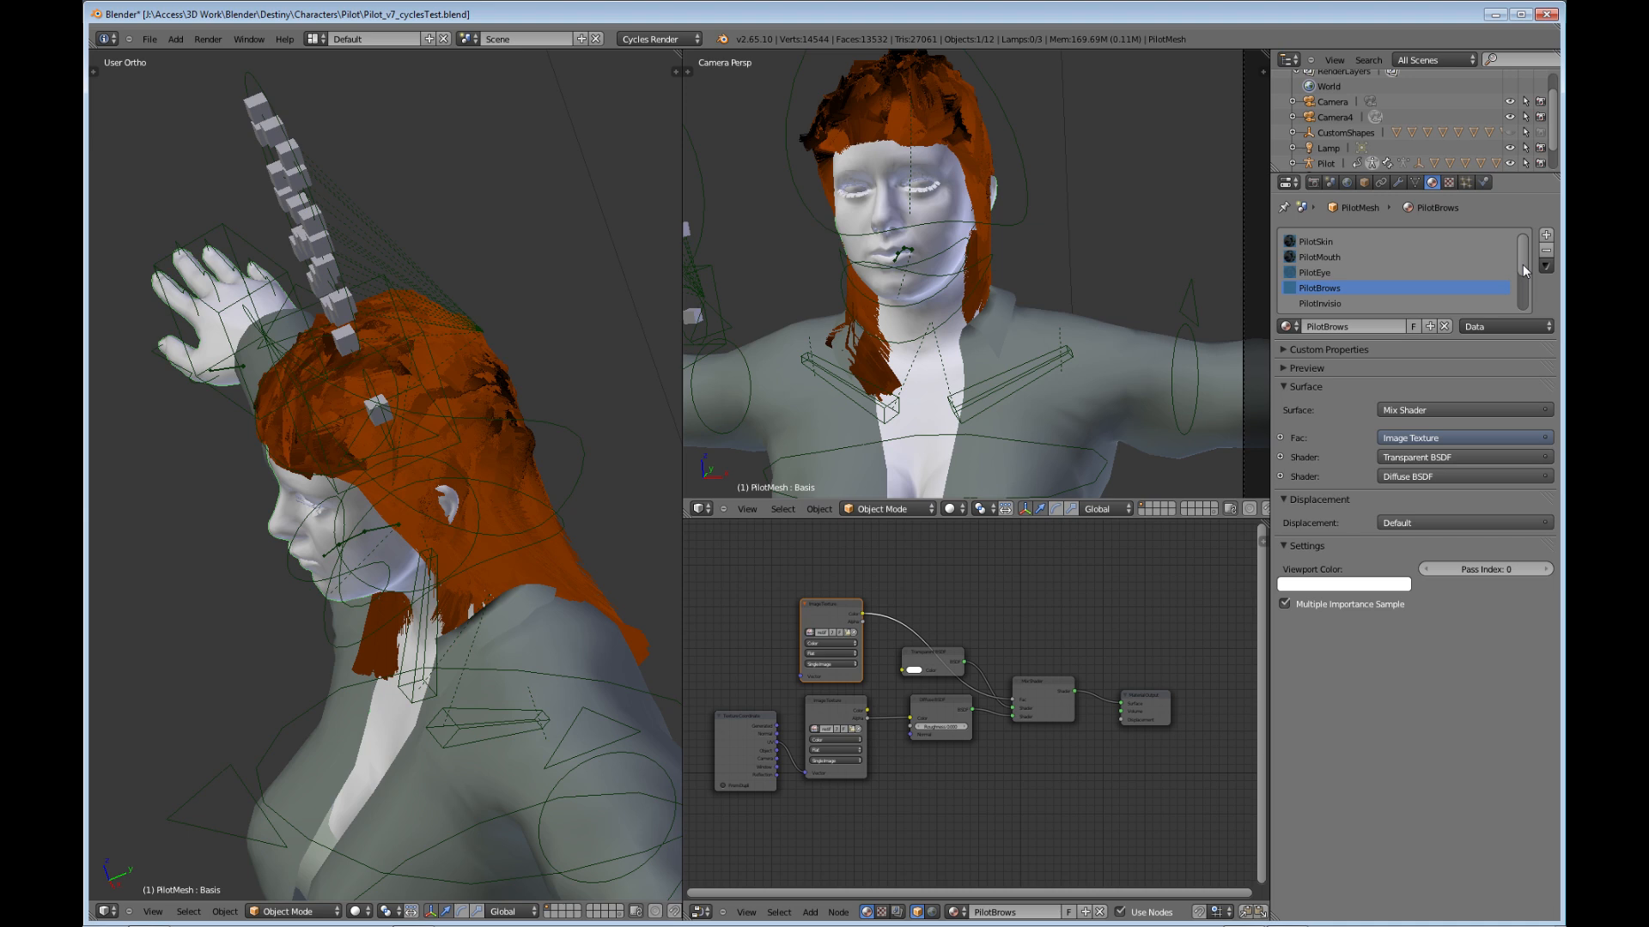
pyautogui.scroll(-3)
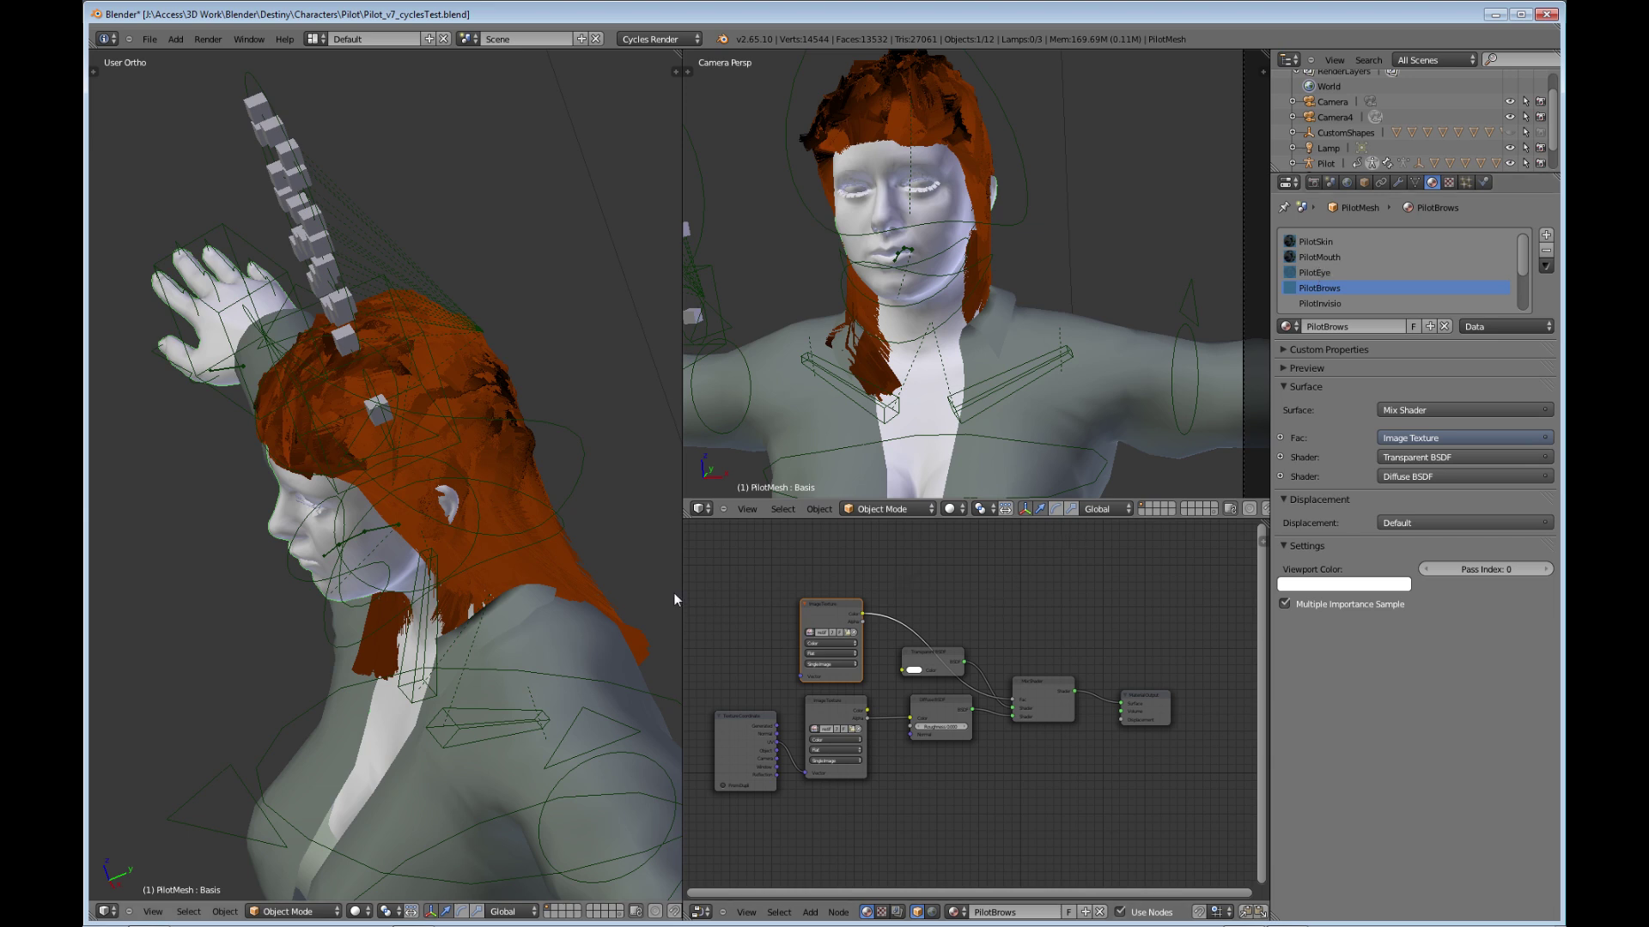
pyautogui.moveTo(658, 596)
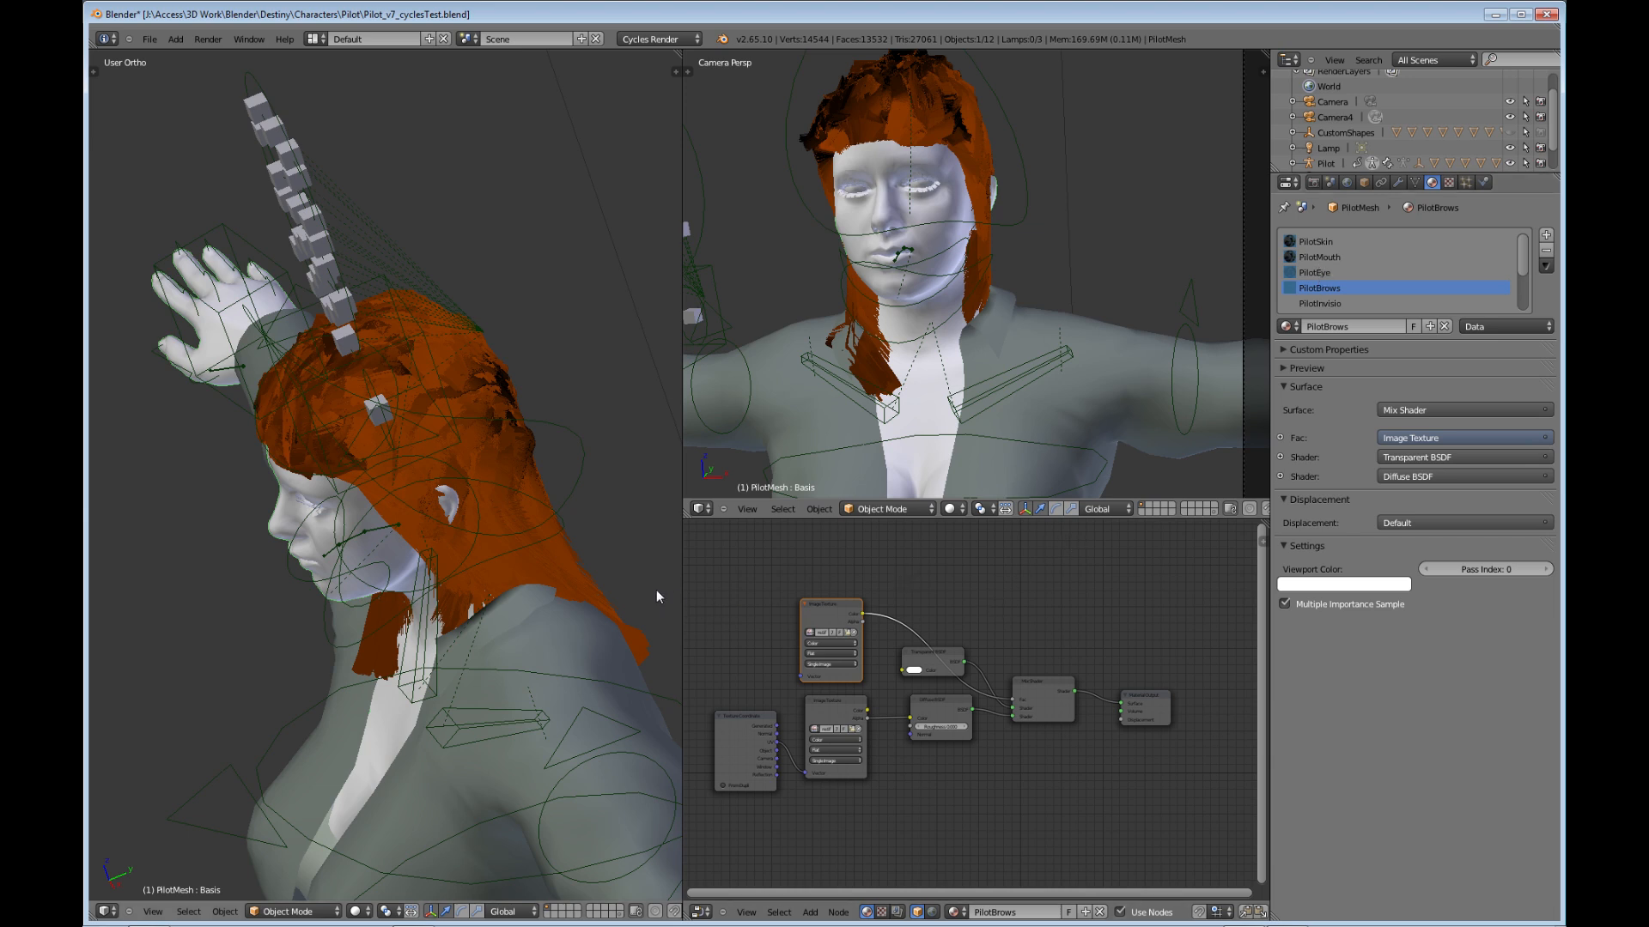
pyautogui.moveTo(496, 618)
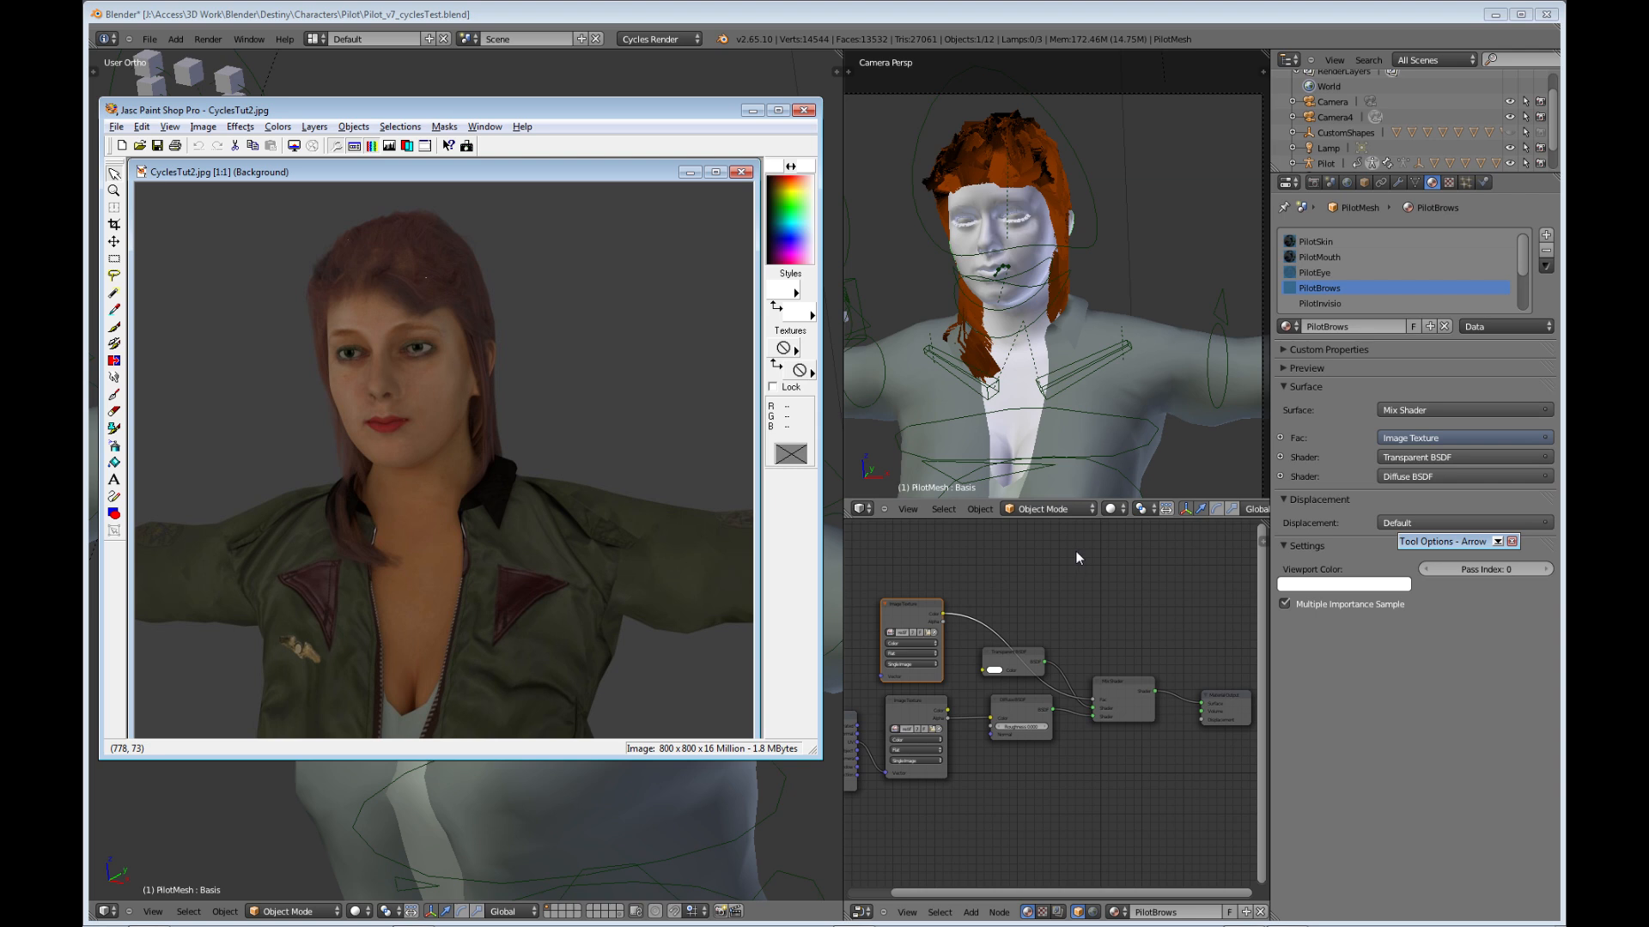
pyautogui.moveTo(721, 371)
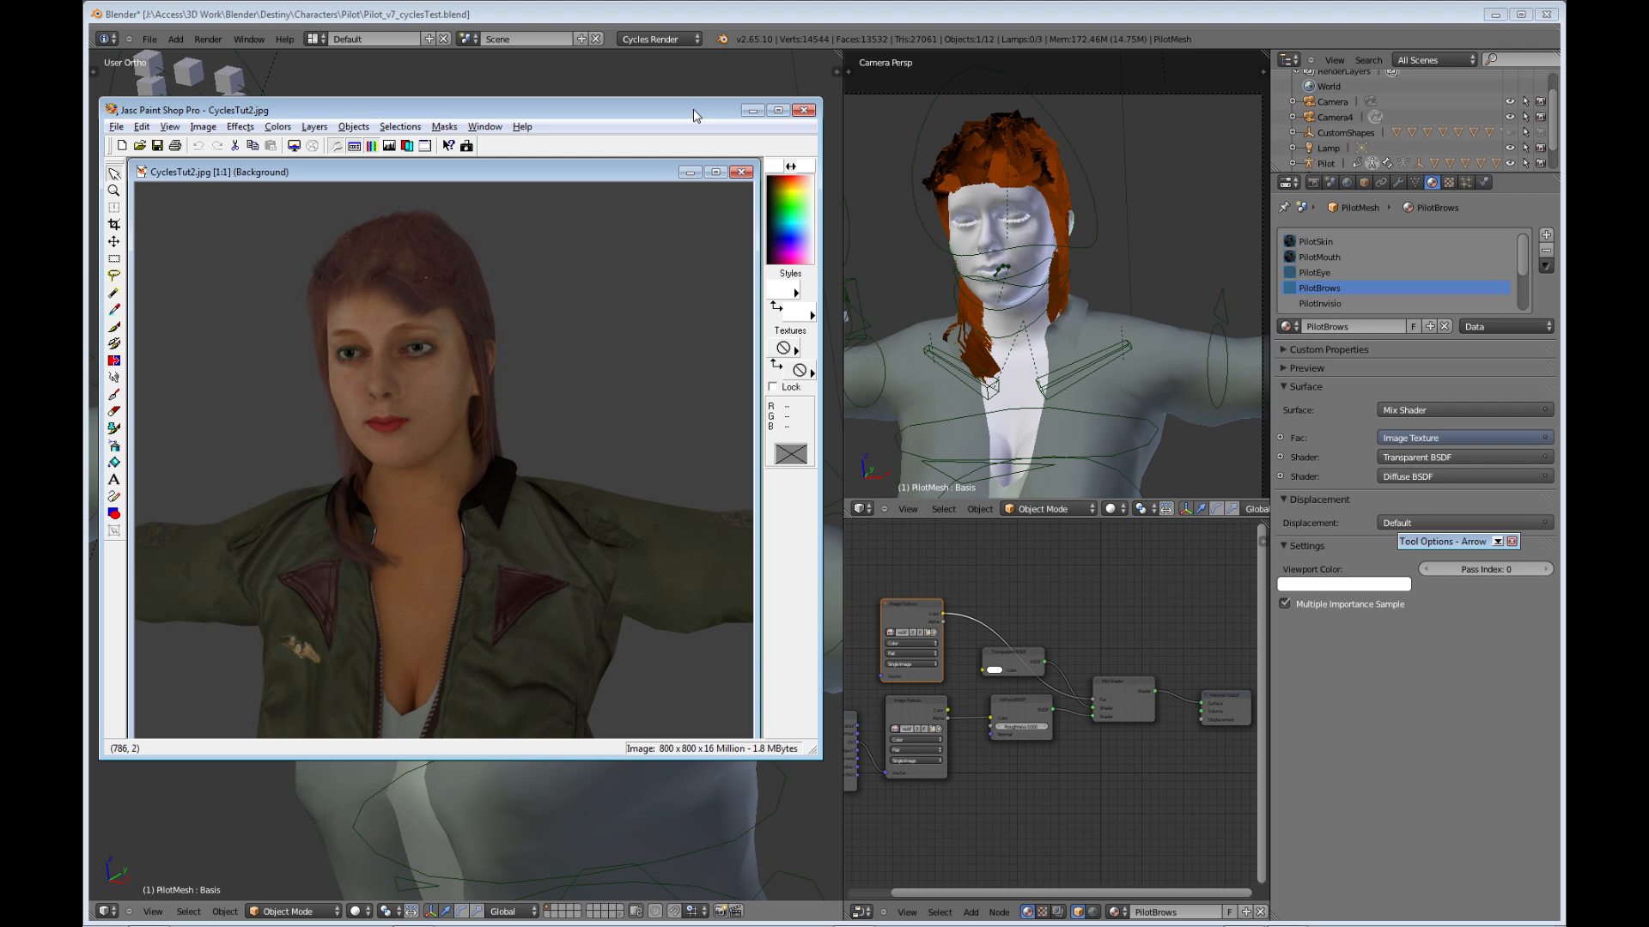
pyautogui.moveTo(686, 350)
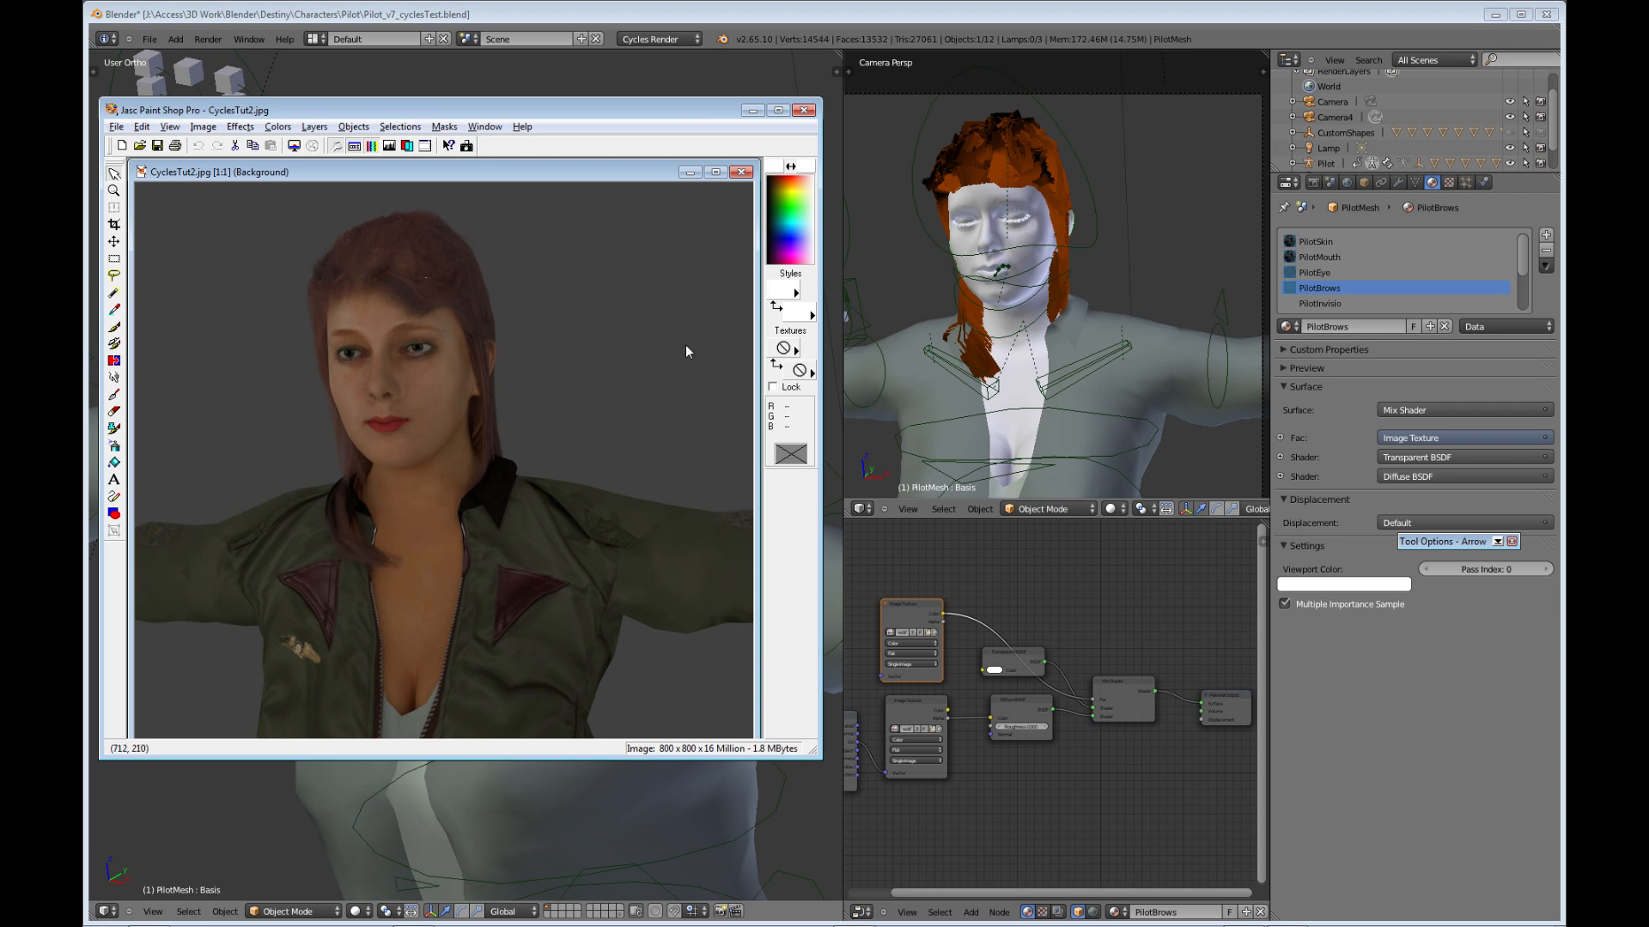
pyautogui.moveTo(549, 807)
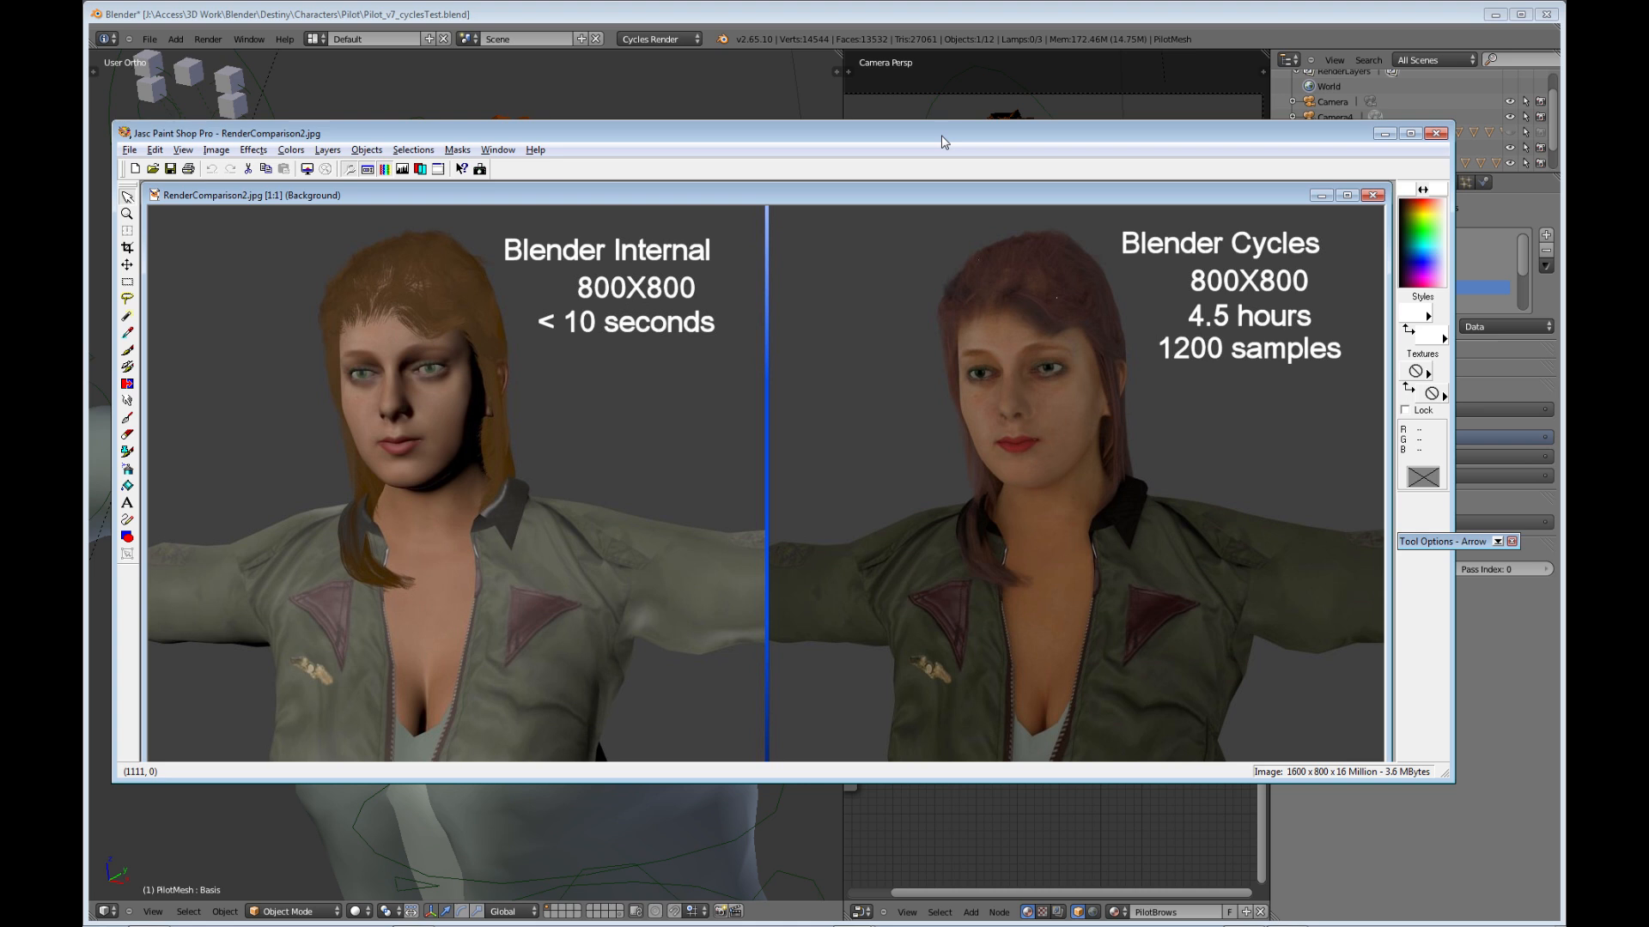
pyautogui.moveTo(561, 278)
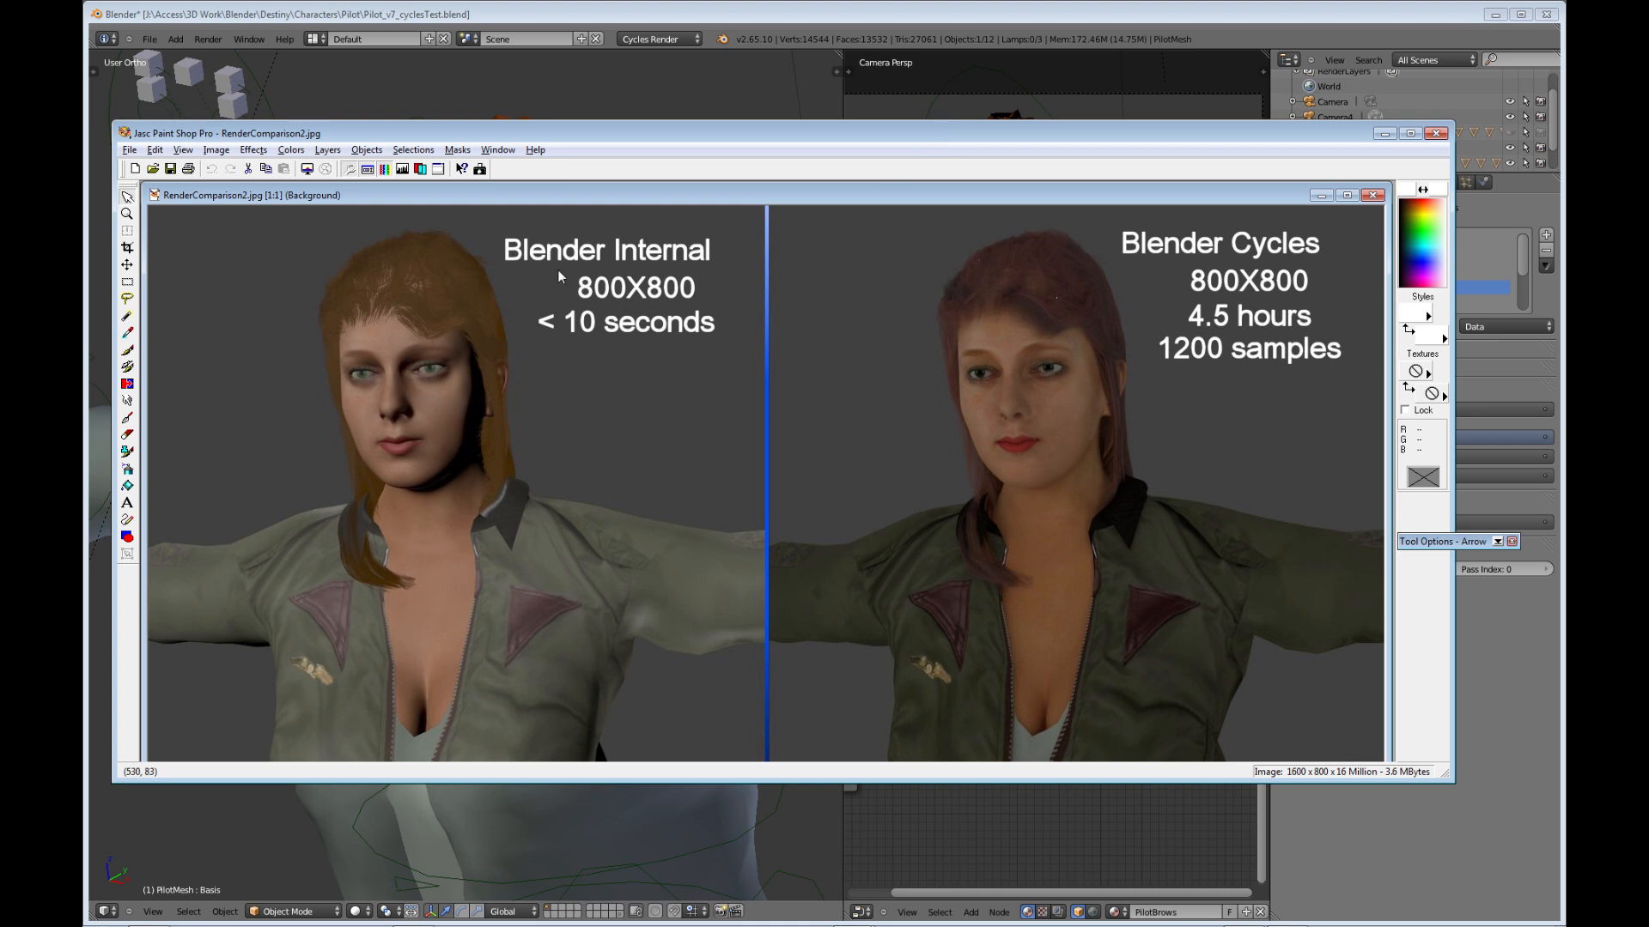
pyautogui.moveTo(1261, 261)
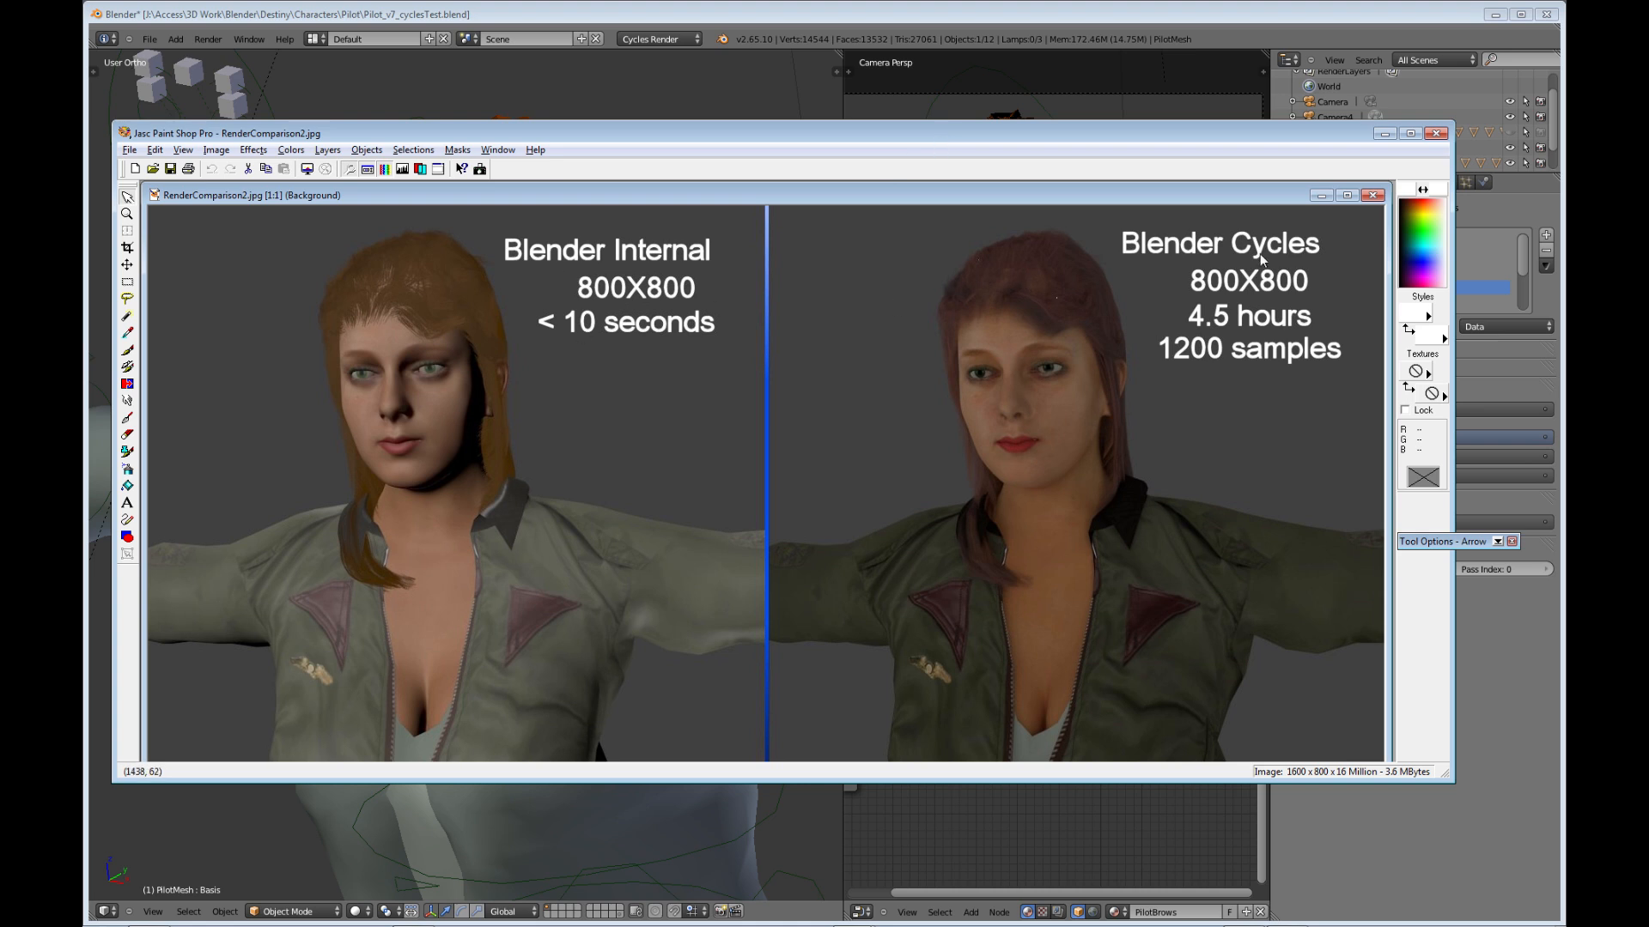
pyautogui.moveTo(1101, 205)
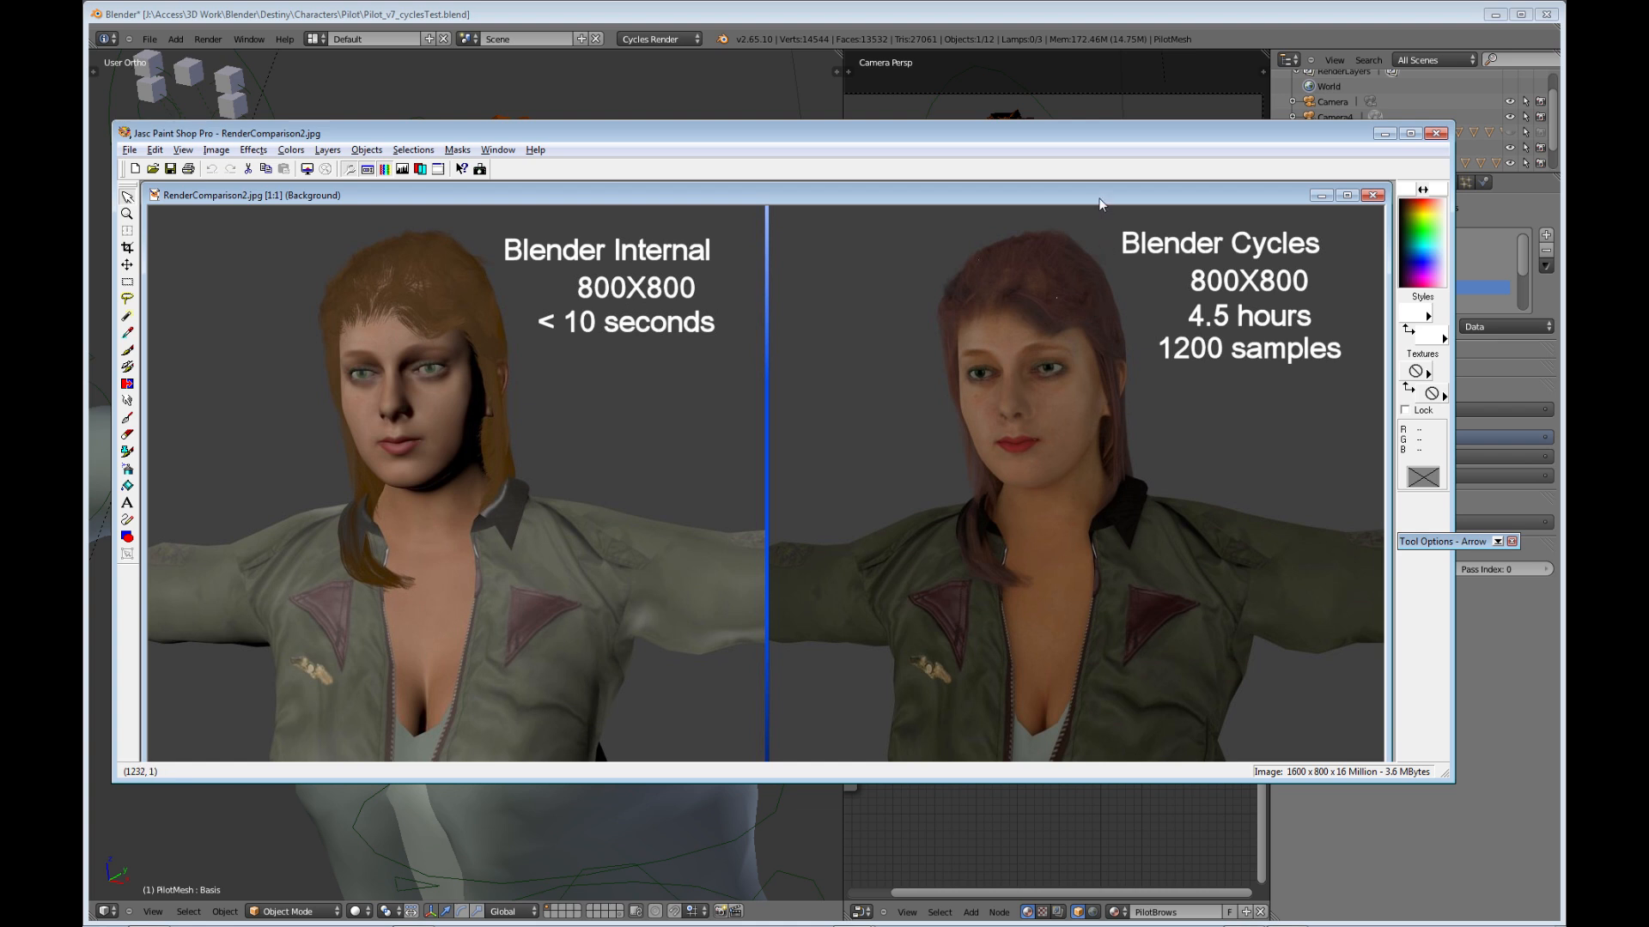
pyautogui.moveTo(1082, 199)
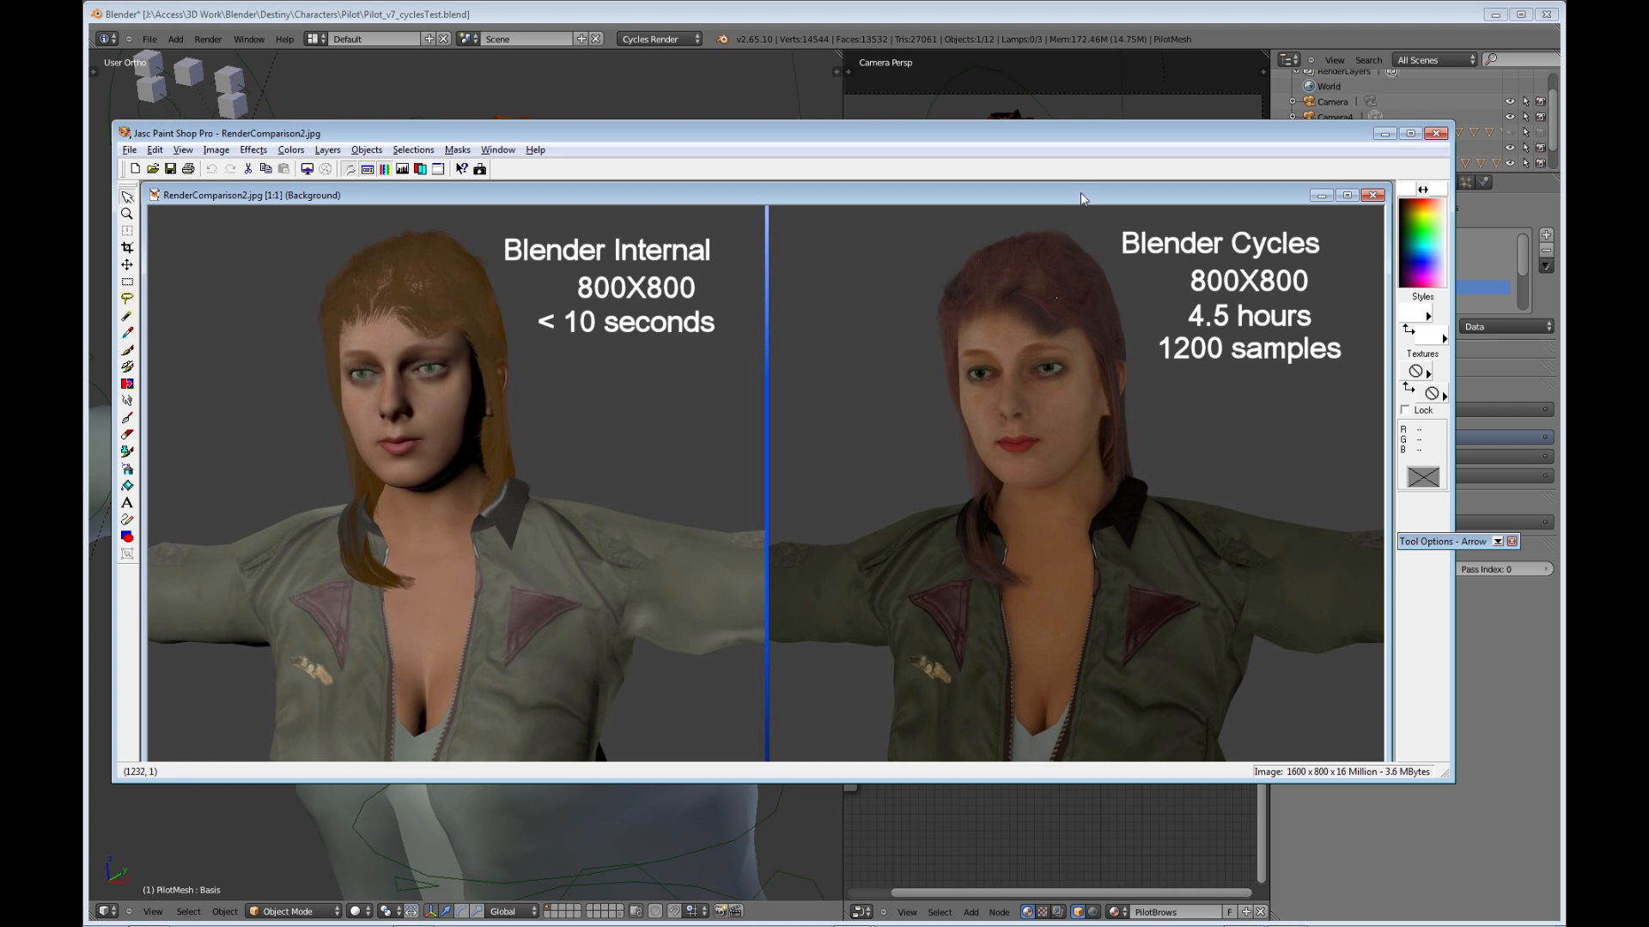
pyautogui.moveTo(1044, 292)
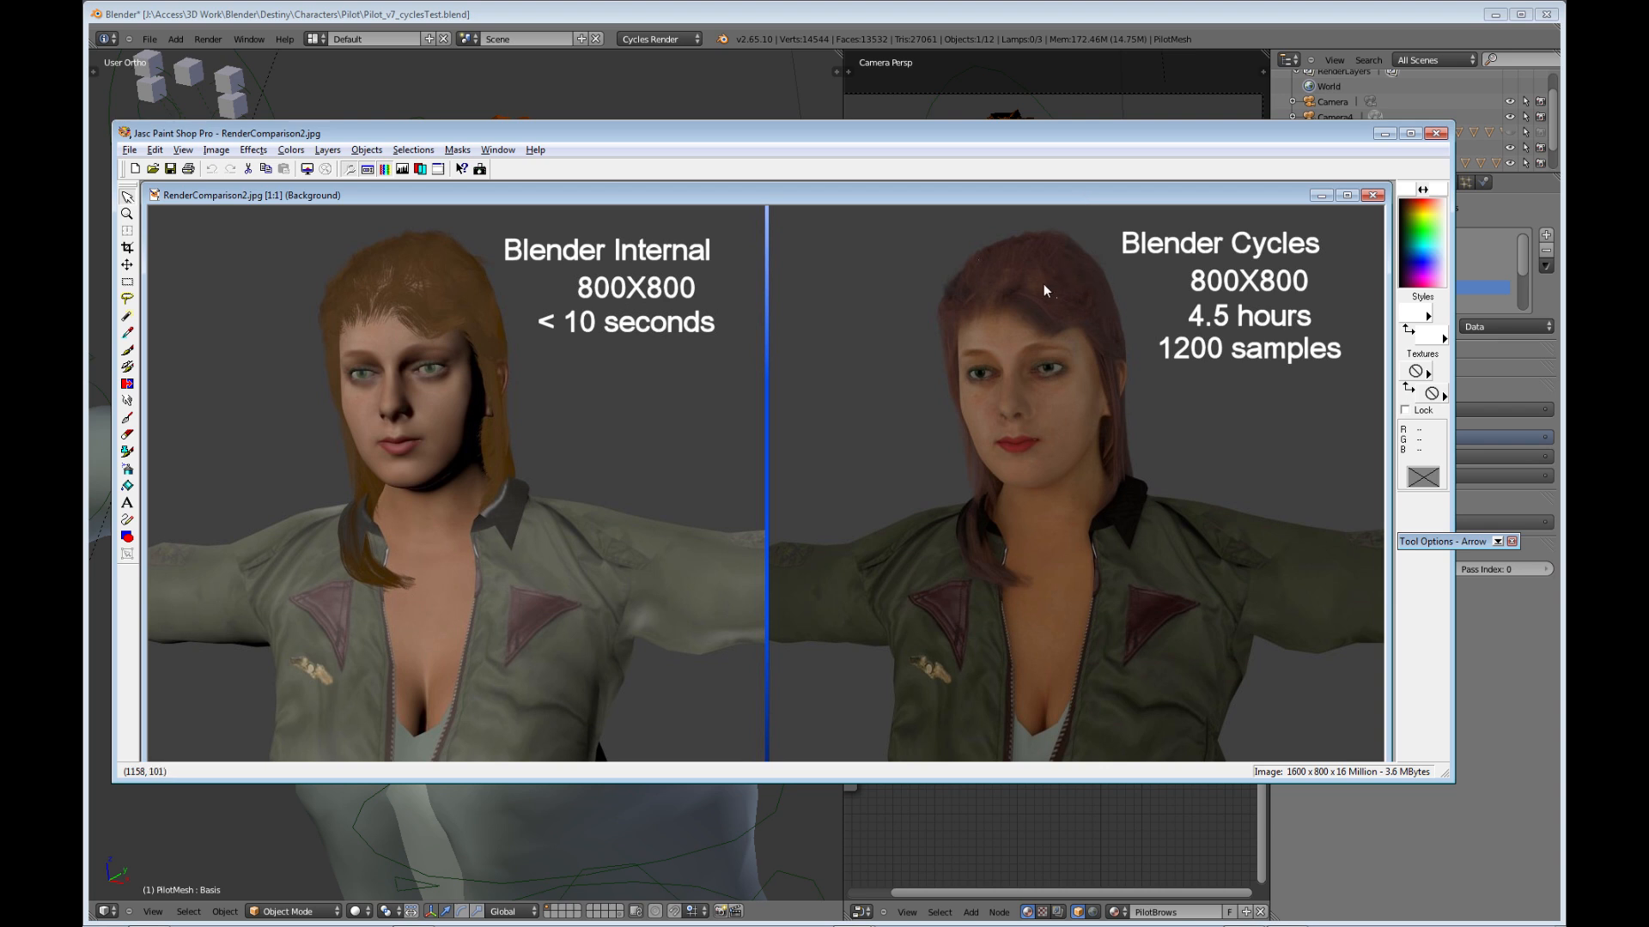
pyautogui.moveTo(1154, 464)
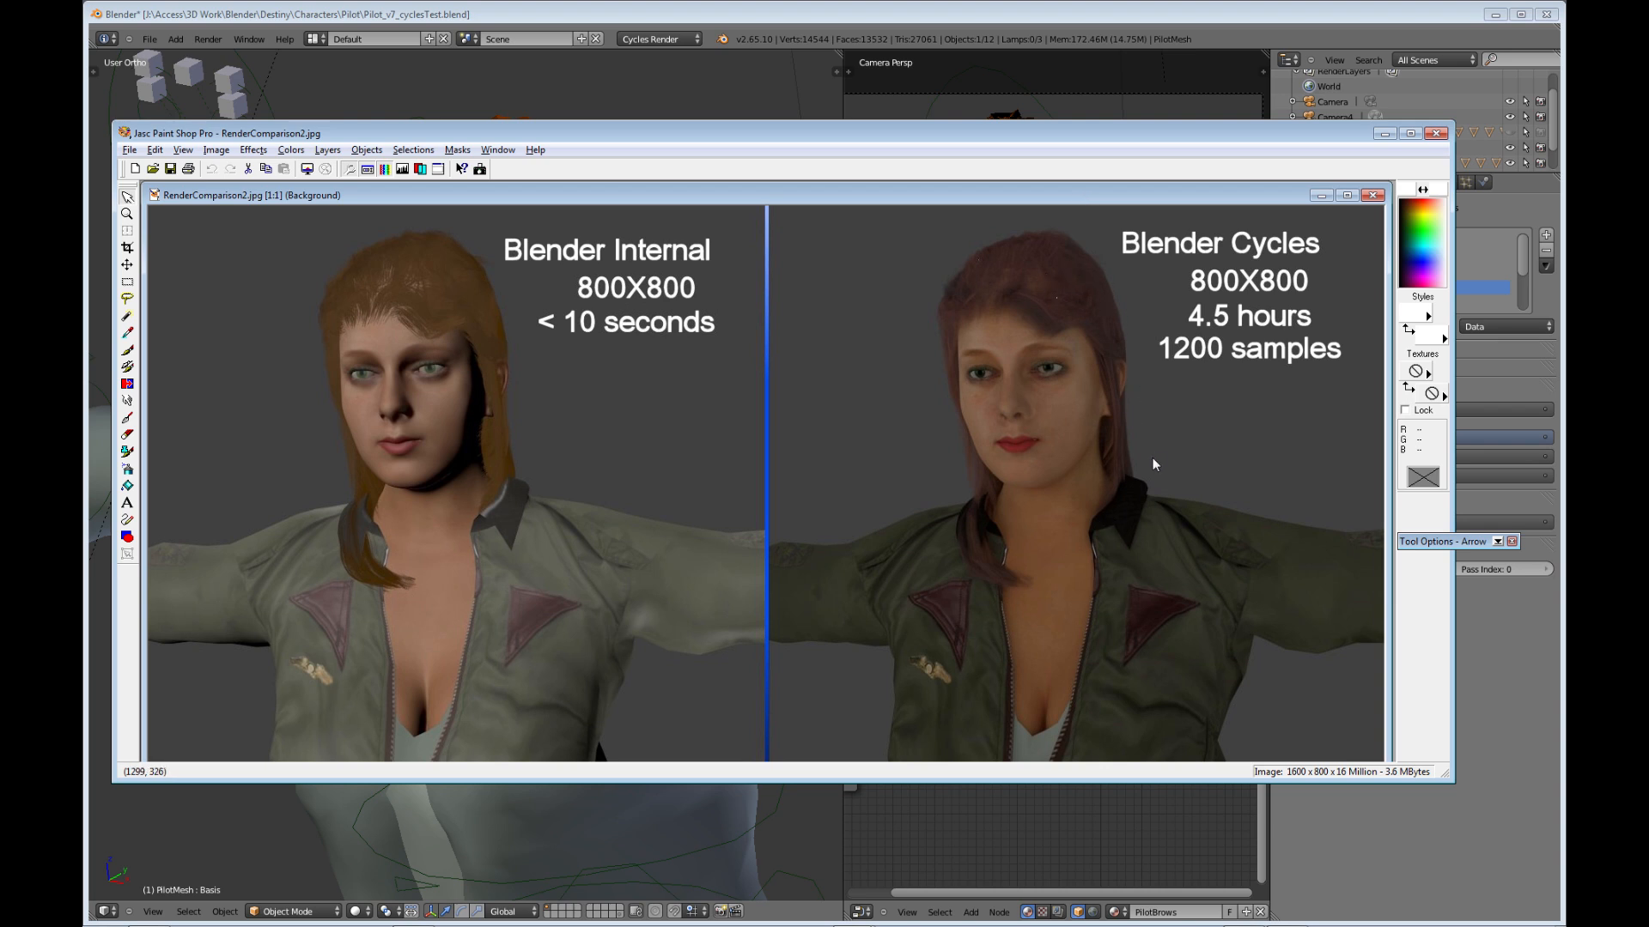
pyautogui.moveTo(1233, 361)
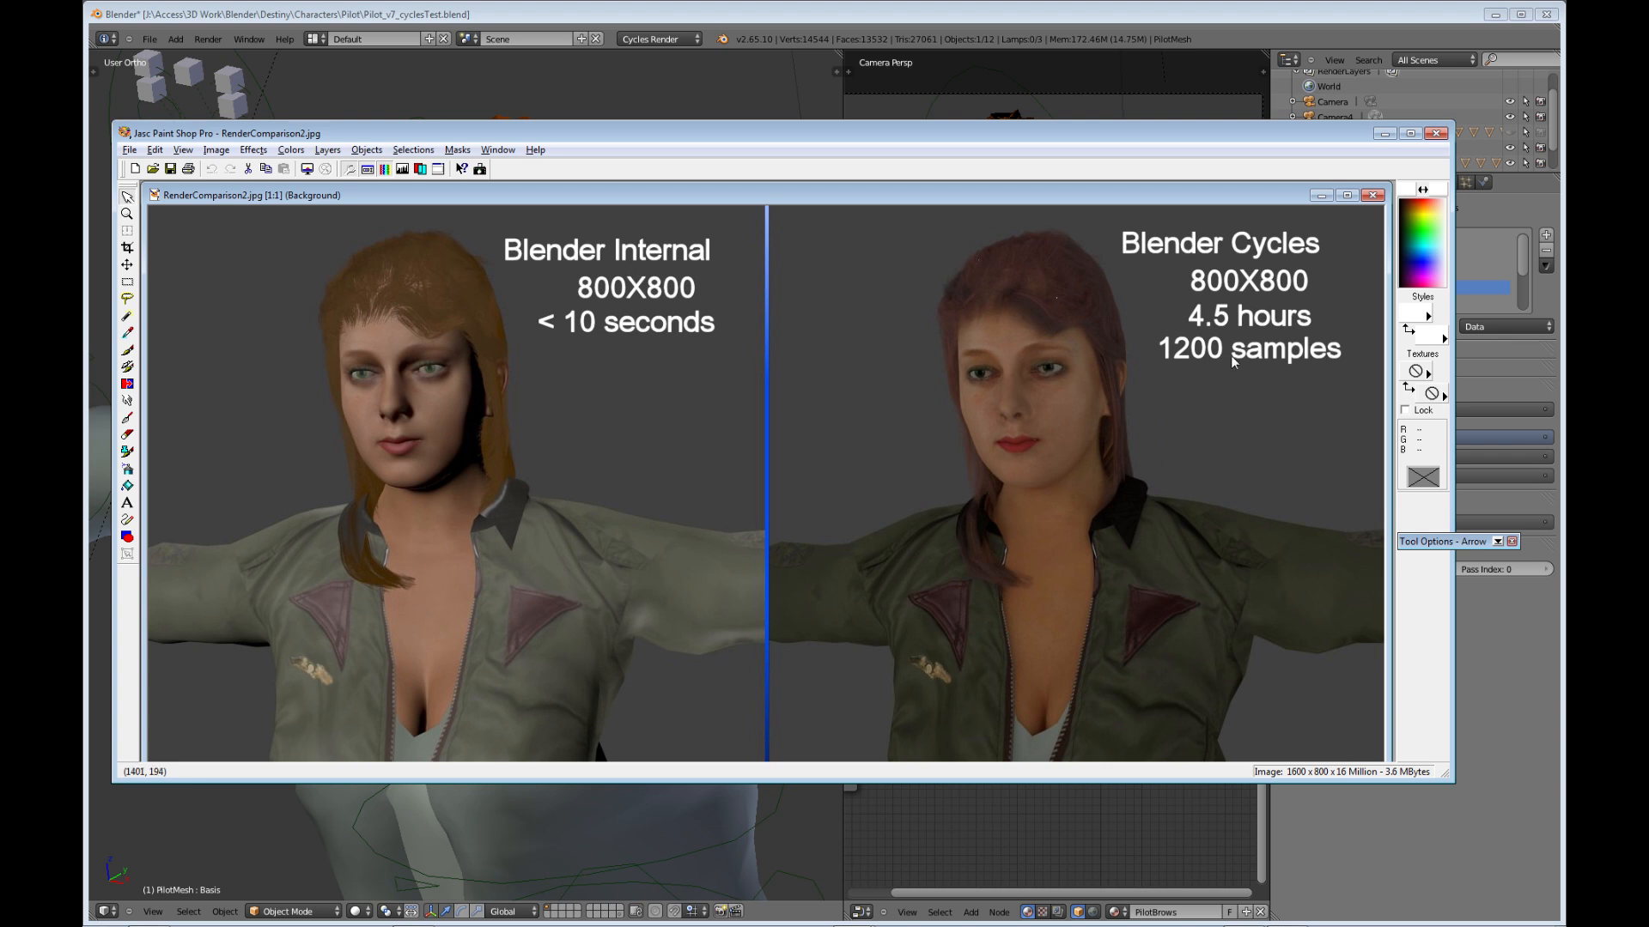
pyautogui.moveTo(491, 378)
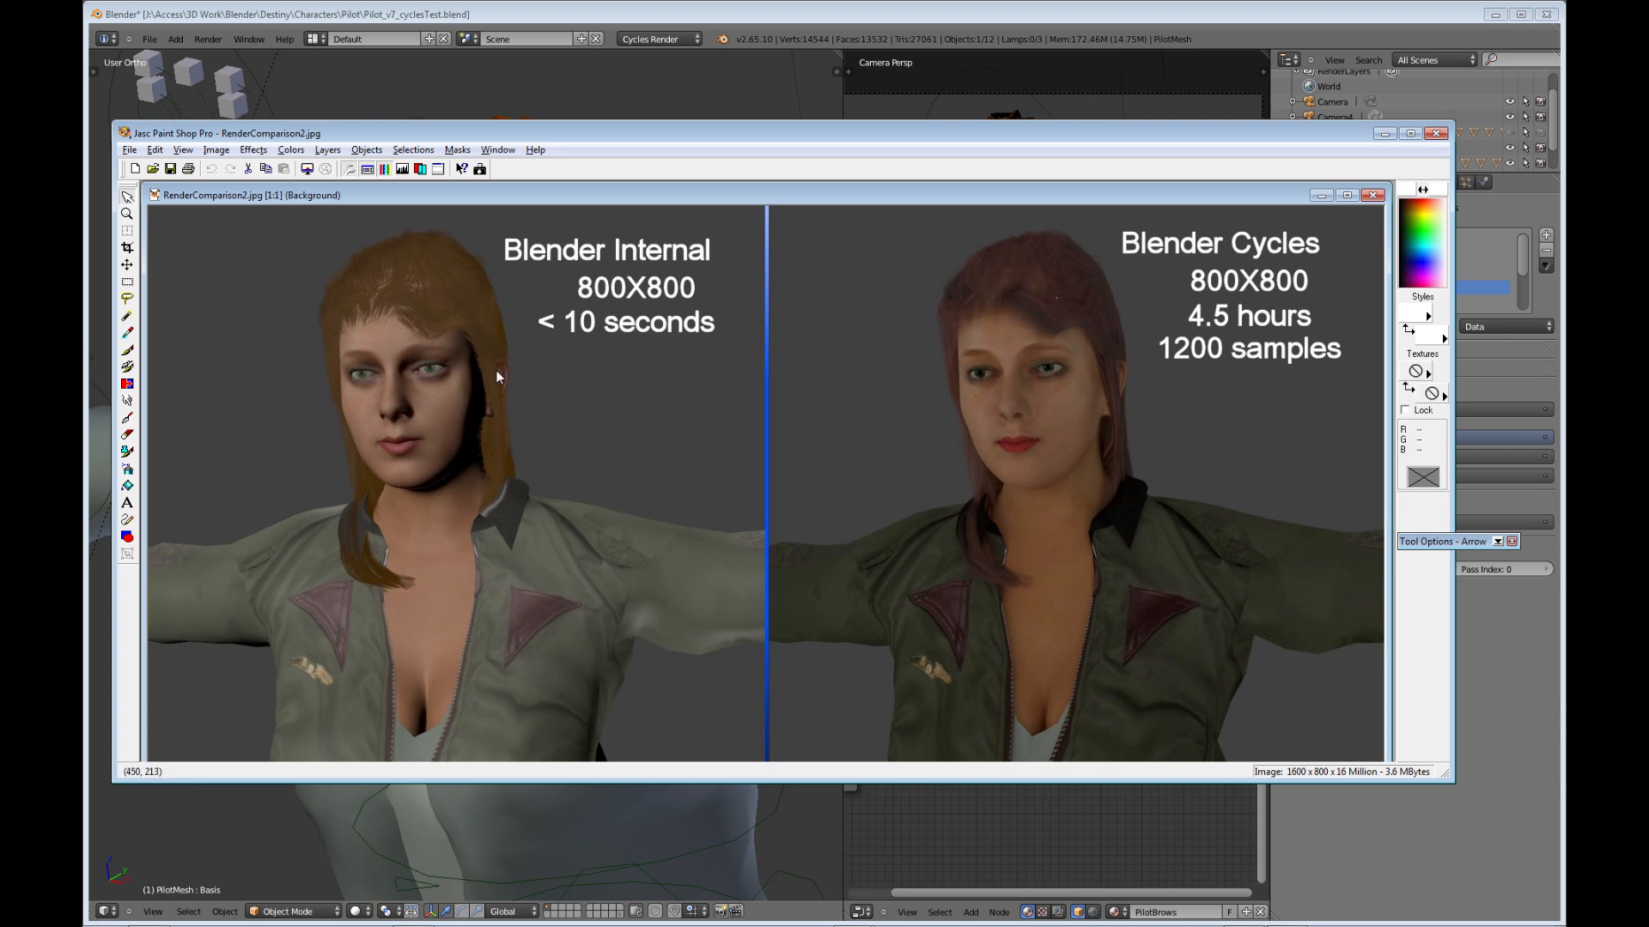
pyautogui.moveTo(1213, 326)
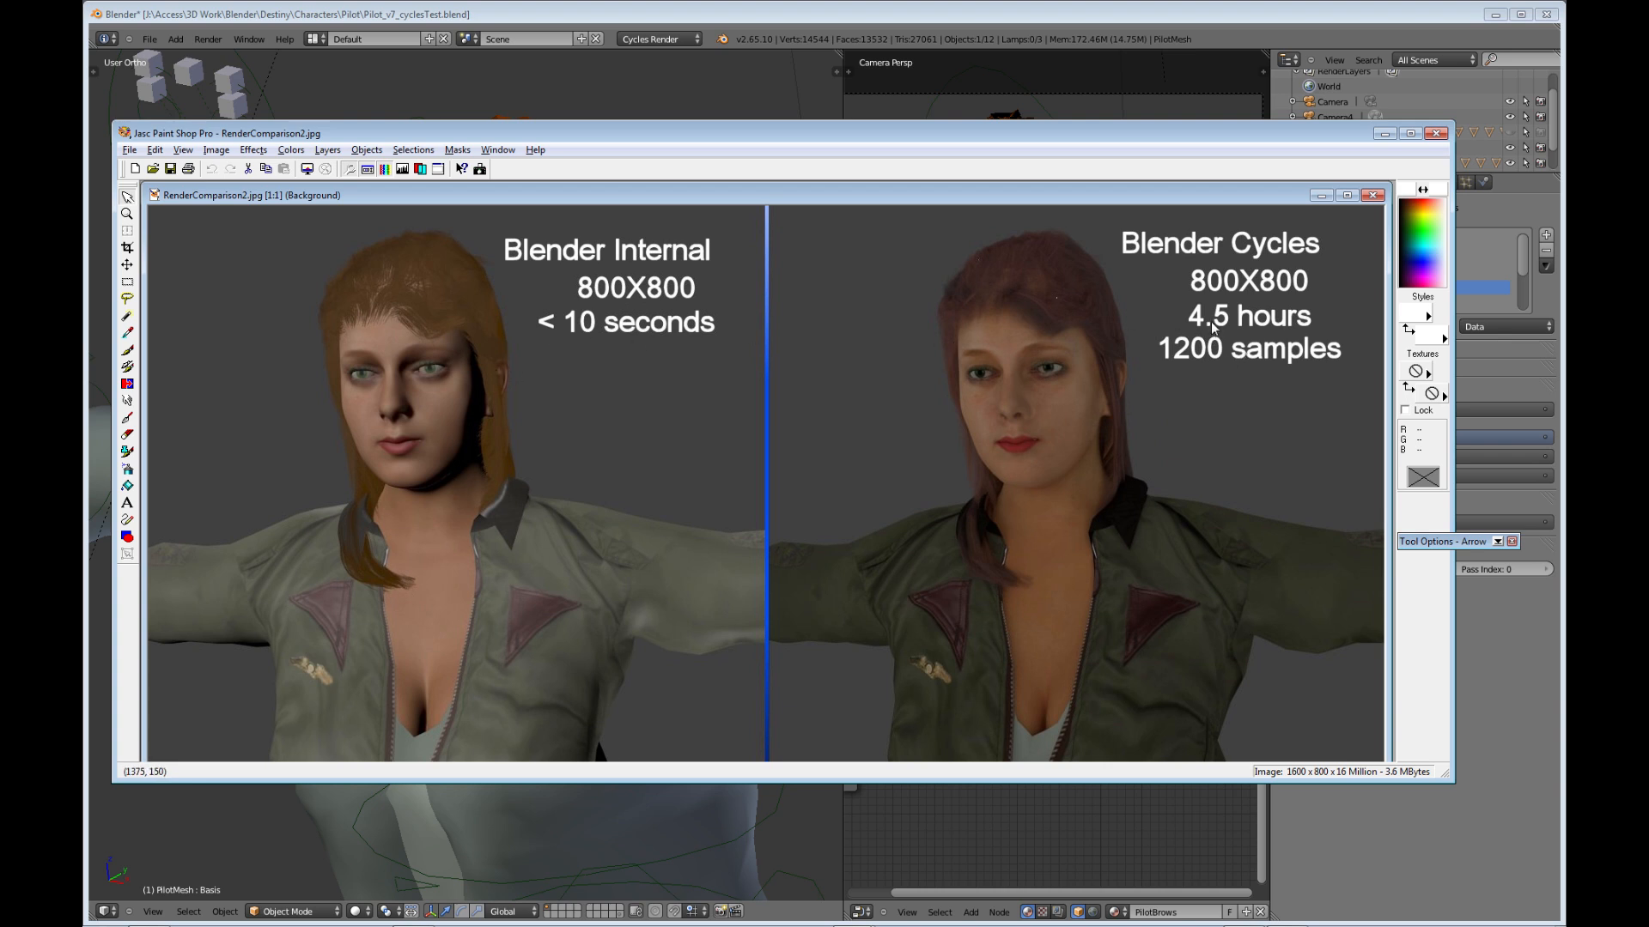
pyautogui.moveTo(1232, 290)
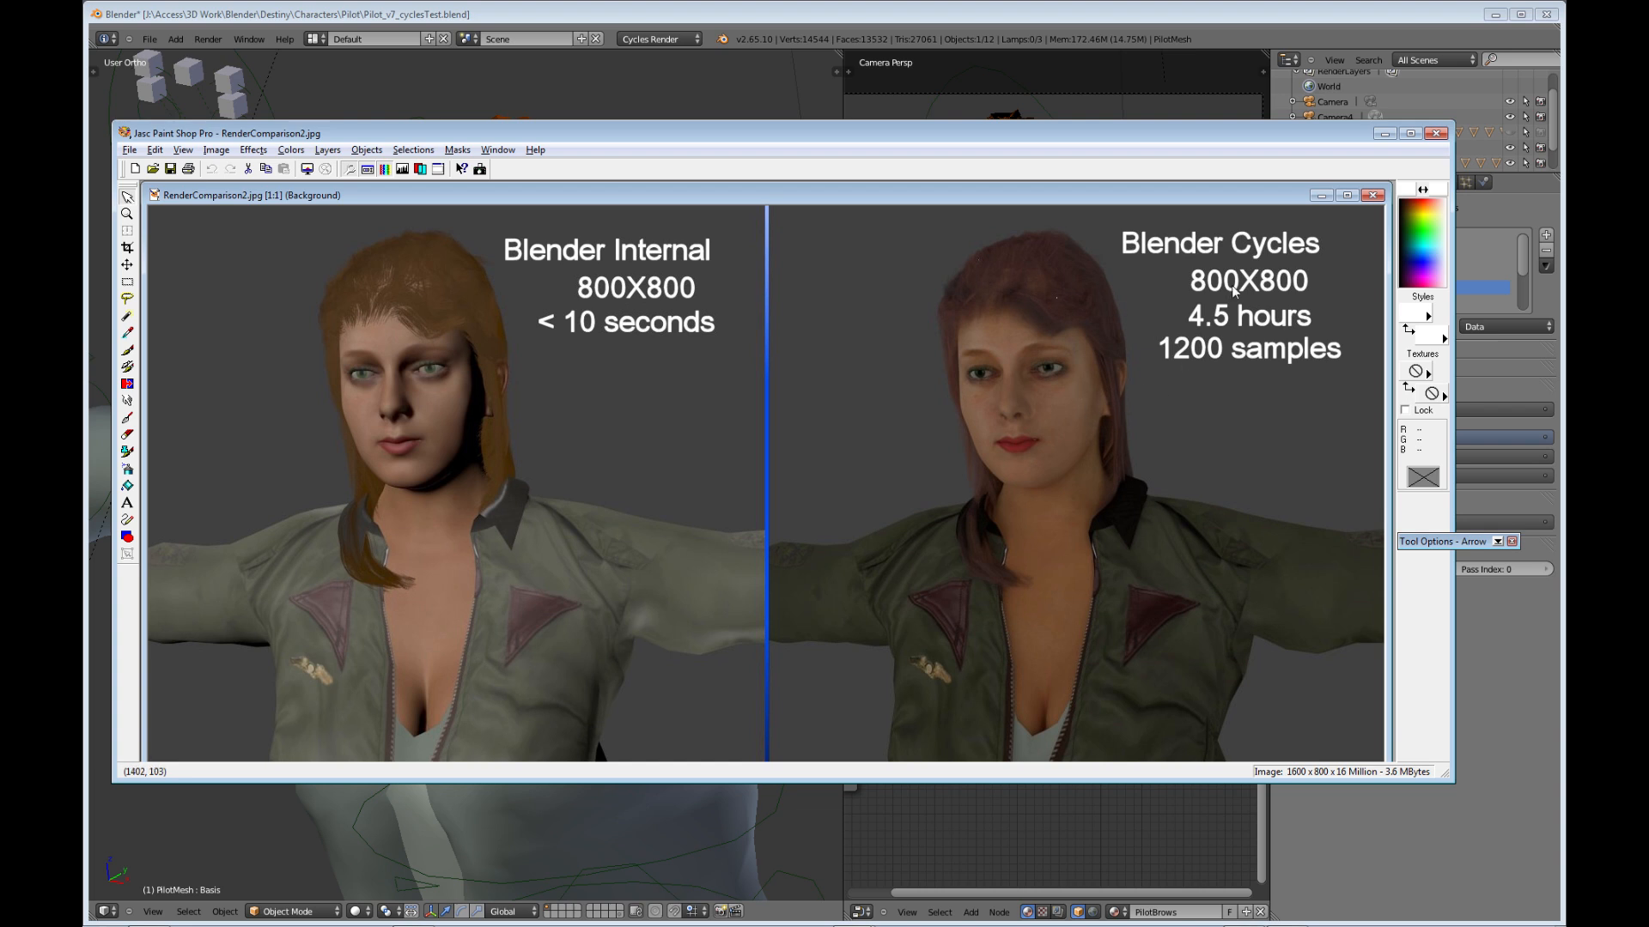
pyautogui.moveTo(1265, 404)
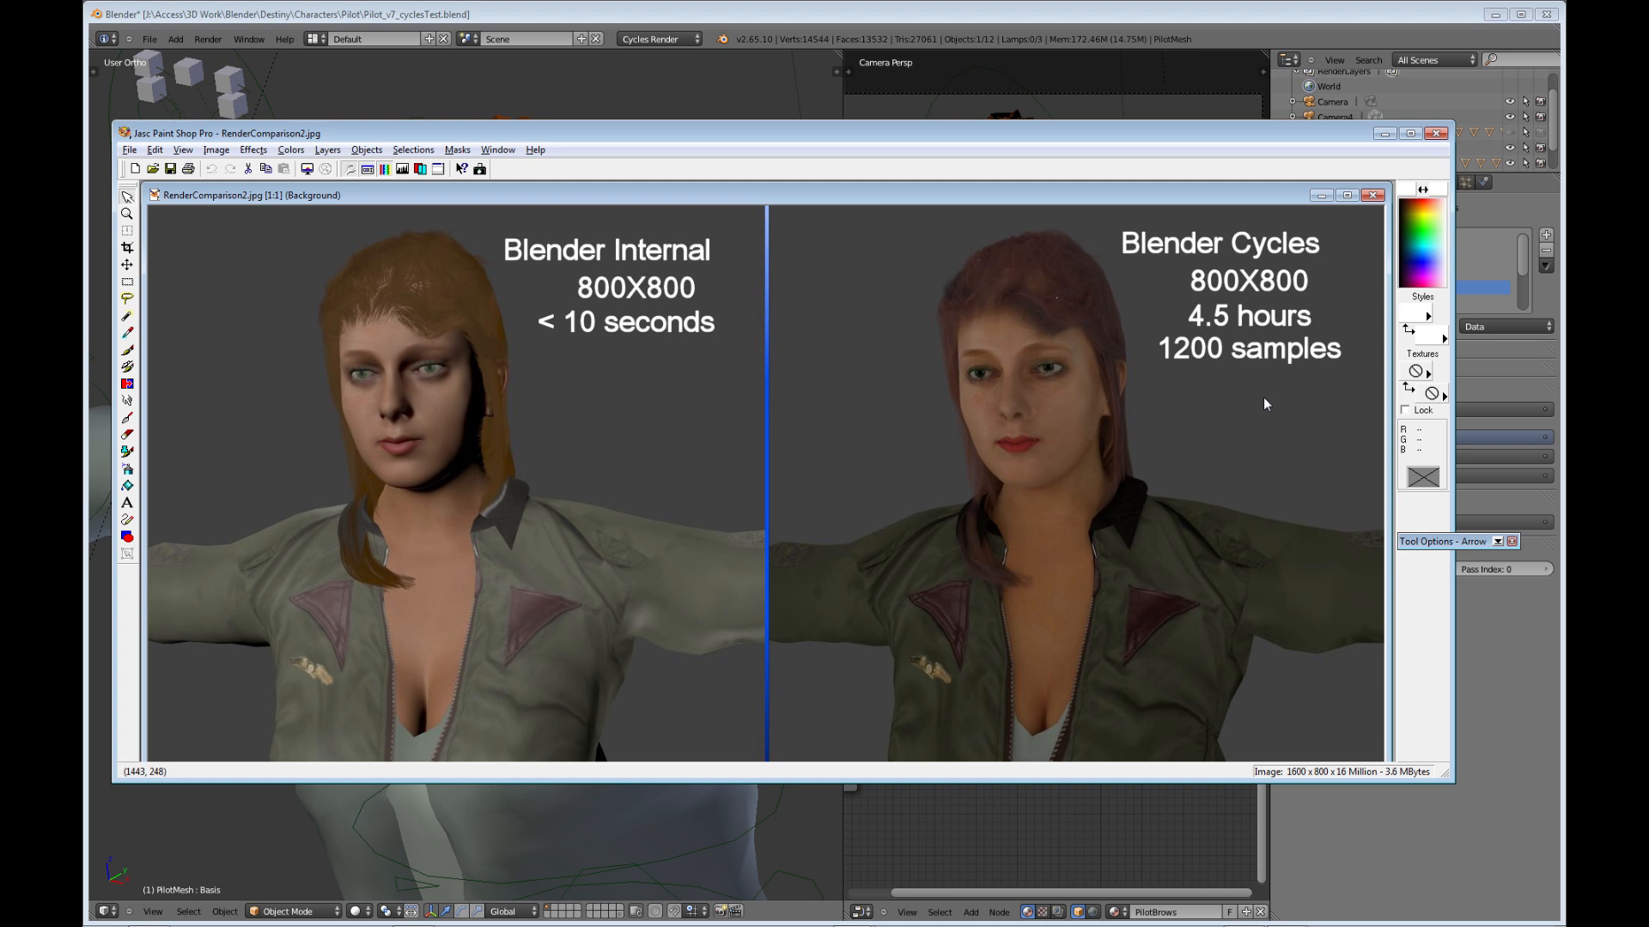
pyautogui.moveTo(1201, 317)
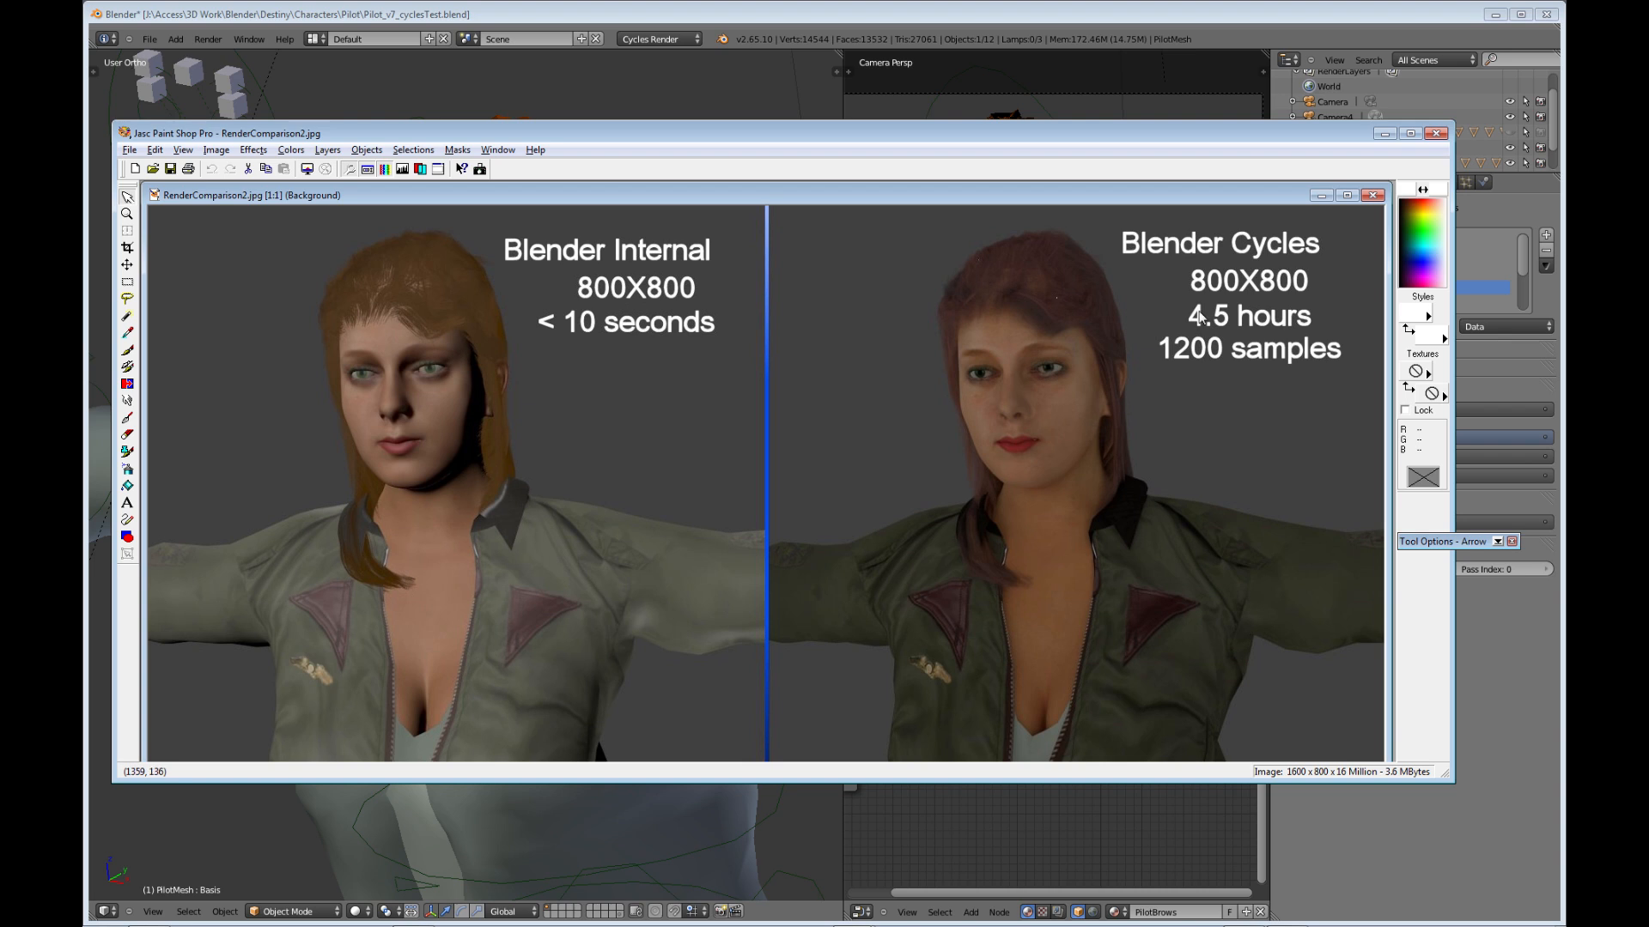
pyautogui.moveTo(1272, 301)
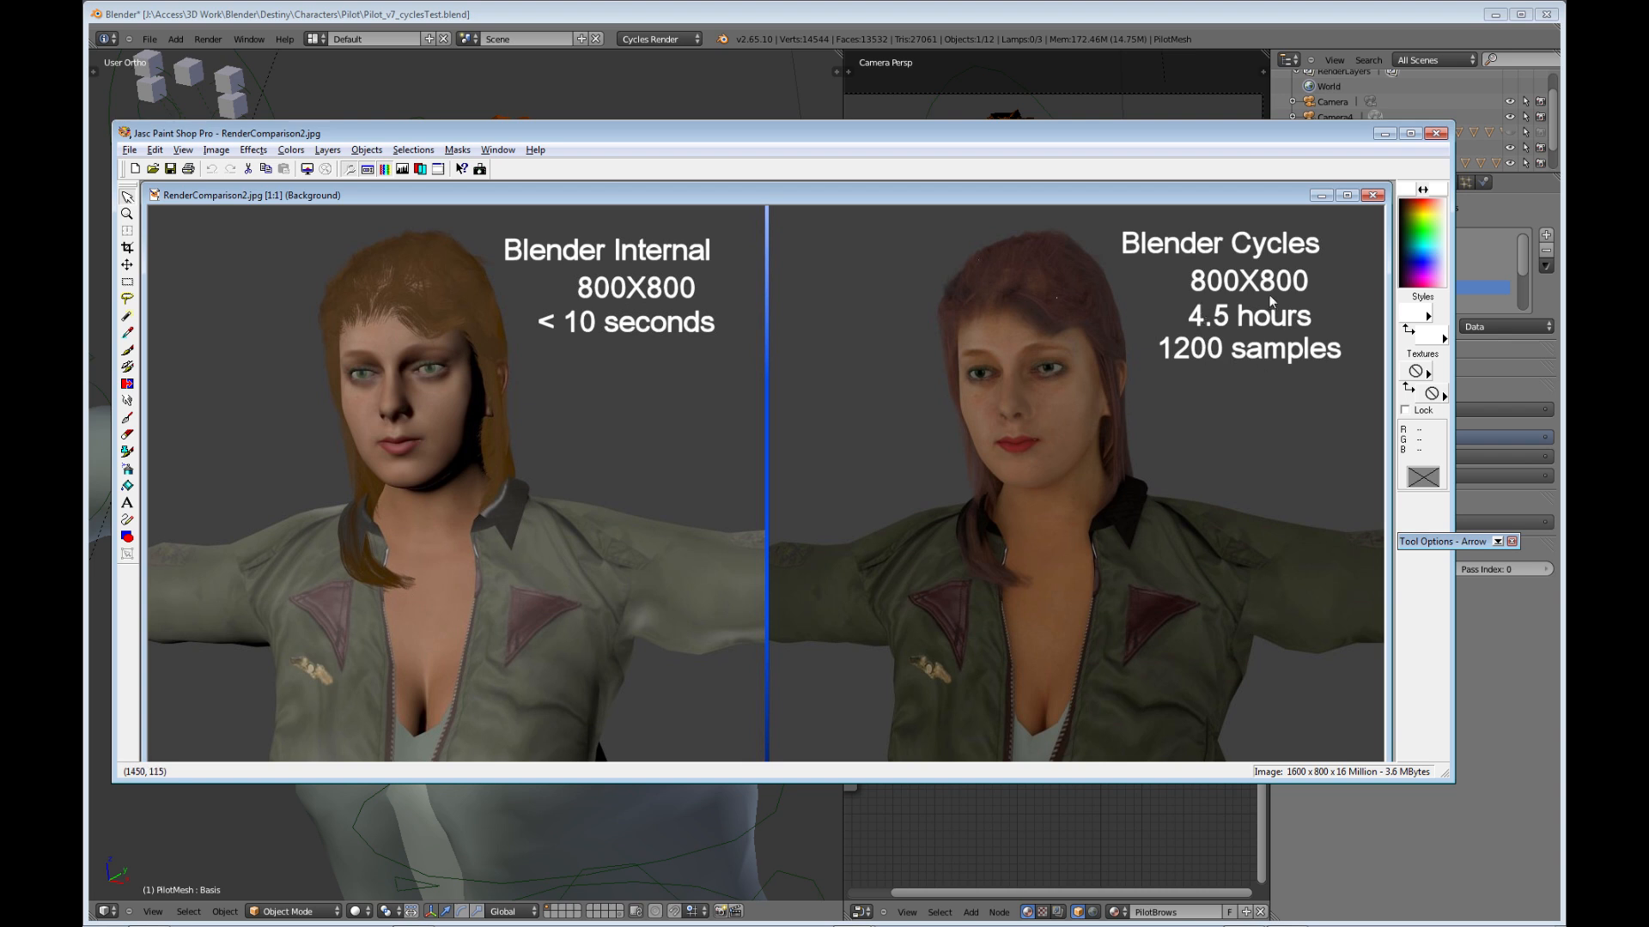
pyautogui.moveTo(1352, 395)
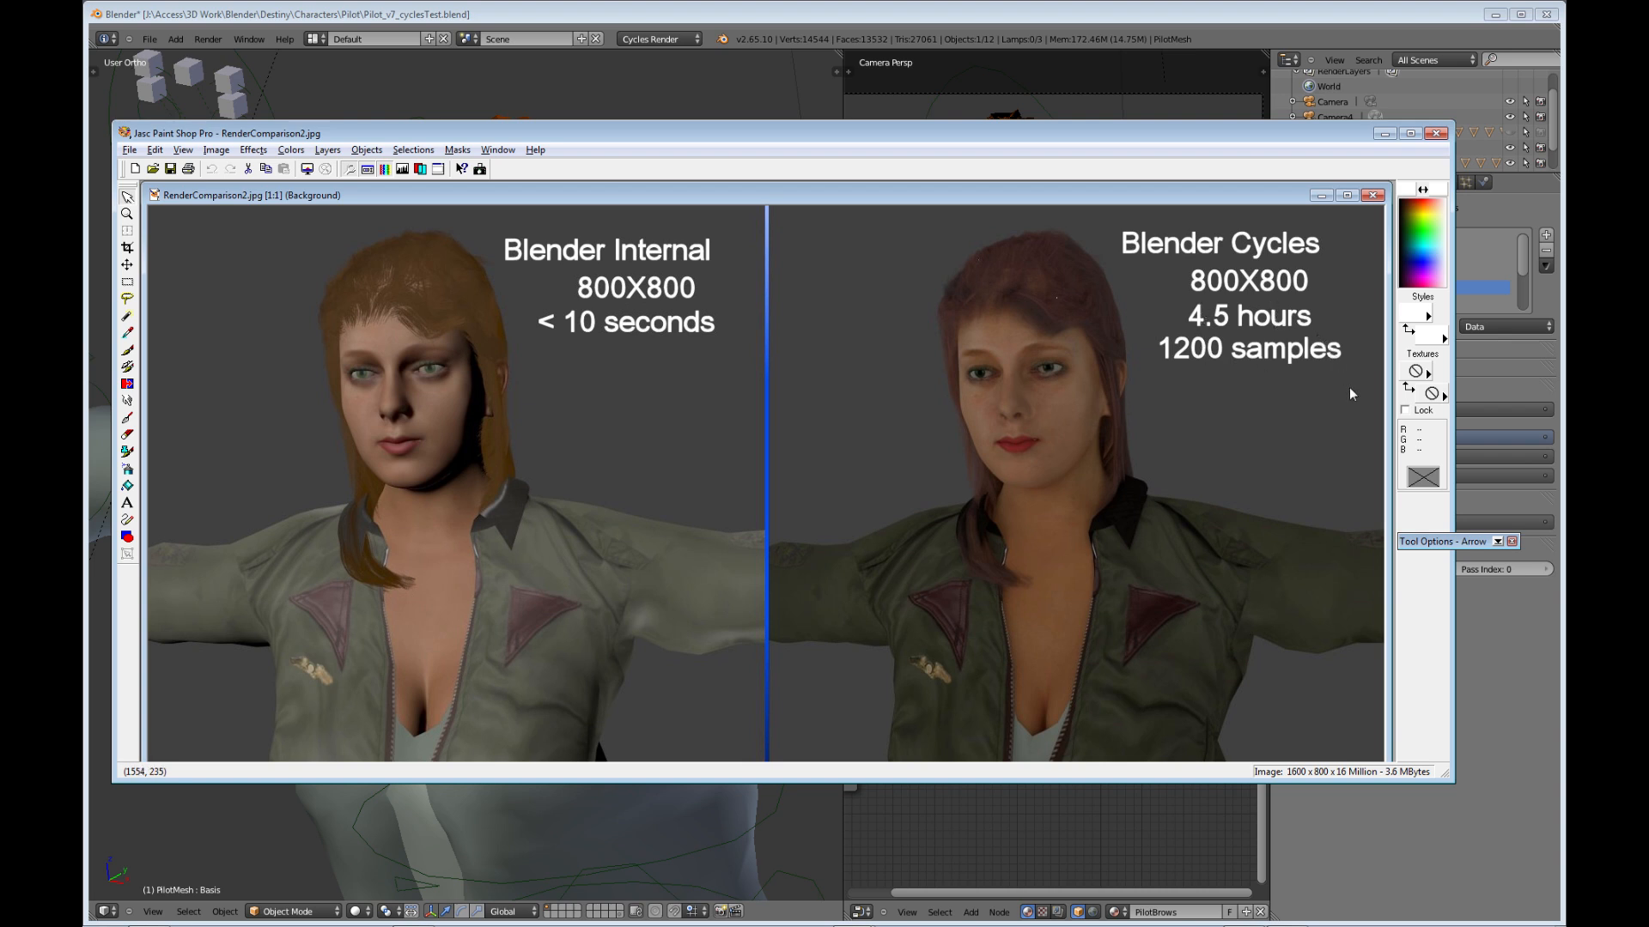
pyautogui.moveTo(1343, 394)
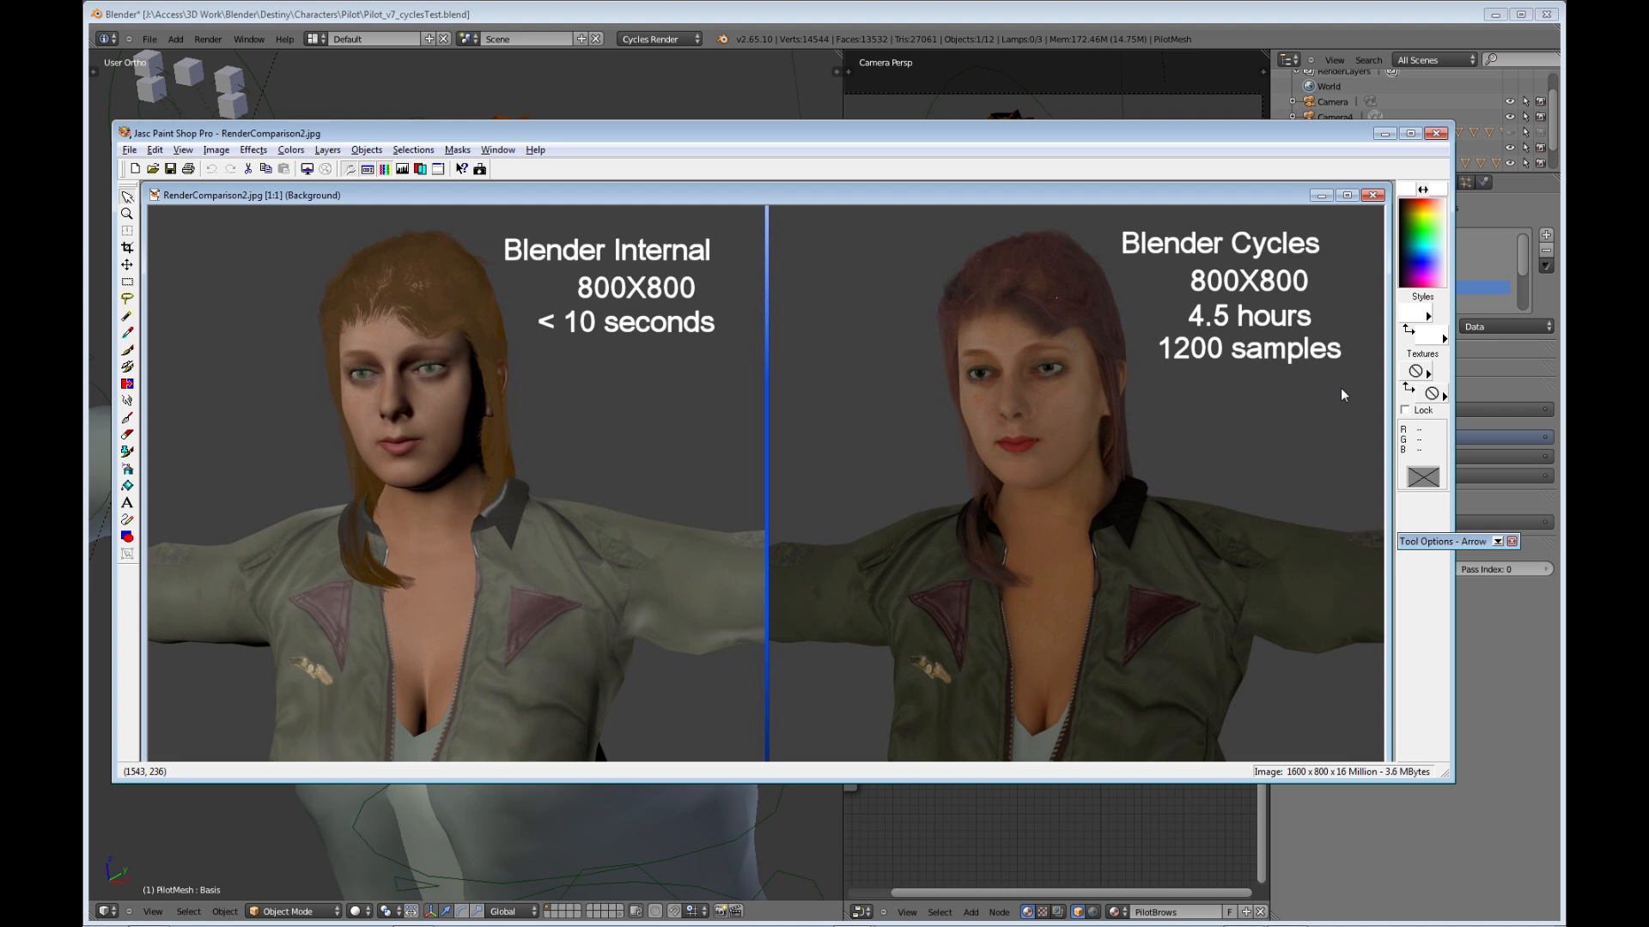
# - Reposition the RenderComparison2.jpg window comparing the Blender Internal and Cycles renders
pyautogui.moveTo(226, 132); pyautogui.dragTo(210, 152)
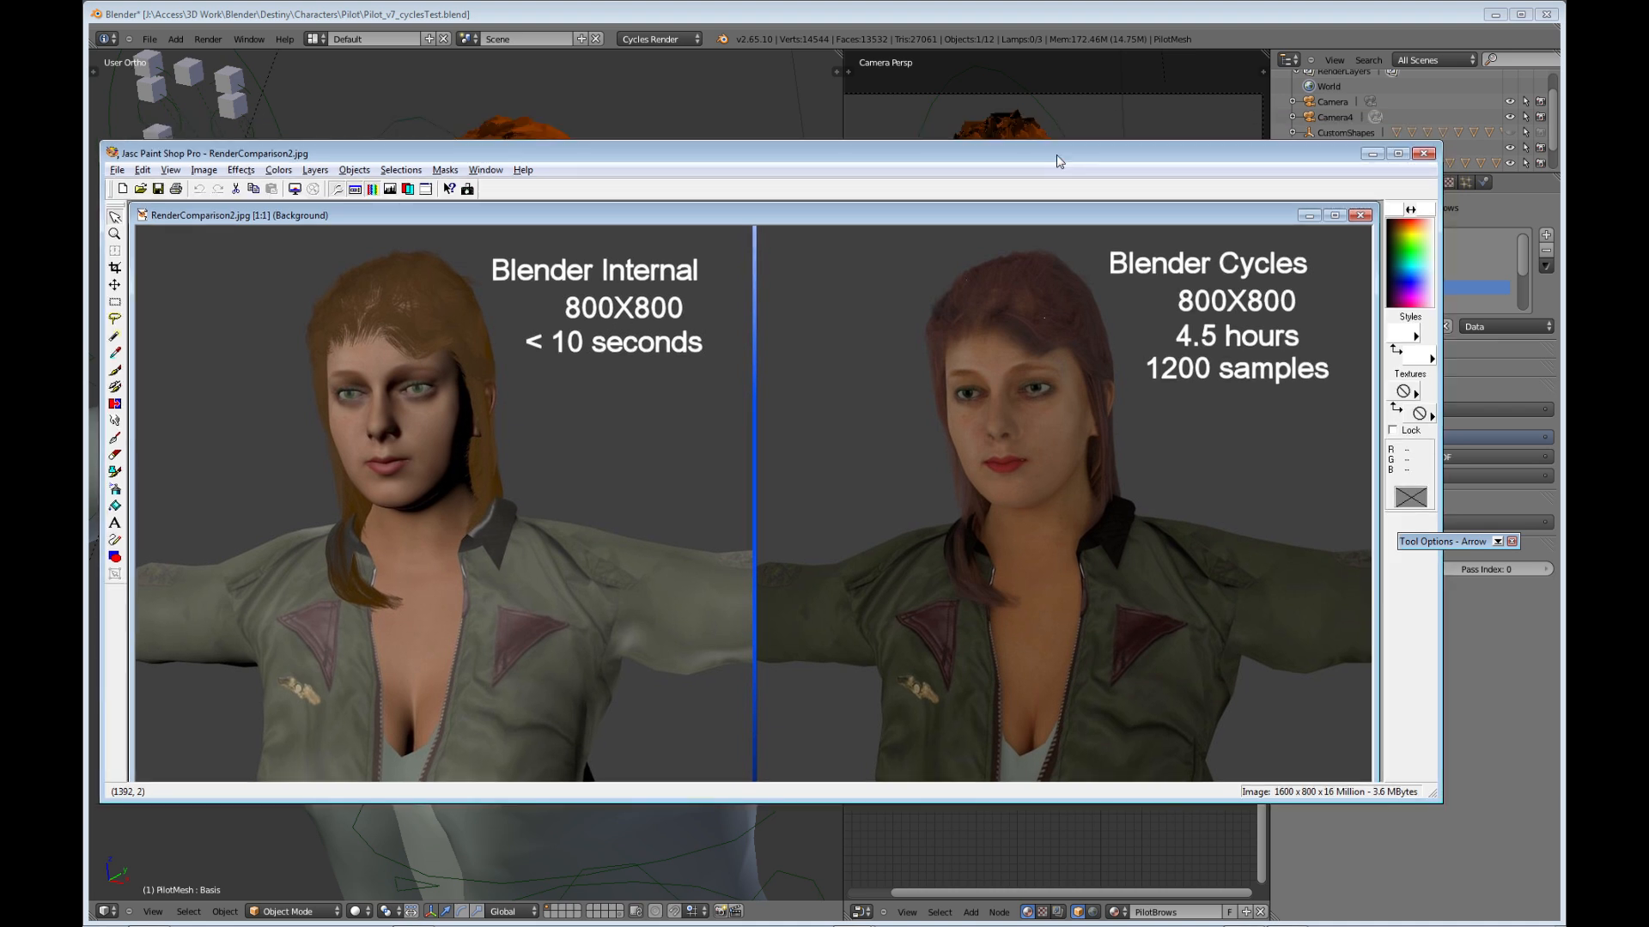